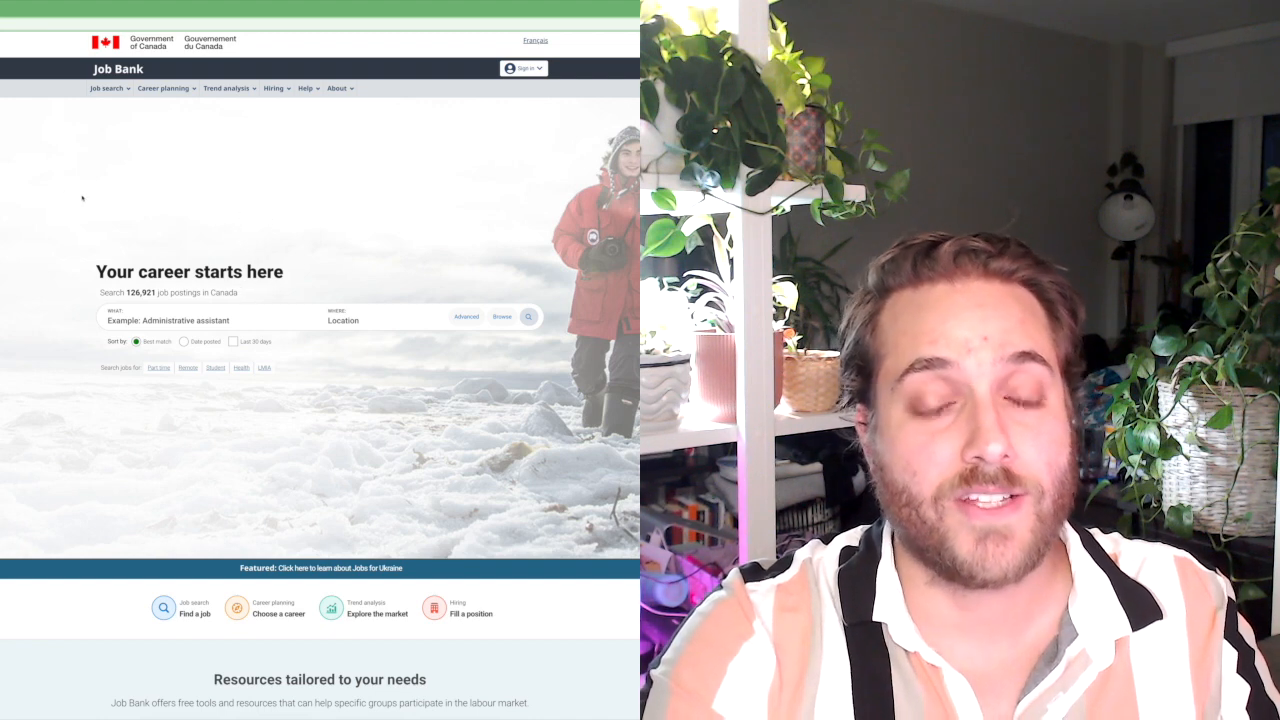
# Scroll down and back up the Job Bank home page.
pyautogui.scroll(-3)
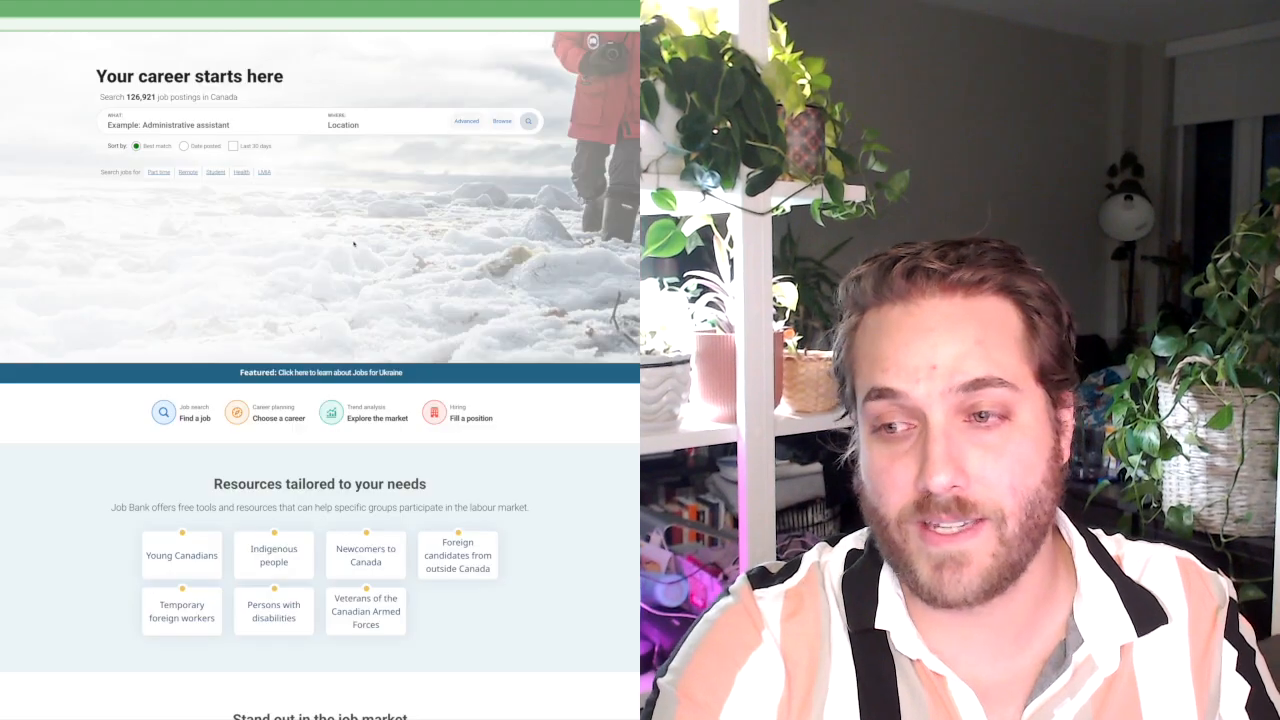
pyautogui.scroll(3)
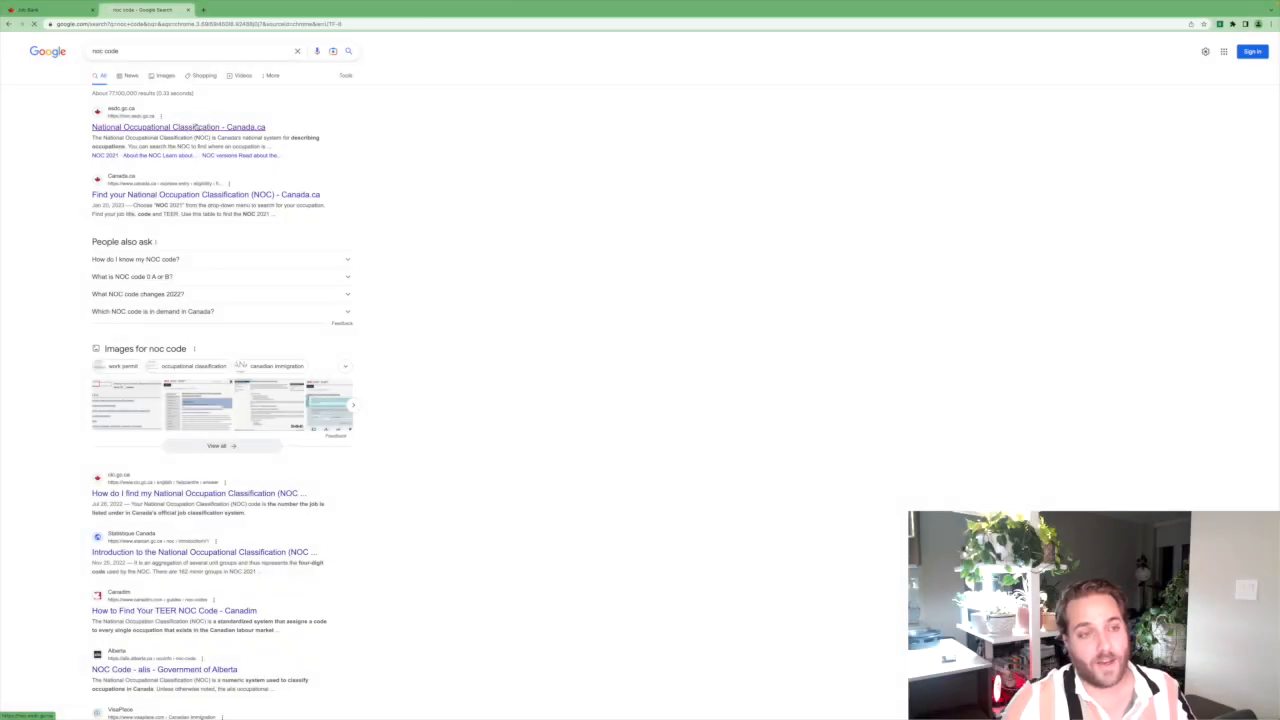
# On the NOC site, run a job-title search for 'Health Care Assistant'.
pyautogui.click(178, 127)
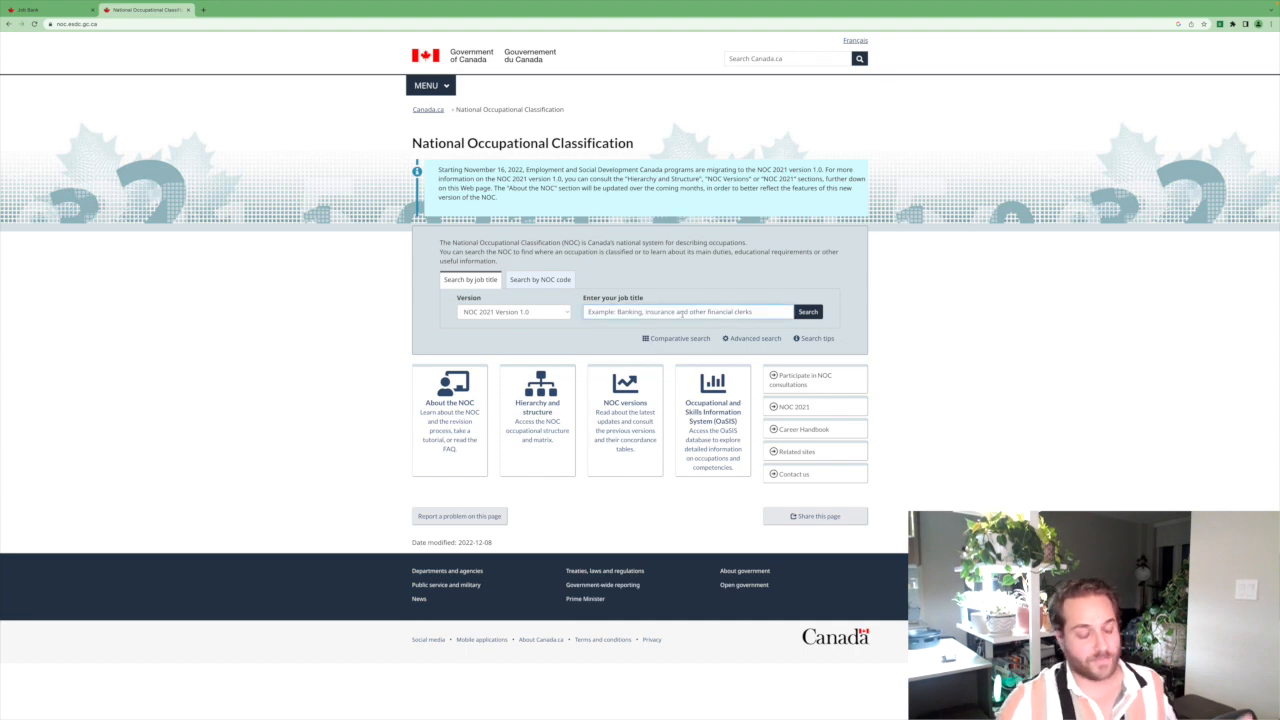
pyautogui.write('Health C')
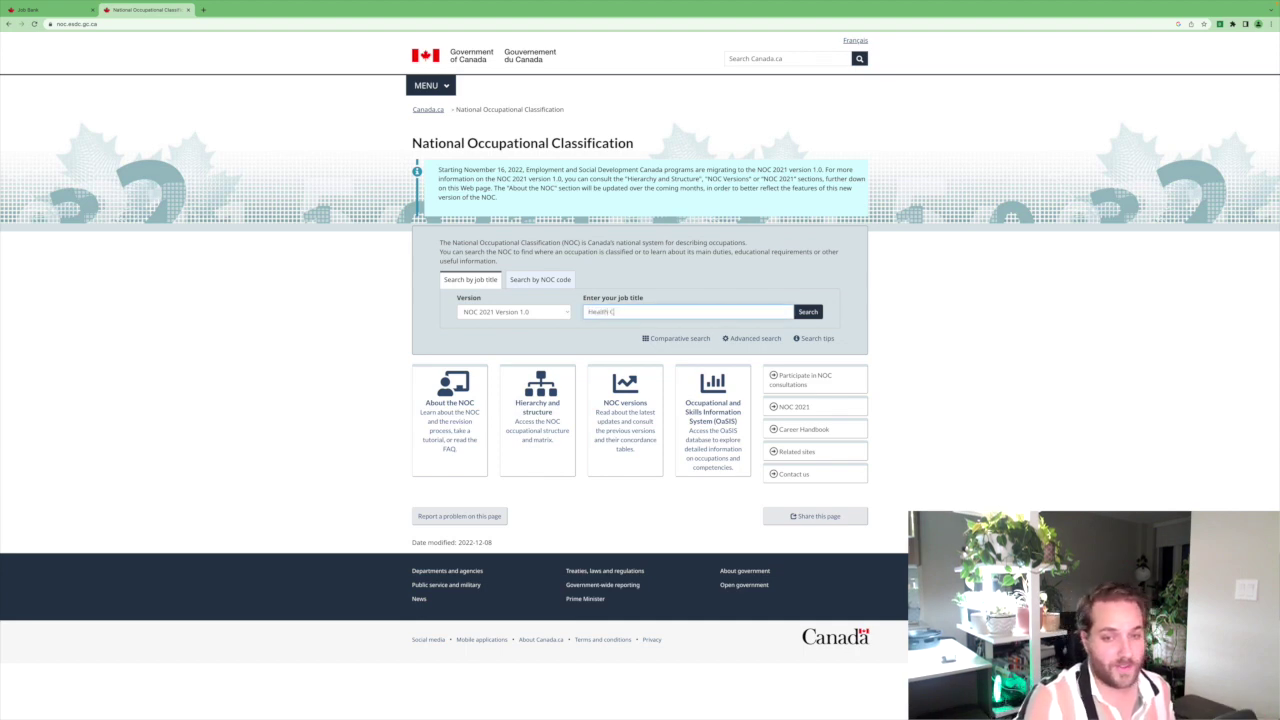
pyautogui.write('Health Care Assis')
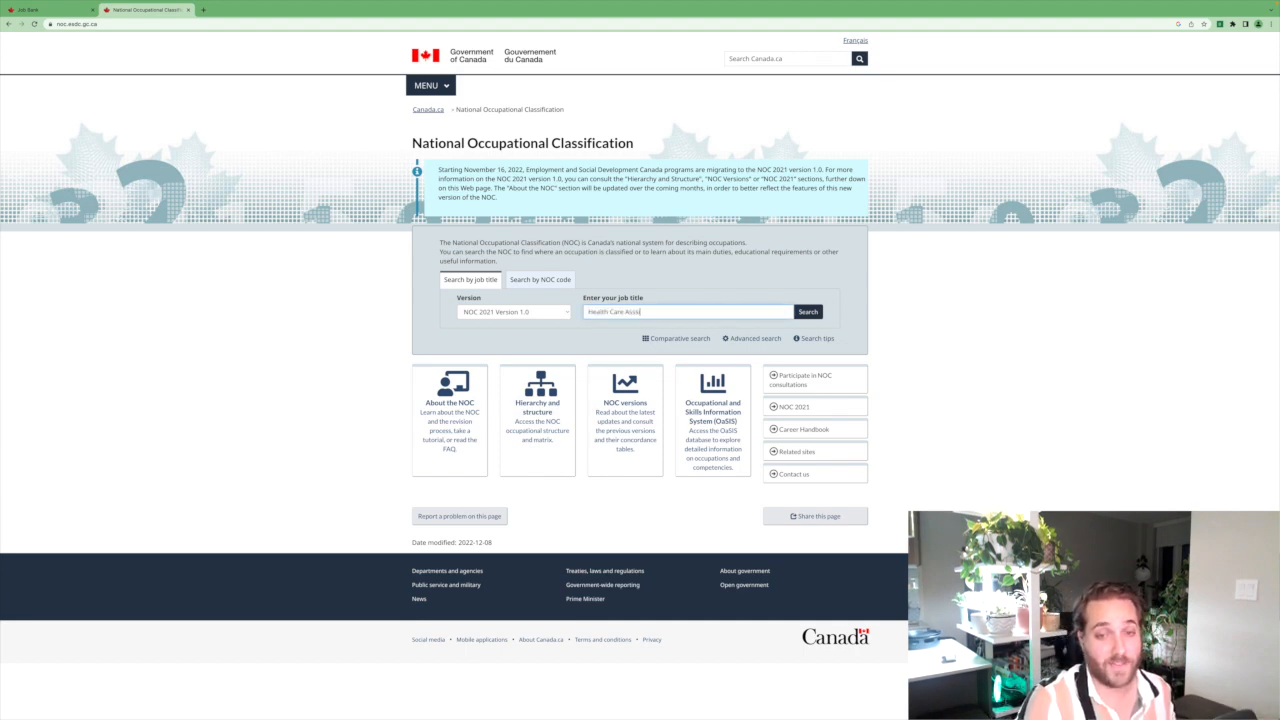
pyautogui.click(807, 311)
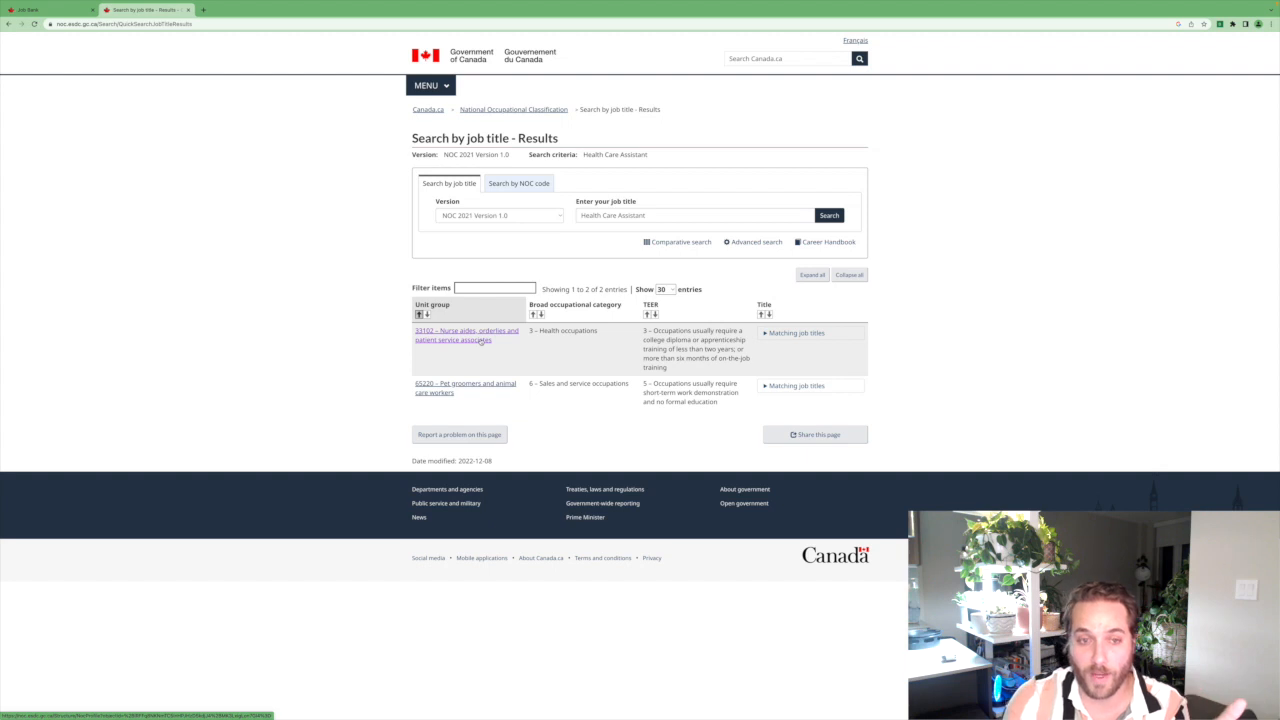
# Open the 33102 Nurse aides profile and highlight its main duties and employment requirements.
pyautogui.click(466, 334)
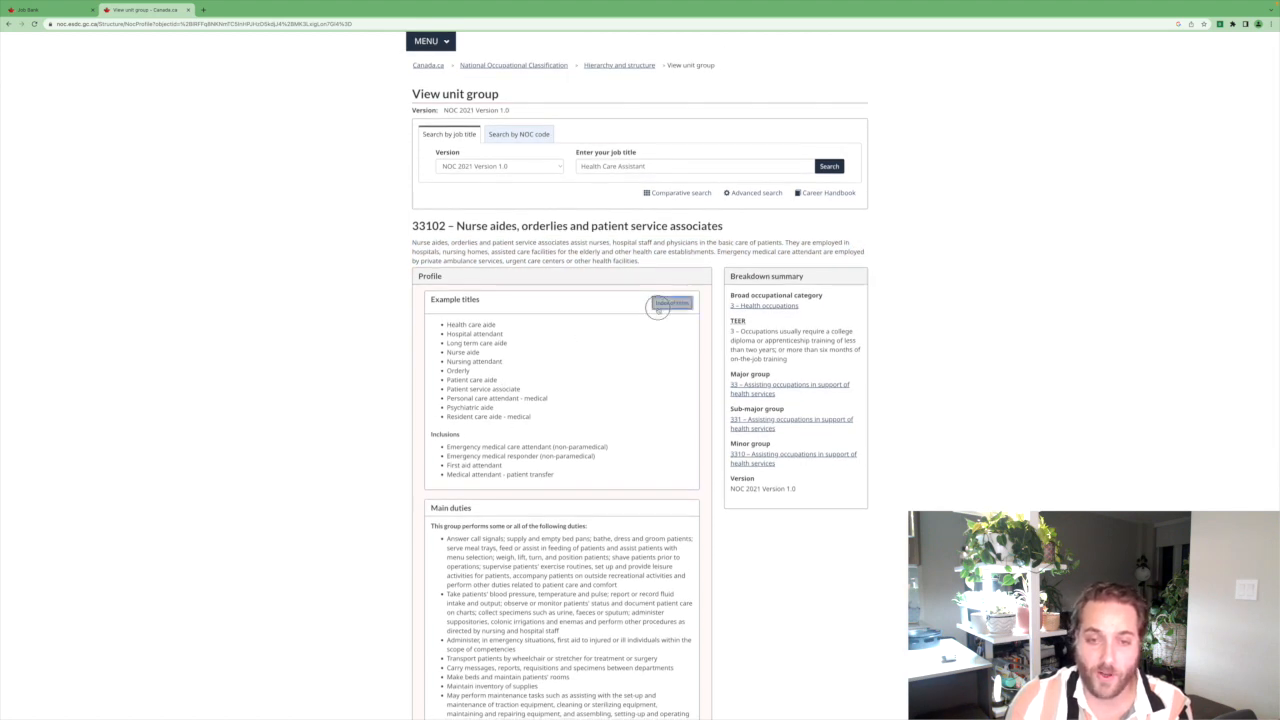
pyautogui.scroll(-3)
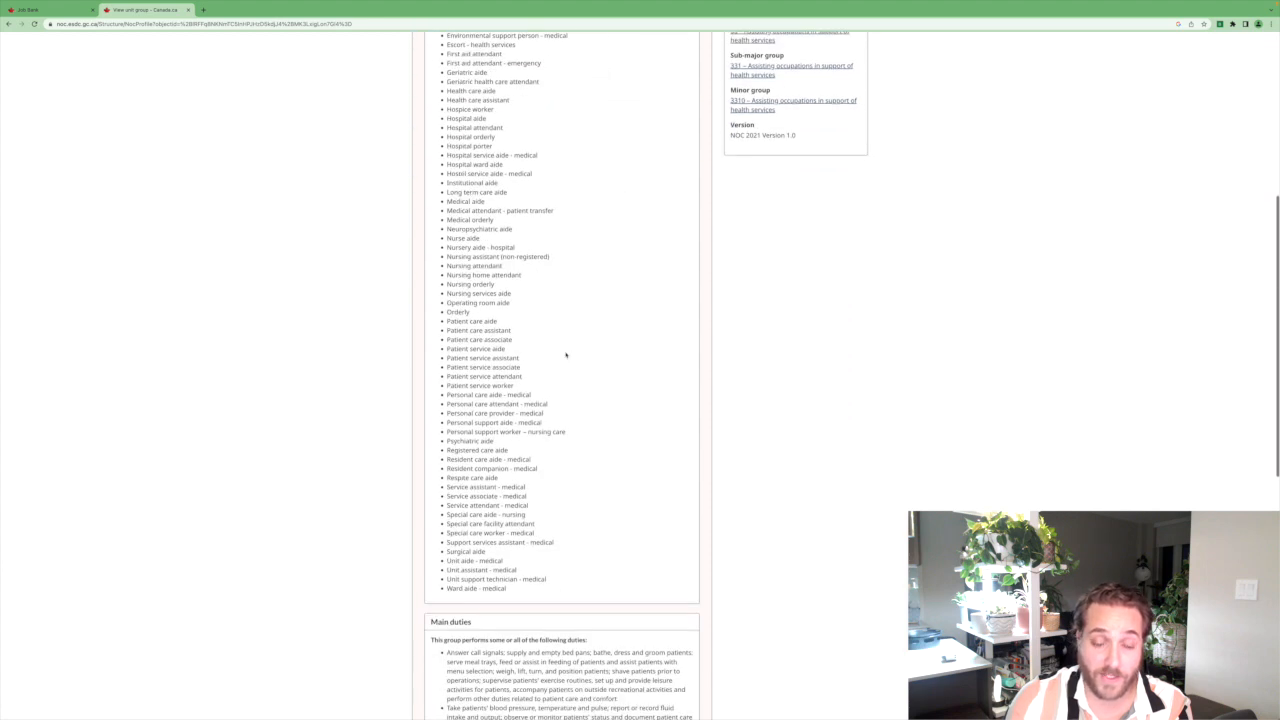
pyautogui.scroll(-3)
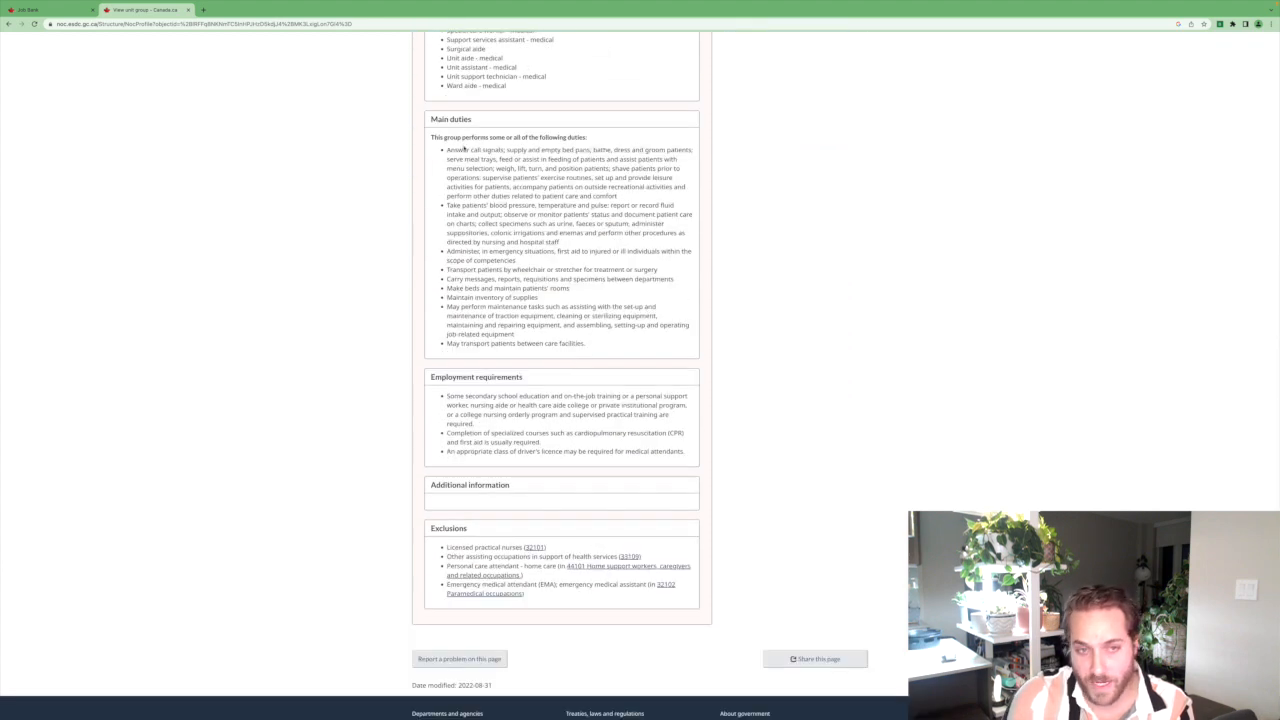
pyautogui.moveTo(447, 150); pyautogui.dragTo(570, 295)
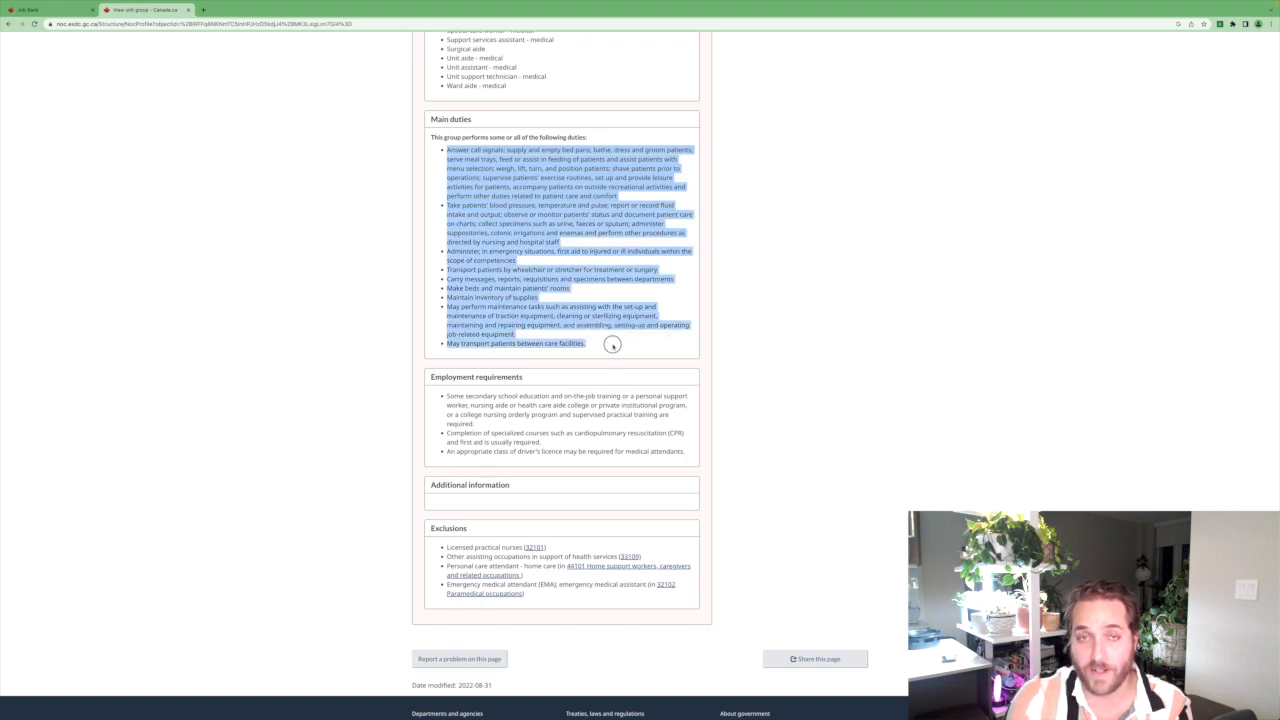
pyautogui.scroll(-3)
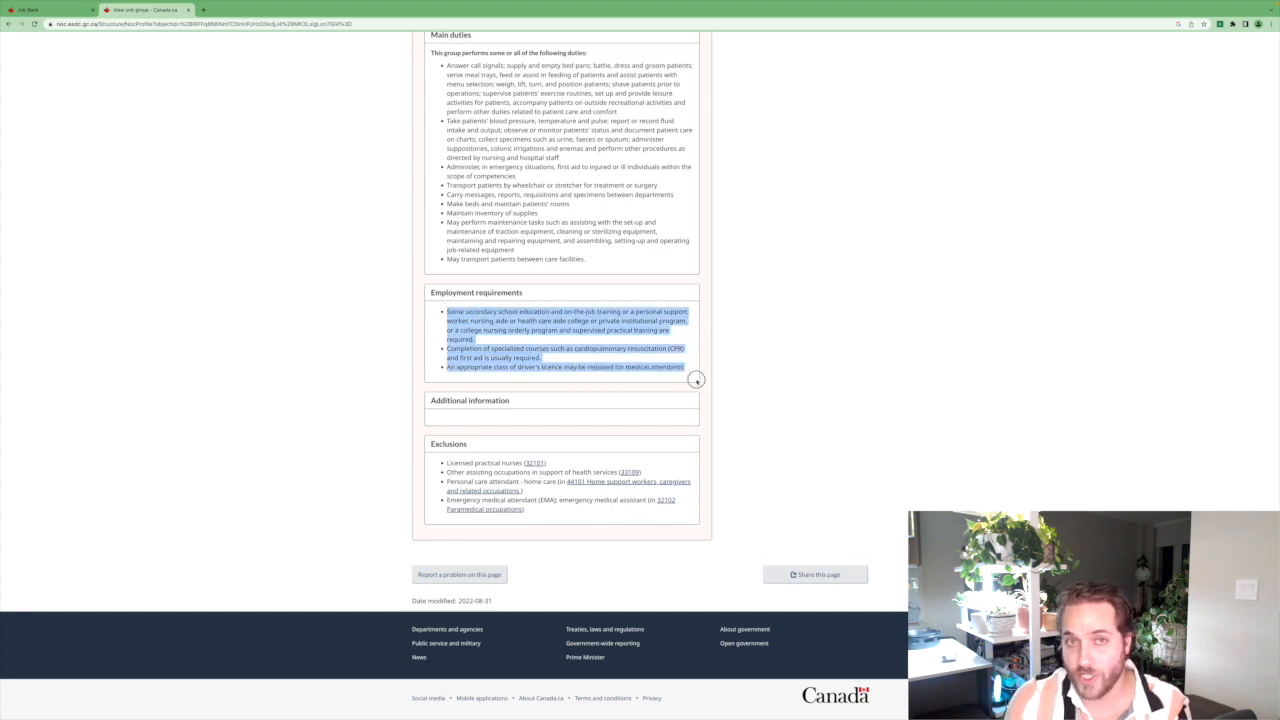
pyautogui.click(683, 339)
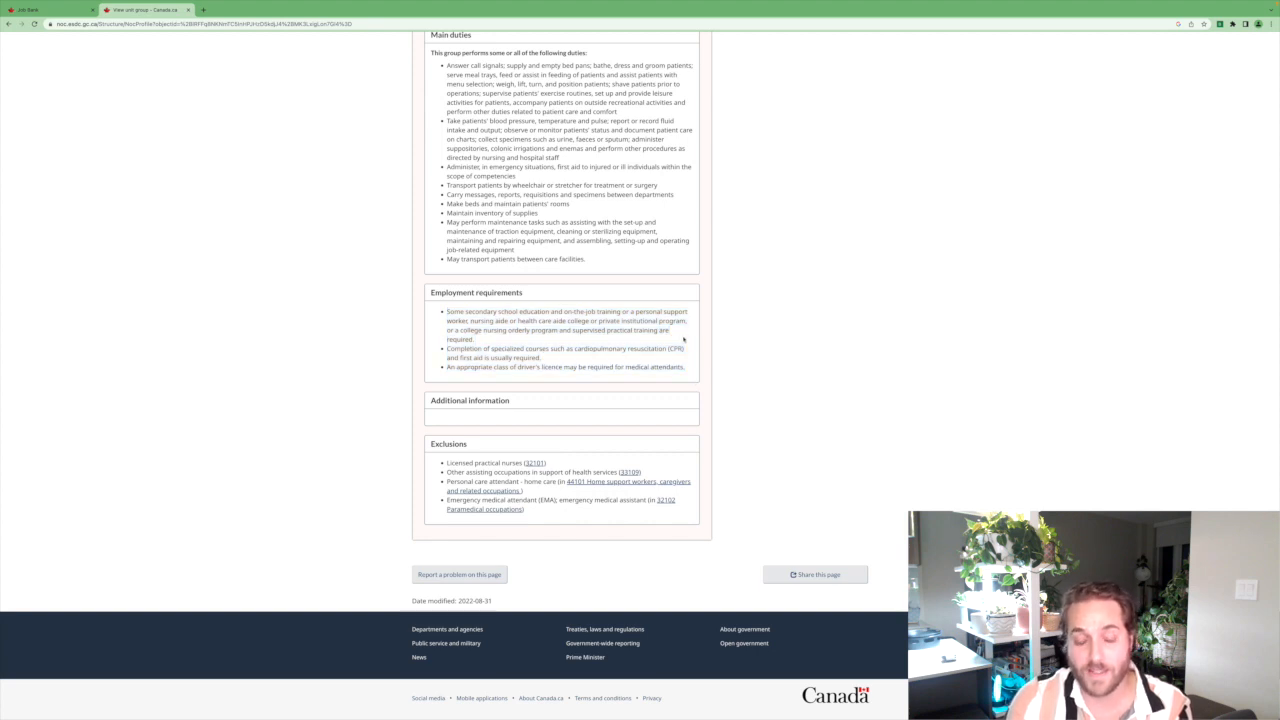
pyautogui.moveTo(445, 313)
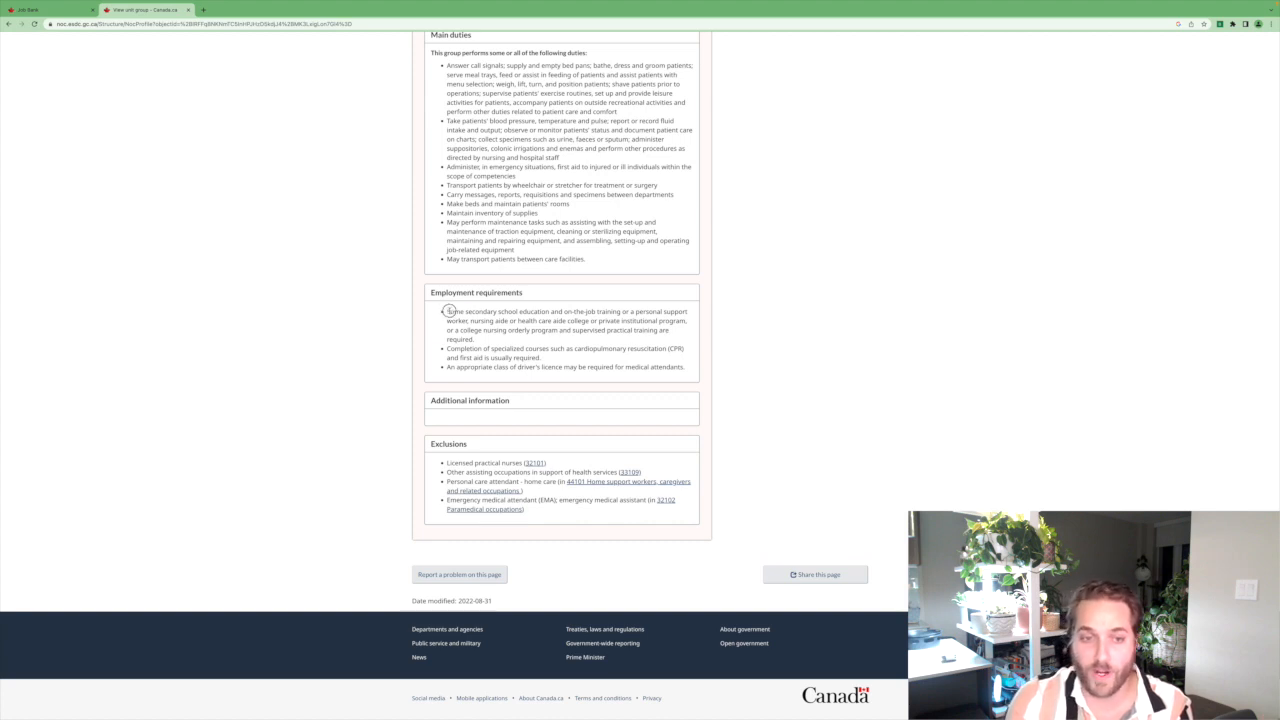
pyautogui.moveTo(448, 311); pyautogui.dragTo(605, 330)
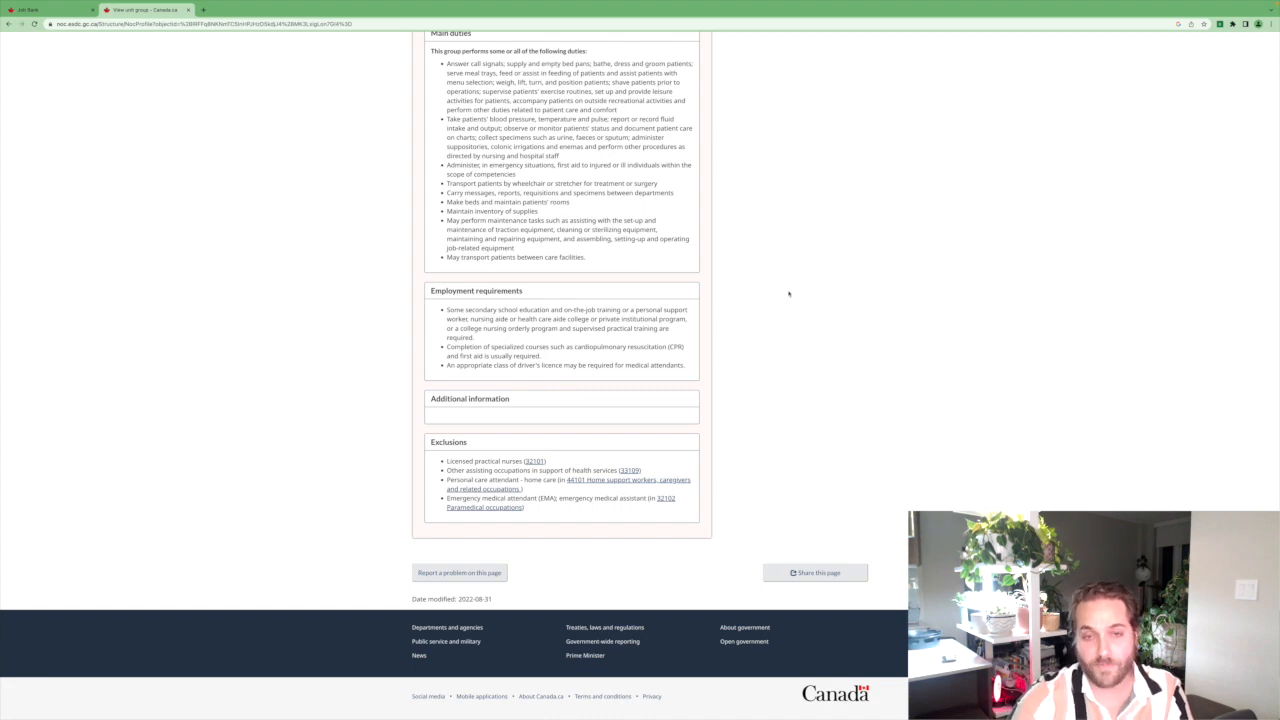
pyautogui.moveTo(851, 308)
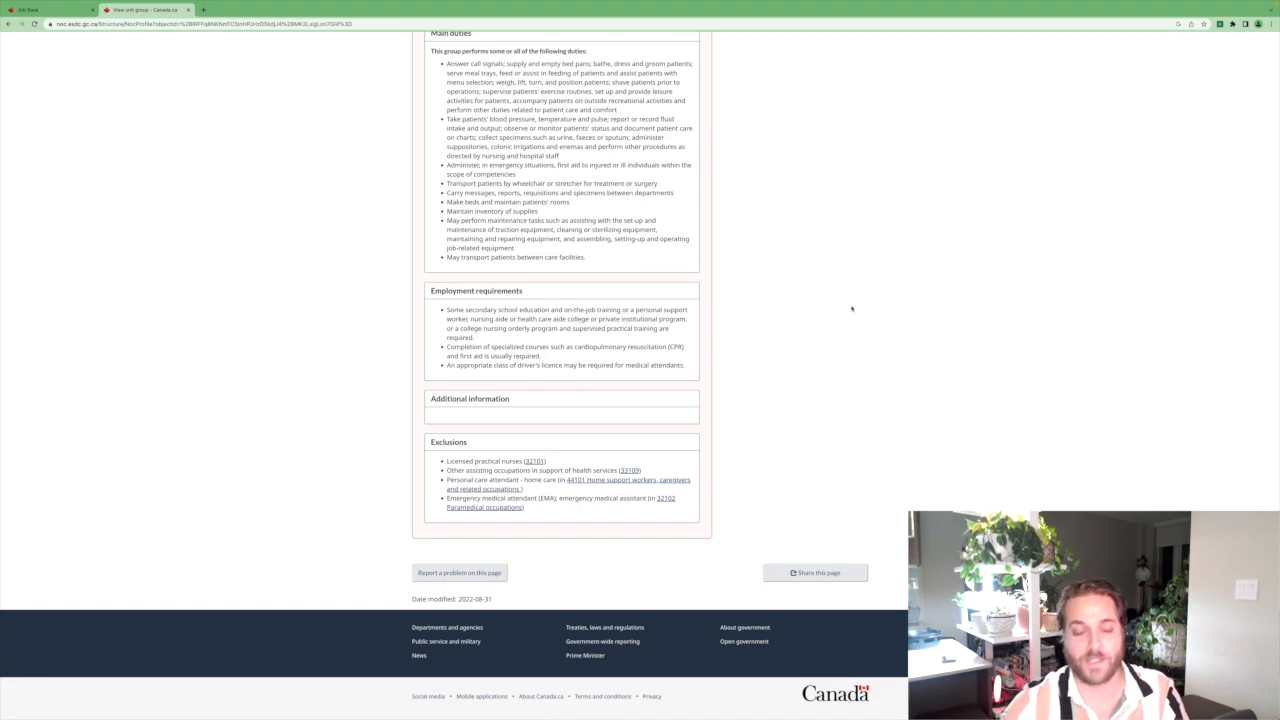
pyautogui.scroll(3)
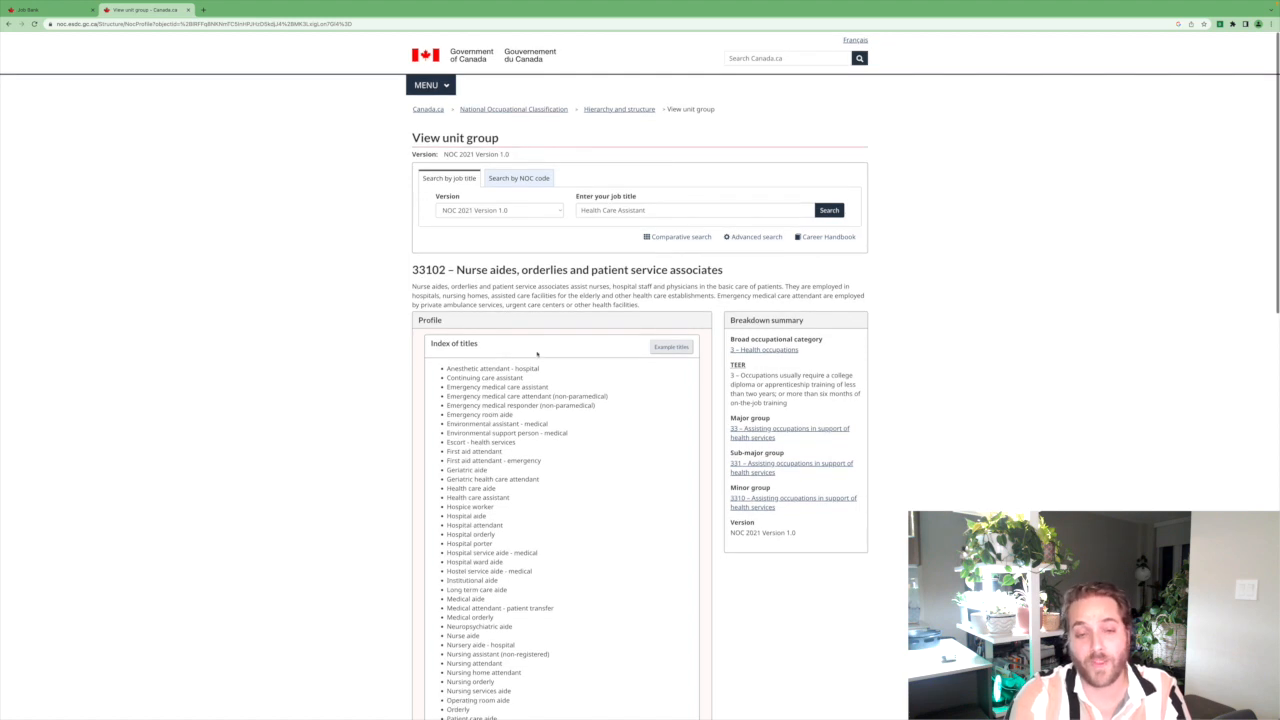
pyautogui.scroll(-3)
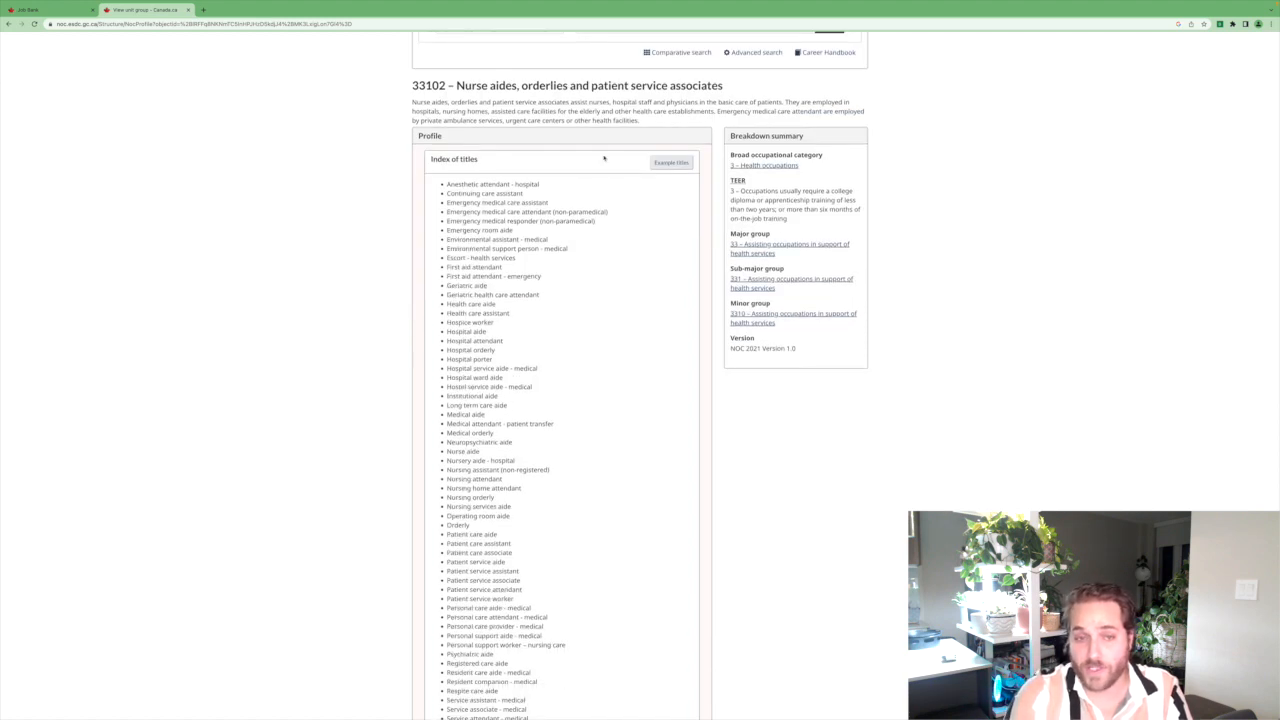
pyautogui.scroll(-3)
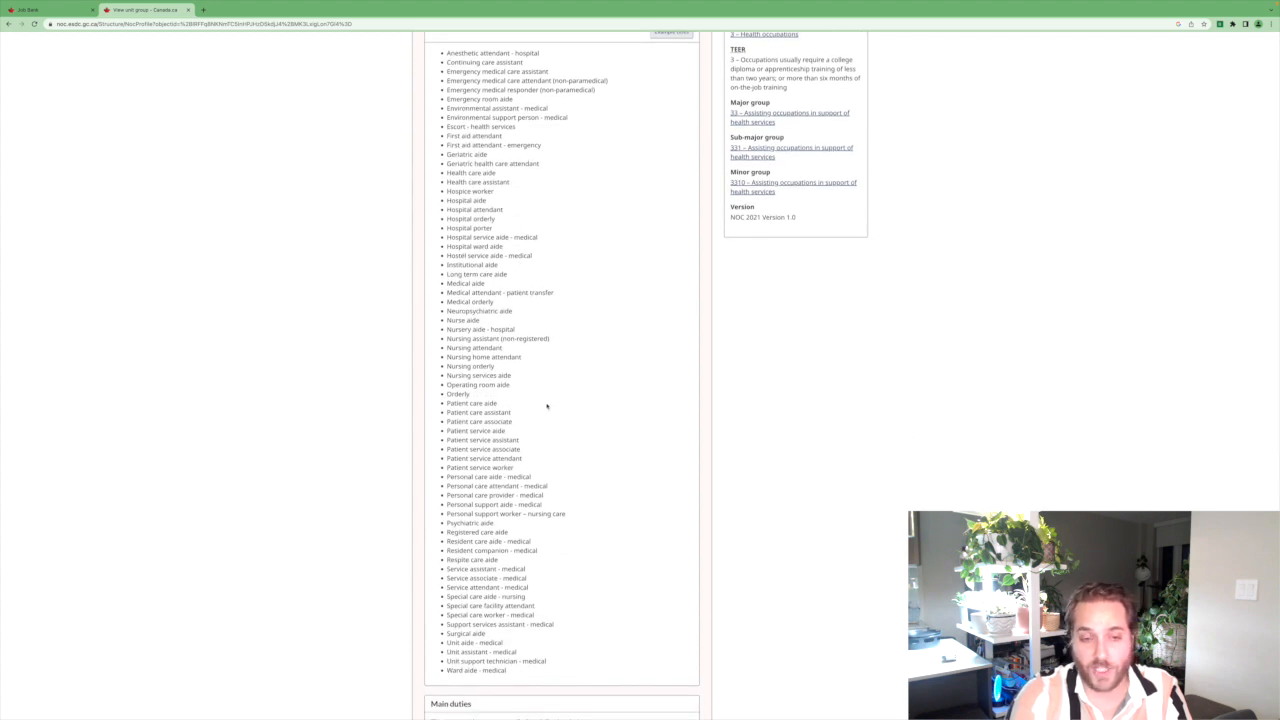
pyautogui.scroll(3)
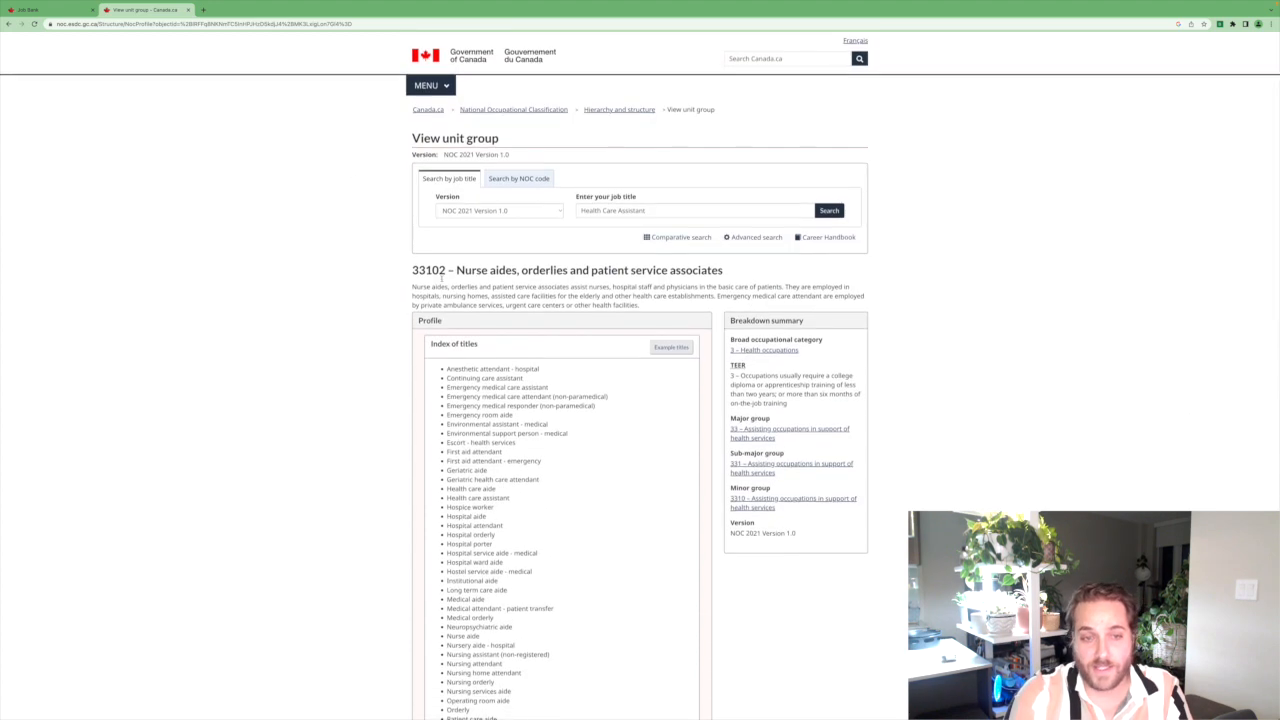
pyautogui.doubleClick(428, 270)
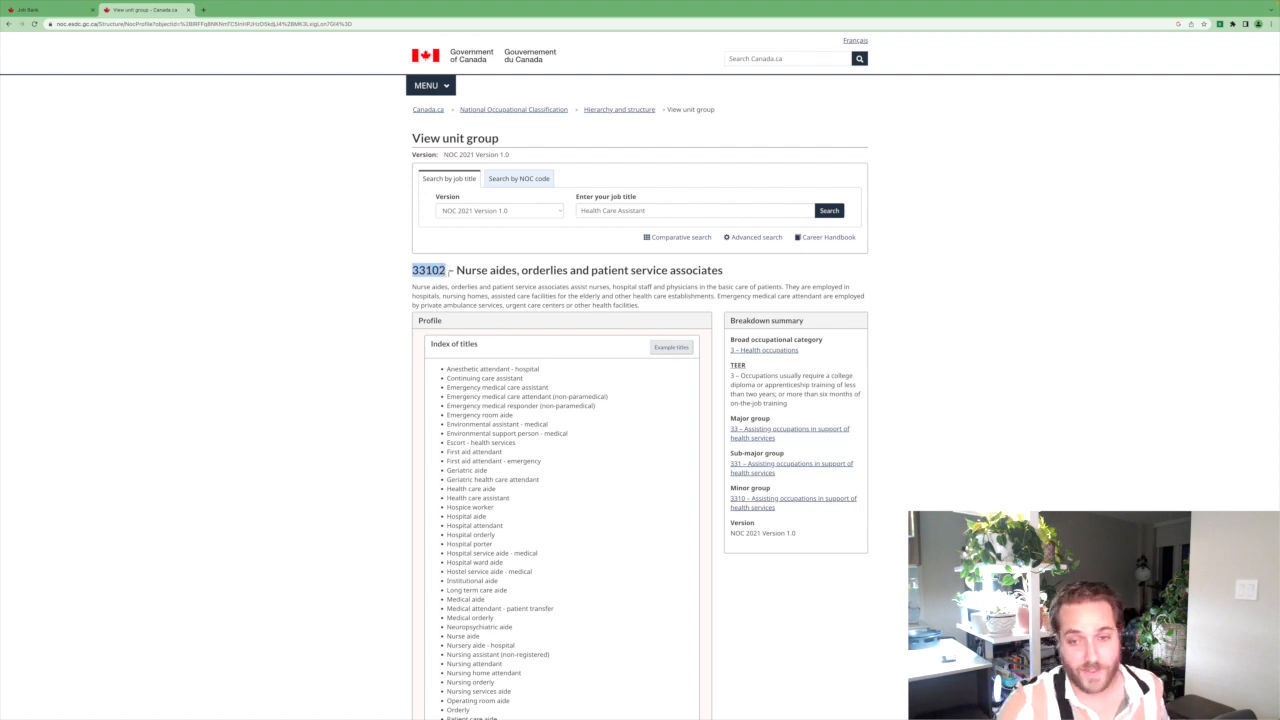
pyautogui.moveTo(778, 381)
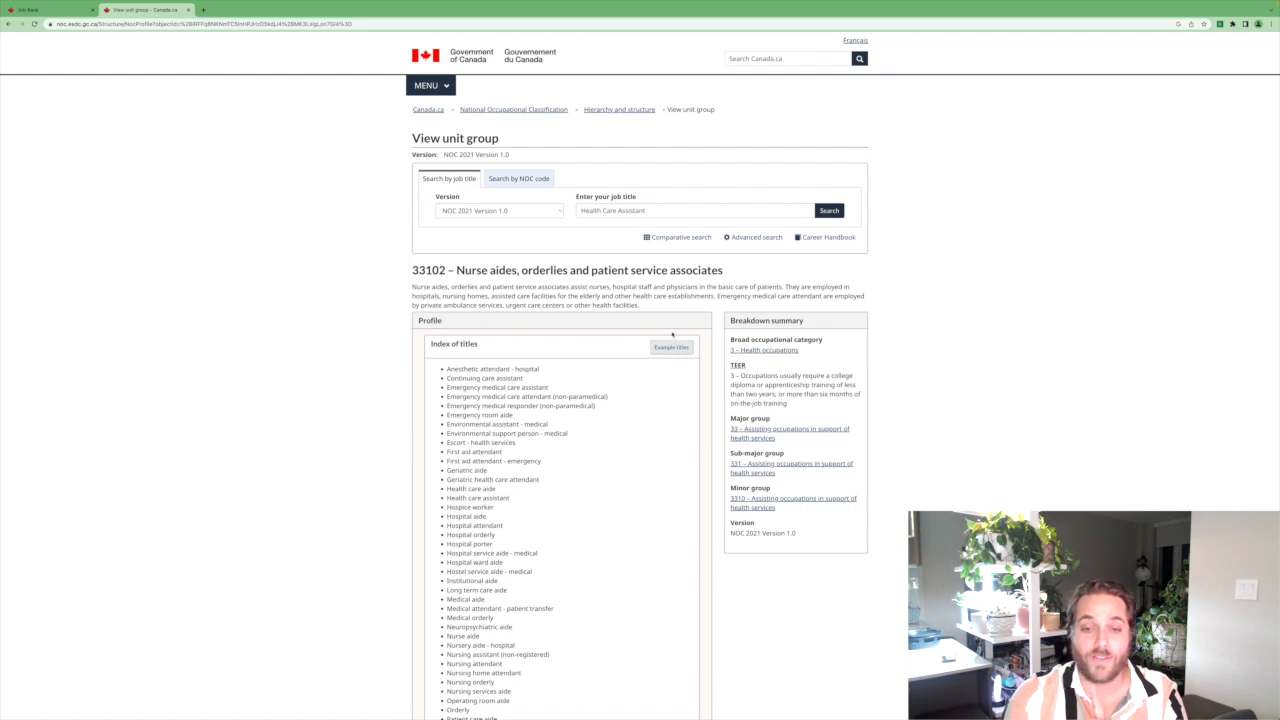
pyautogui.click(45, 9)
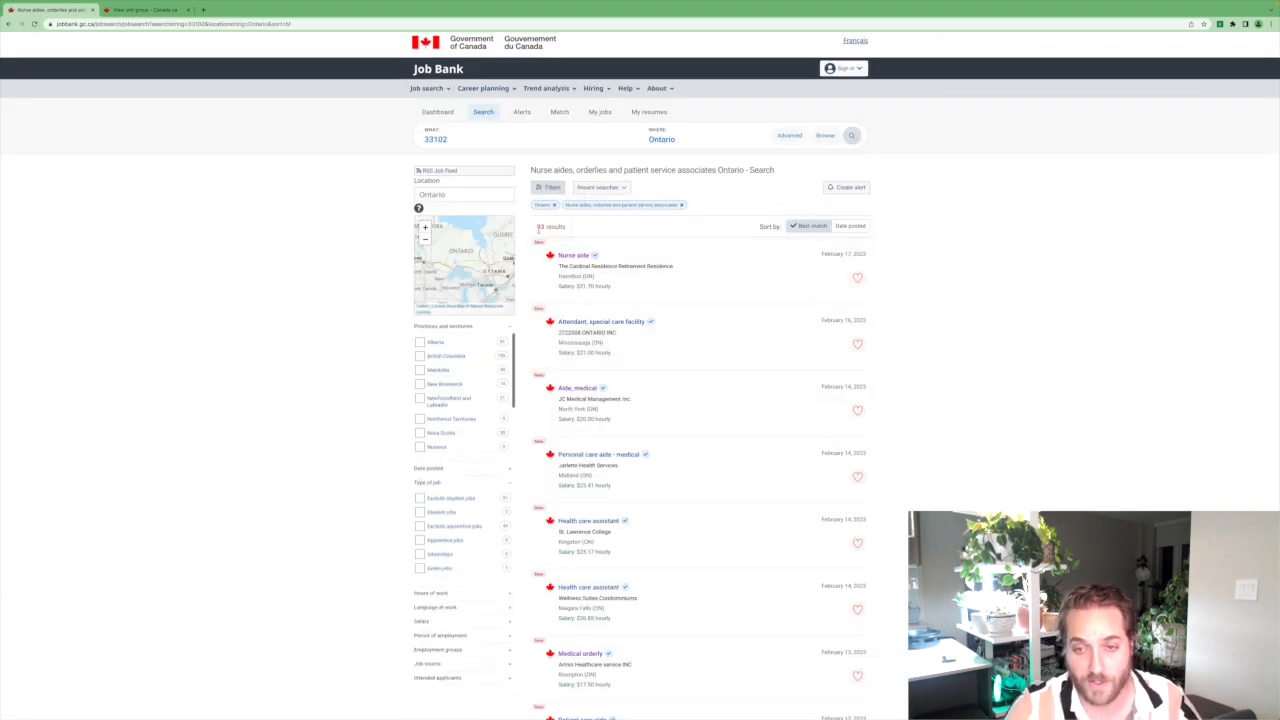
# Scroll the 93 Ontario 33102 postings and load more results through mid-January entries.
pyautogui.scroll(-3)
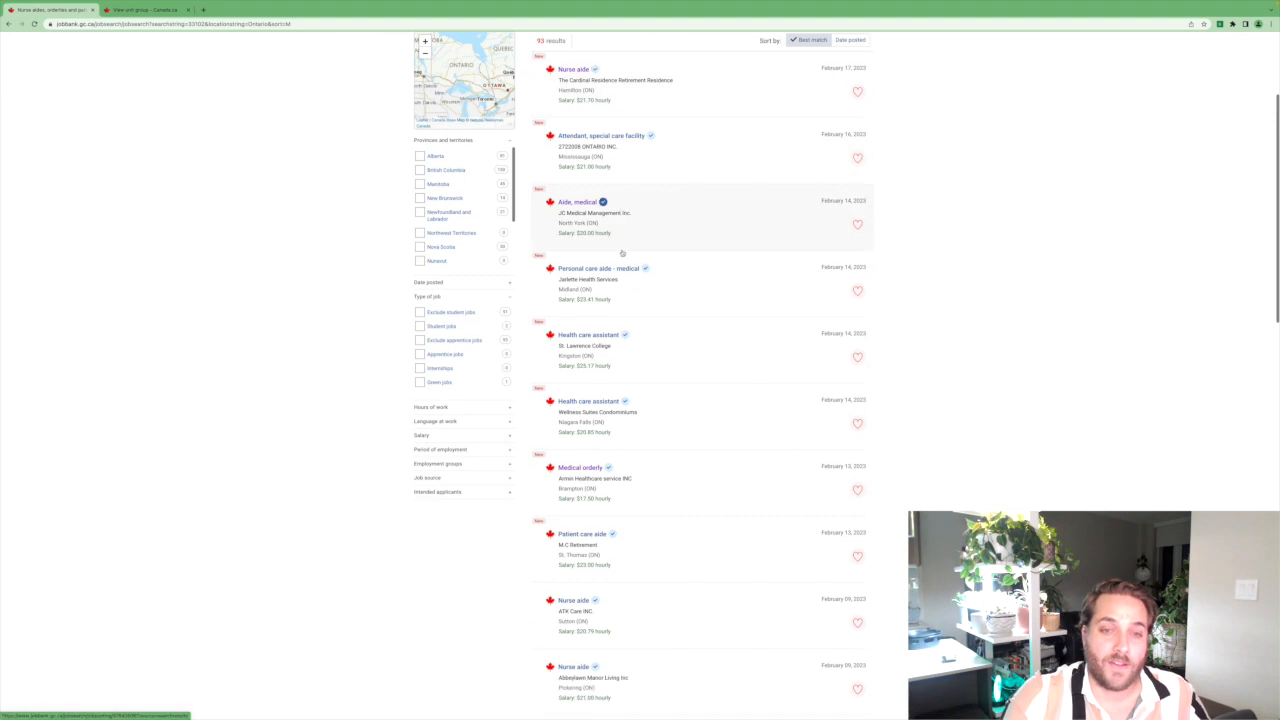
pyautogui.scroll(-3)
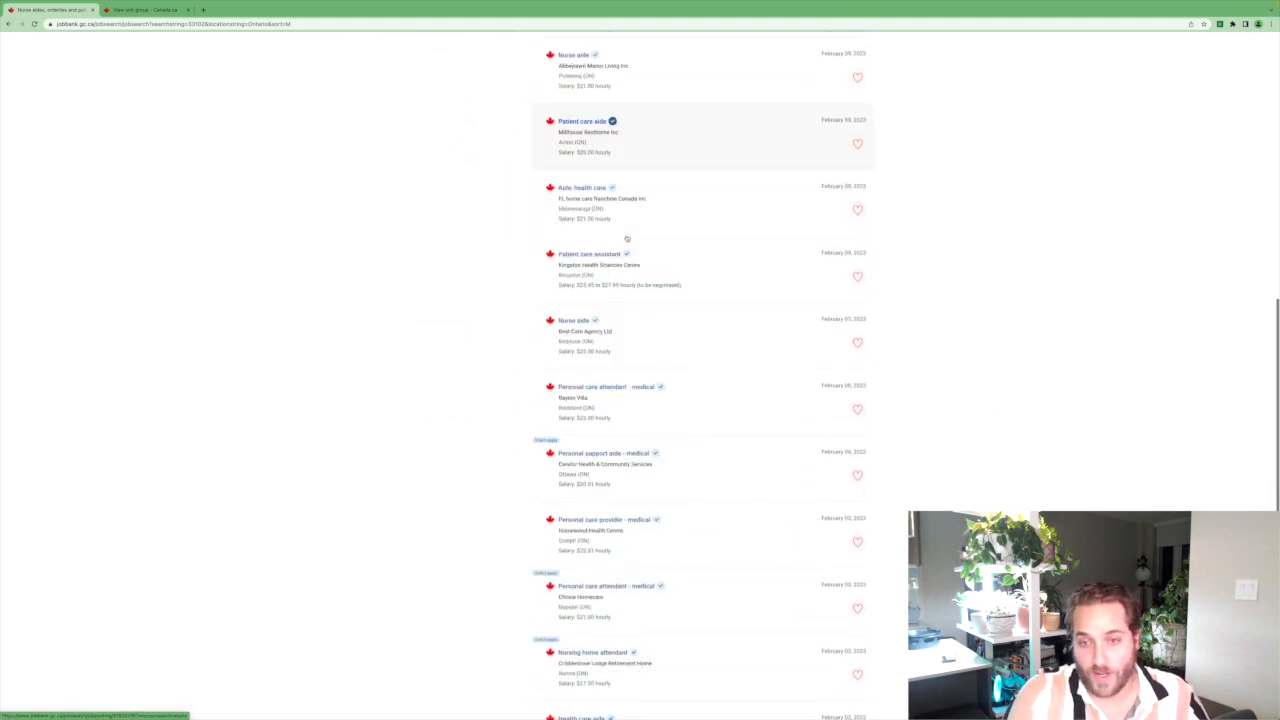
pyautogui.scroll(-3)
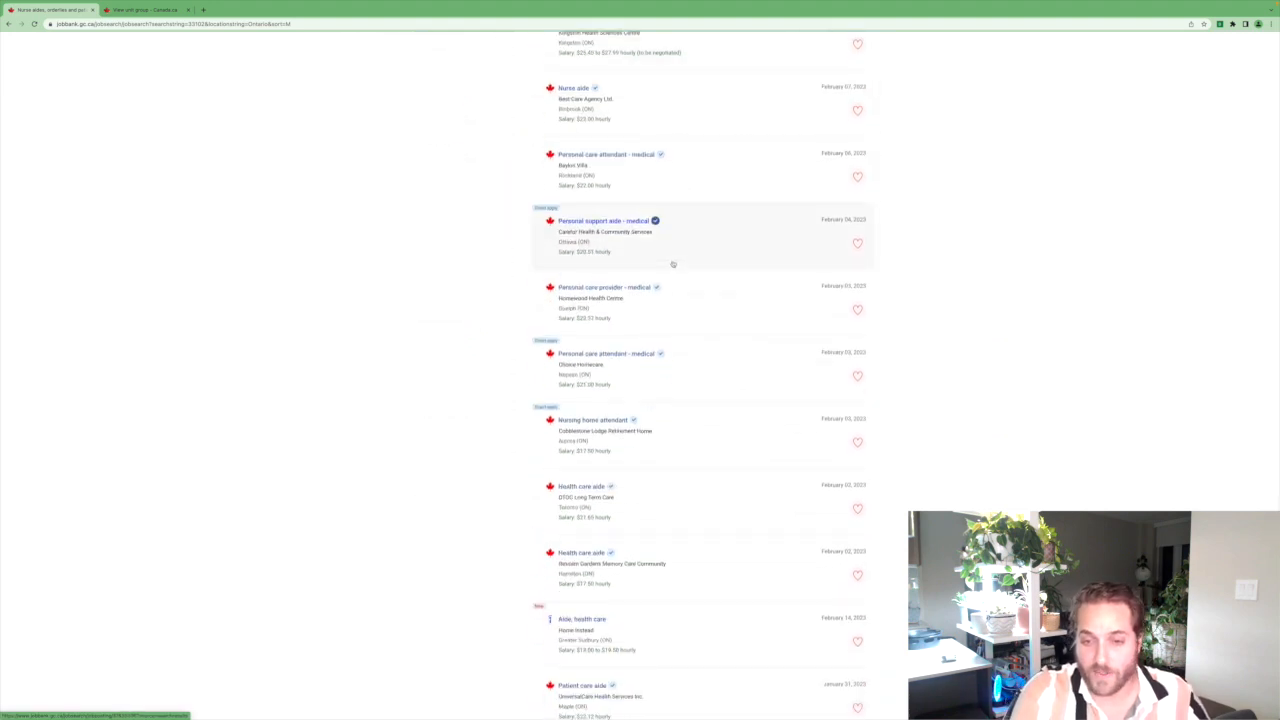
pyautogui.scroll(-3)
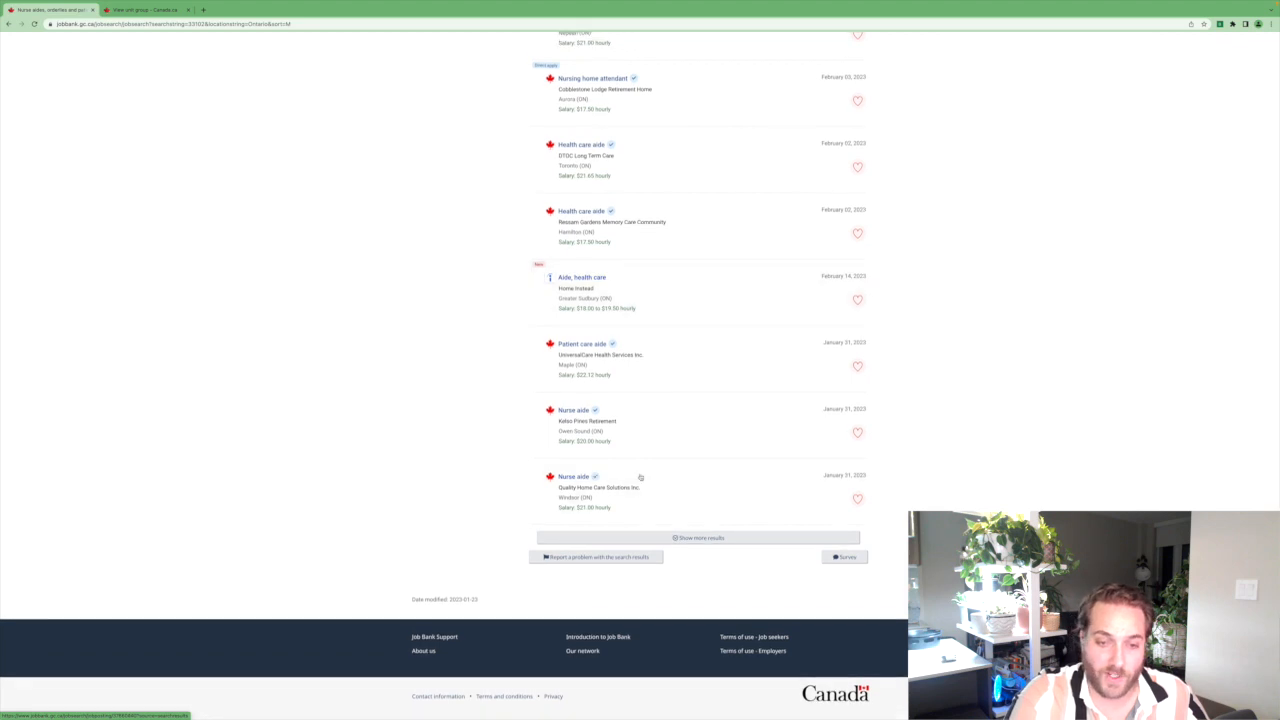
pyautogui.click(698, 538)
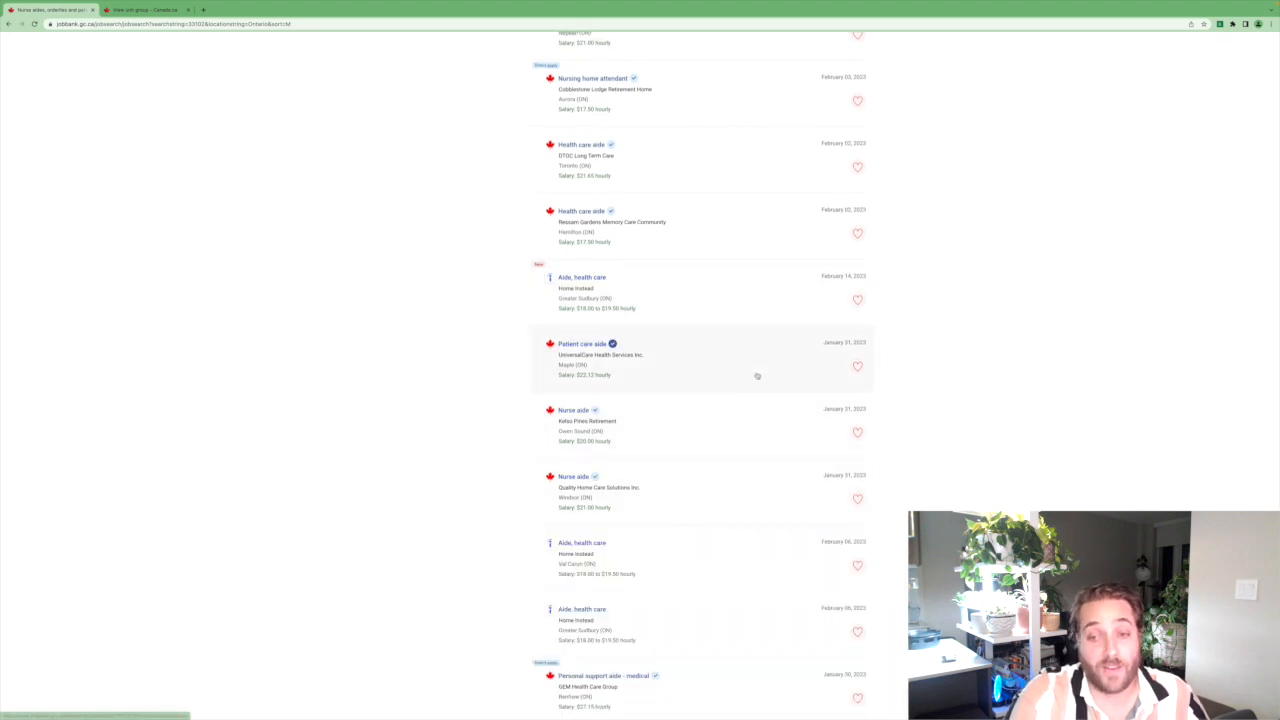
pyautogui.scroll(-3)
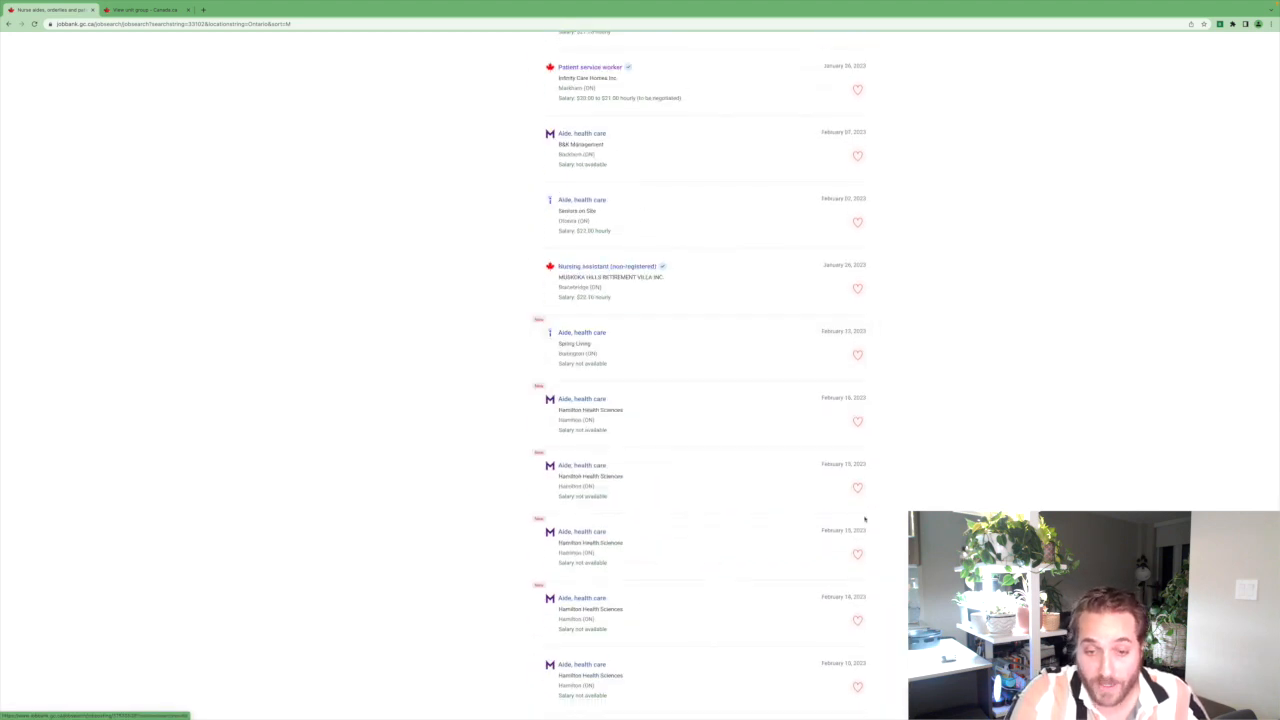
pyautogui.scroll(-3)
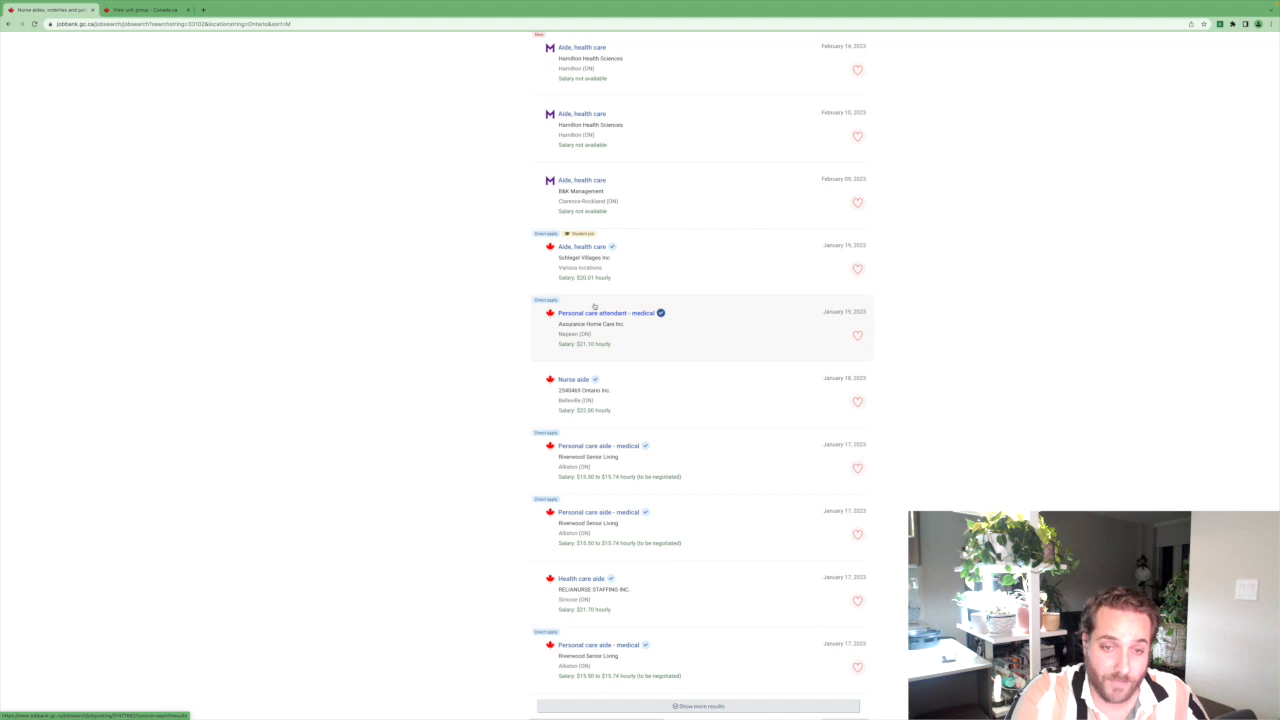
pyautogui.scroll(-3)
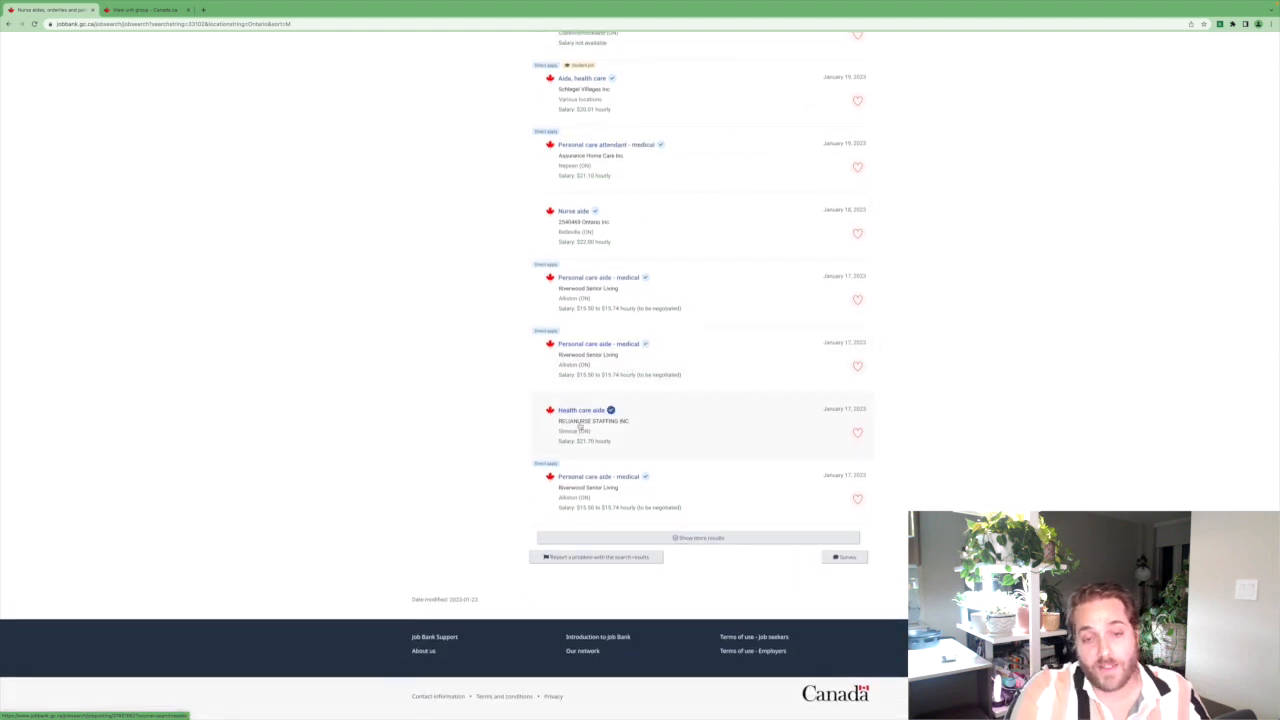
pyautogui.click(581, 410)
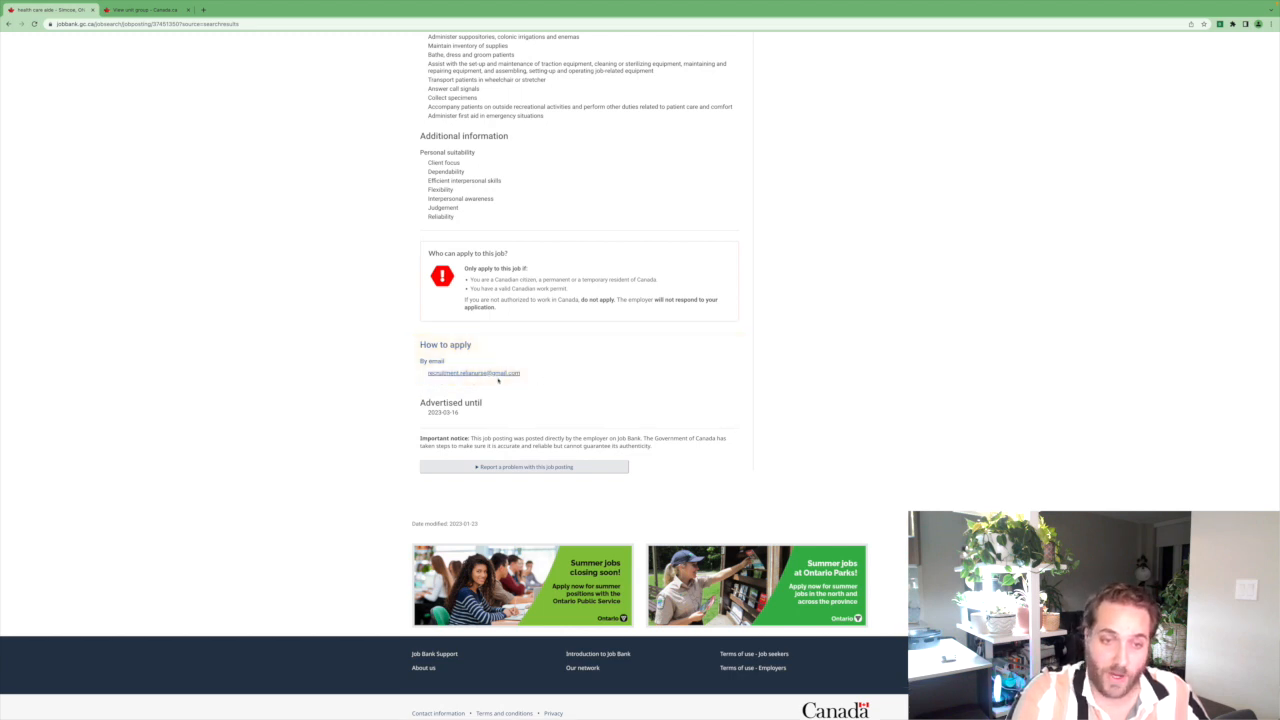
pyautogui.scroll(3)
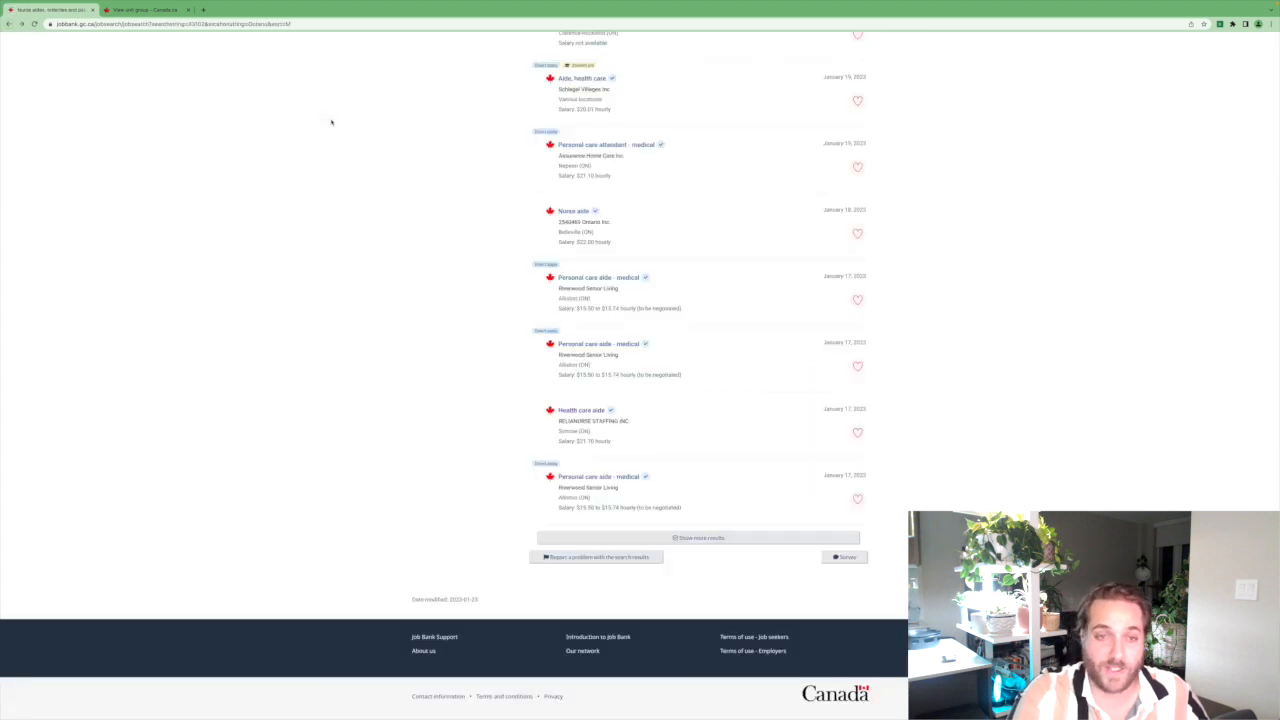
pyautogui.scroll(3)
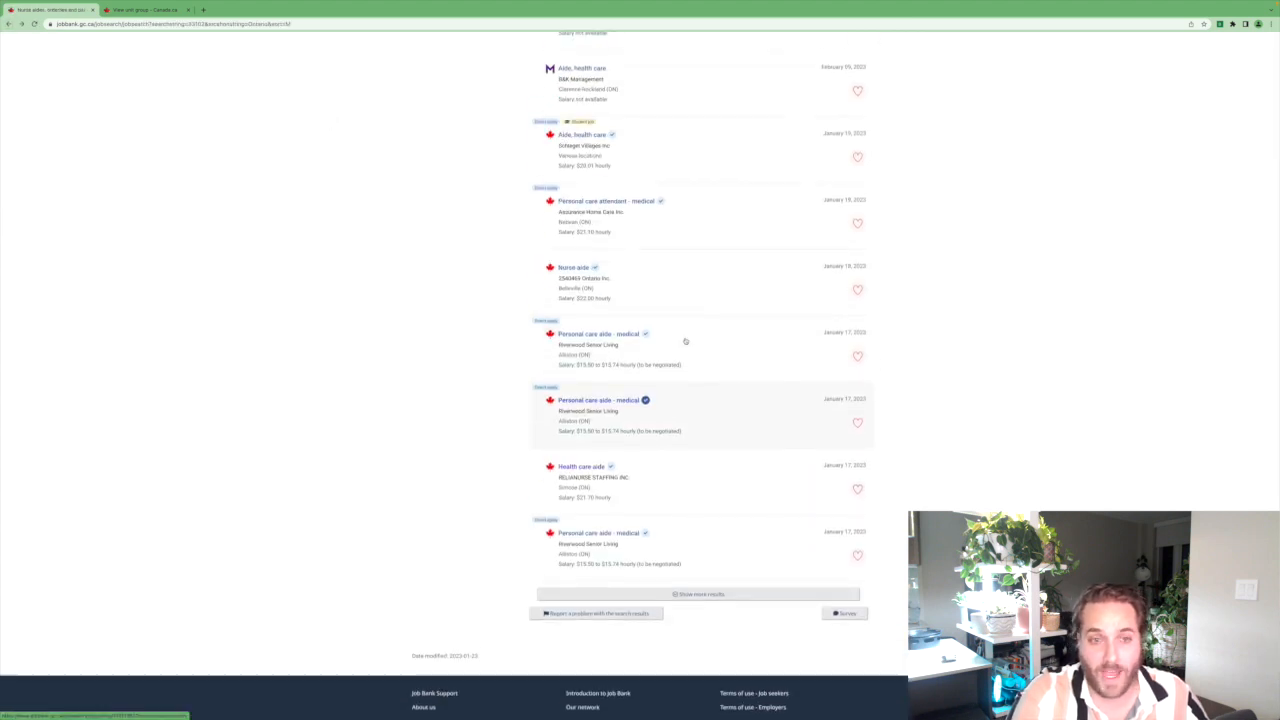
pyautogui.click(573, 266)
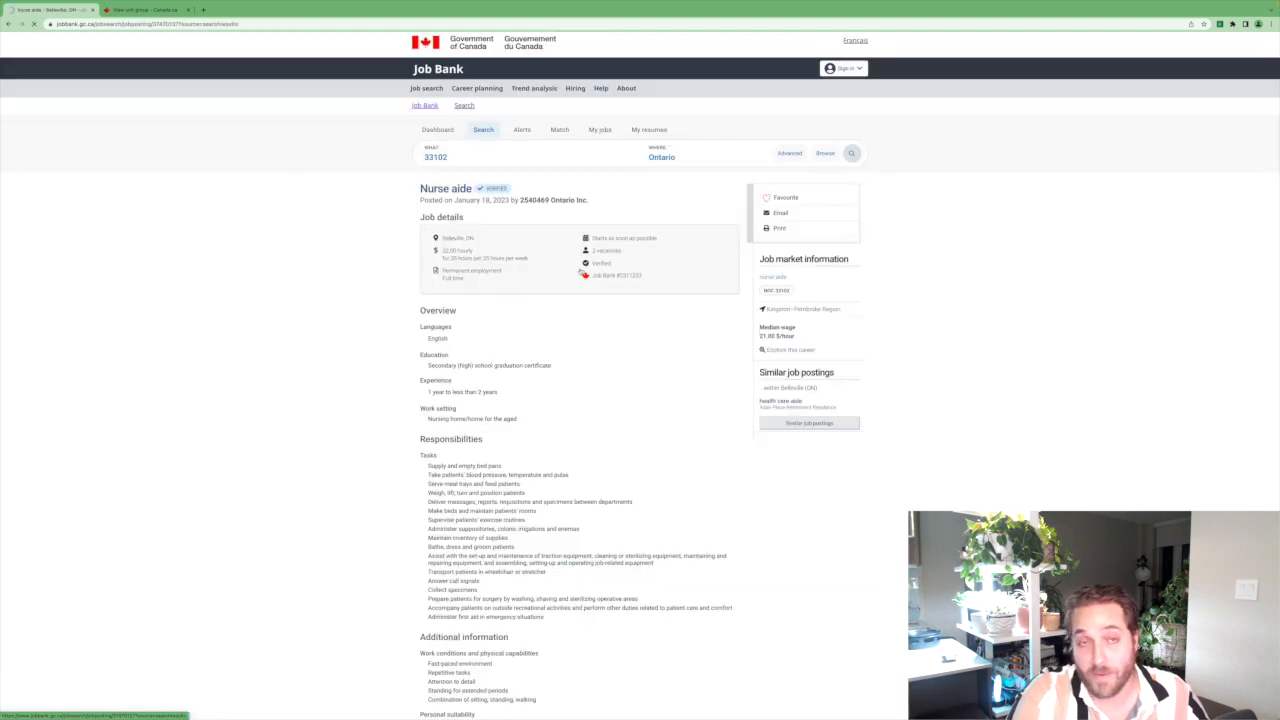
pyautogui.scroll(-3)
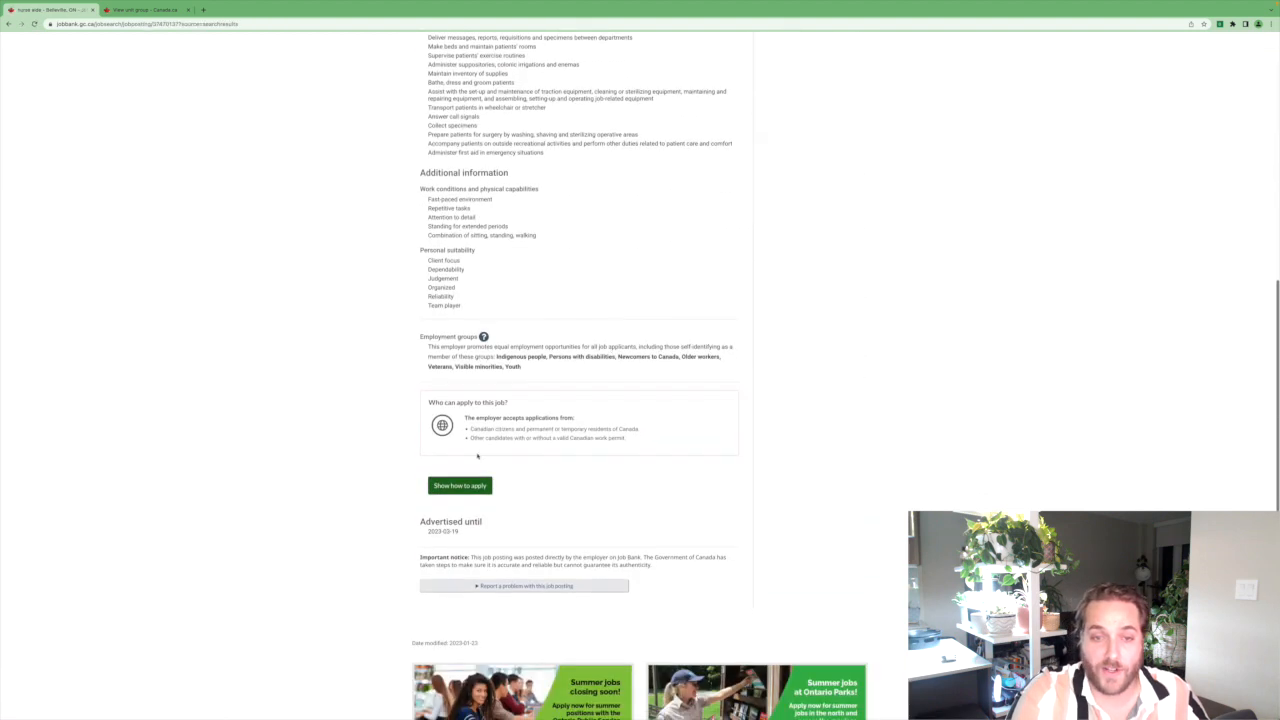
pyautogui.click(459, 485)
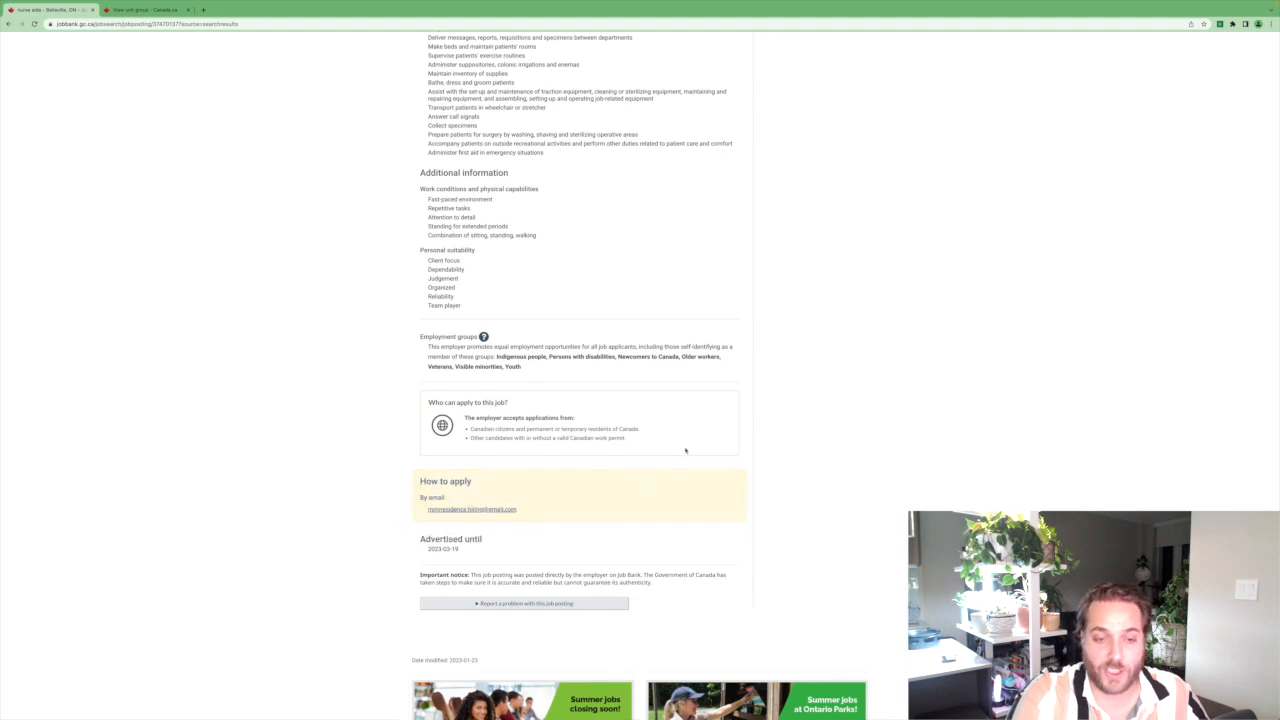
pyautogui.scroll(3)
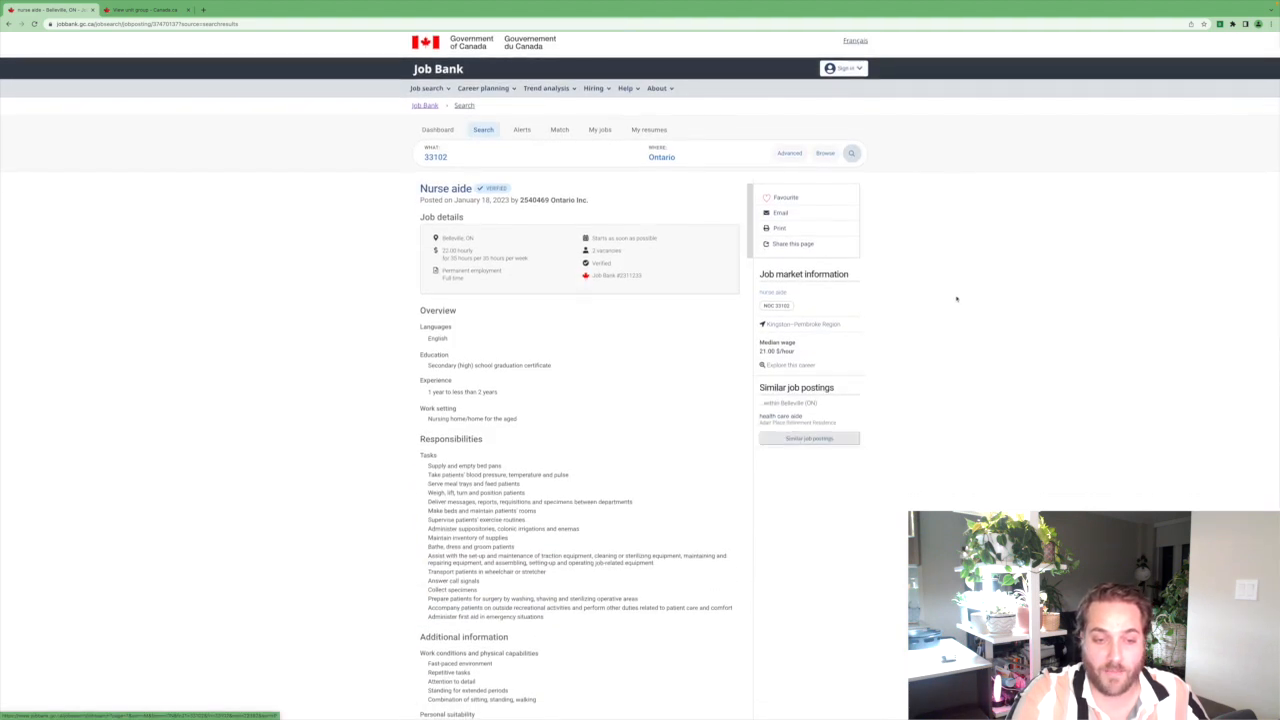
pyautogui.moveTo(728, 347)
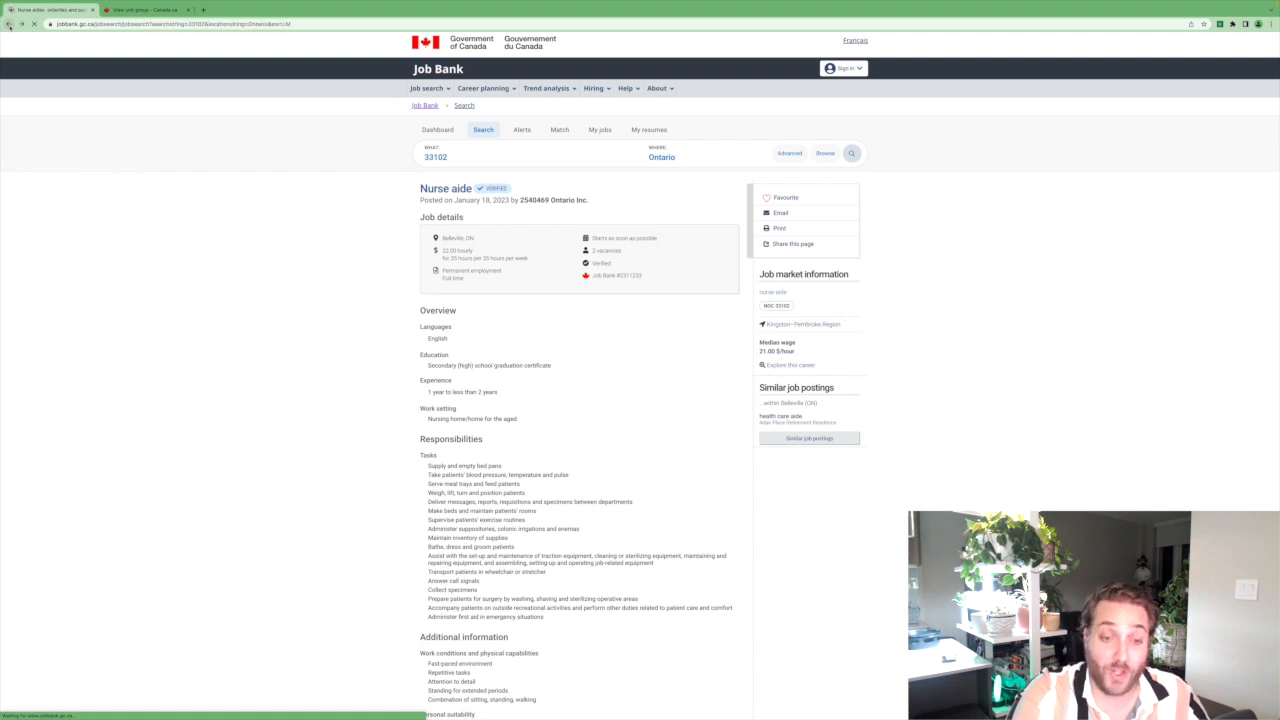
pyautogui.click(9, 23)
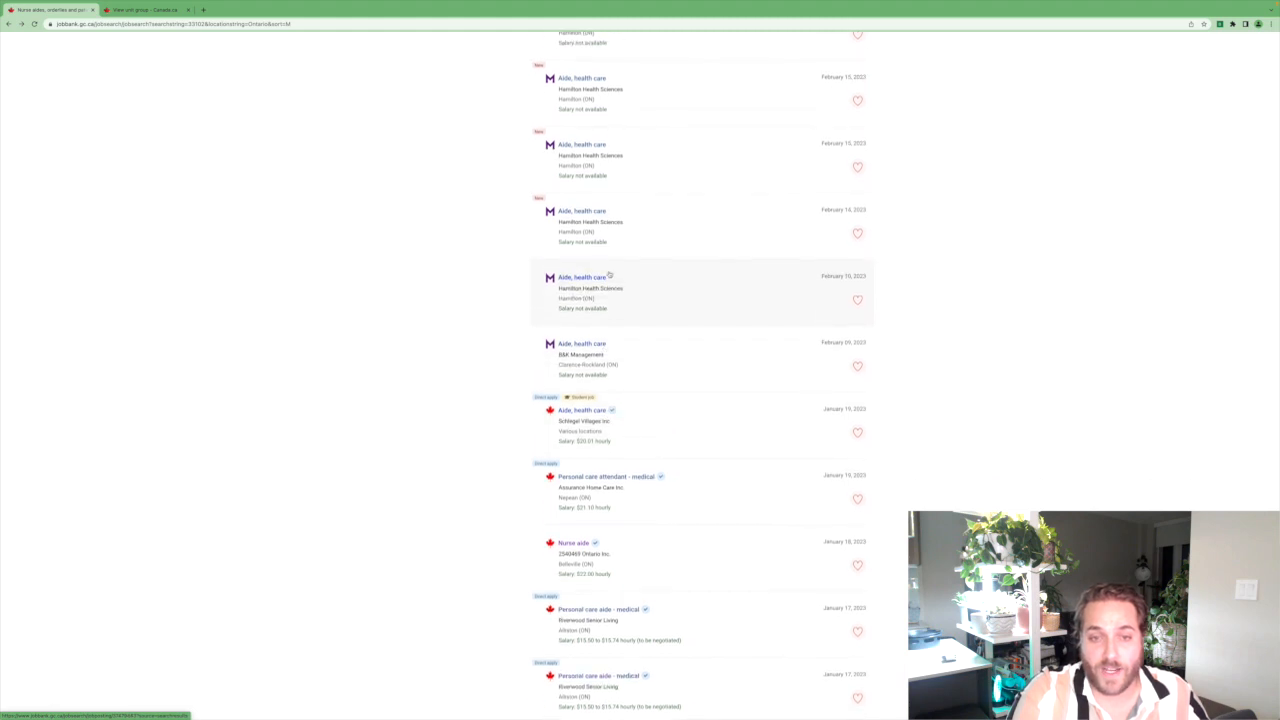
pyautogui.click(582, 277)
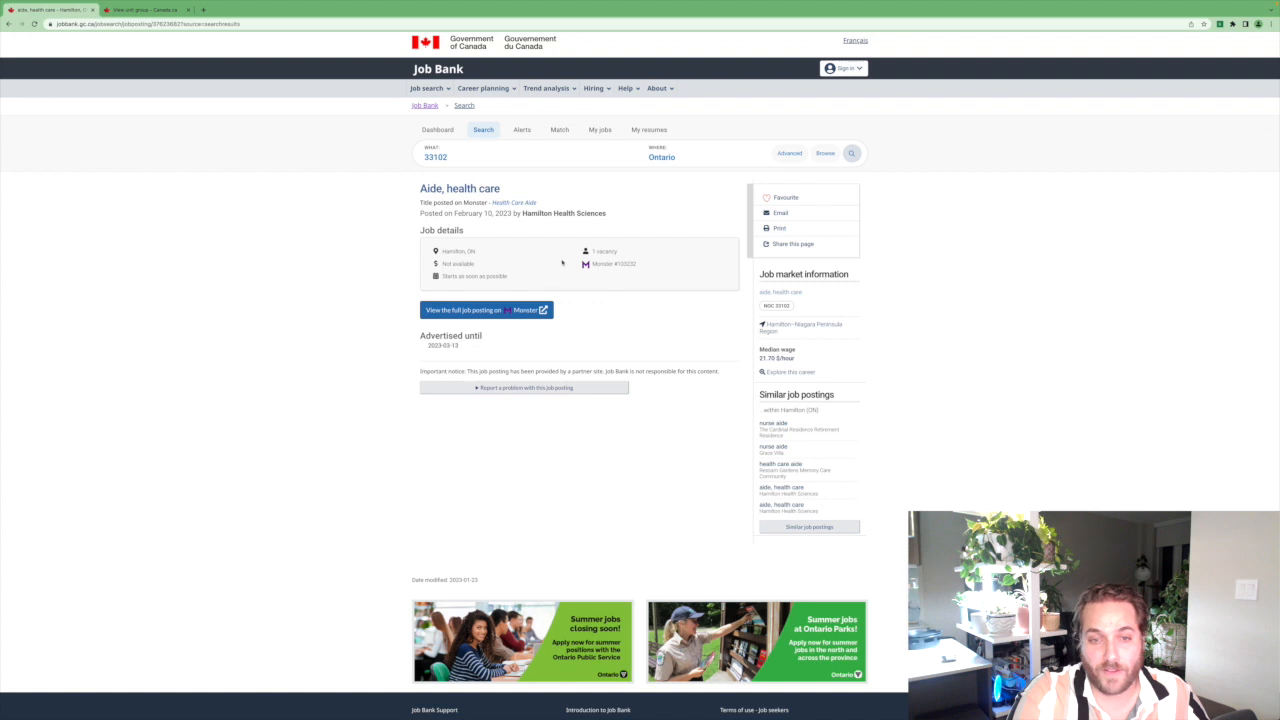
pyautogui.moveTo(940, 355)
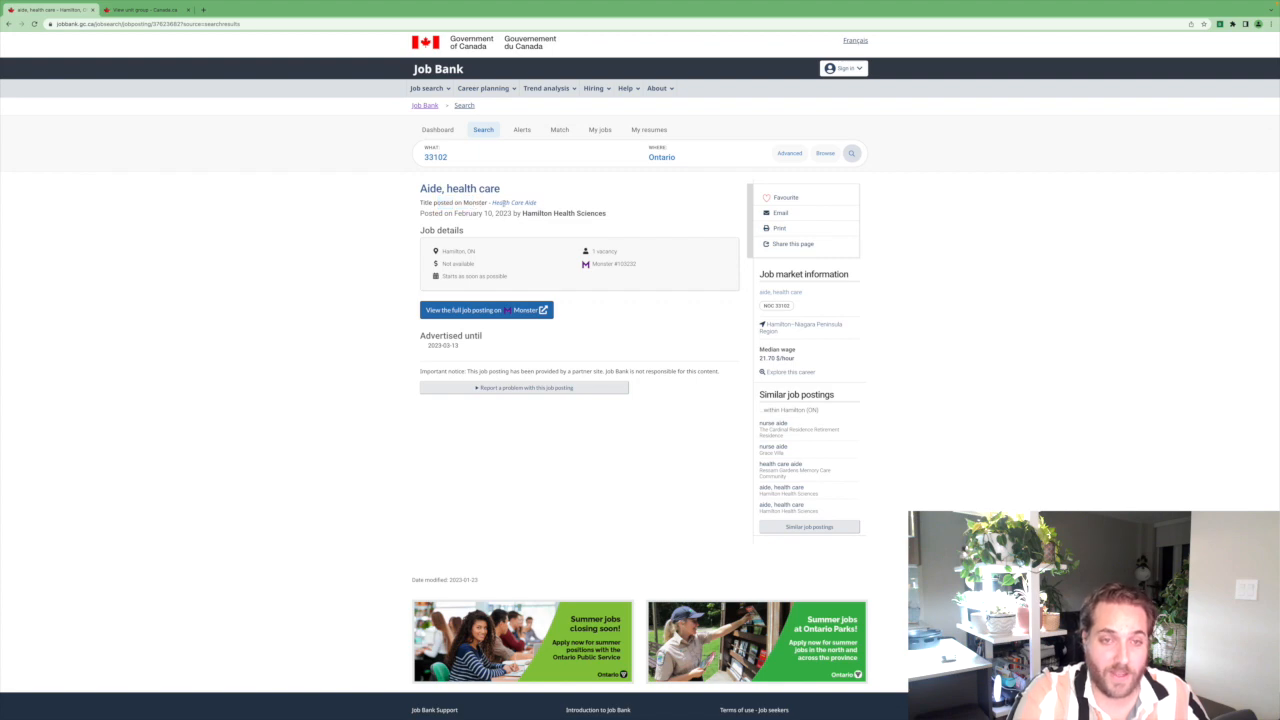
pyautogui.scroll(-3)
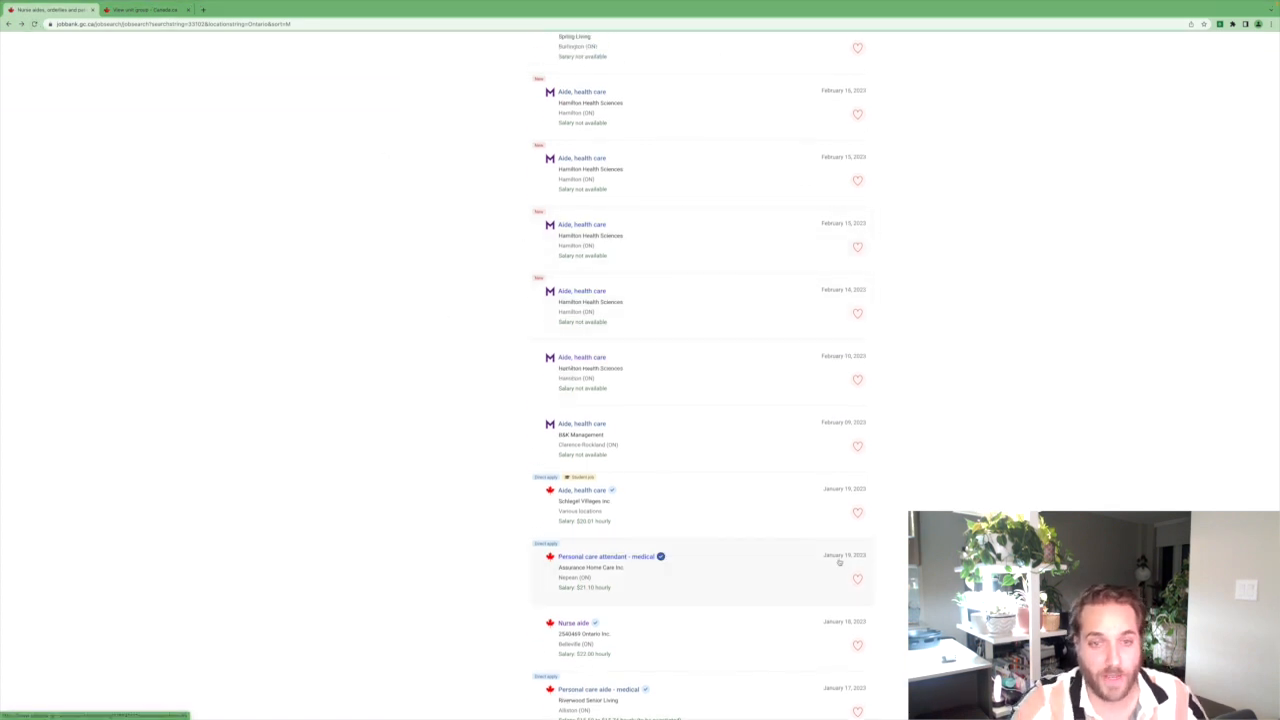
pyautogui.scroll(-3)
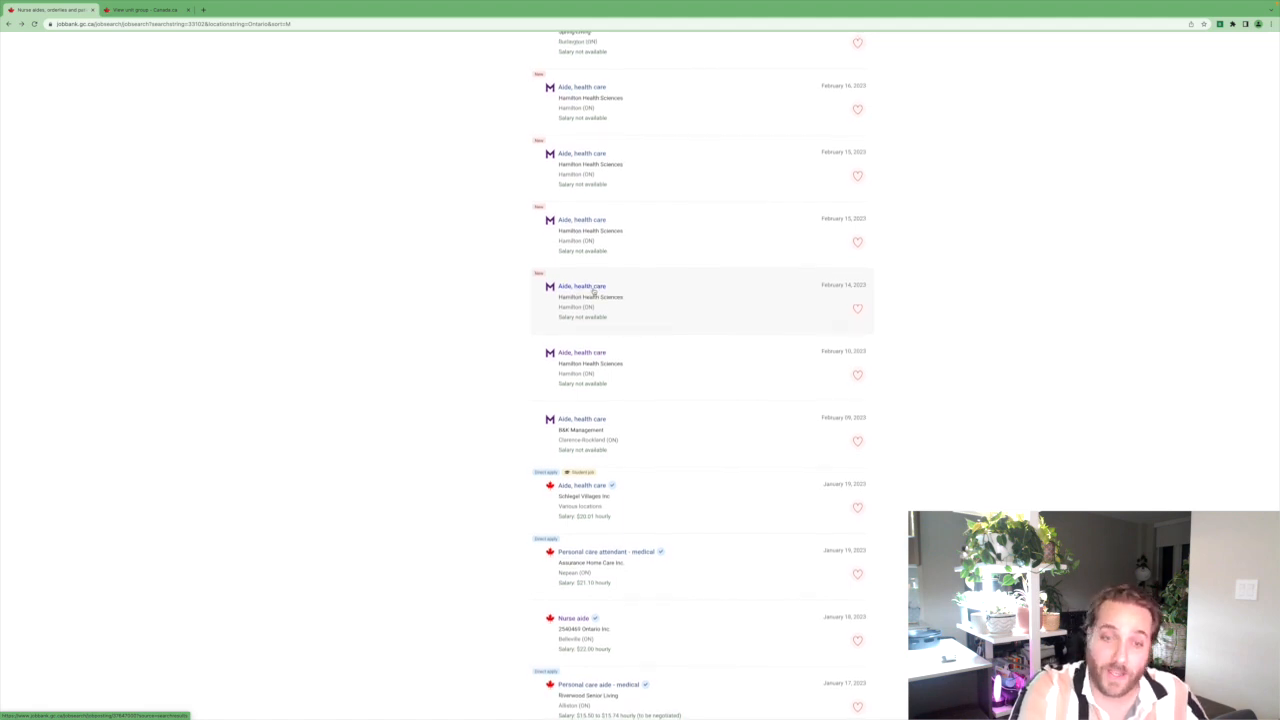
pyautogui.scroll(3)
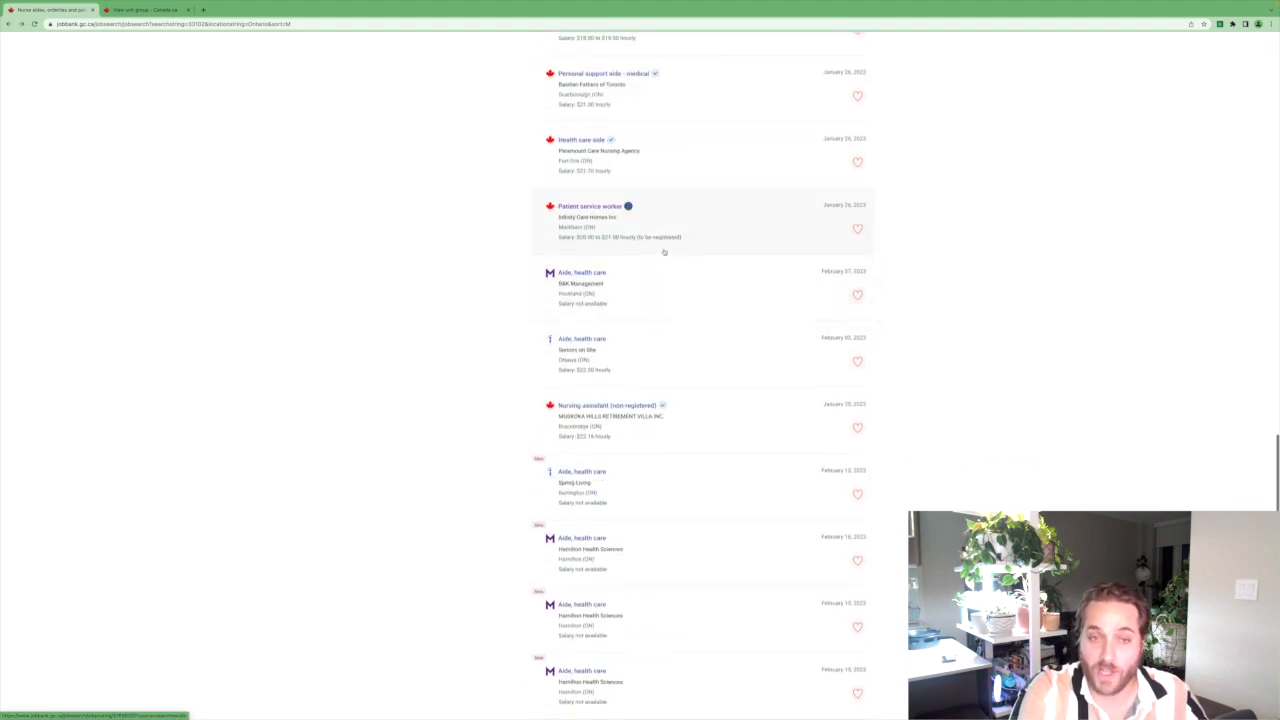
pyautogui.scroll(-3)
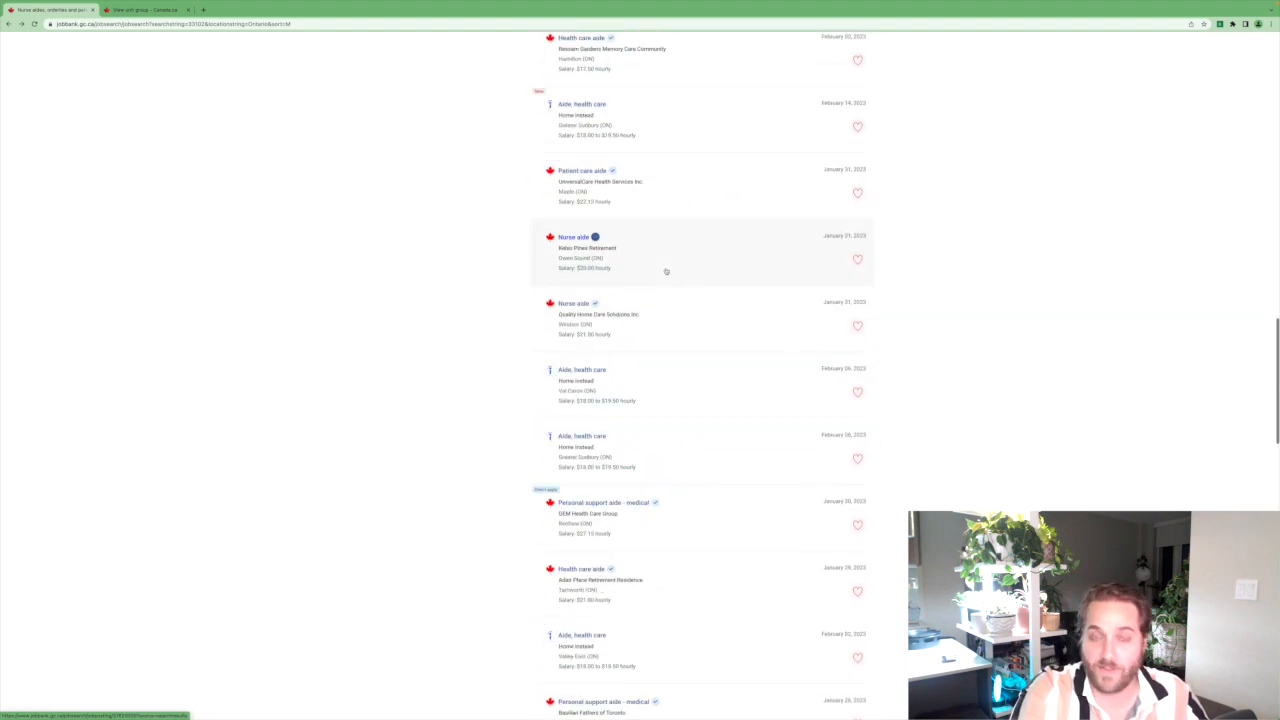
pyautogui.scroll(-3)
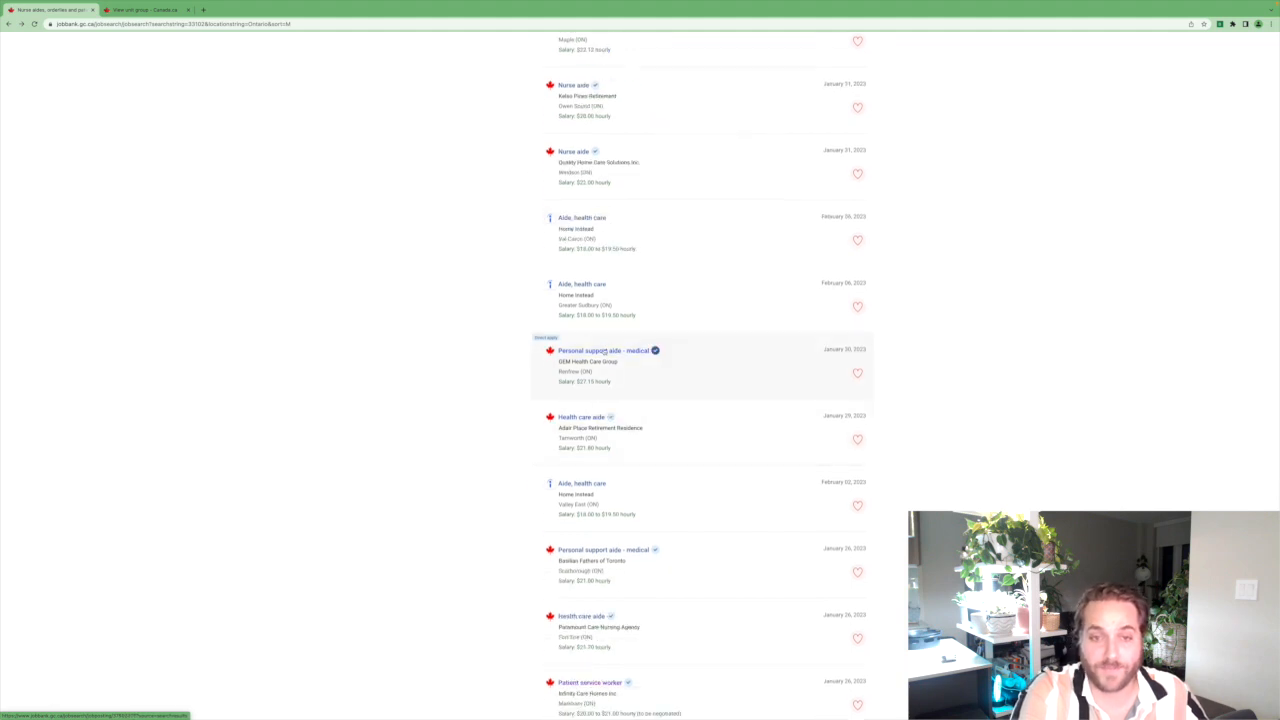
pyautogui.click(604, 350)
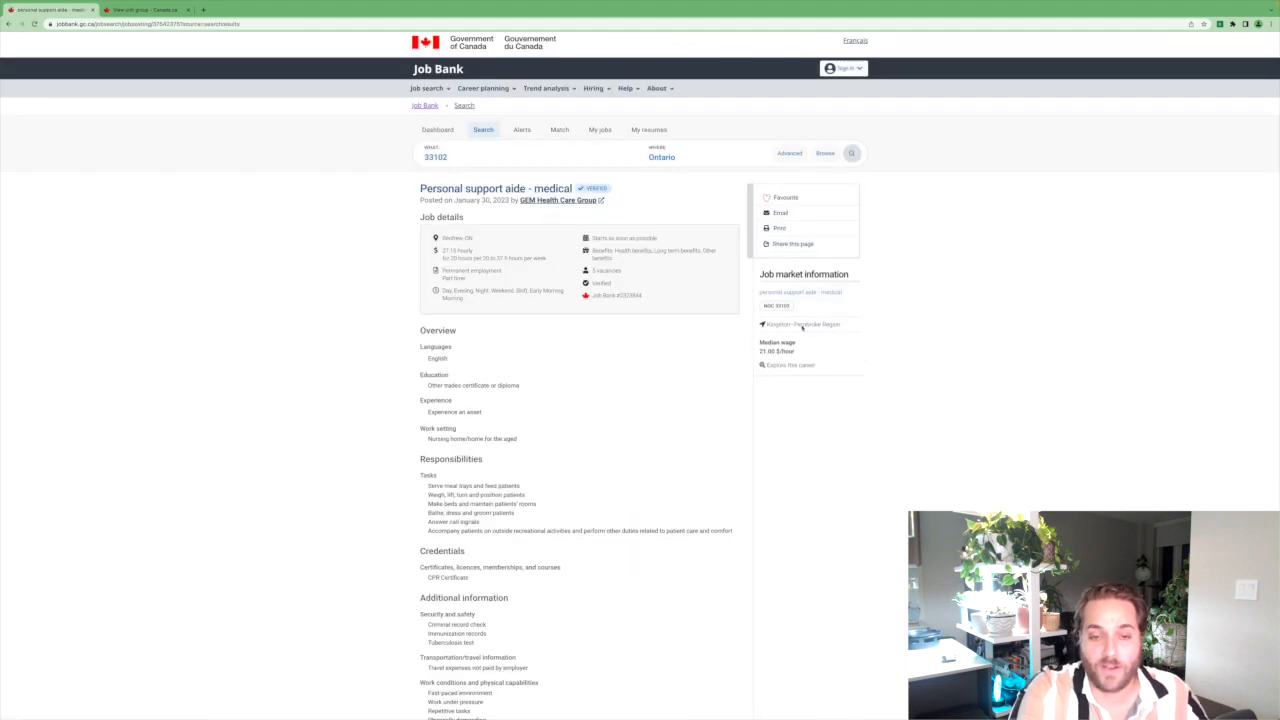
pyautogui.scroll(-3)
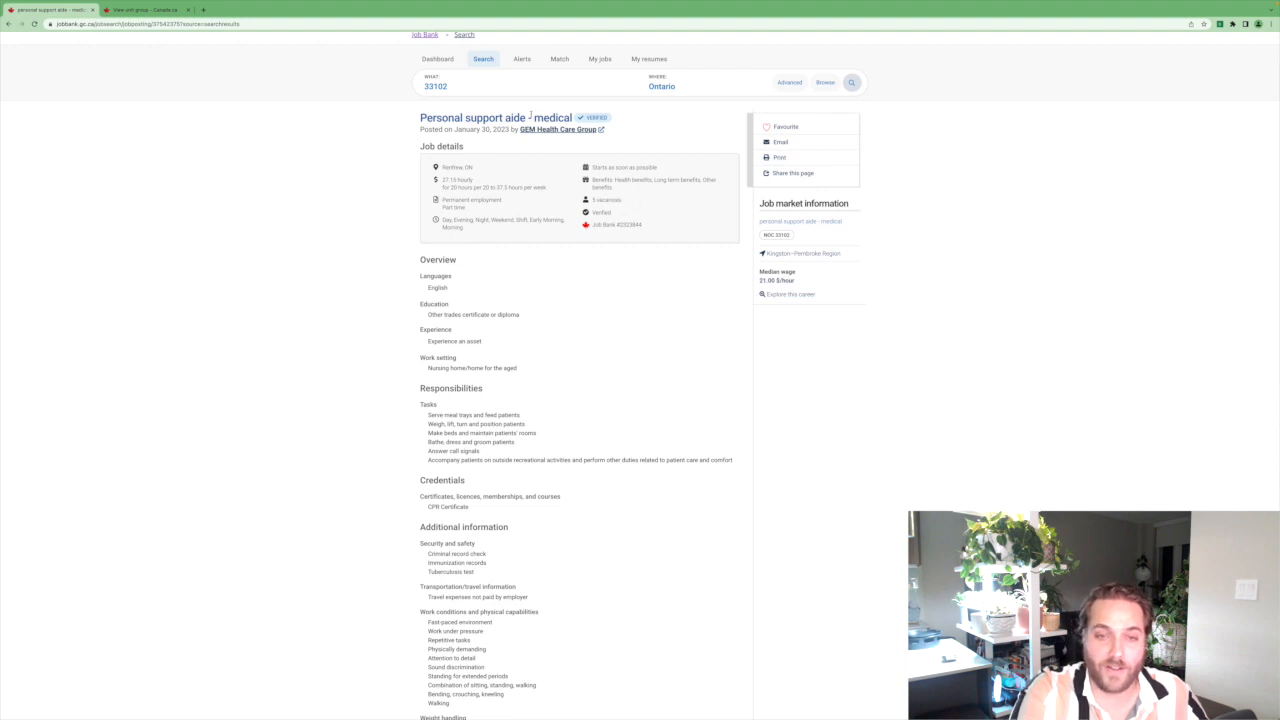
pyautogui.scroll(-3)
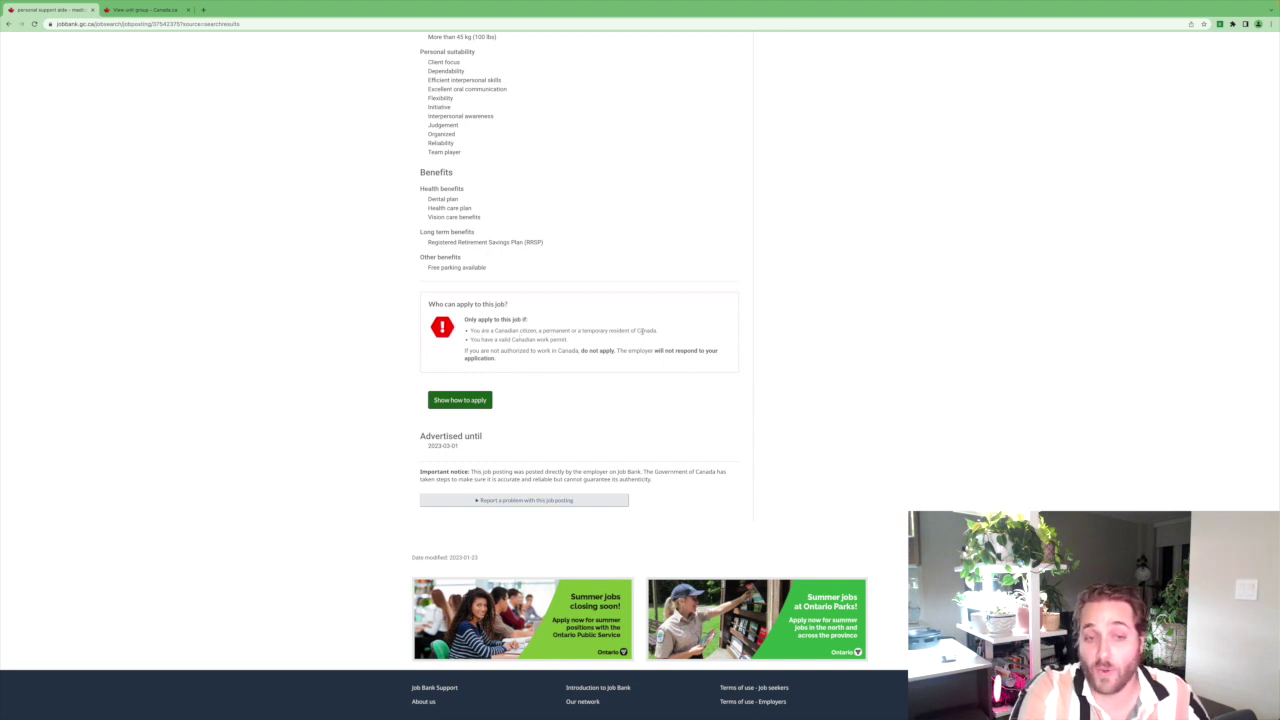
pyautogui.moveTo(619, 343)
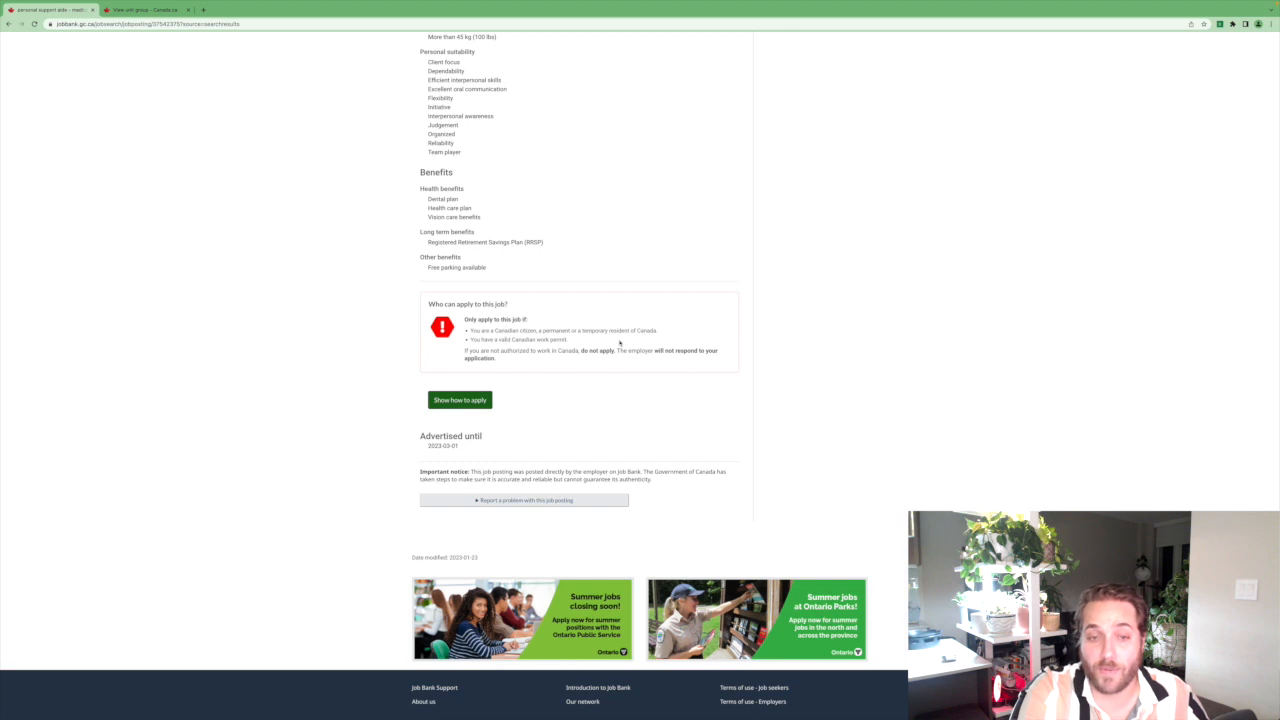
pyautogui.click(459, 400)
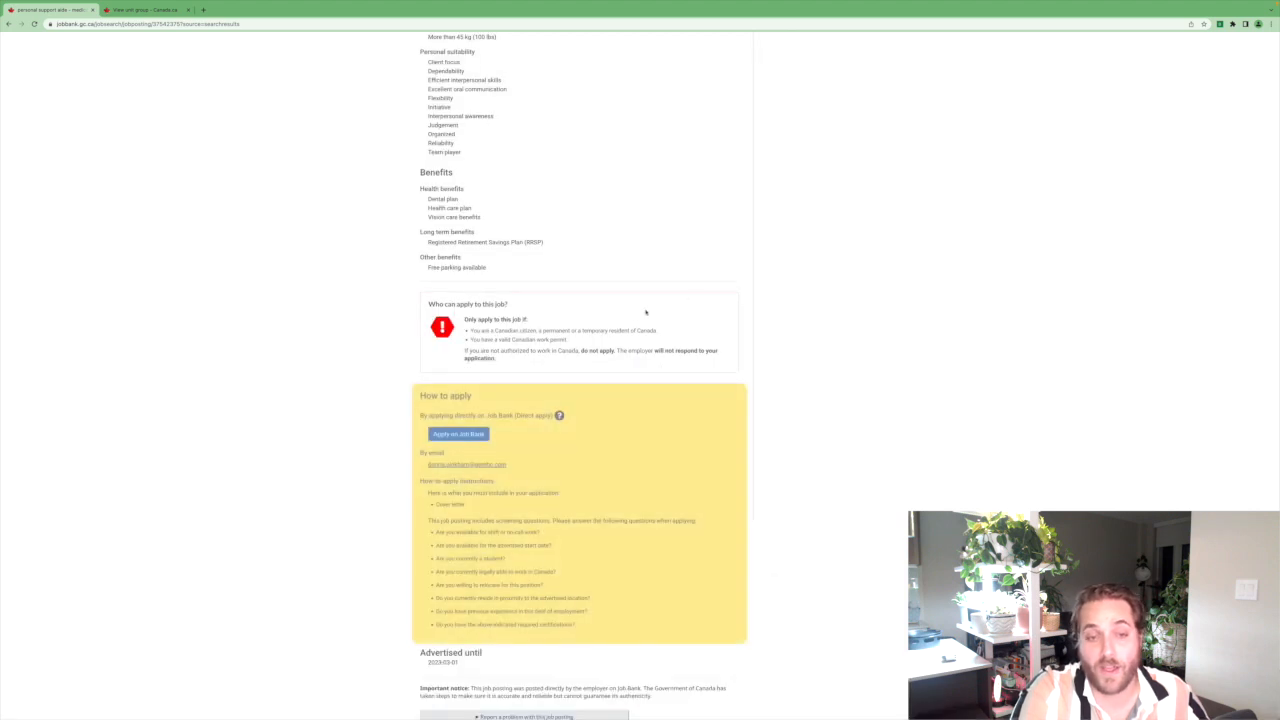
pyautogui.scroll(-3)
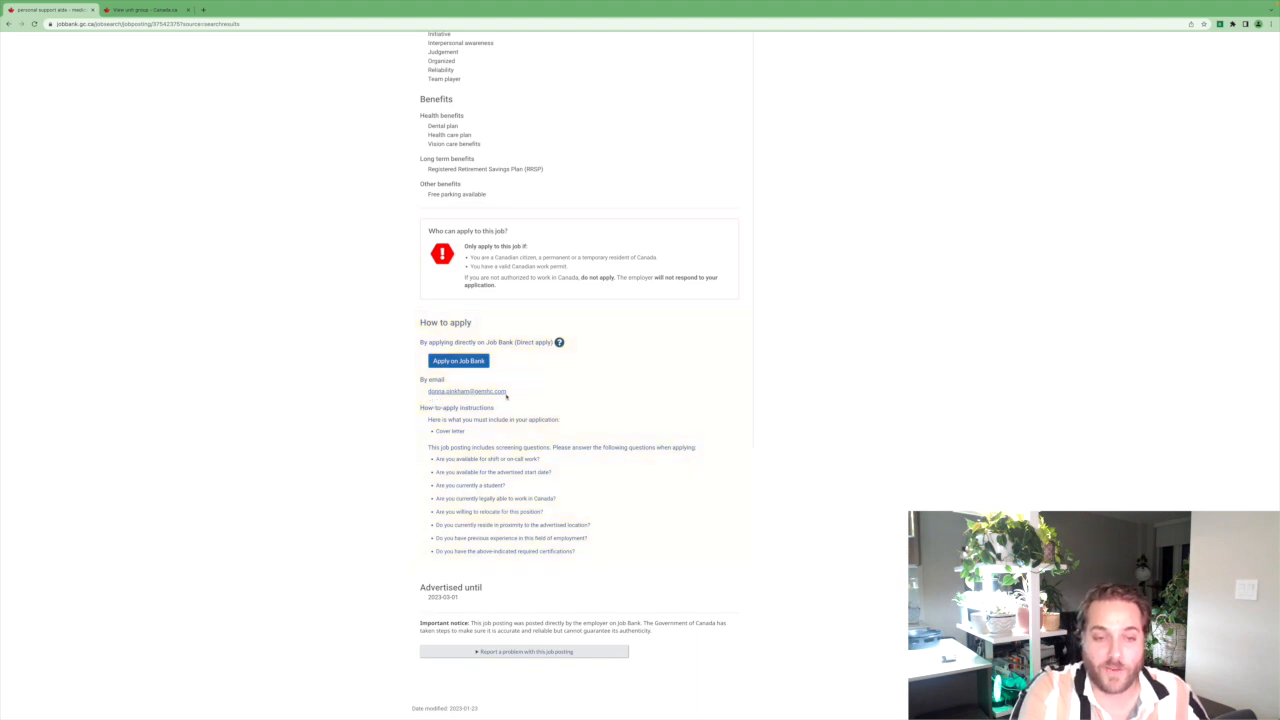
pyautogui.scroll(3)
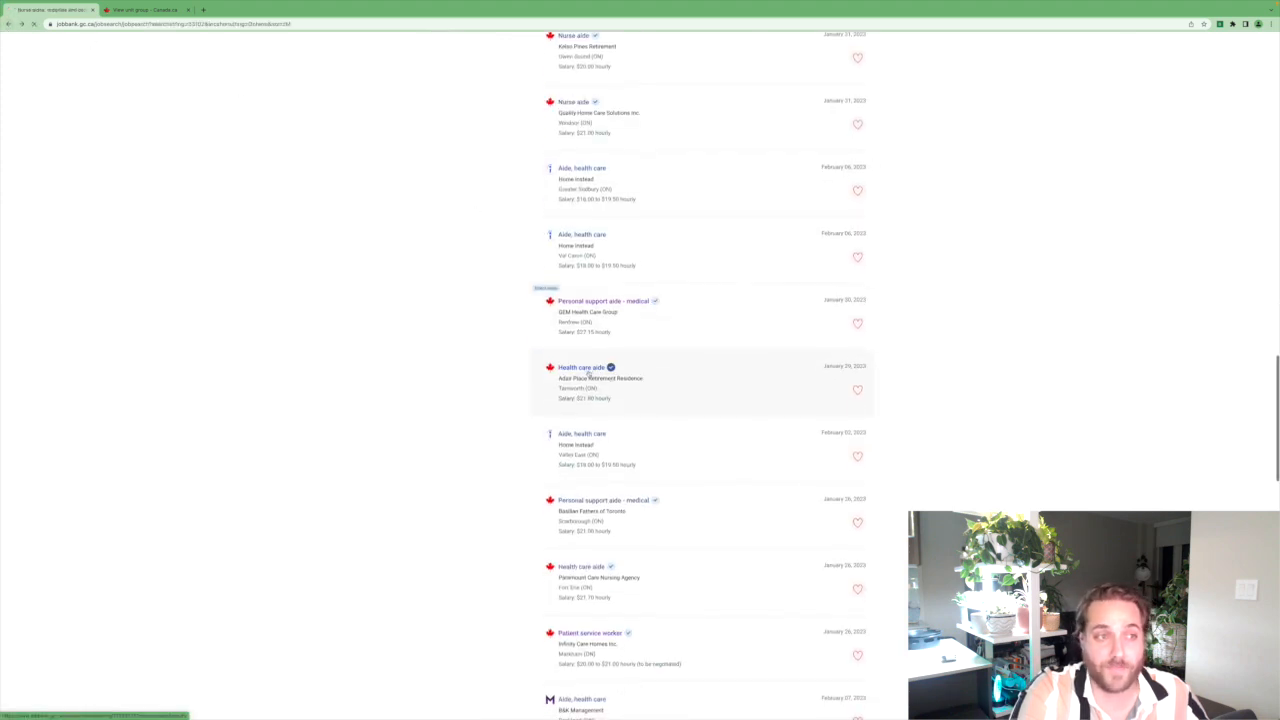
# Open Adair Place's Tamworth health care aide posting and reveal its application email and questions.
pyautogui.click(581, 367)
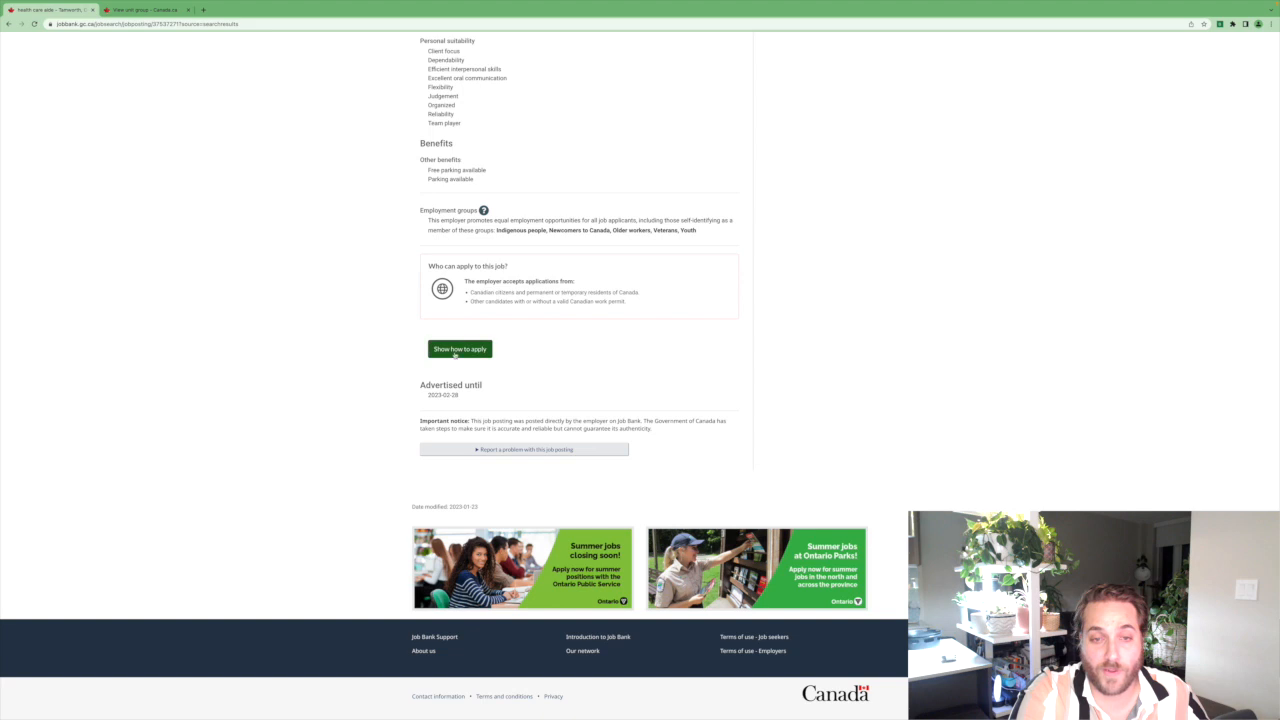
pyautogui.click(459, 349)
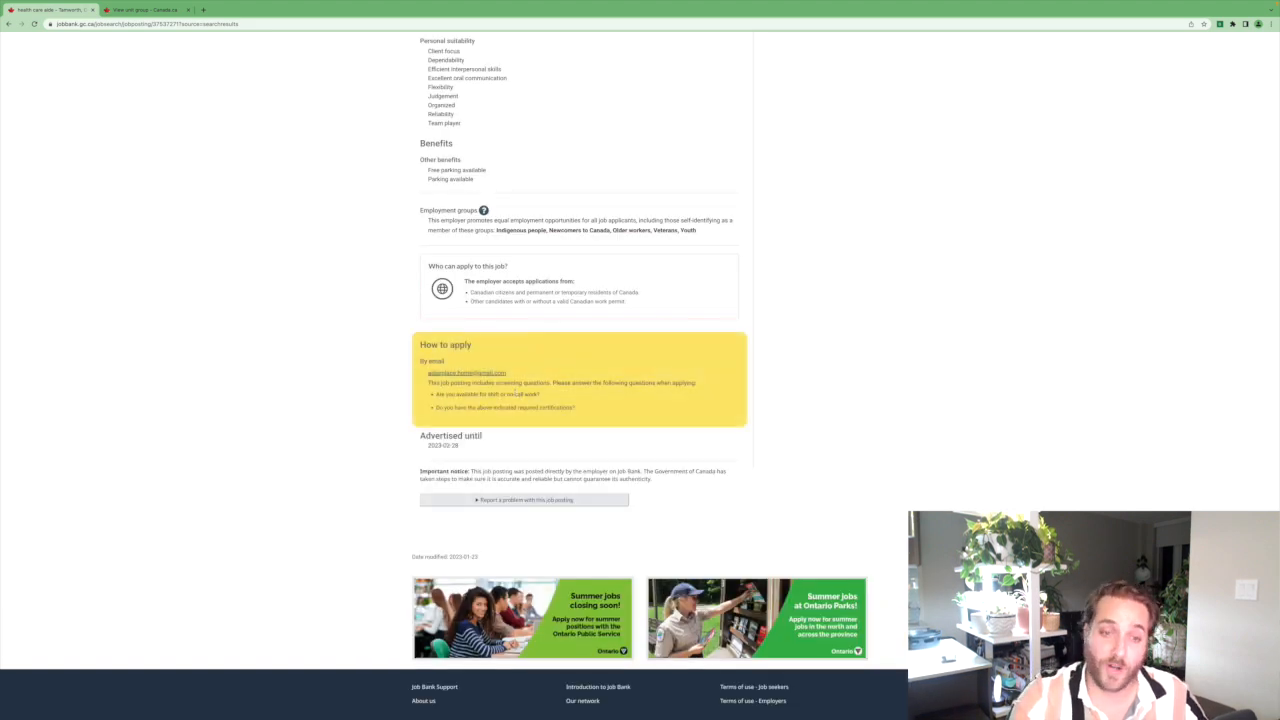
pyautogui.scroll(-3)
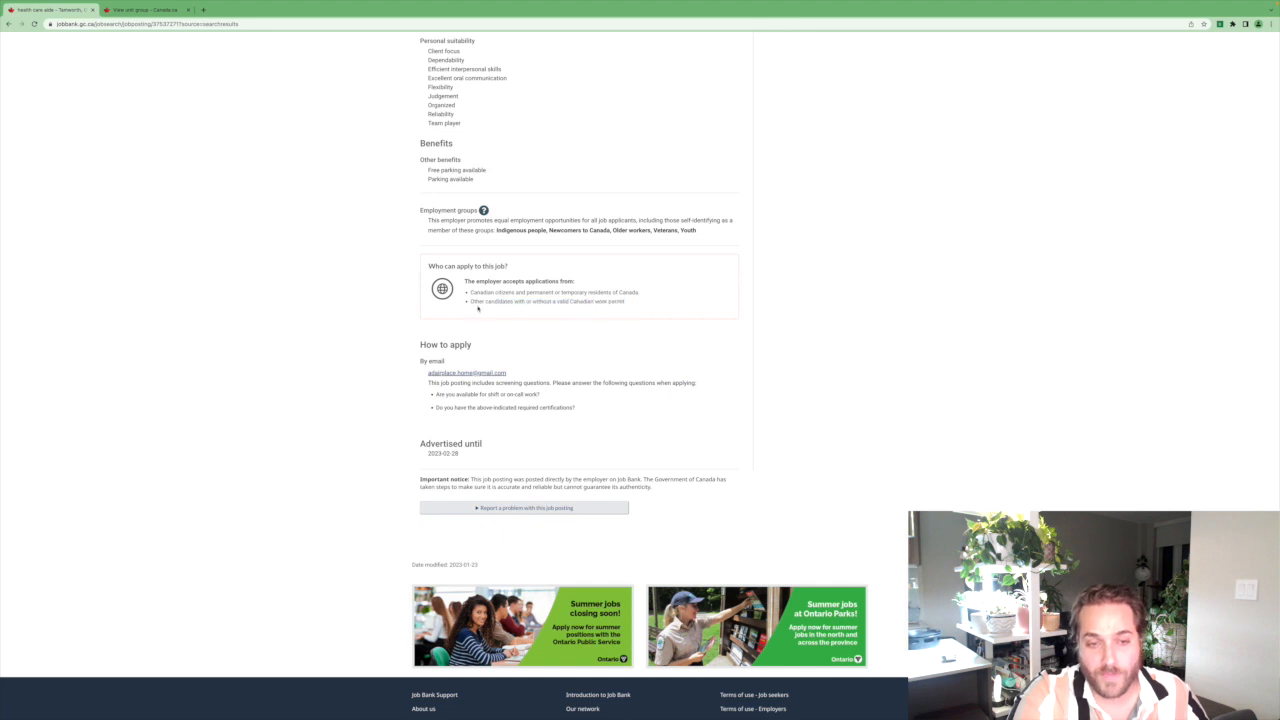
pyautogui.moveTo(650, 309)
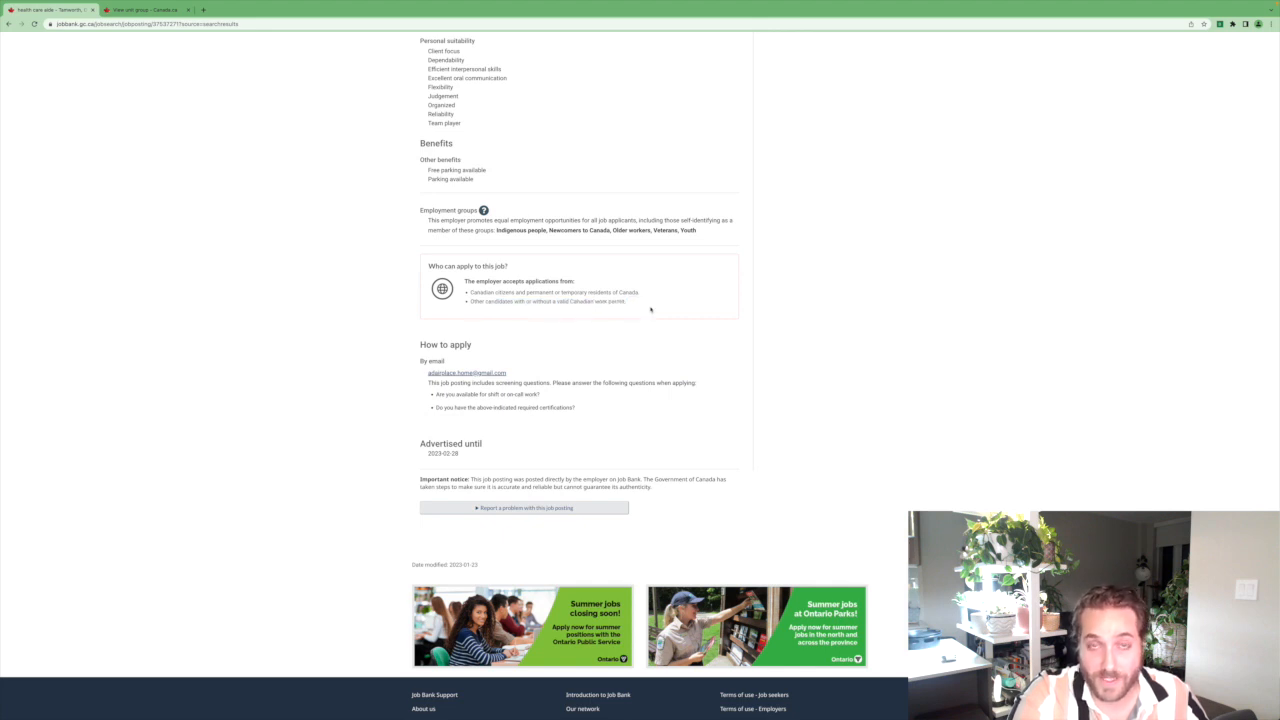
pyautogui.scroll(3)
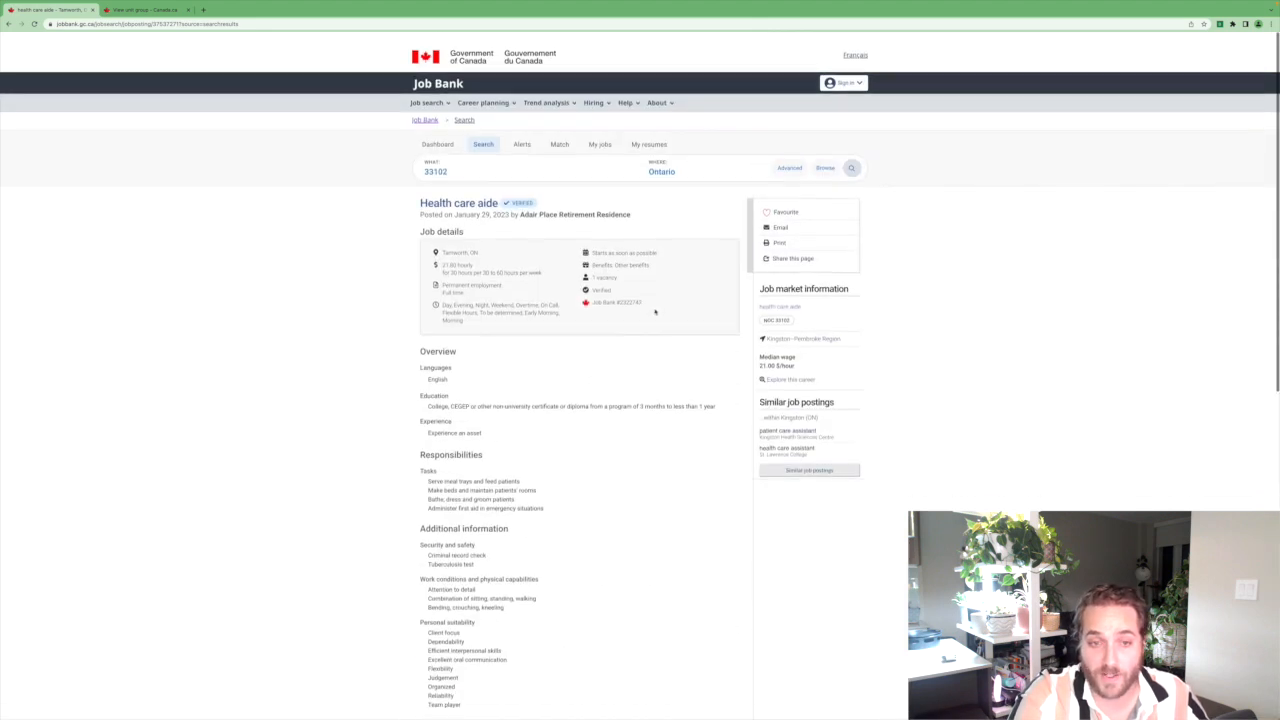
pyautogui.scroll(3)
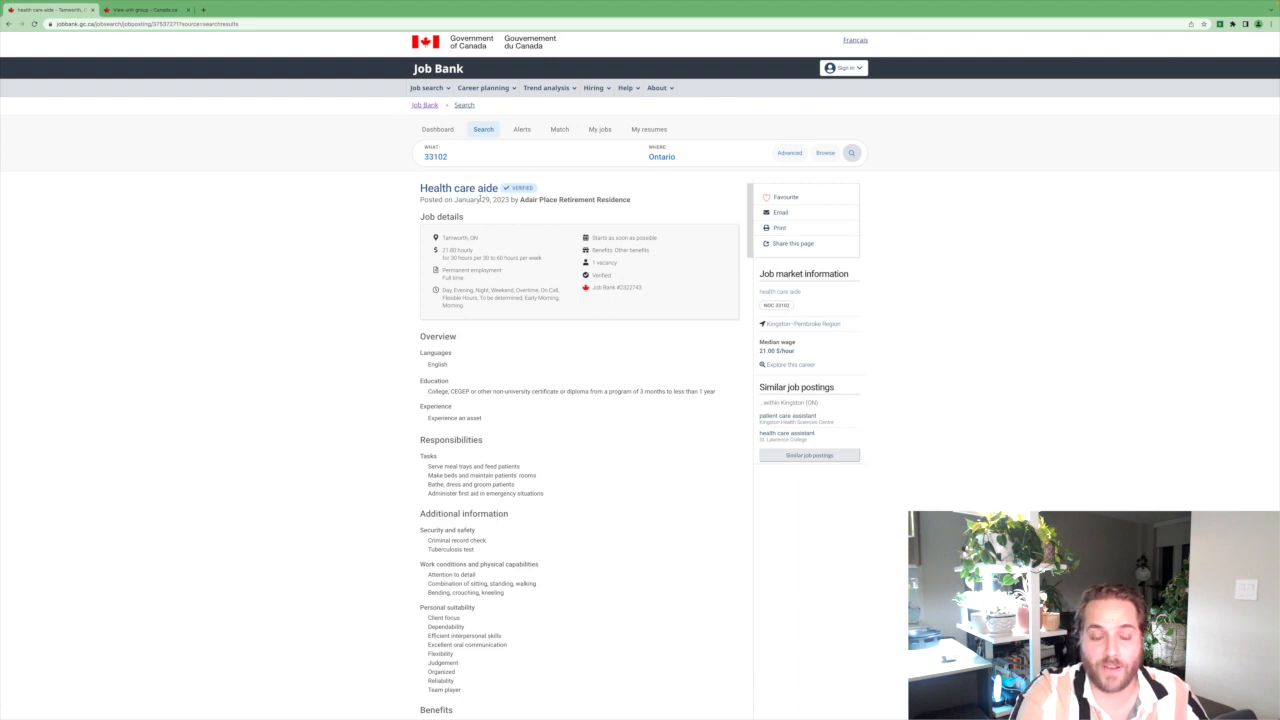
pyautogui.moveTo(988, 328)
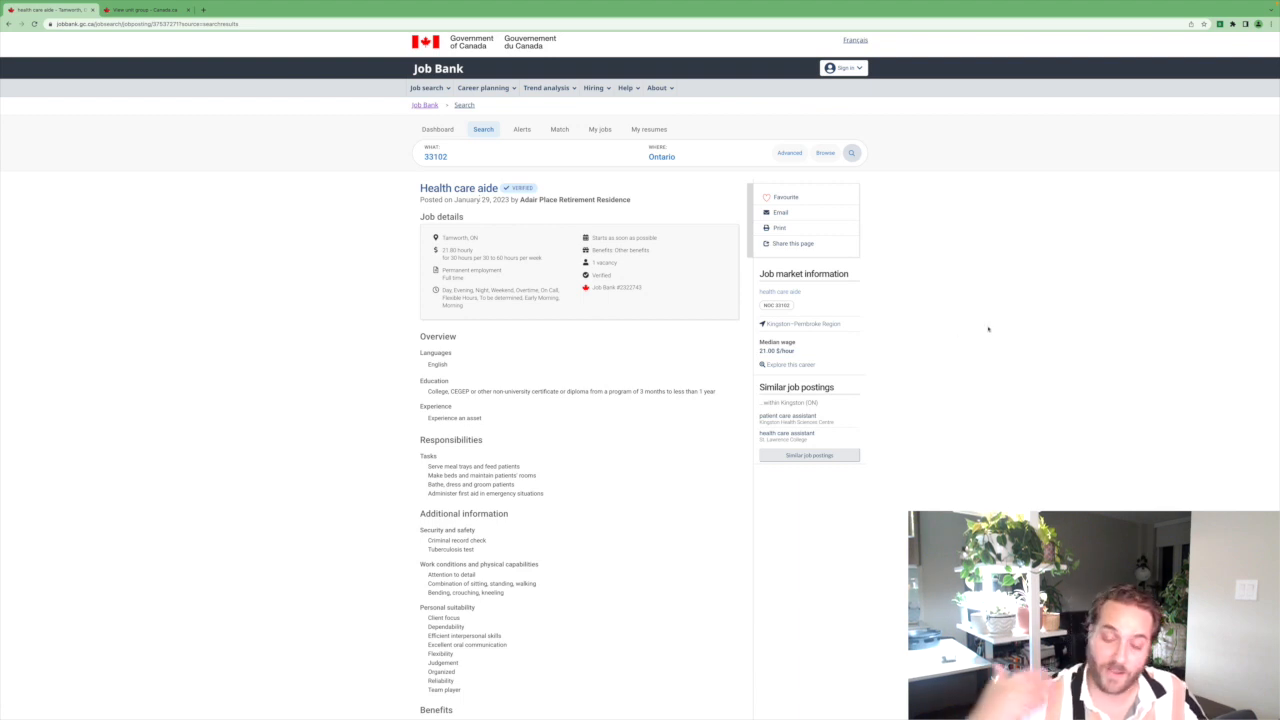
pyautogui.scroll(-3)
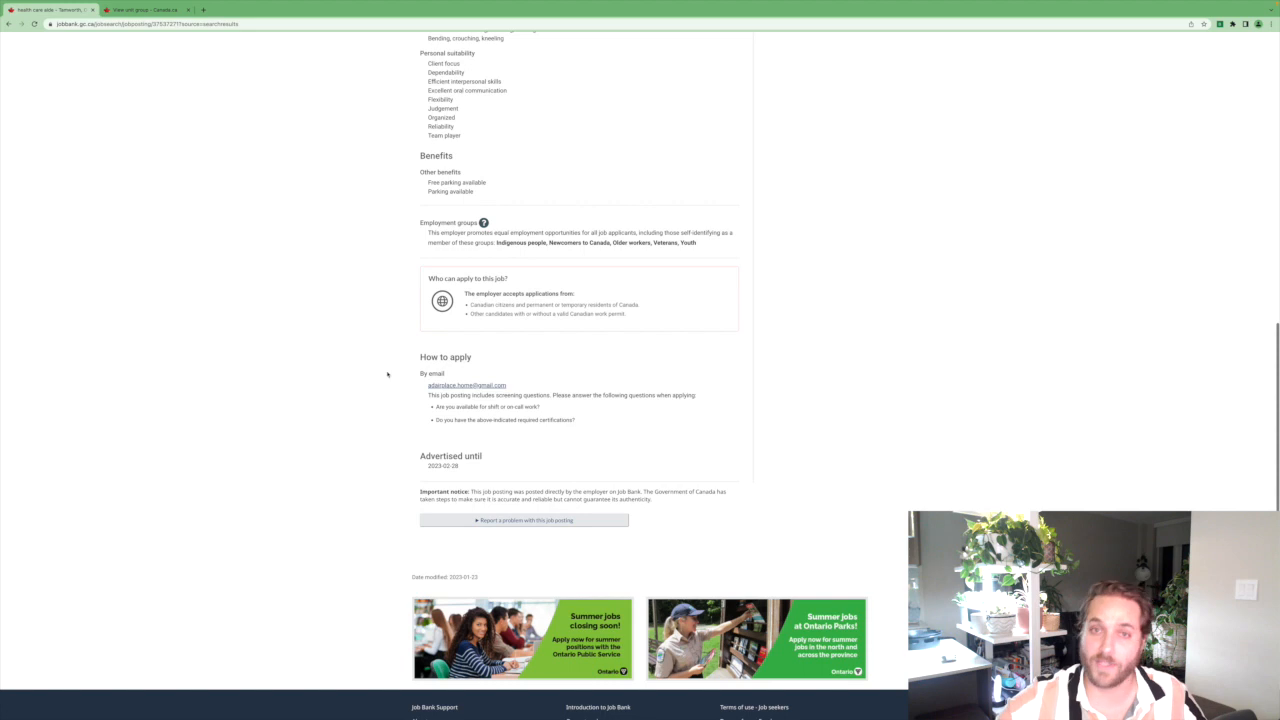
pyautogui.scroll(3)
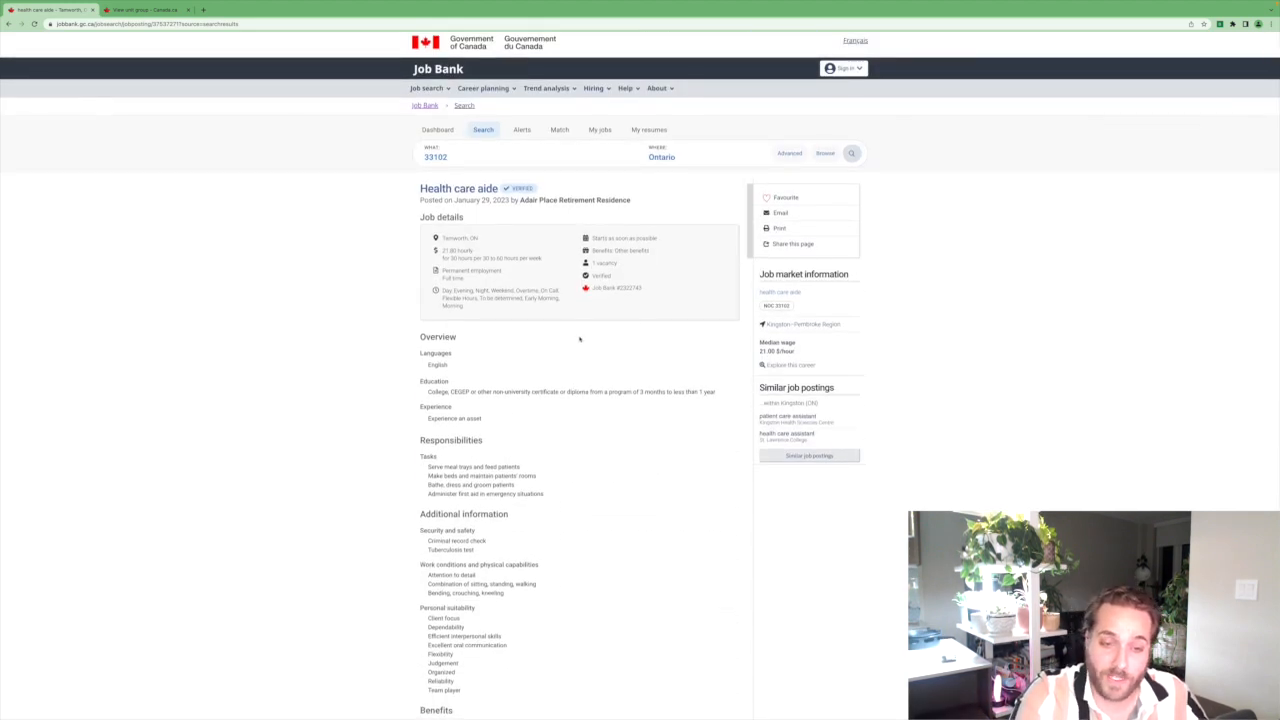
pyautogui.scroll(-3)
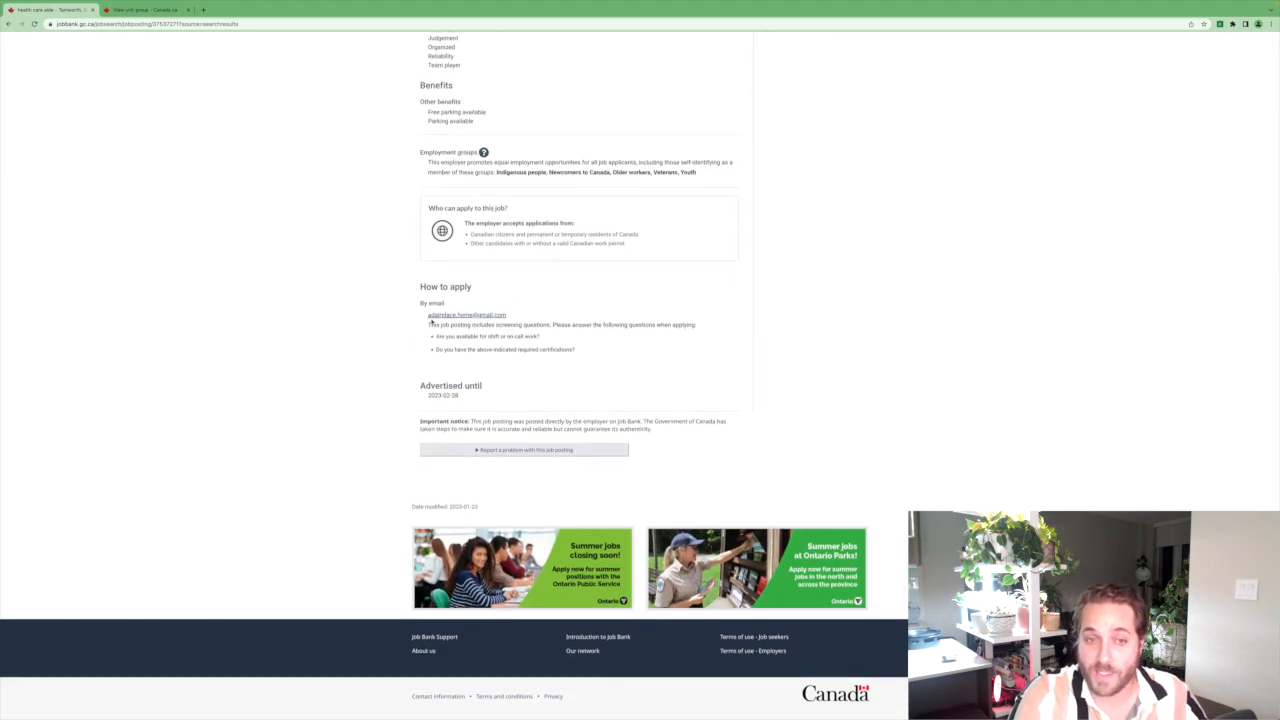
pyautogui.scroll(3)
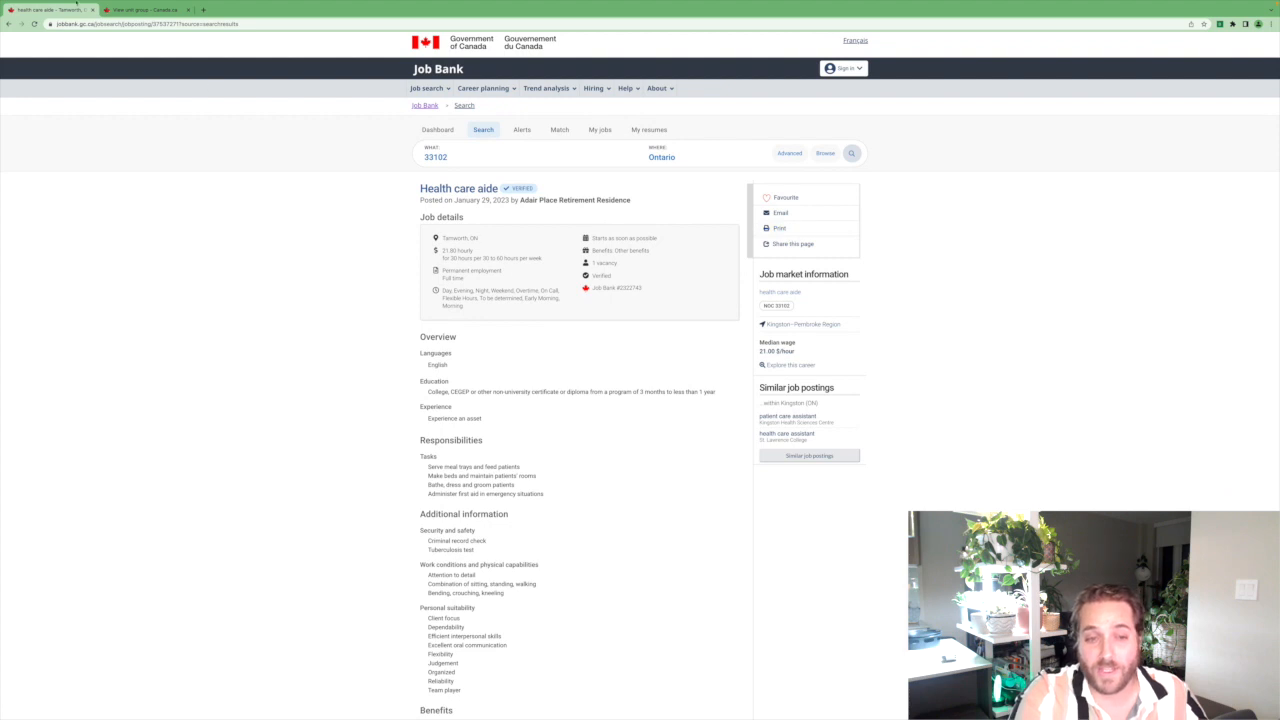
# Switch to the other tab to look up Adair Place Tamworth on Google.
pyautogui.click(140, 30)
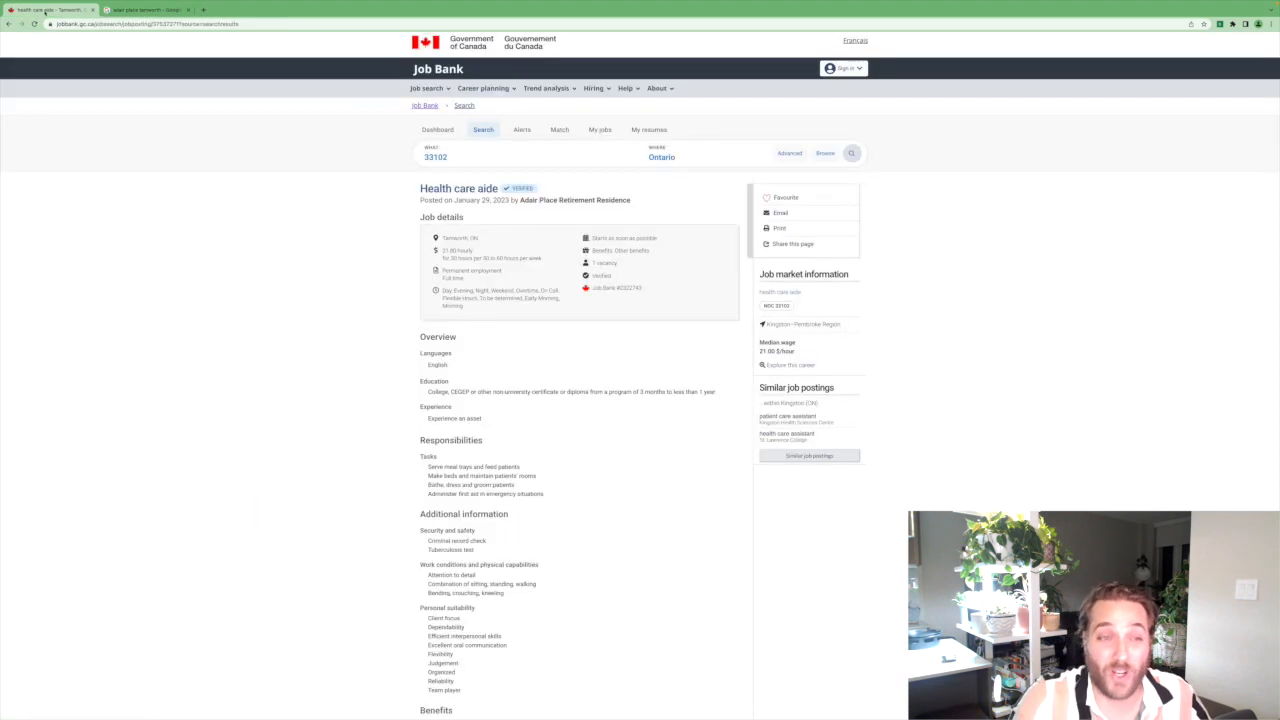
# Return to the 93 Ontario NOC 33102 results and scroll back up the list.
pyautogui.click(140, 10)
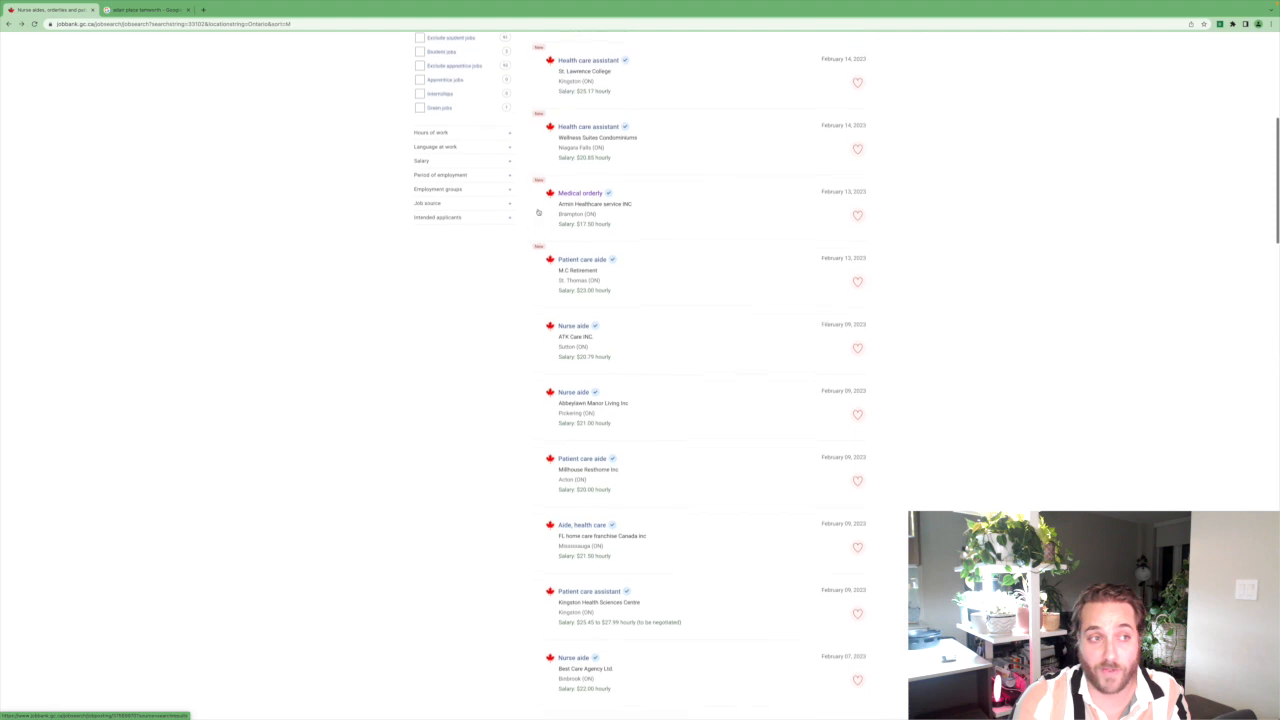
pyautogui.scroll(3)
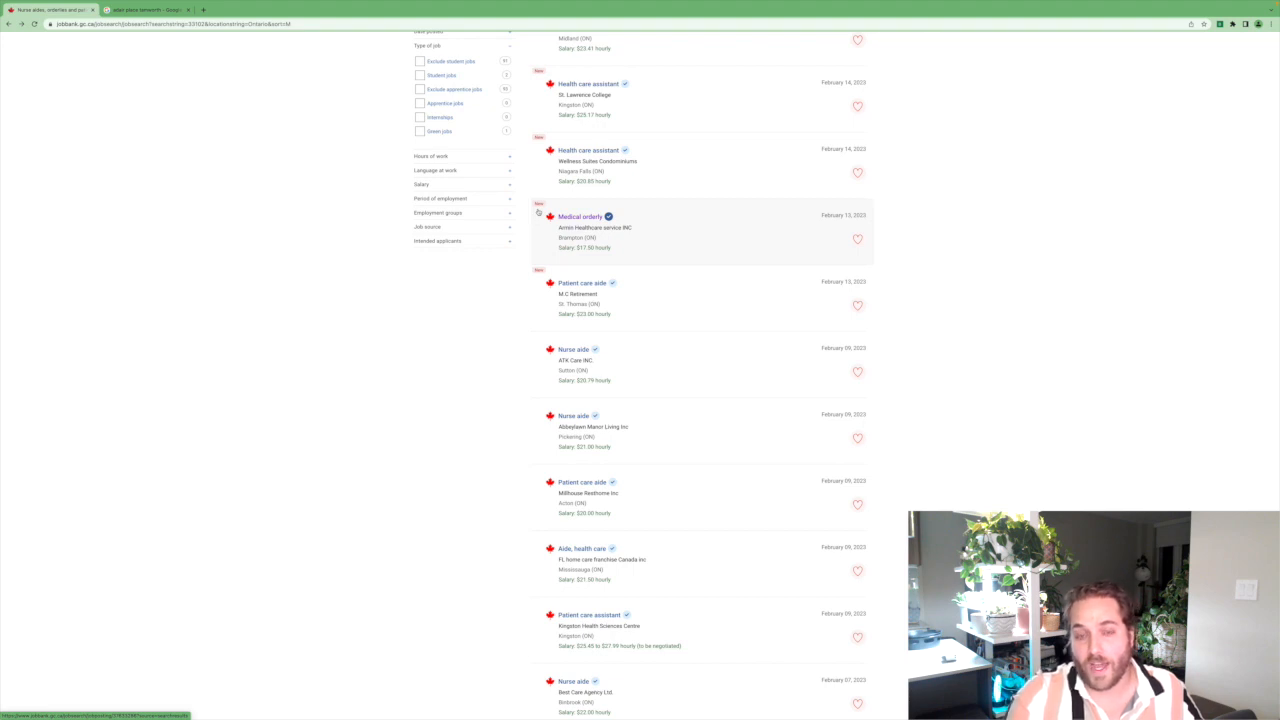
pyautogui.scroll(3)
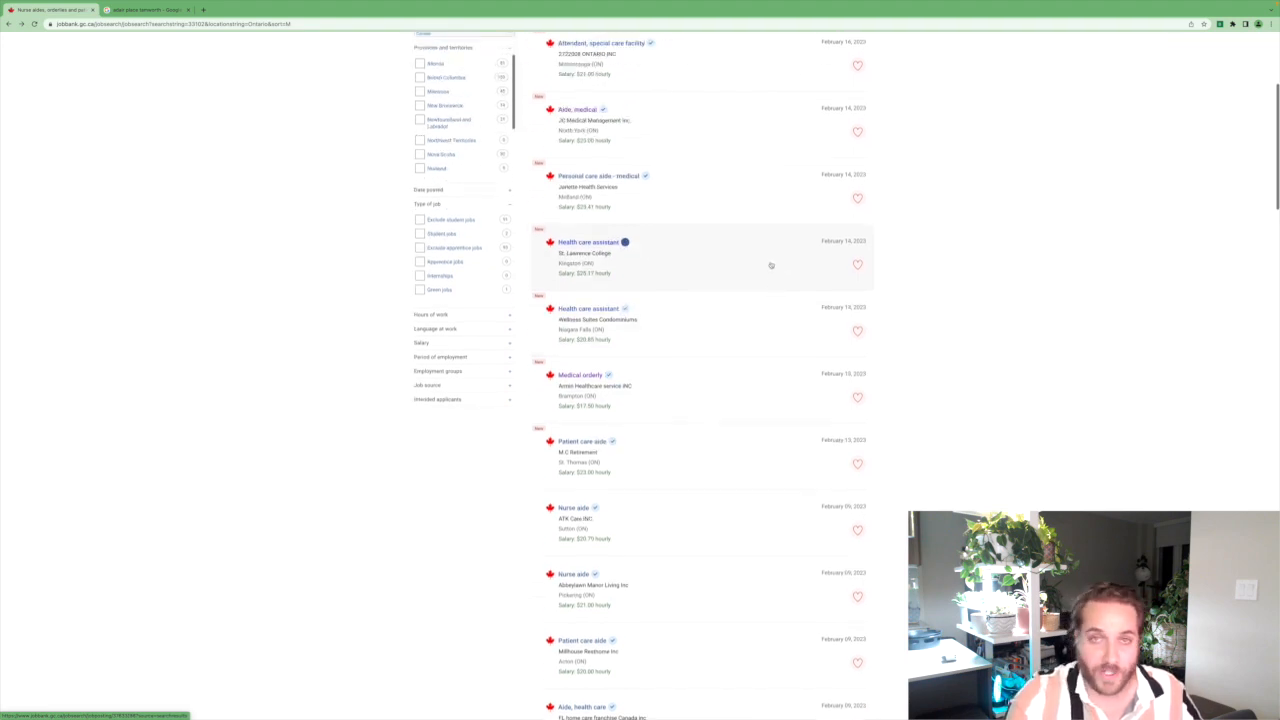
pyautogui.scroll(3)
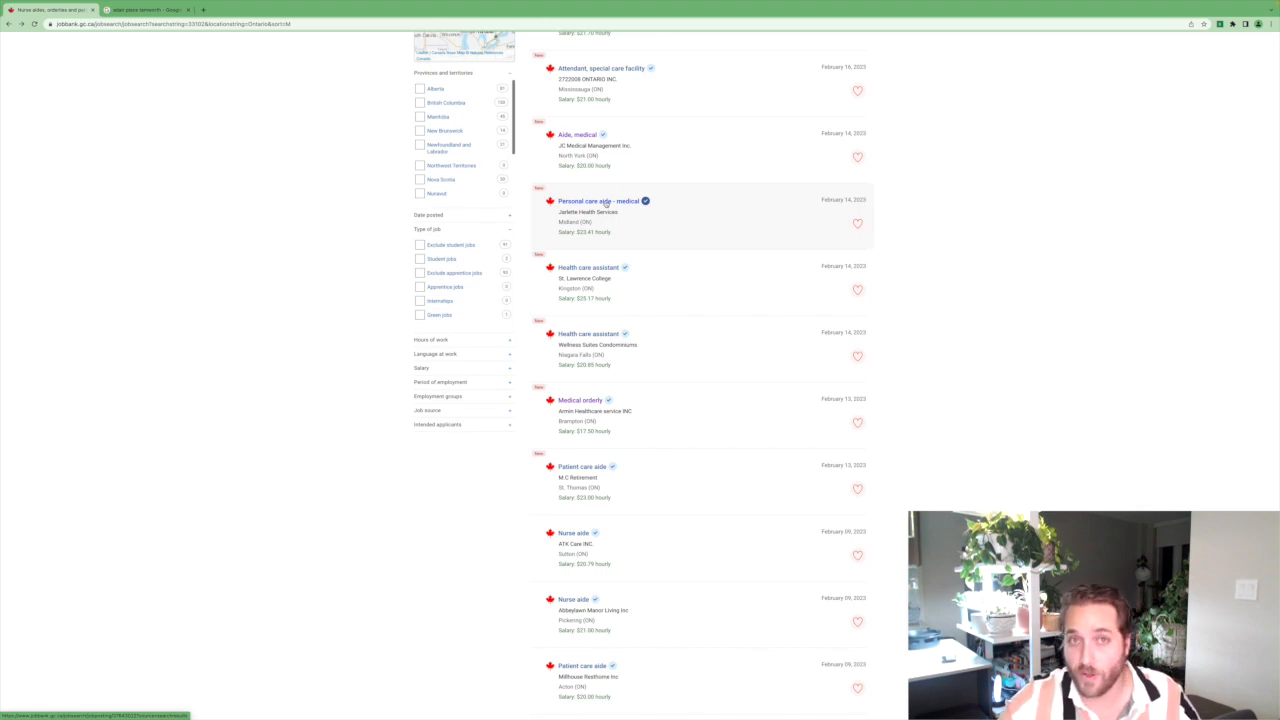
pyautogui.scroll(3)
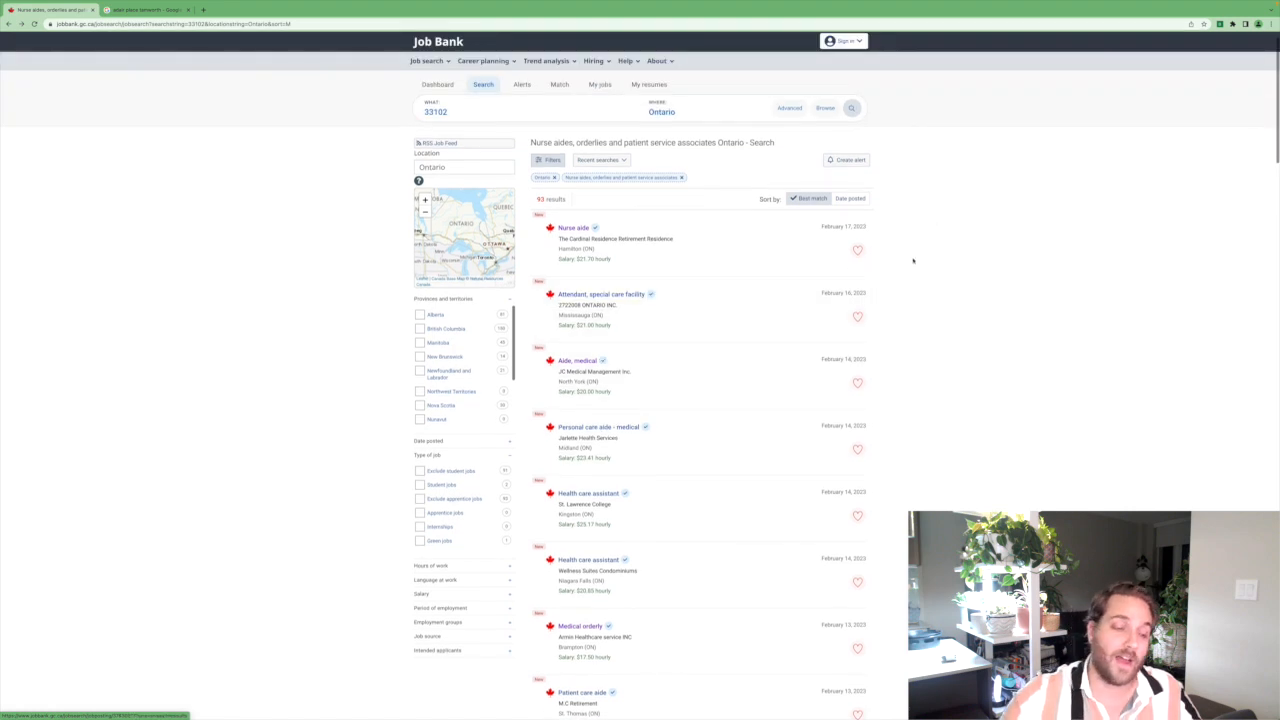
# Scroll up and down through the Ontario nurse aide listings.
pyautogui.scroll(-3)
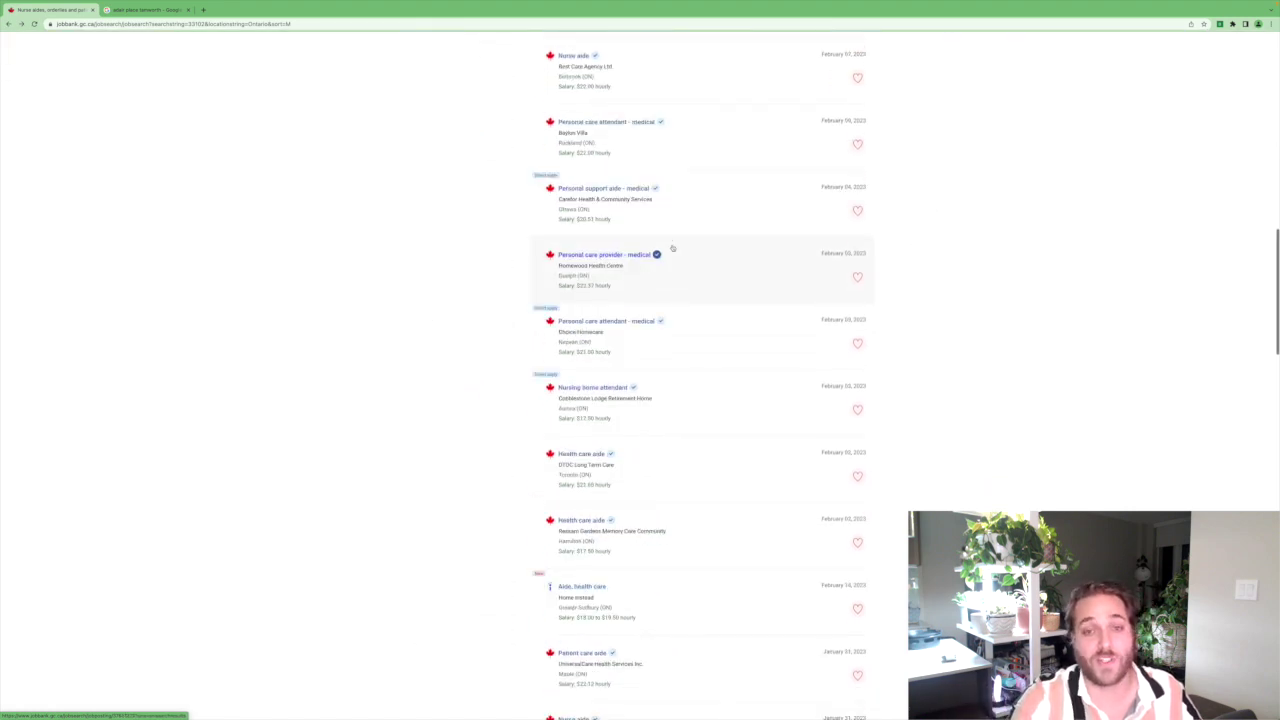
pyautogui.scroll(-3)
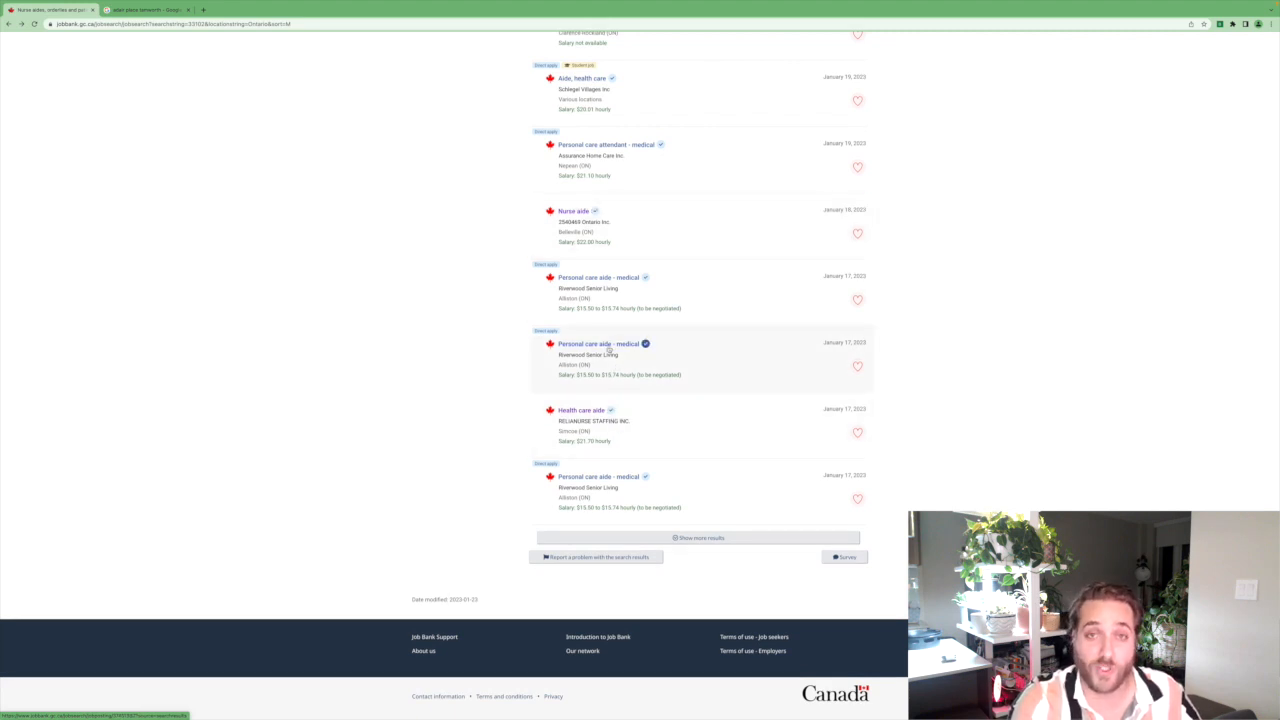
pyautogui.moveTo(700, 363)
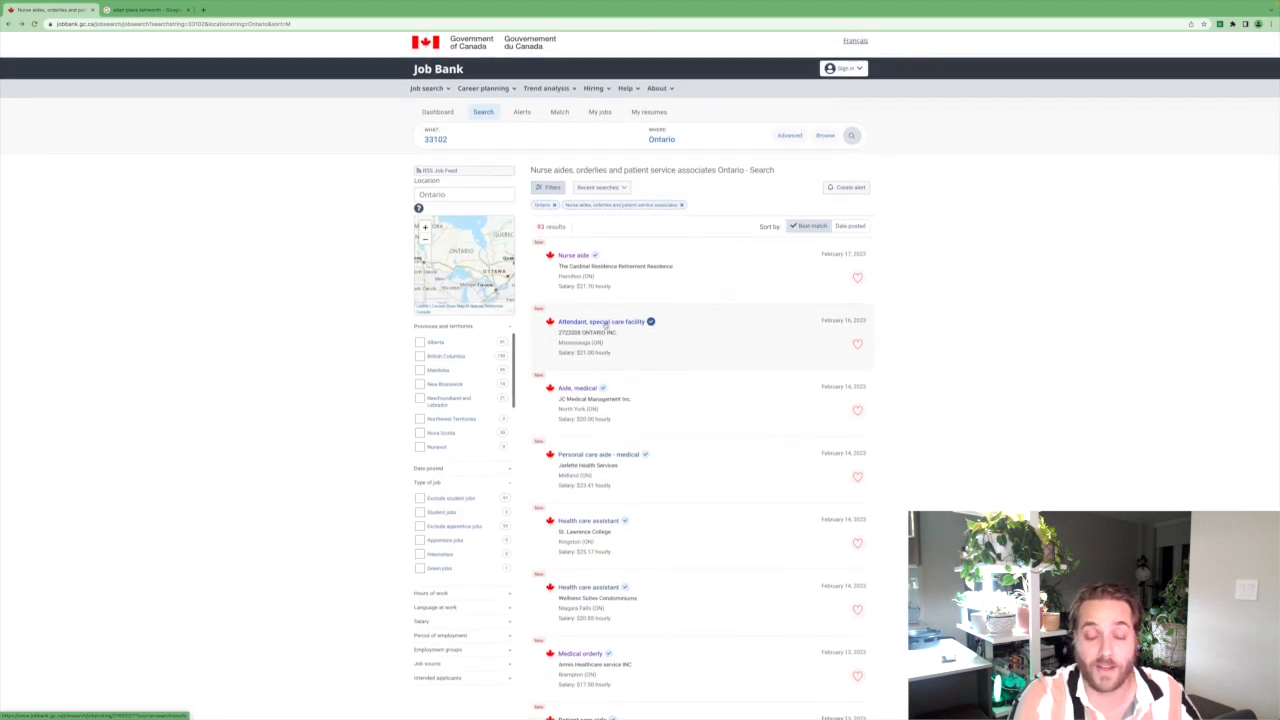
pyautogui.scroll(-3)
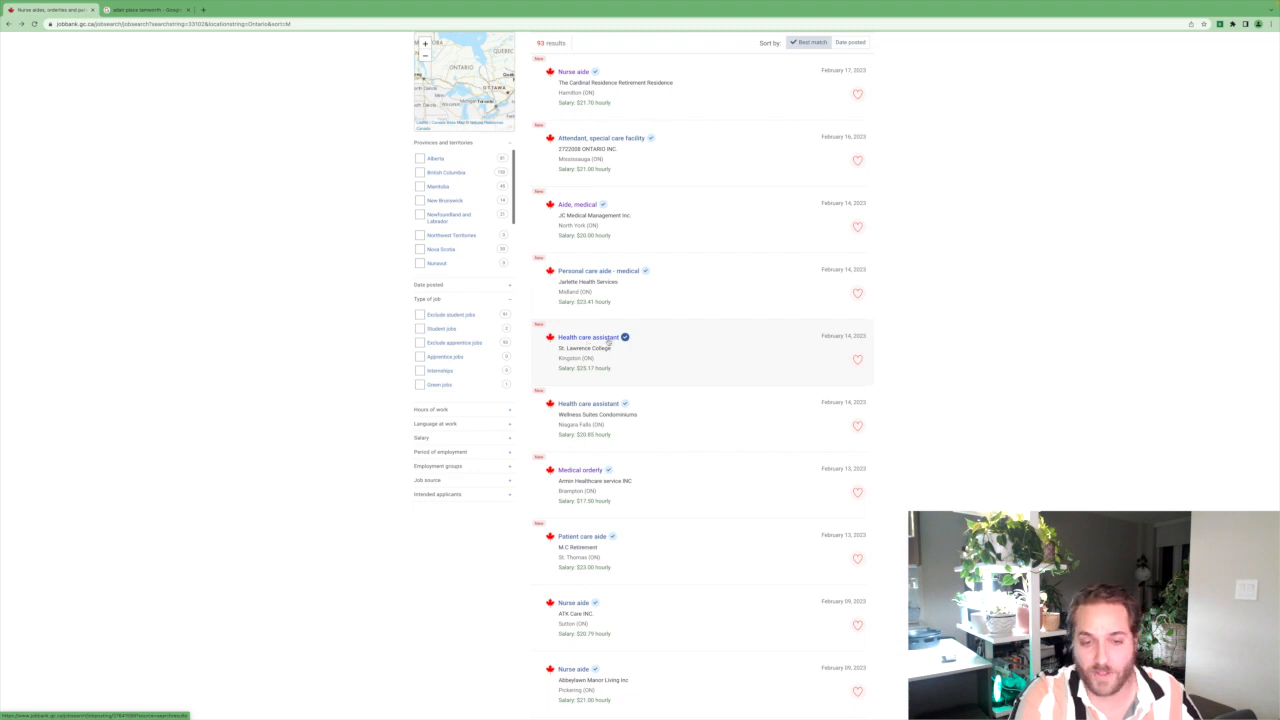
pyautogui.scroll(-3)
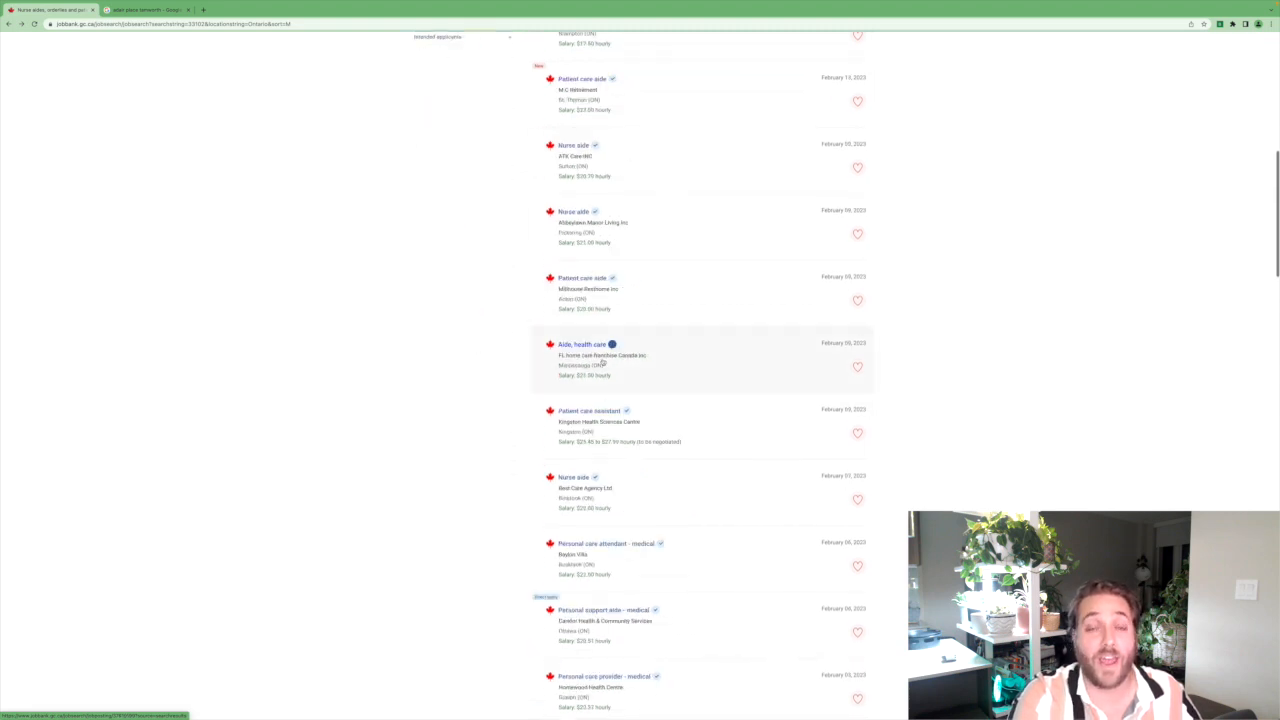
pyautogui.scroll(3)
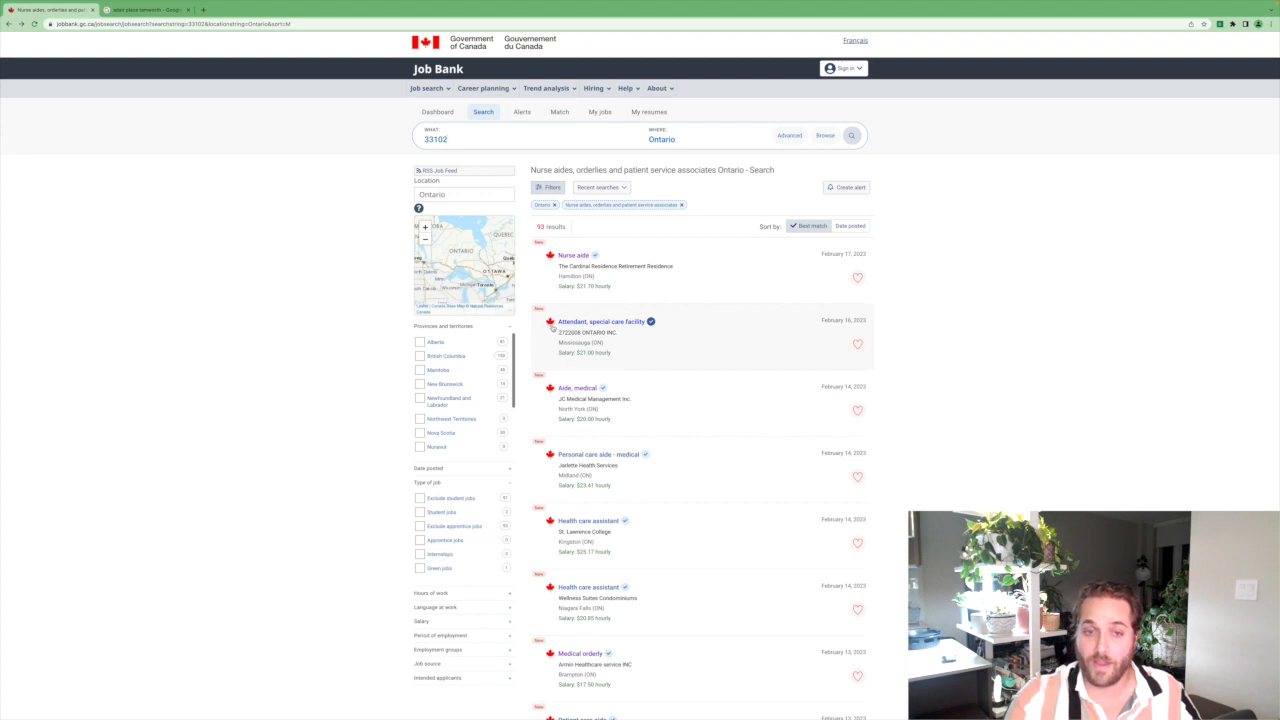
pyautogui.scroll(-3)
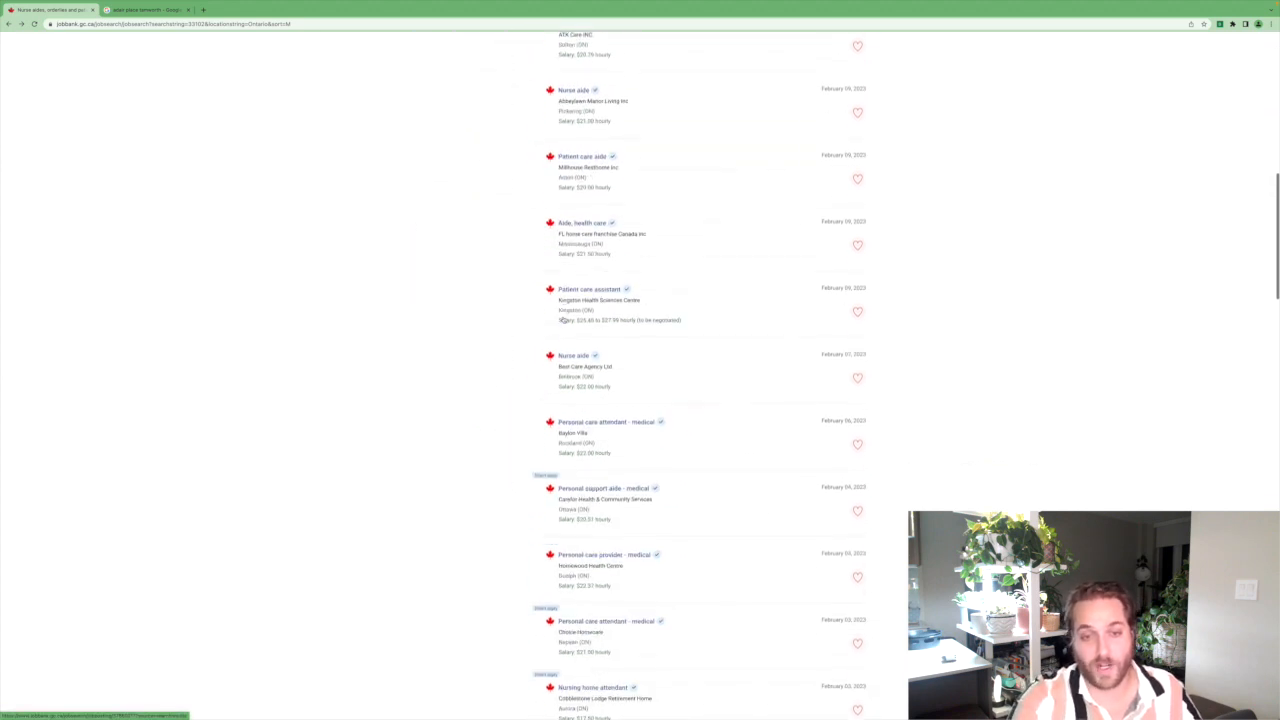
pyautogui.scroll(3)
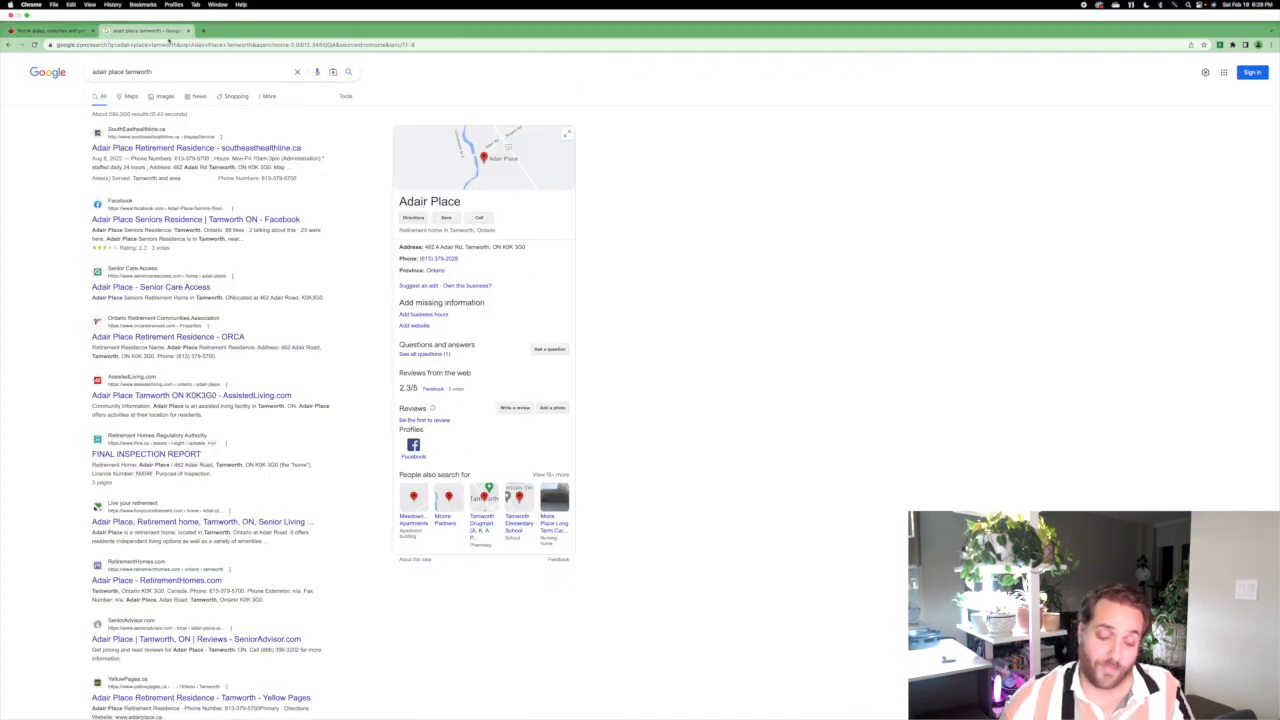
# Begin typing the query 'Service Canada Temporary Foreign Worker Approv…'.
pyautogui.write('Ser')
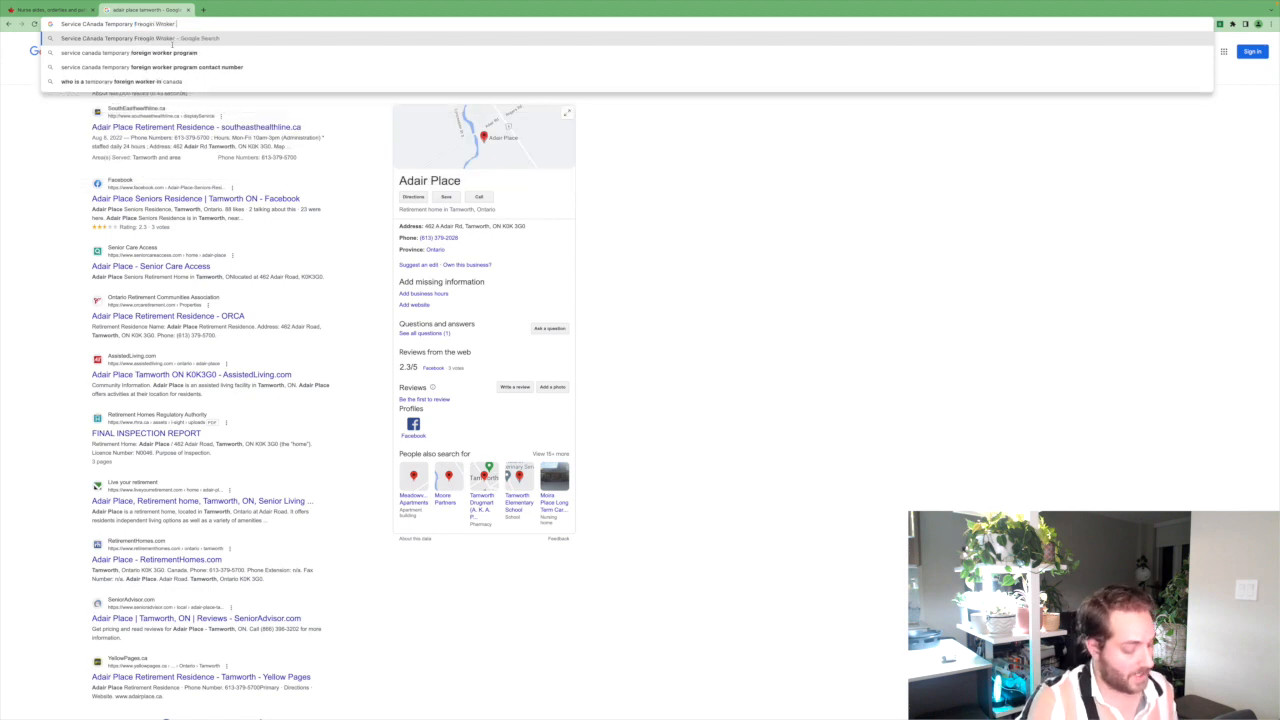
pyautogui.write('Approv')
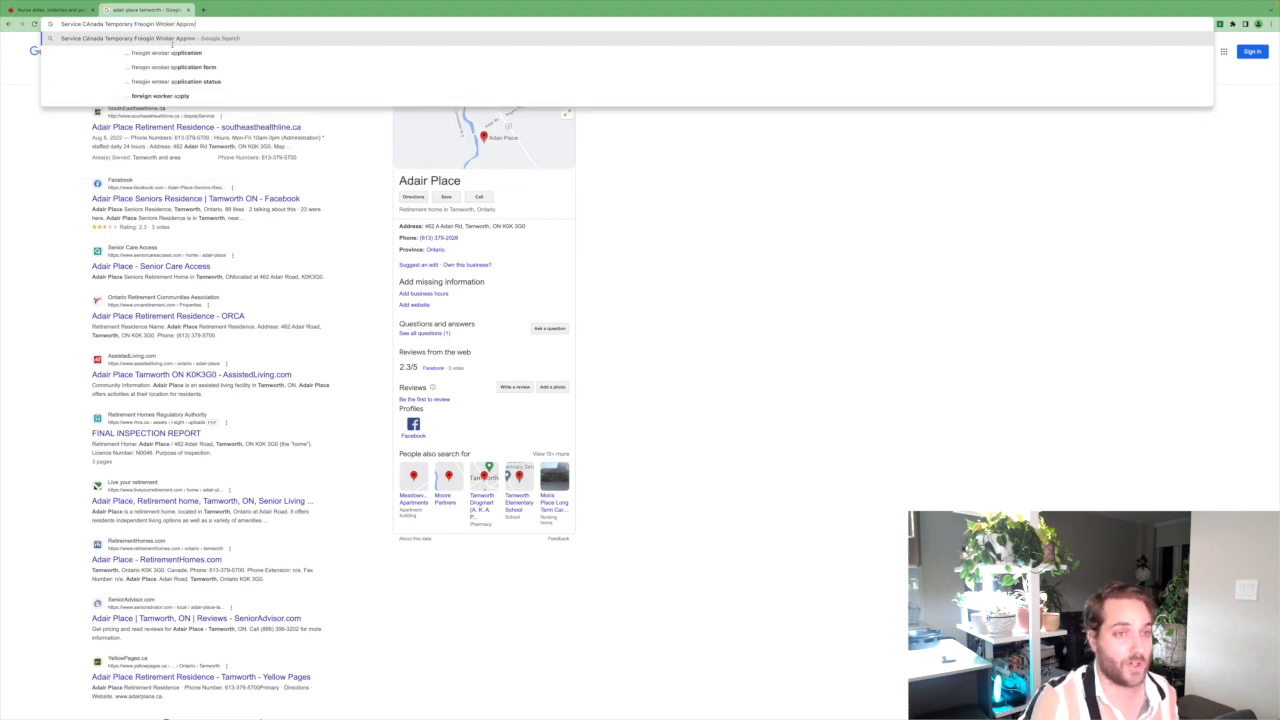
# Run the search and download the English 2022Q3 TFWP Positive LMIA Employers List.
pyautogui.press('Return')
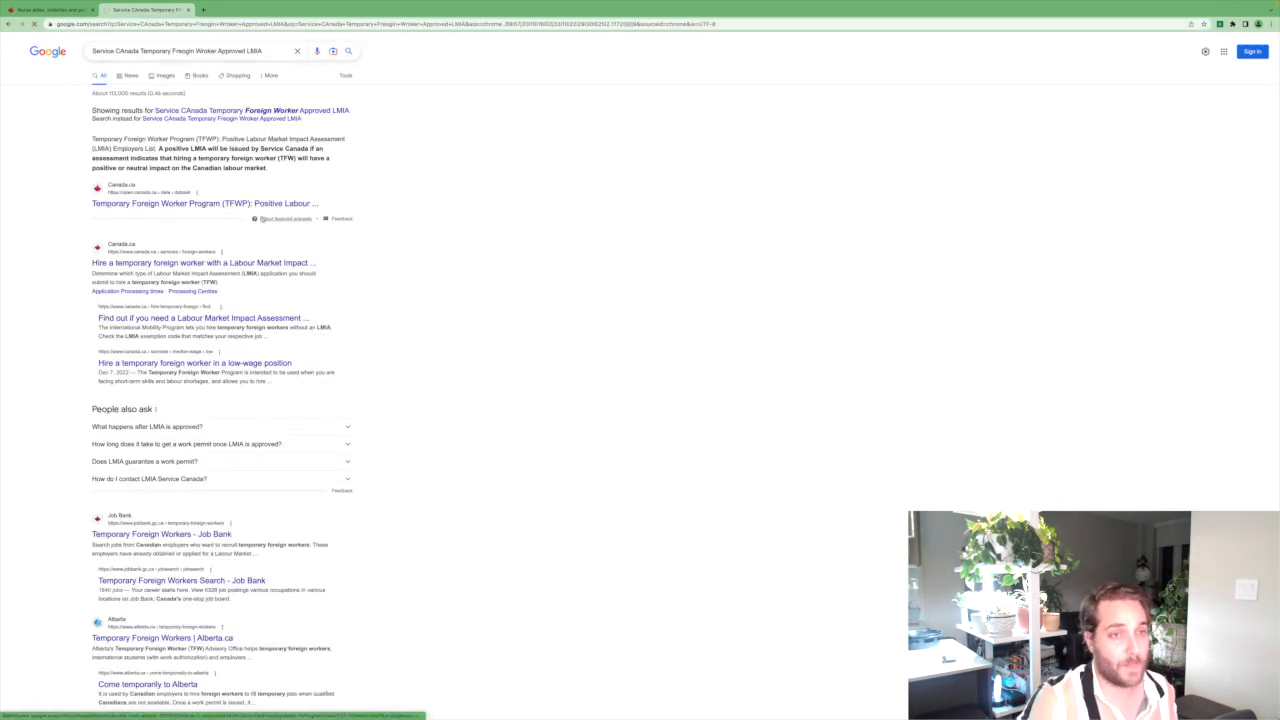
pyautogui.click(205, 203)
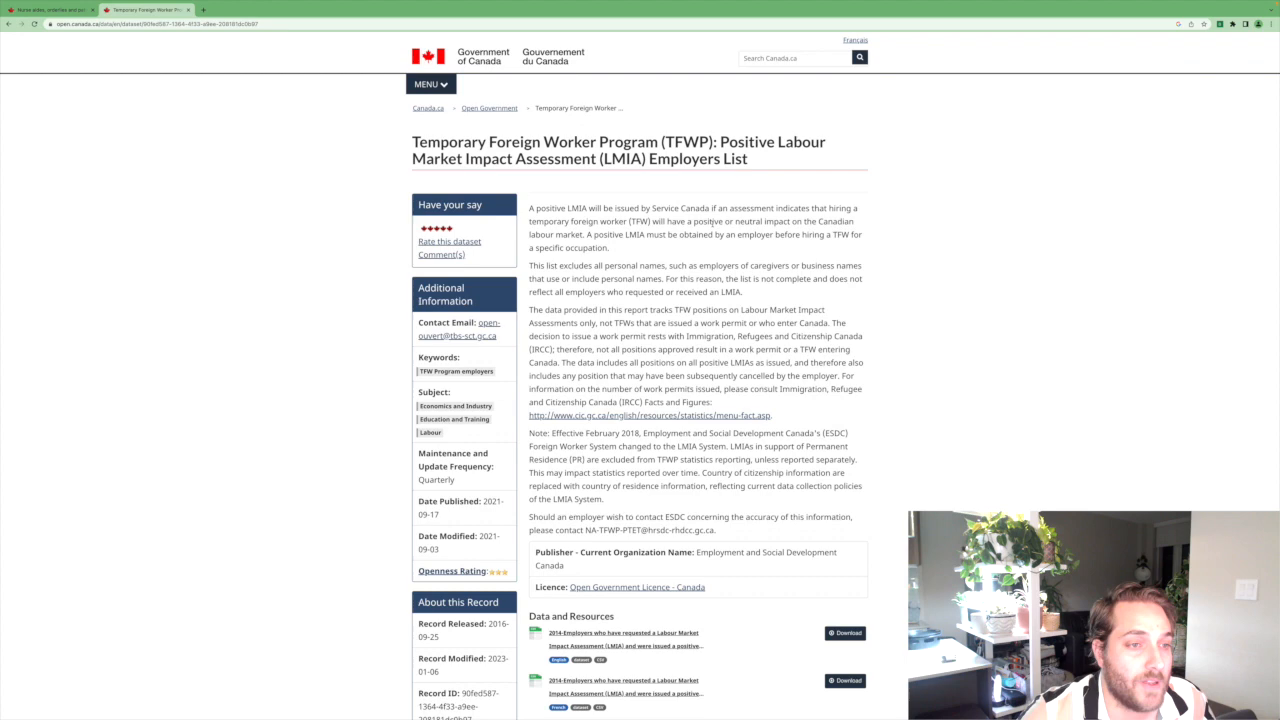
pyautogui.scroll(-3)
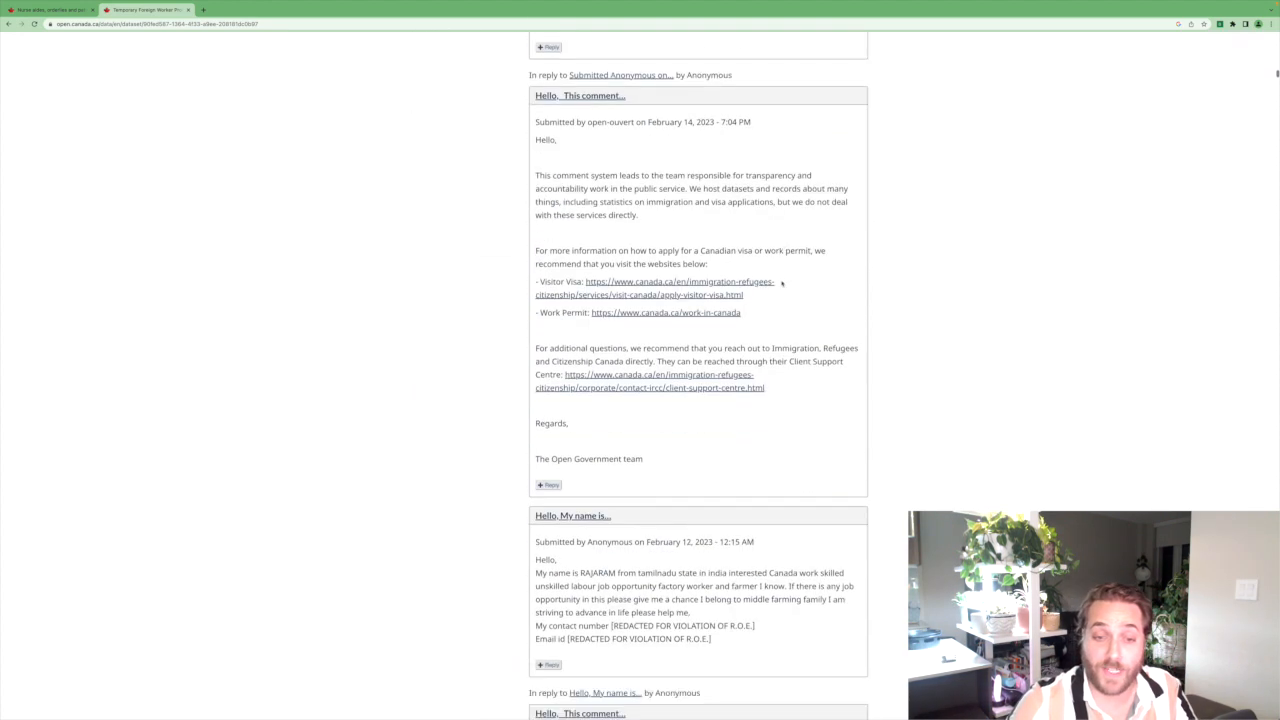
pyautogui.scroll(3)
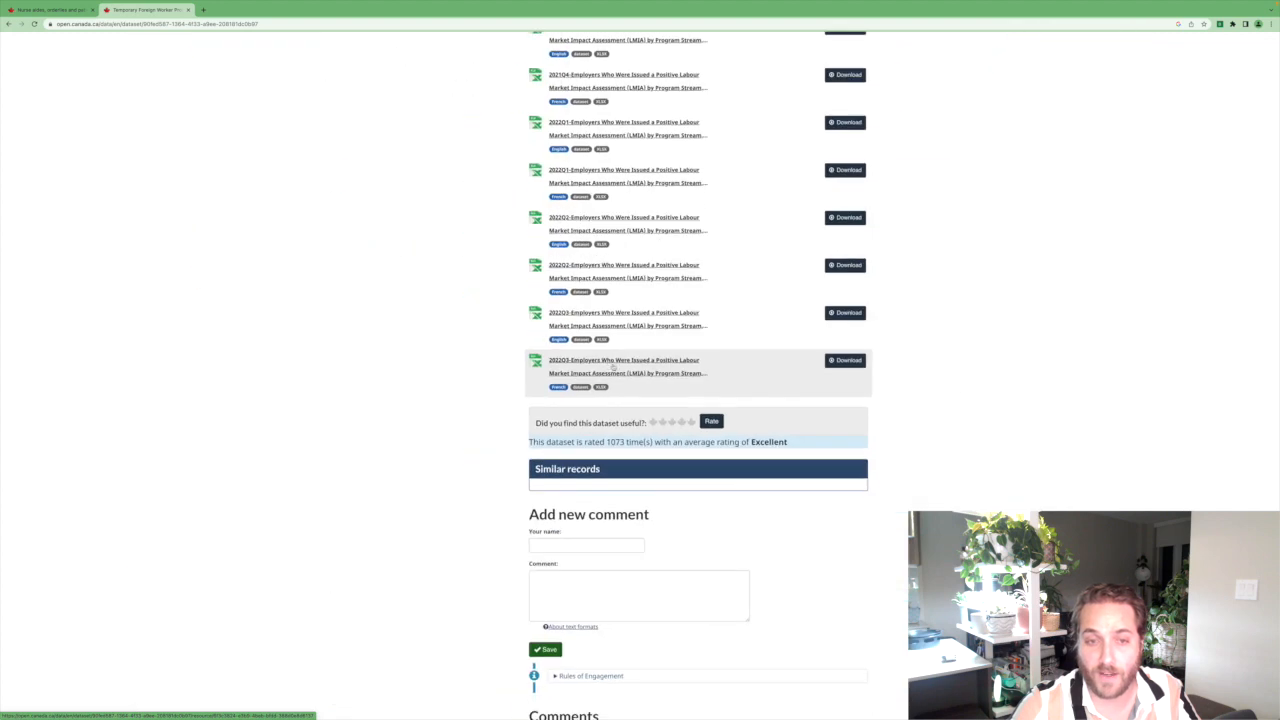
pyautogui.moveTo(624, 366)
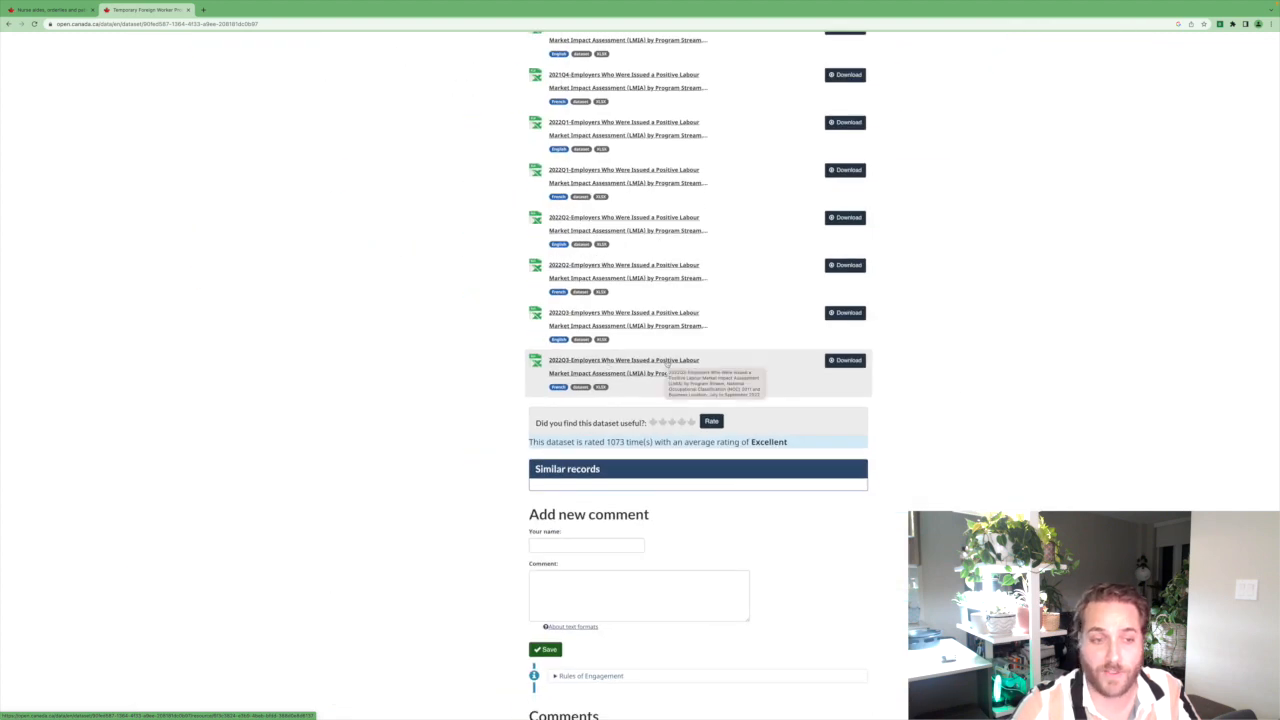
pyautogui.moveTo(580, 325)
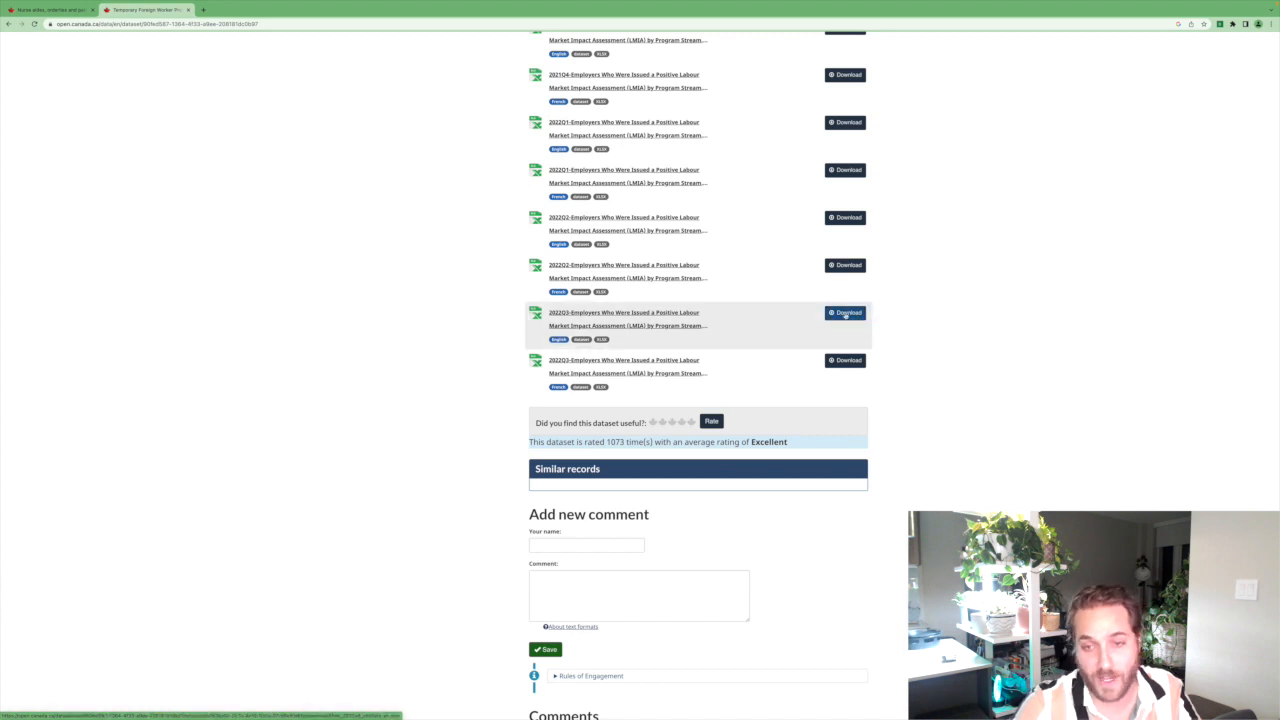
pyautogui.click(845, 313)
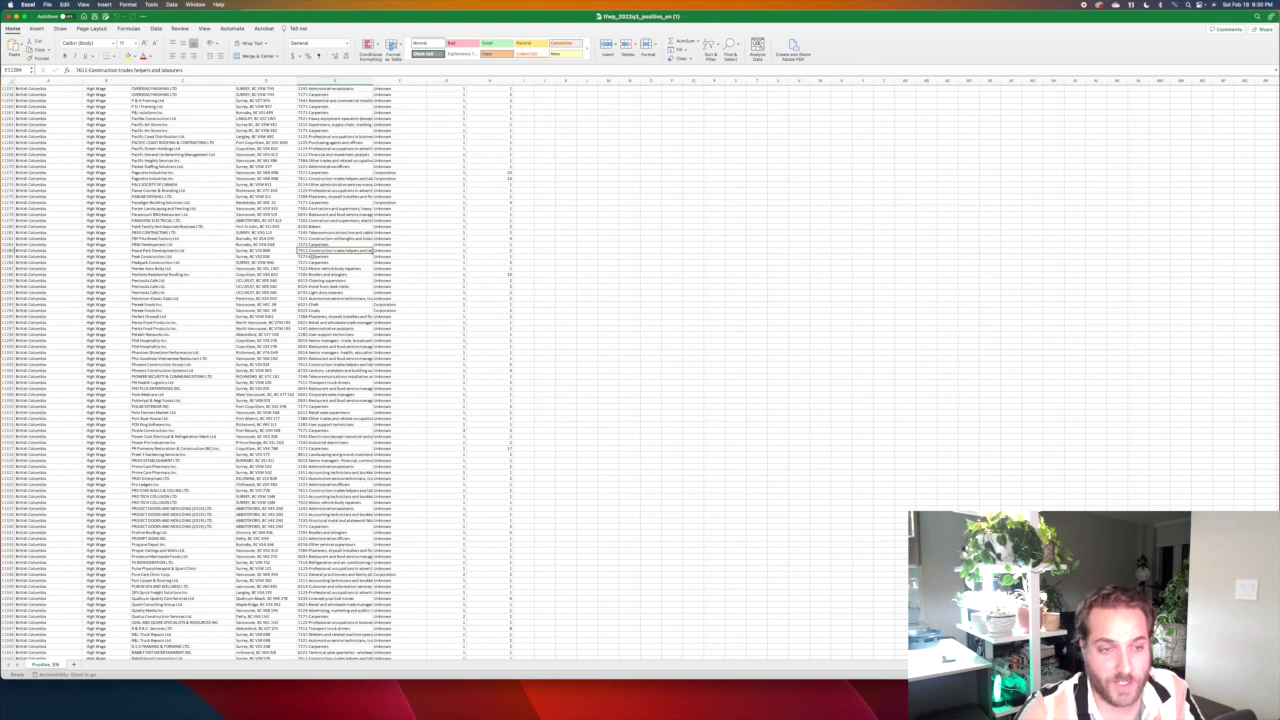
# Scroll through the British Columbia employers in the 2022 Q3 LMIA spreadsheet.
pyautogui.scroll(3)
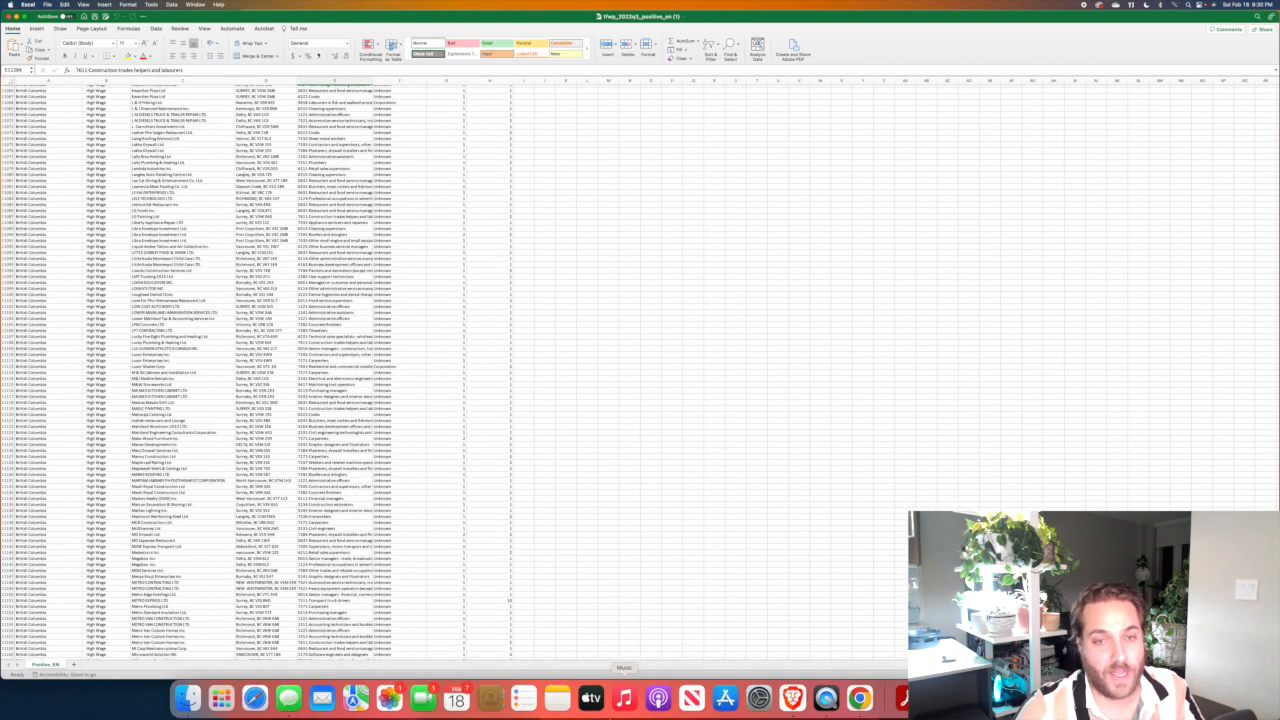
pyautogui.moveTo(858, 698)
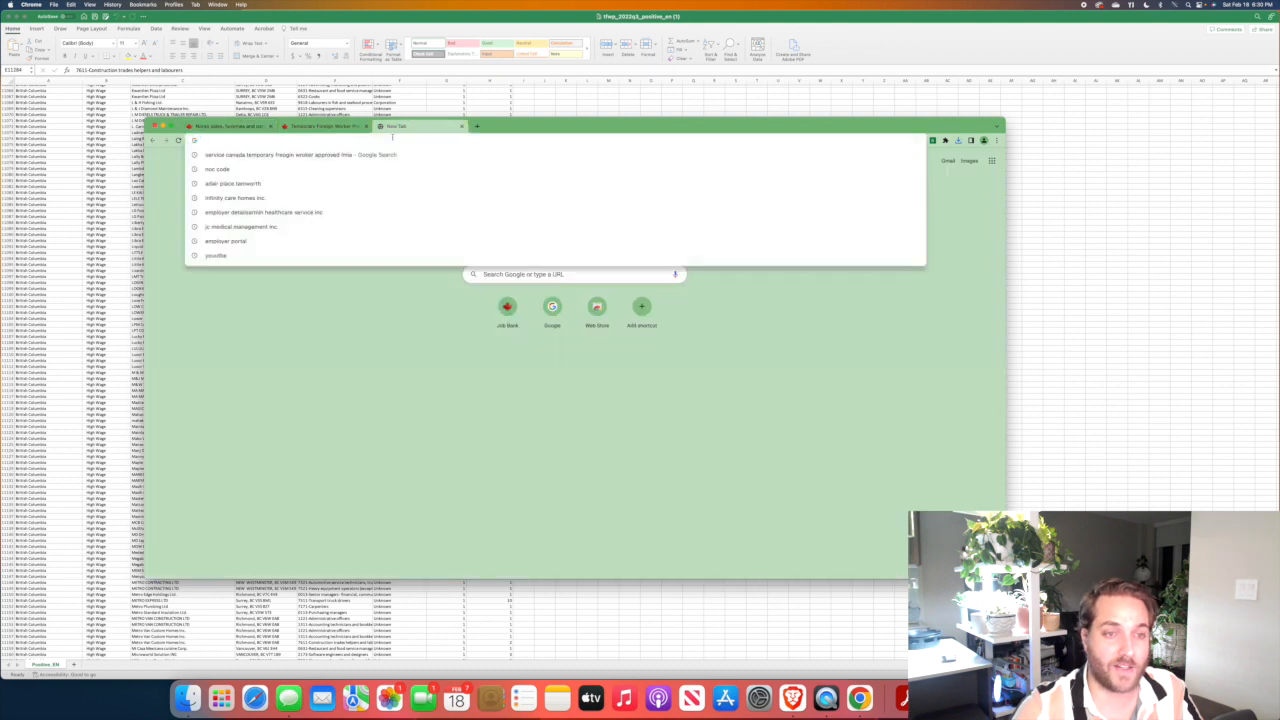
# Search for NOC, open the National Occupational Classification site and choose NOC 2016 Version 1.3.
pyautogui.write('noc d')
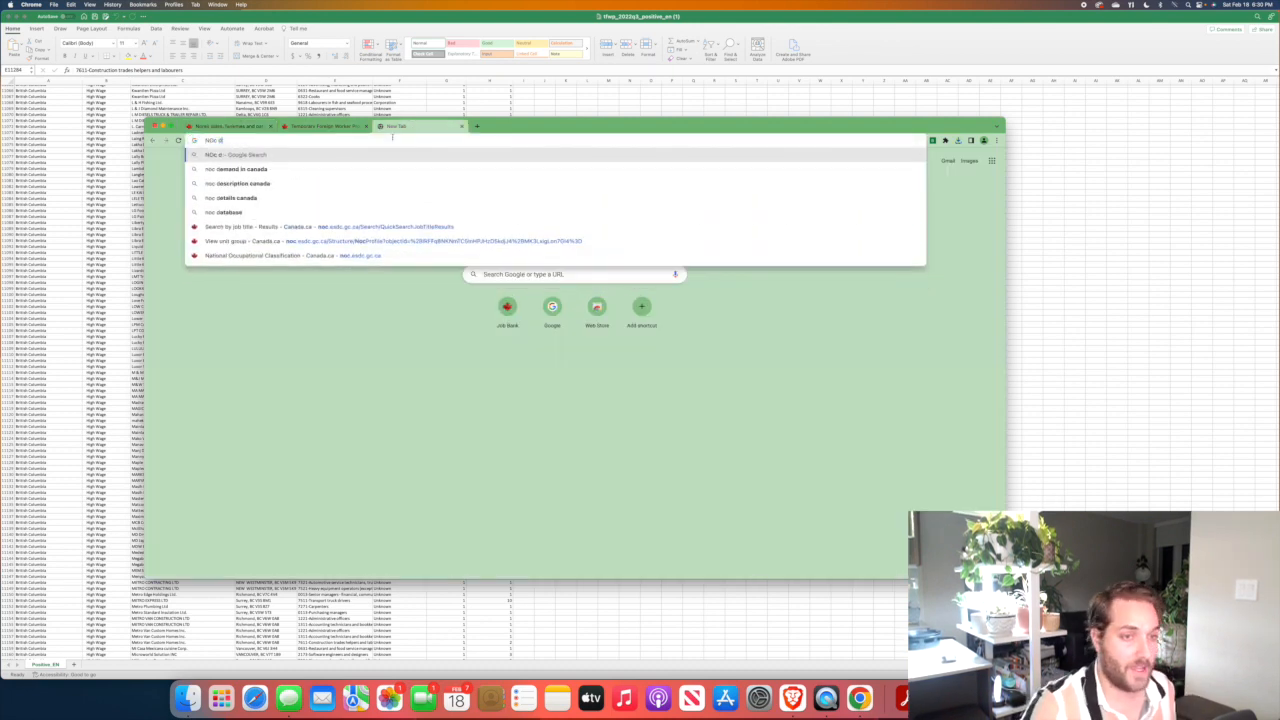
pyautogui.press('Return')
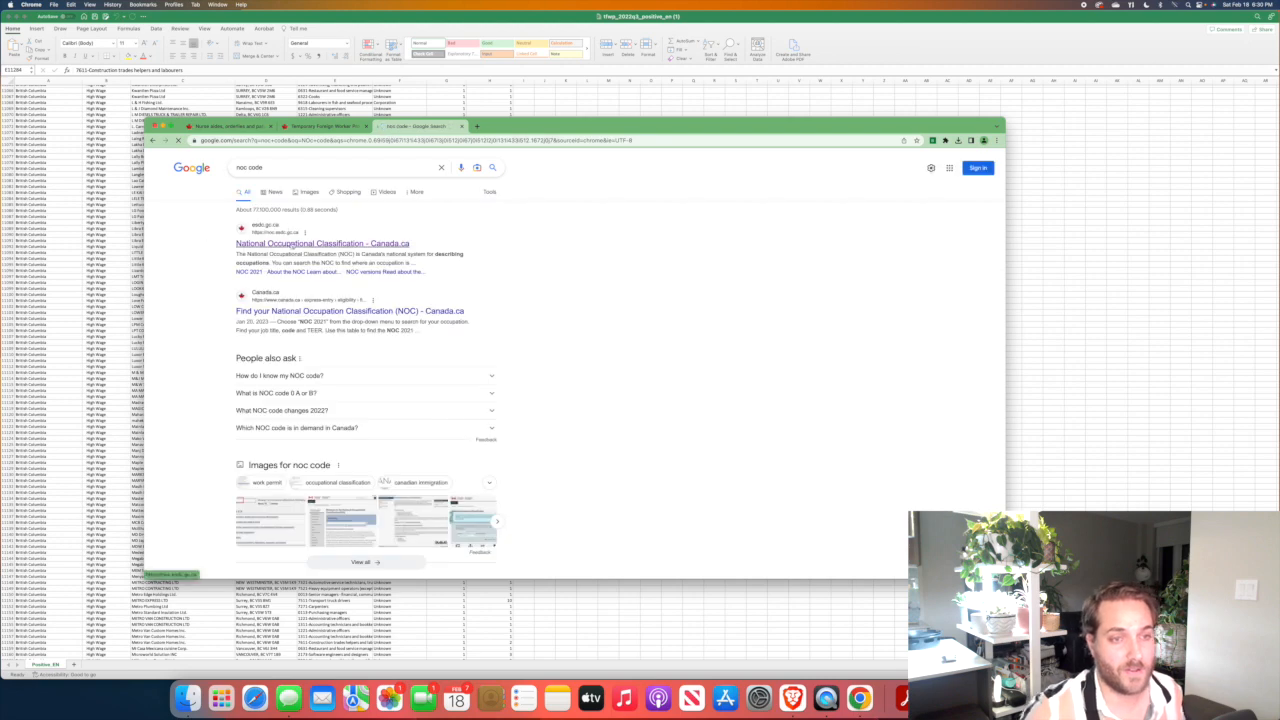
pyautogui.click(322, 243)
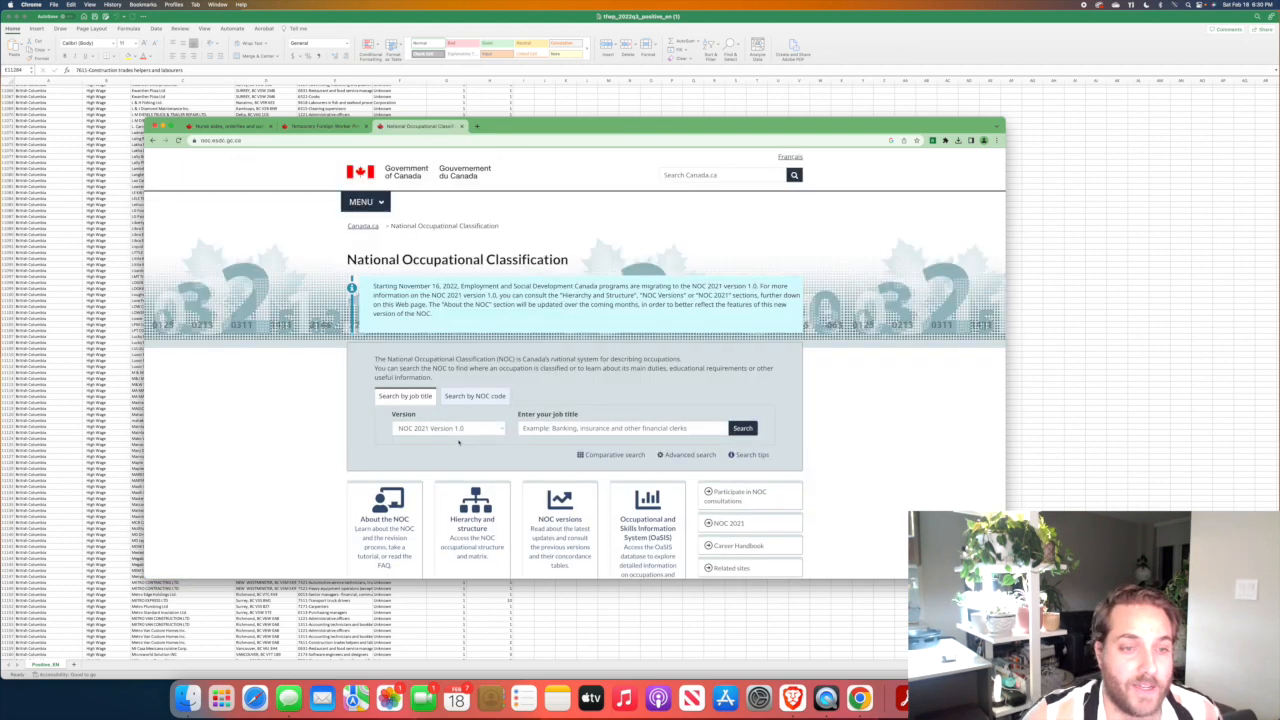
pyautogui.click(448, 428)
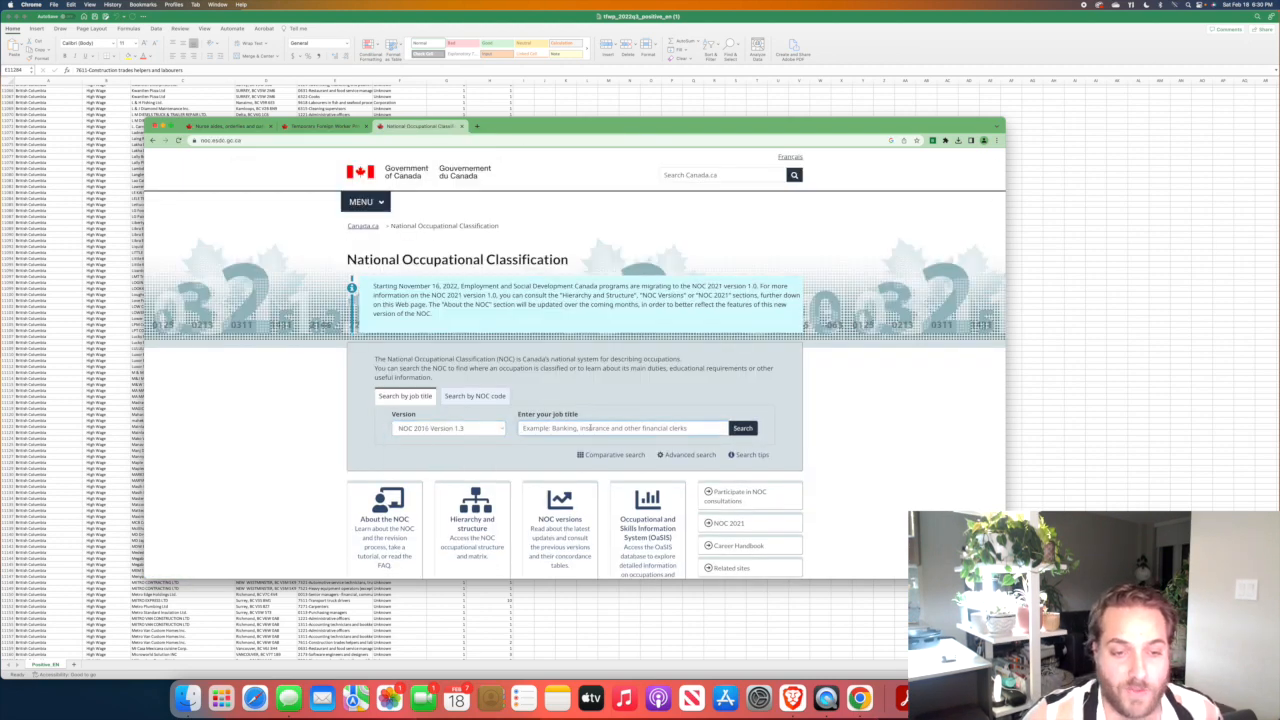
# Search the NOC for 'Health Care Assistant' and open the 3413 Nurse aides unit group.
pyautogui.write('Health Care A')
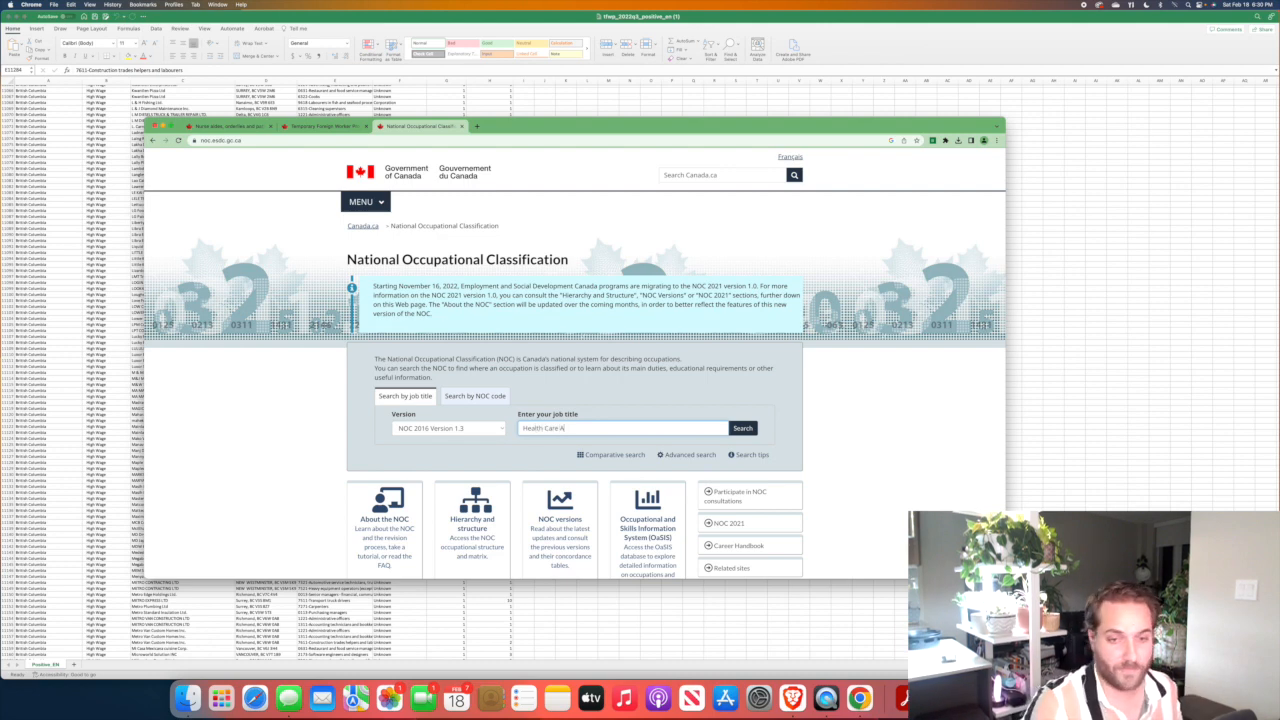
pyautogui.write('ssistant')
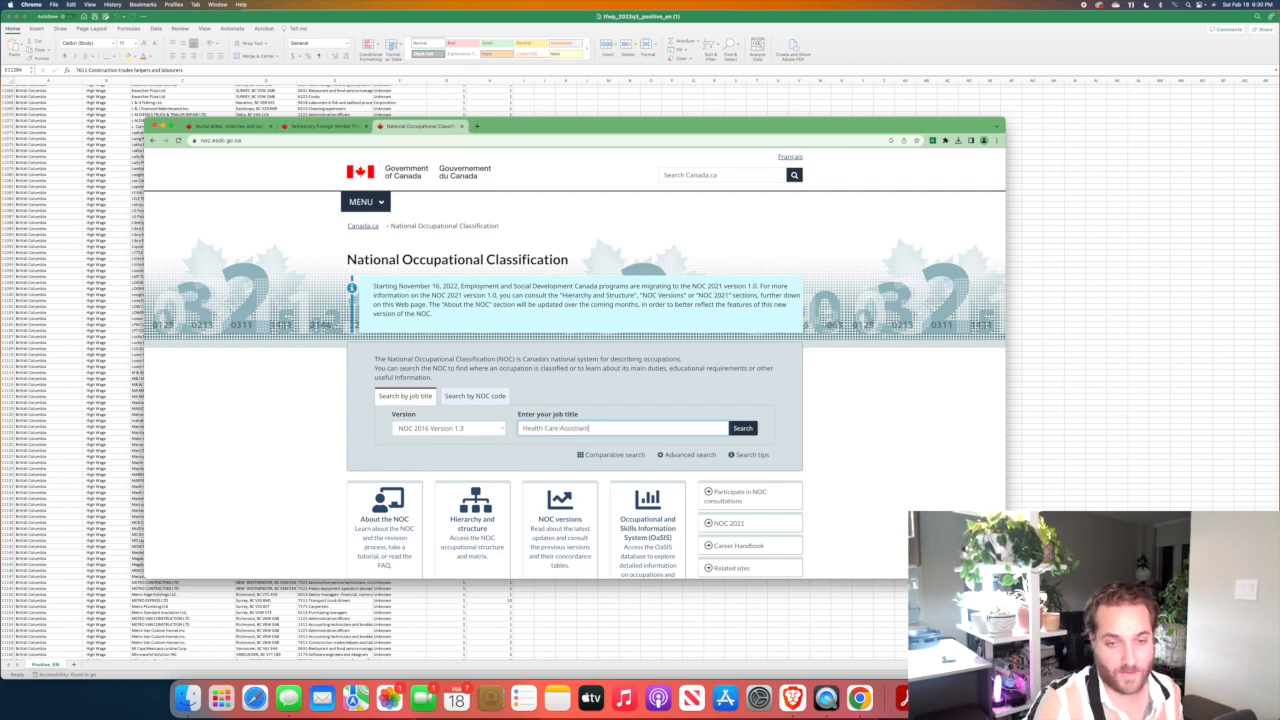
pyautogui.click(742, 428)
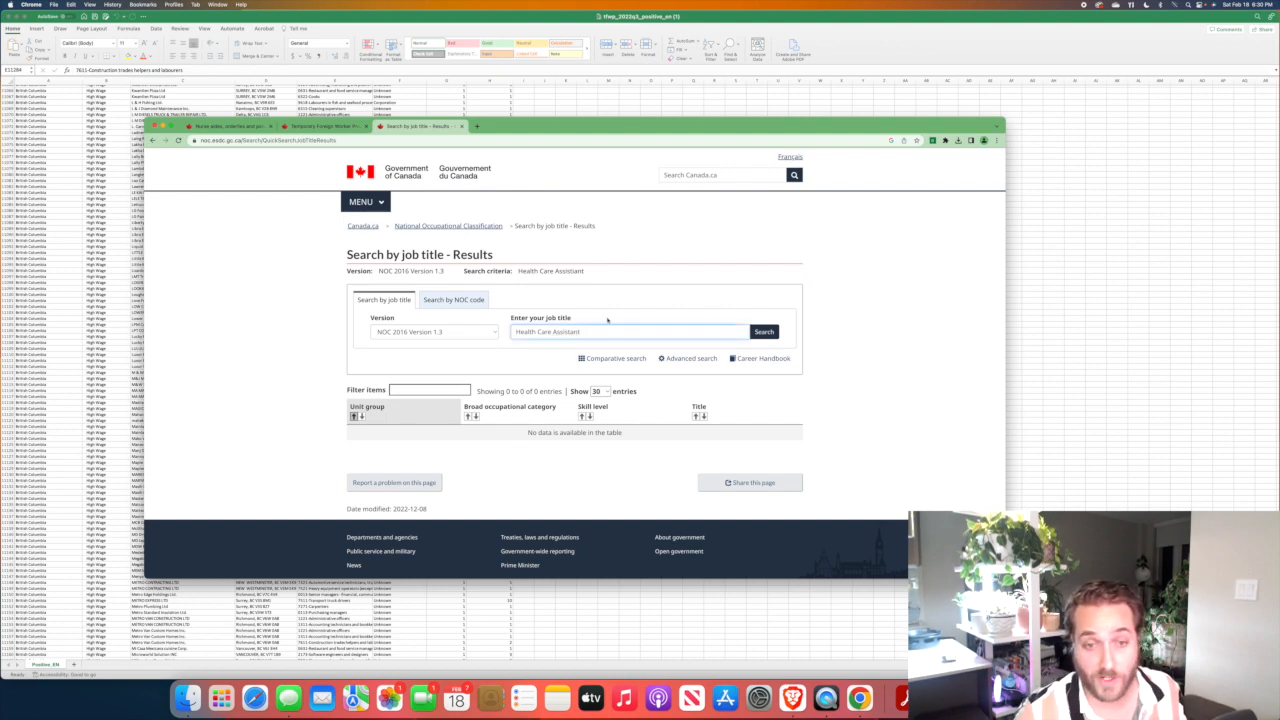
pyautogui.click(763, 331)
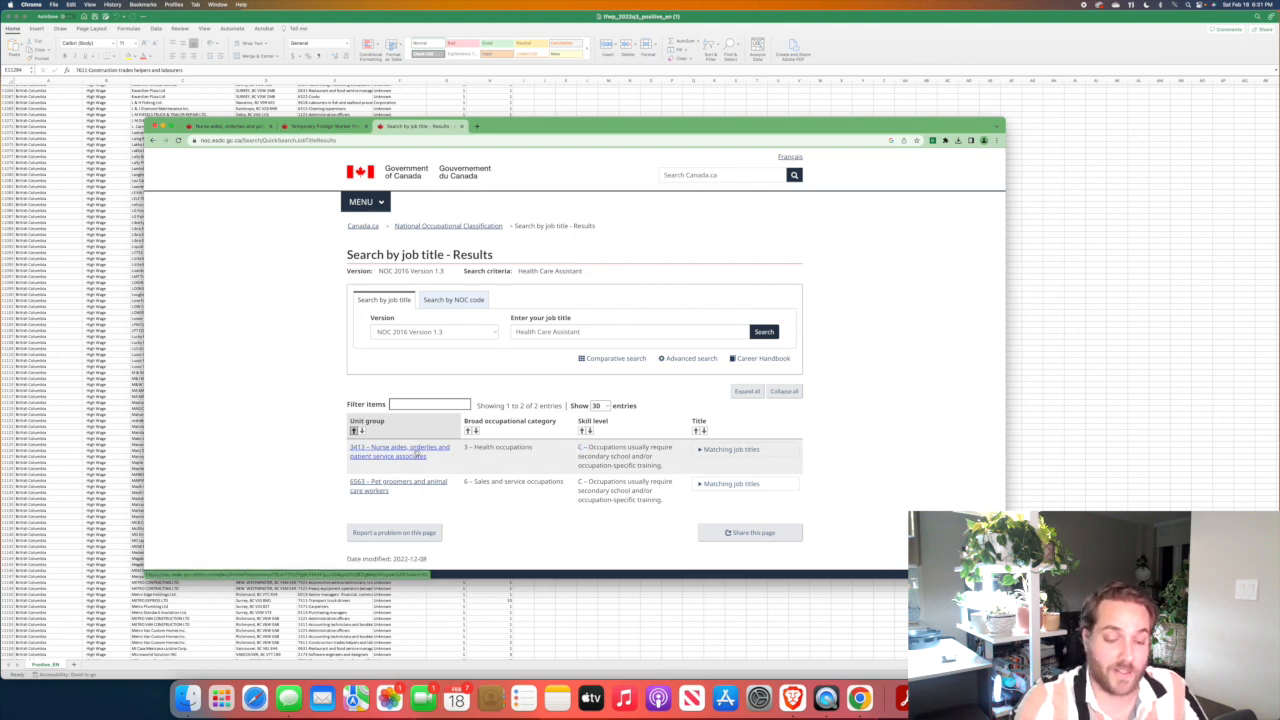
pyautogui.click(399, 451)
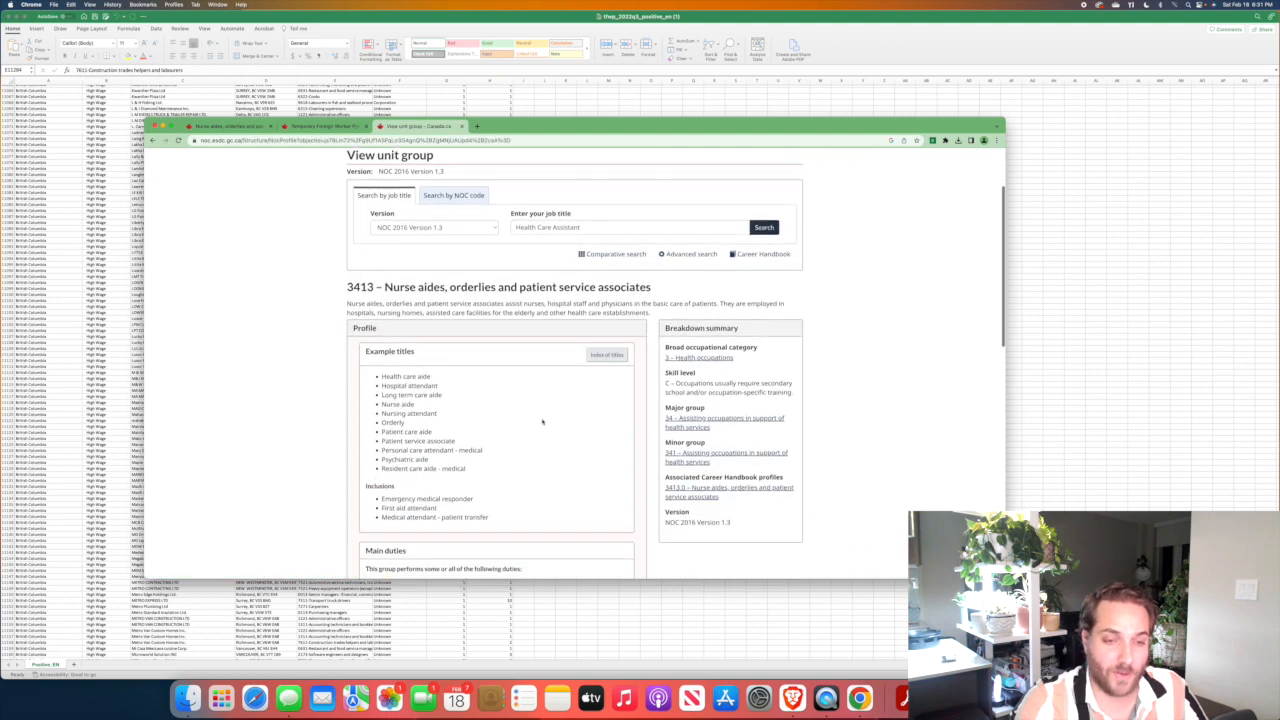
pyautogui.moveTo(574, 388)
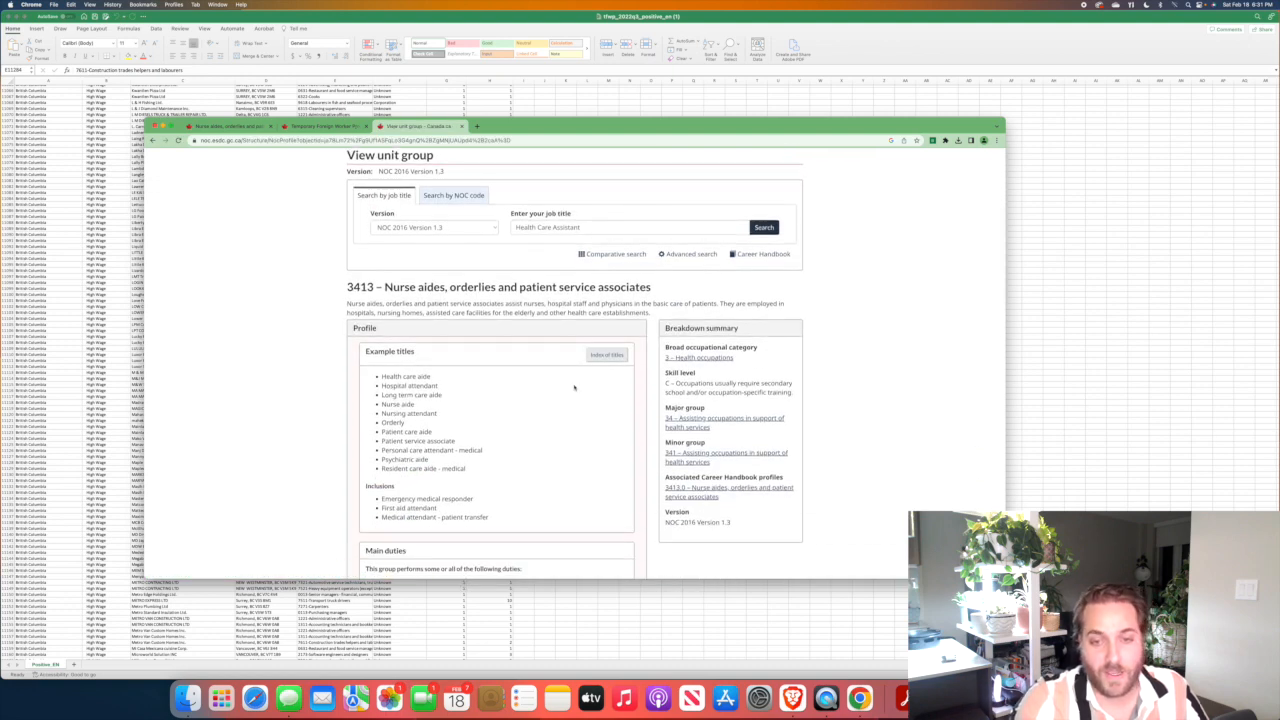
# Look up excluded unit group 3414 from the 3413 Exclusions, then return to the 3413 profile.
pyautogui.scroll(-3)
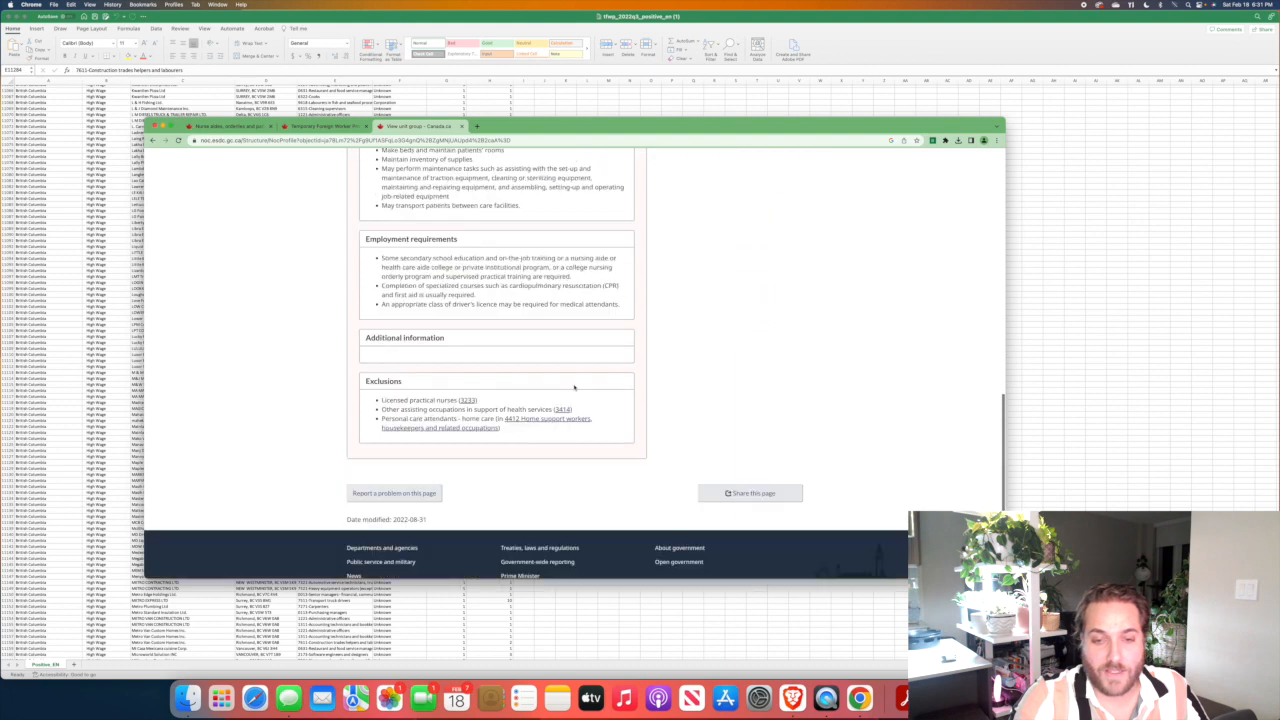
pyautogui.scroll(-3)
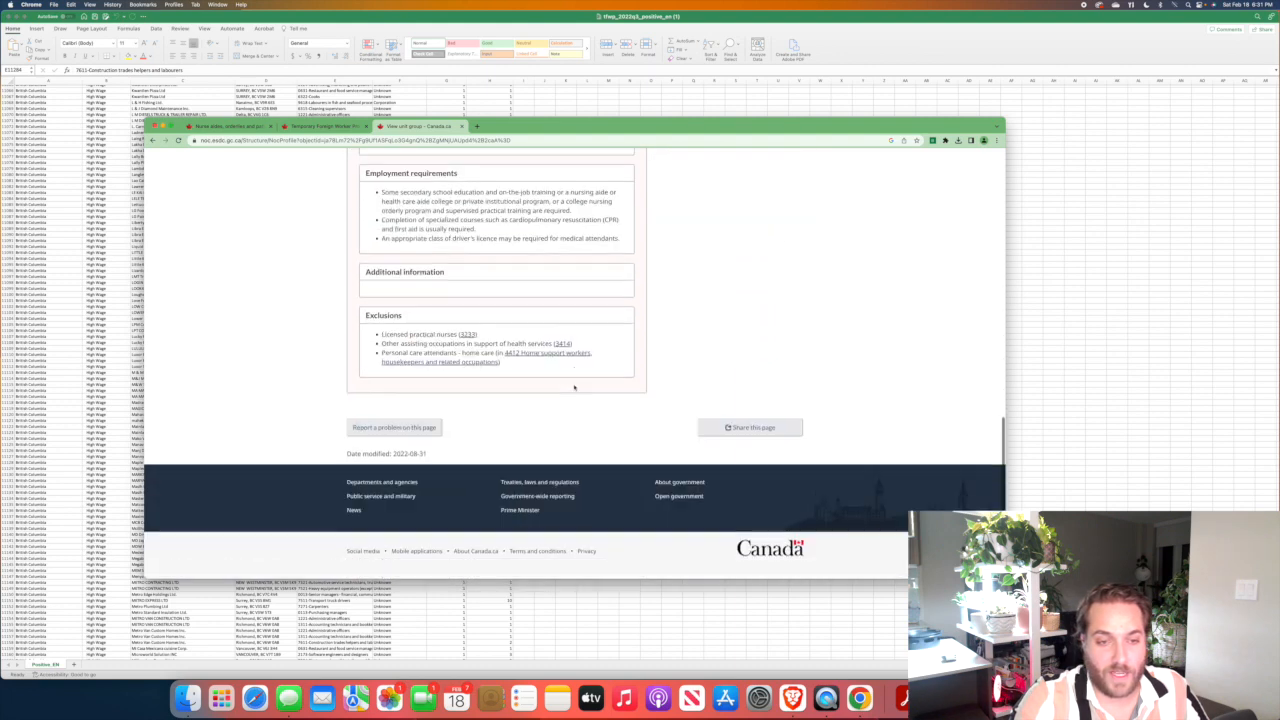
pyautogui.scroll(-3)
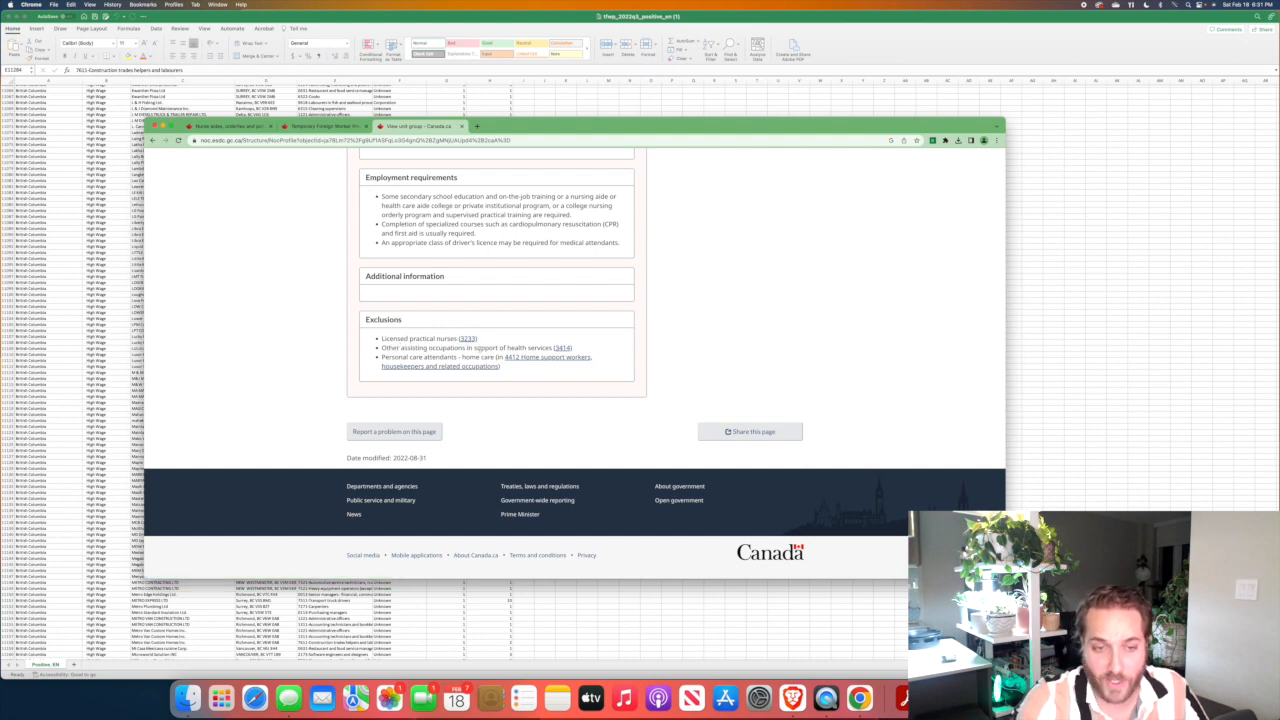
pyautogui.moveTo(562, 348)
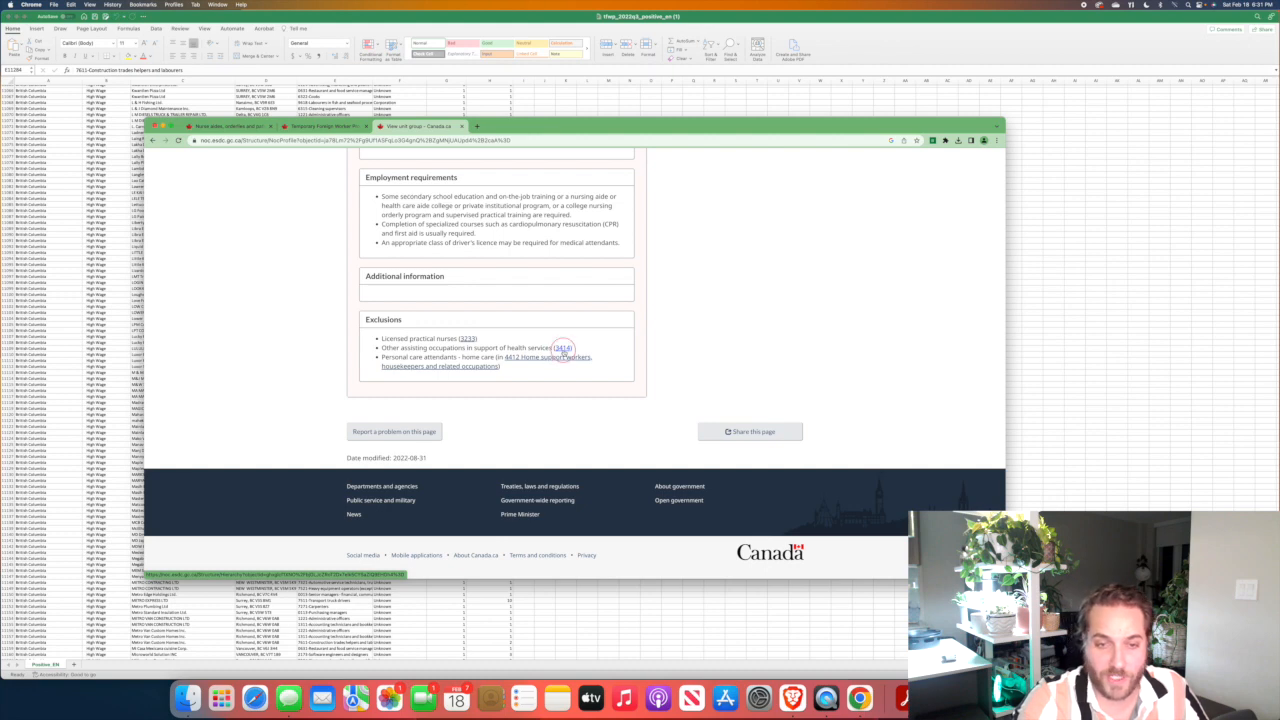
pyautogui.click(563, 349)
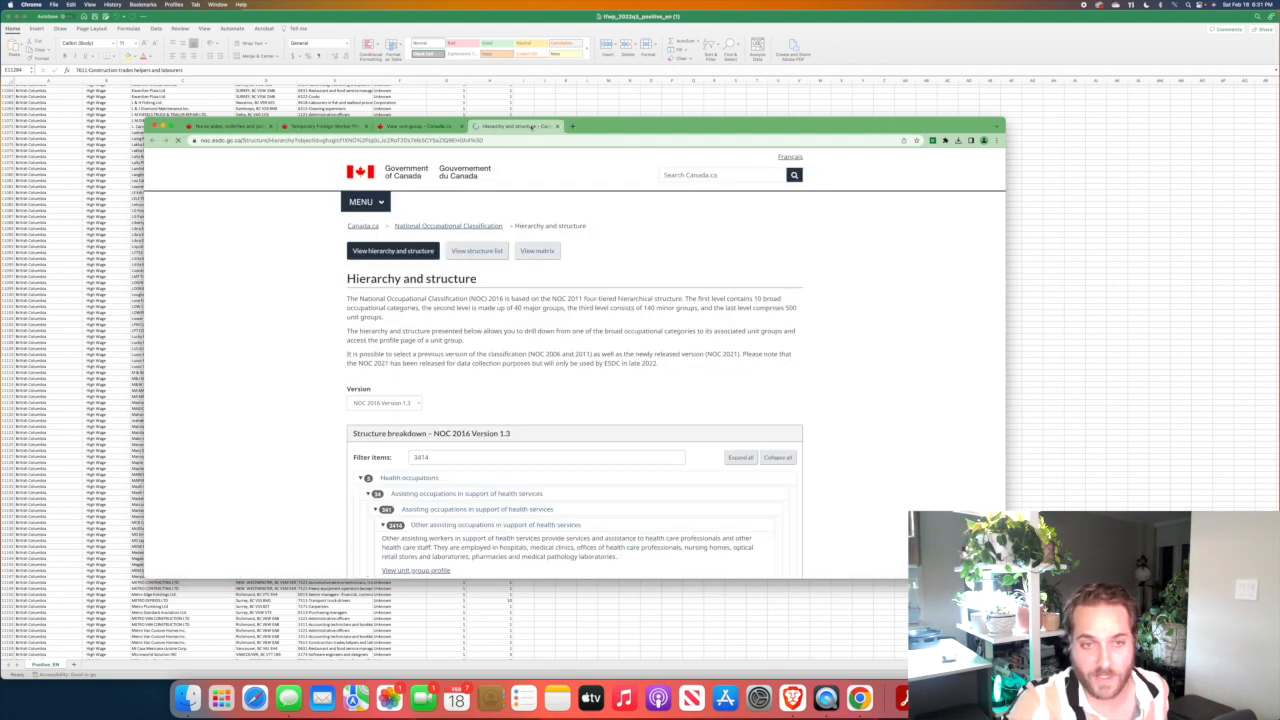
pyautogui.scroll(-3)
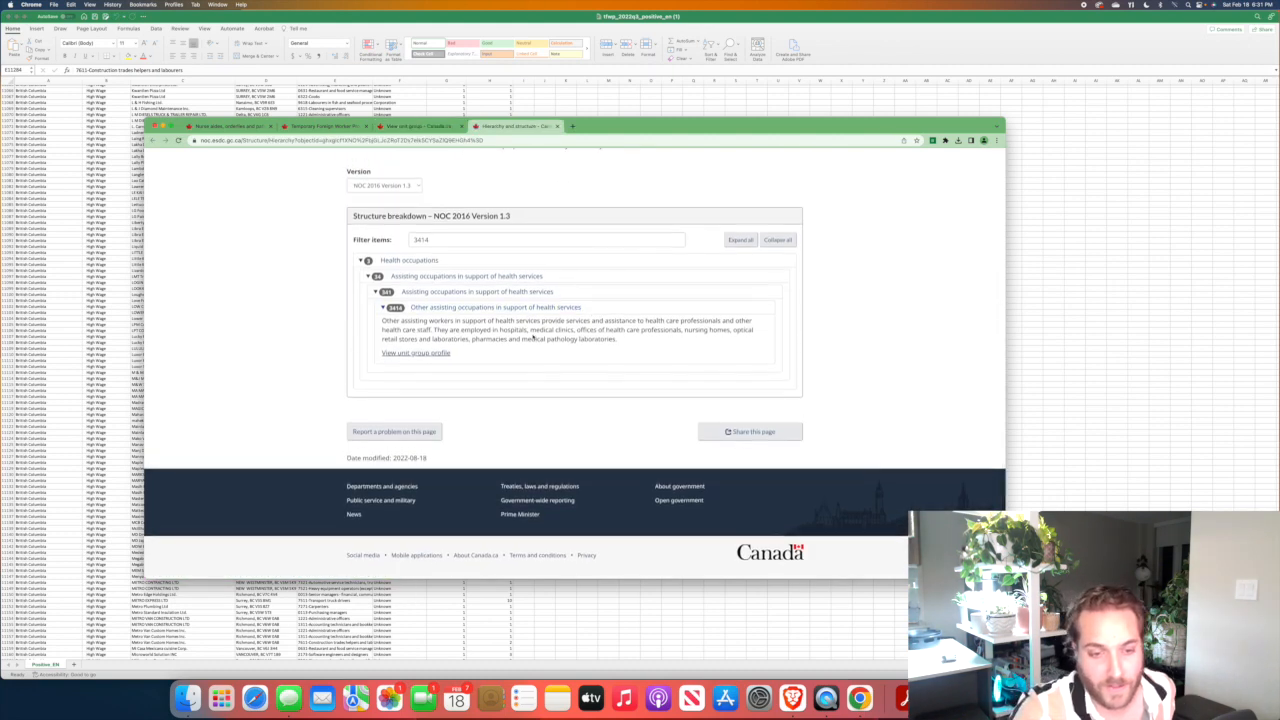
pyautogui.click(415, 126)
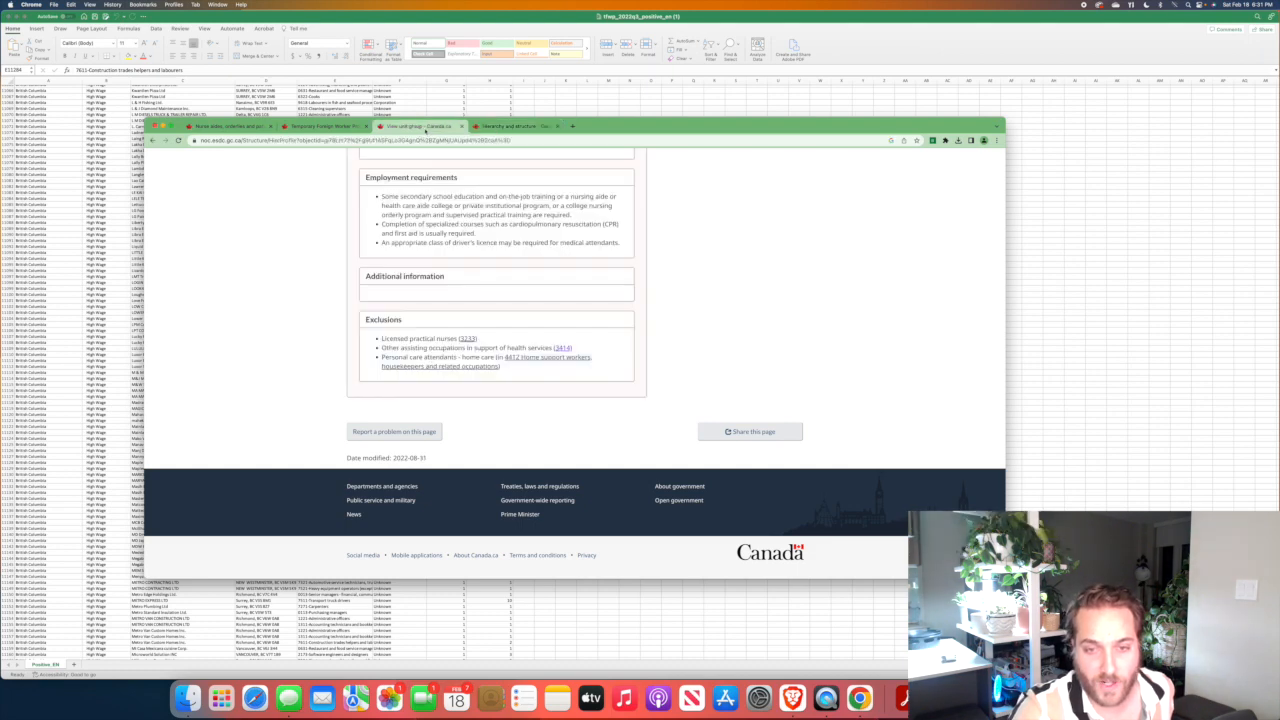
pyautogui.scroll(3)
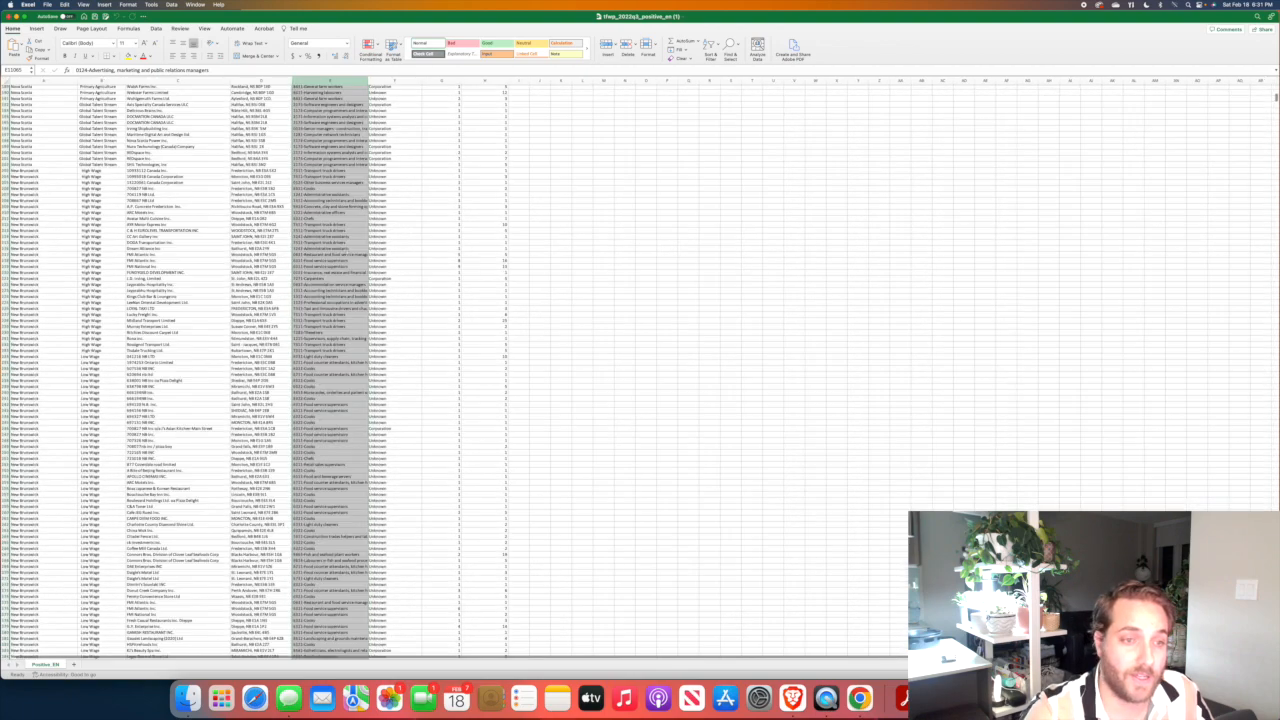
# Sort the LMIA rows by Occupation ascending and scroll down to the 3413 nurse aide rows.
pyautogui.scroll(3)
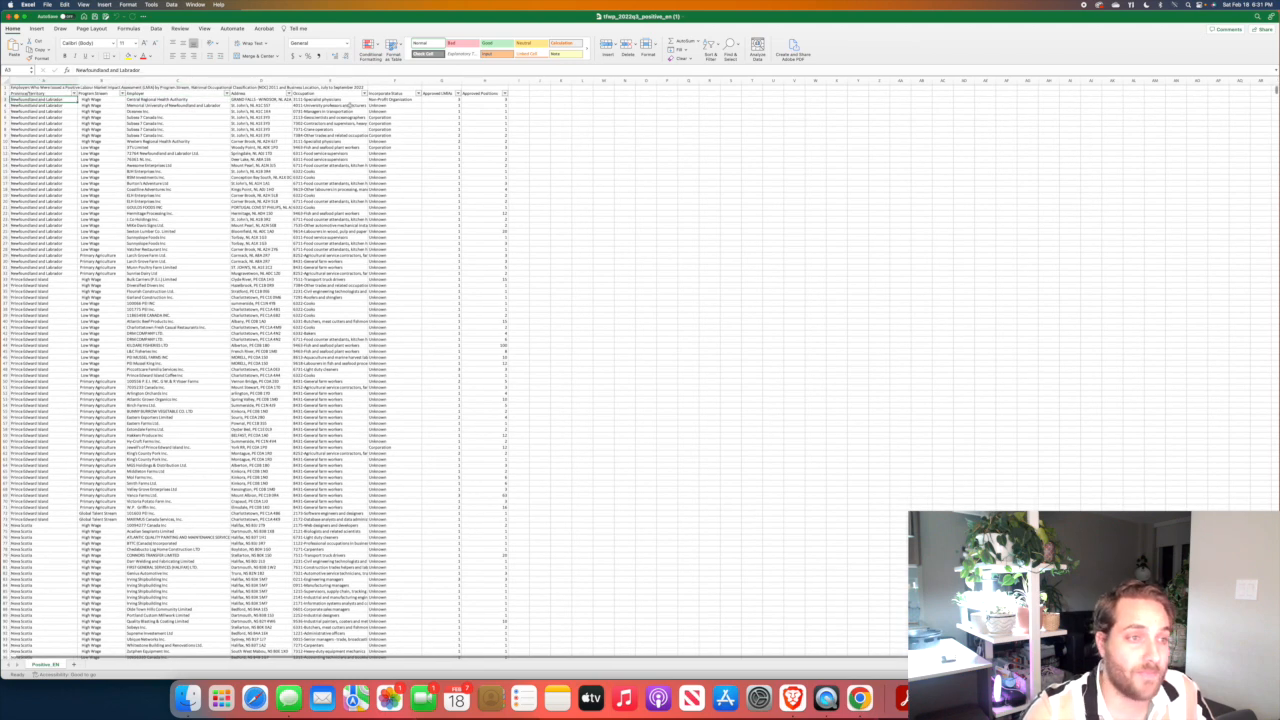
pyautogui.click(363, 93)
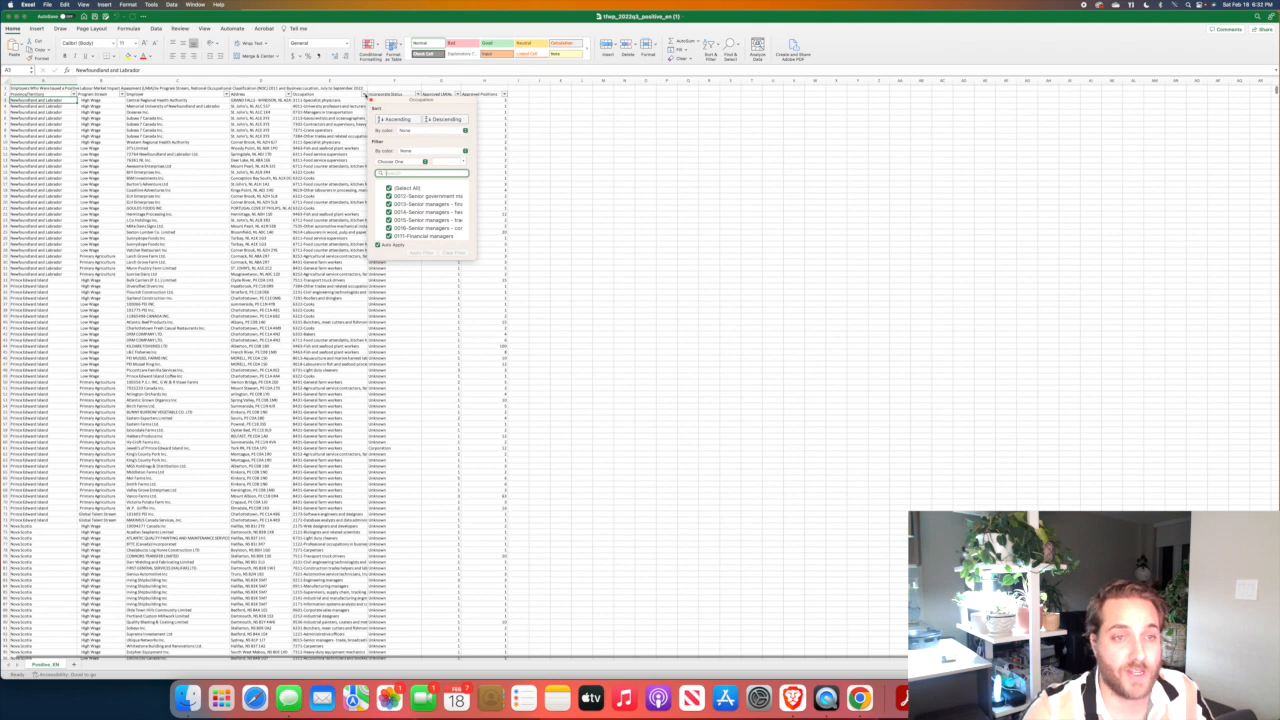
pyautogui.click(389, 119)
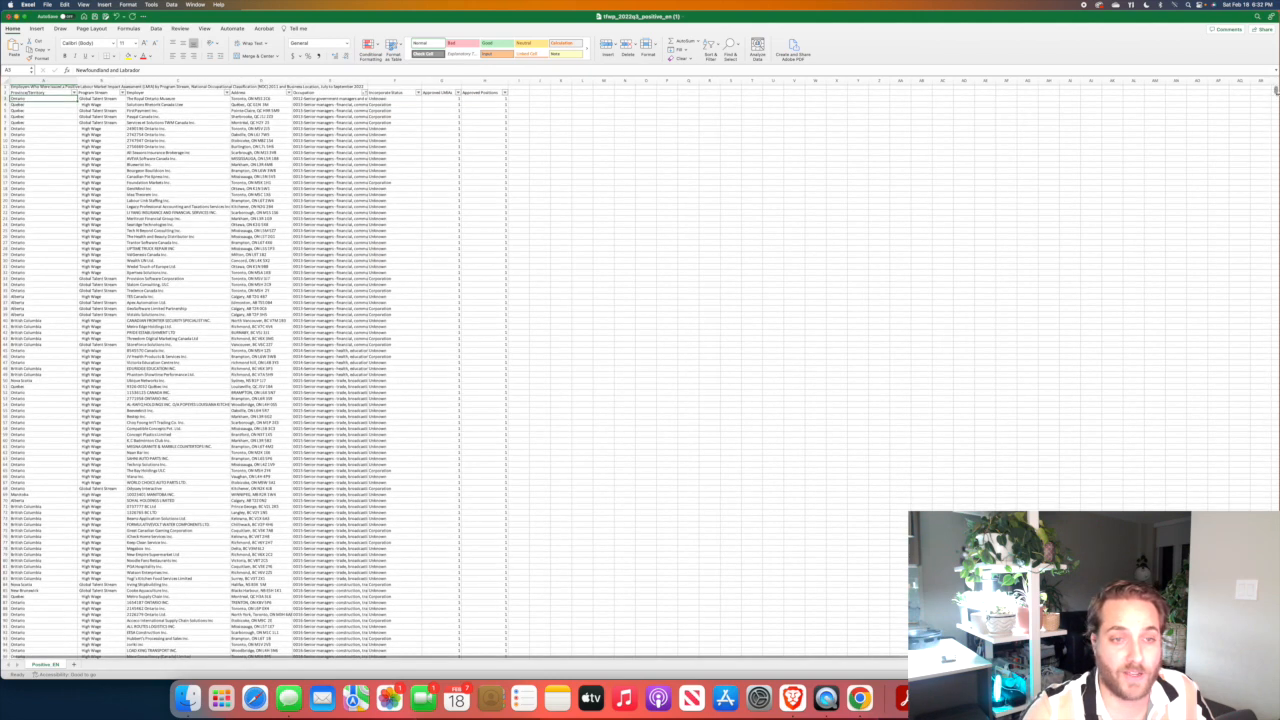
pyautogui.scroll(-3)
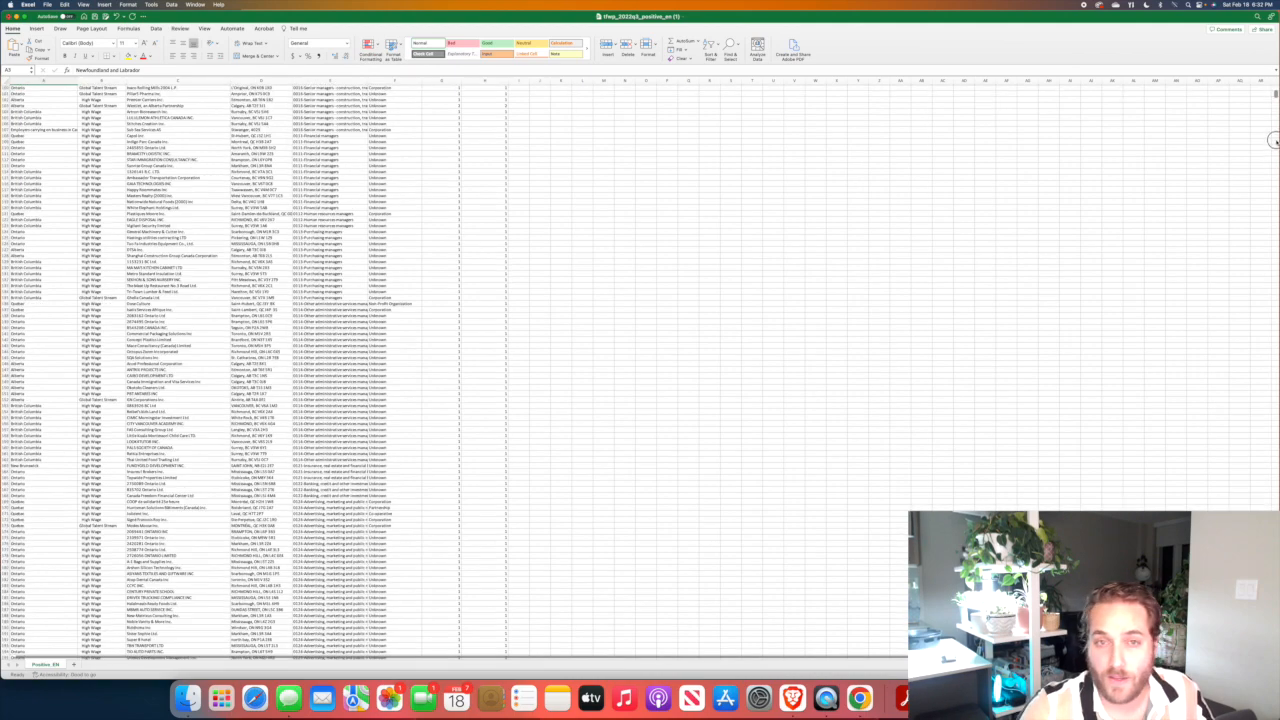
pyautogui.scroll(-3)
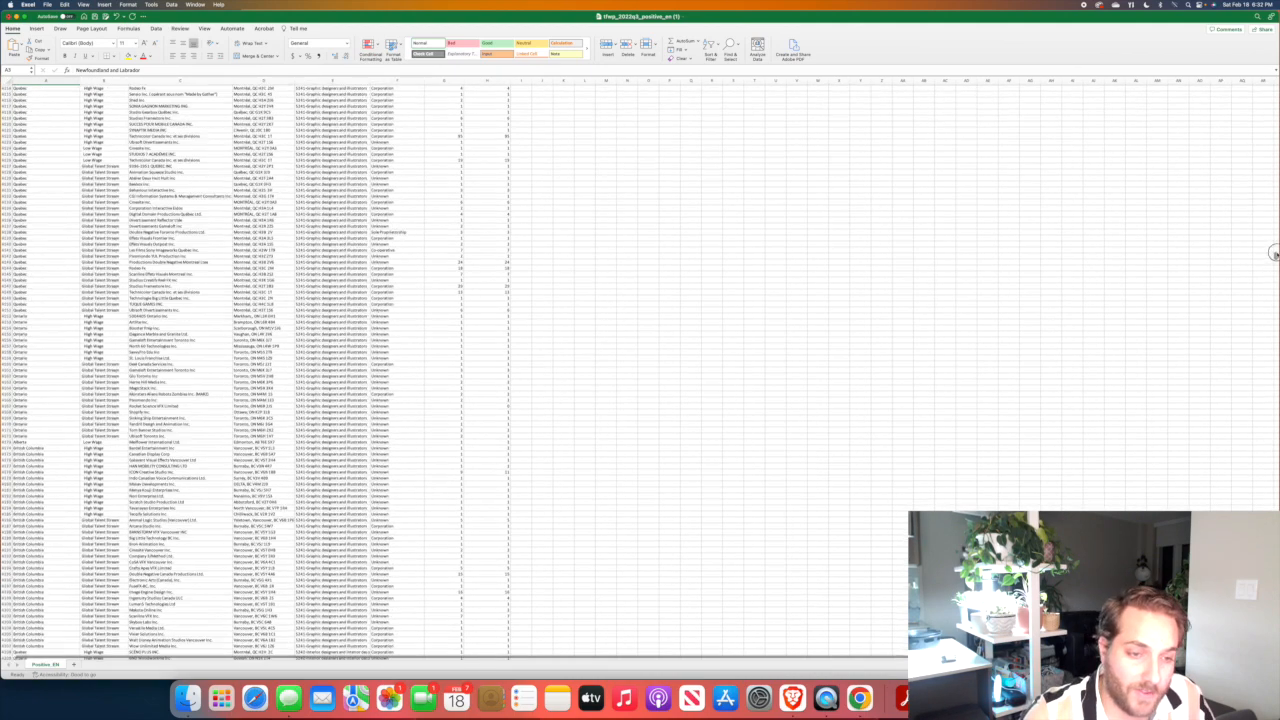
pyautogui.scroll(-3)
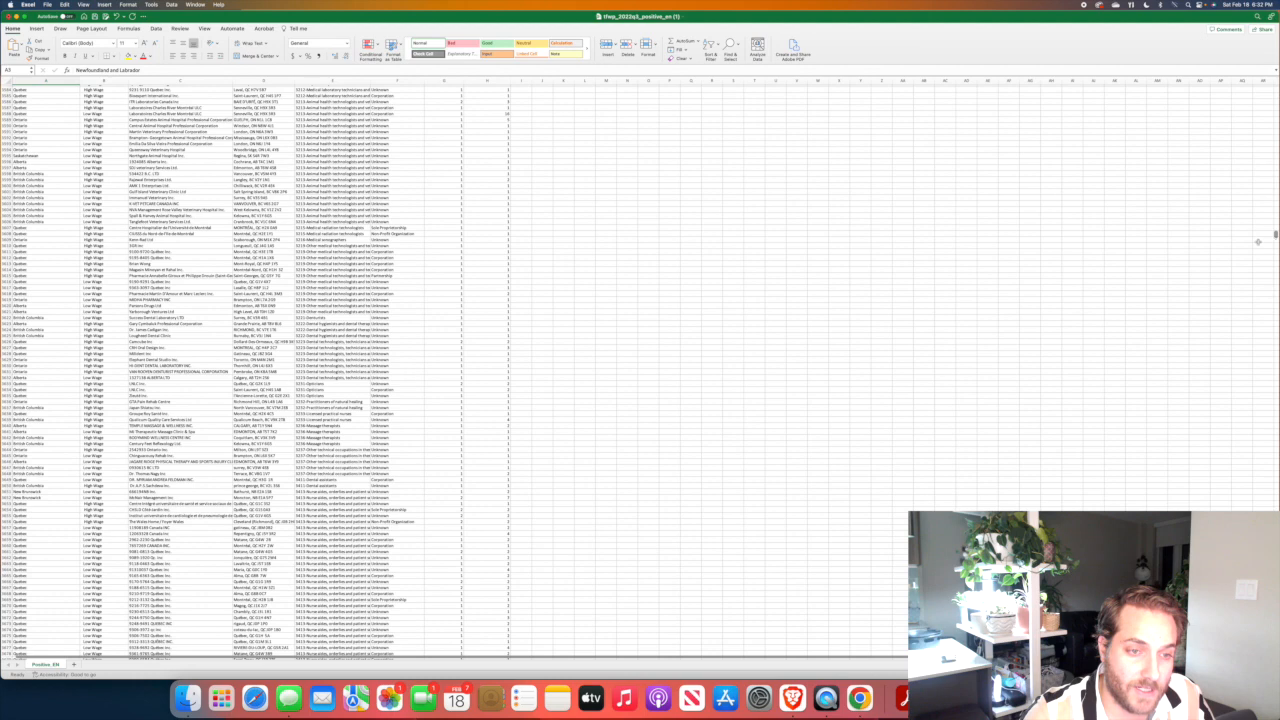
pyautogui.scroll(-3)
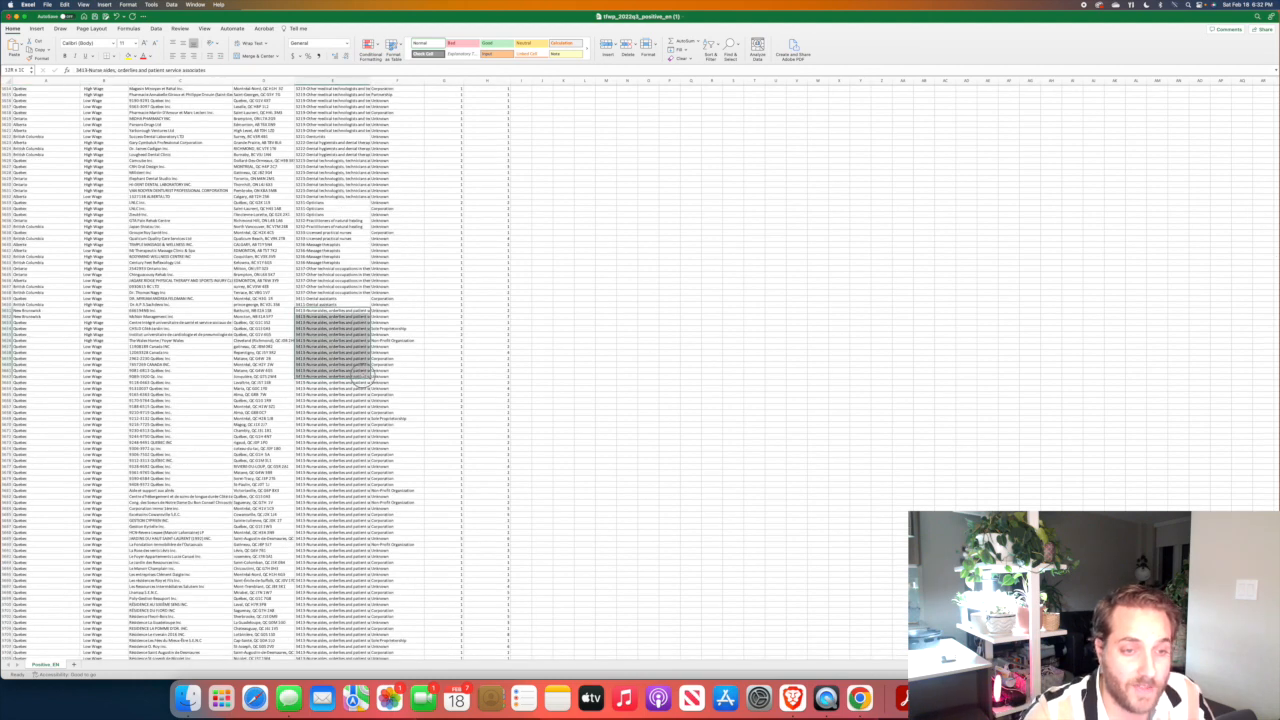
# Review the 3413 nurse aide employer rows, inspect one employer name, and close the workbook.
pyautogui.scroll(-3)
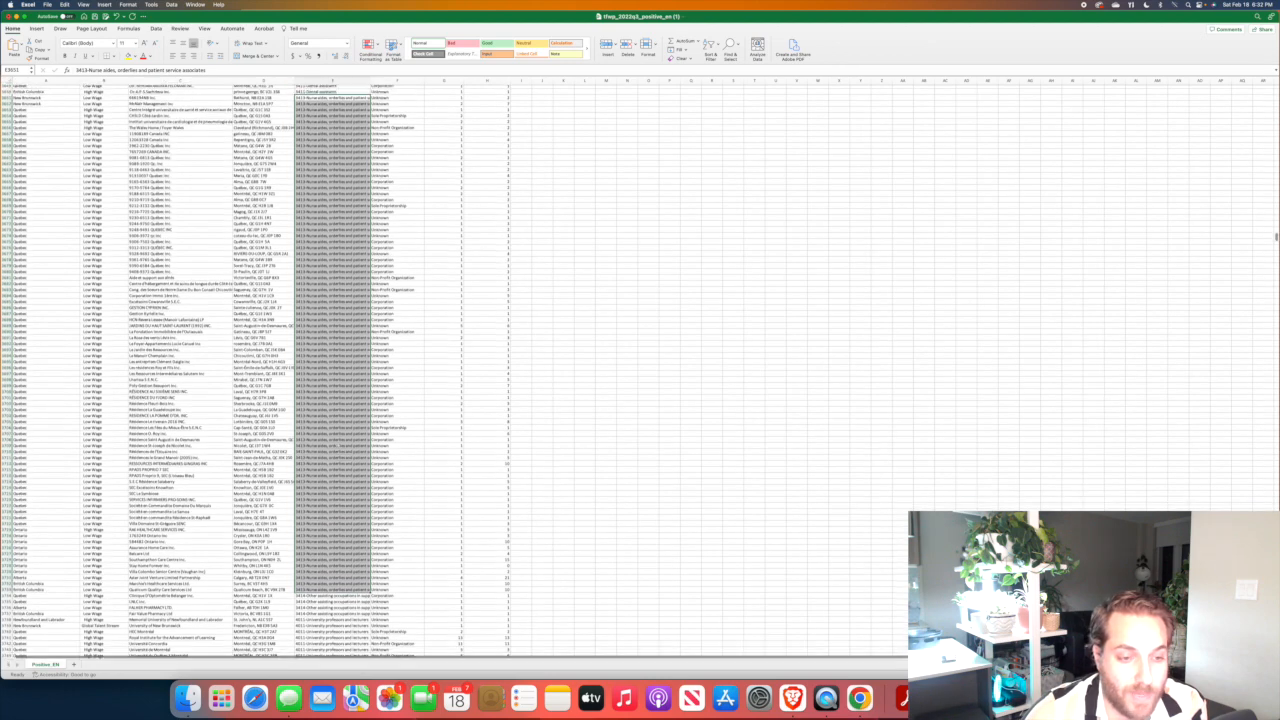
pyautogui.scroll(3)
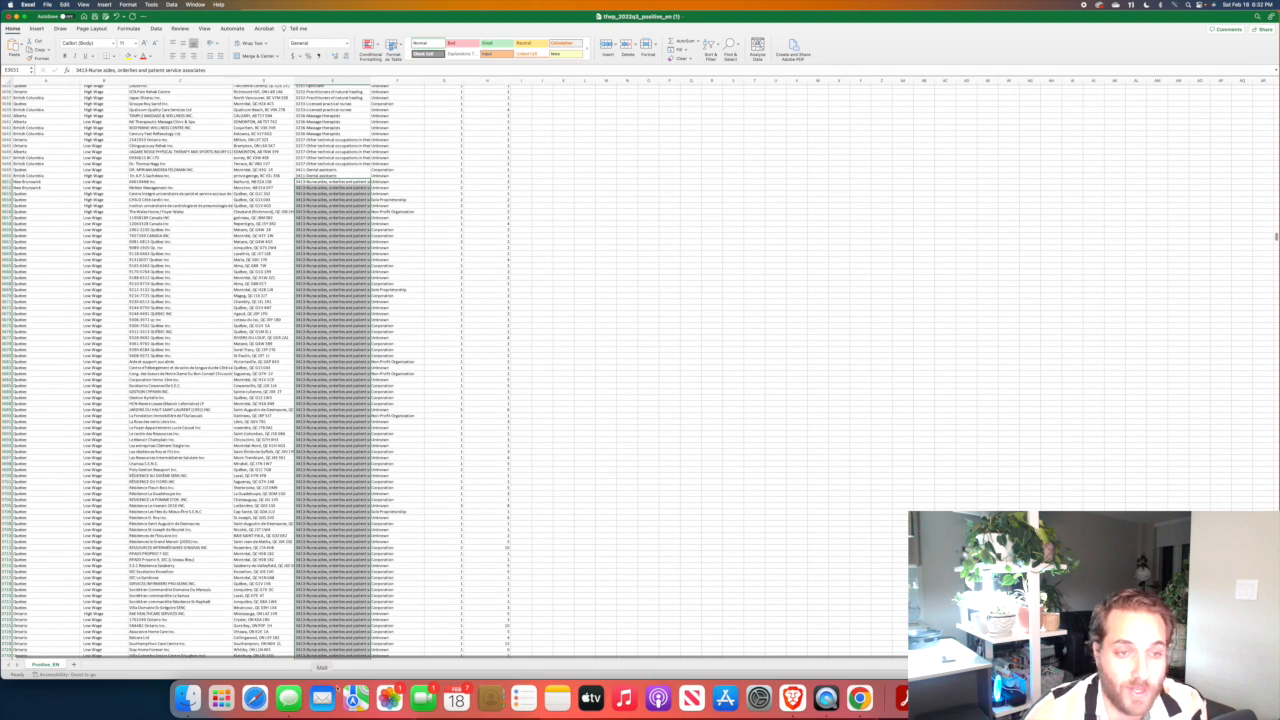
pyautogui.scroll(-3)
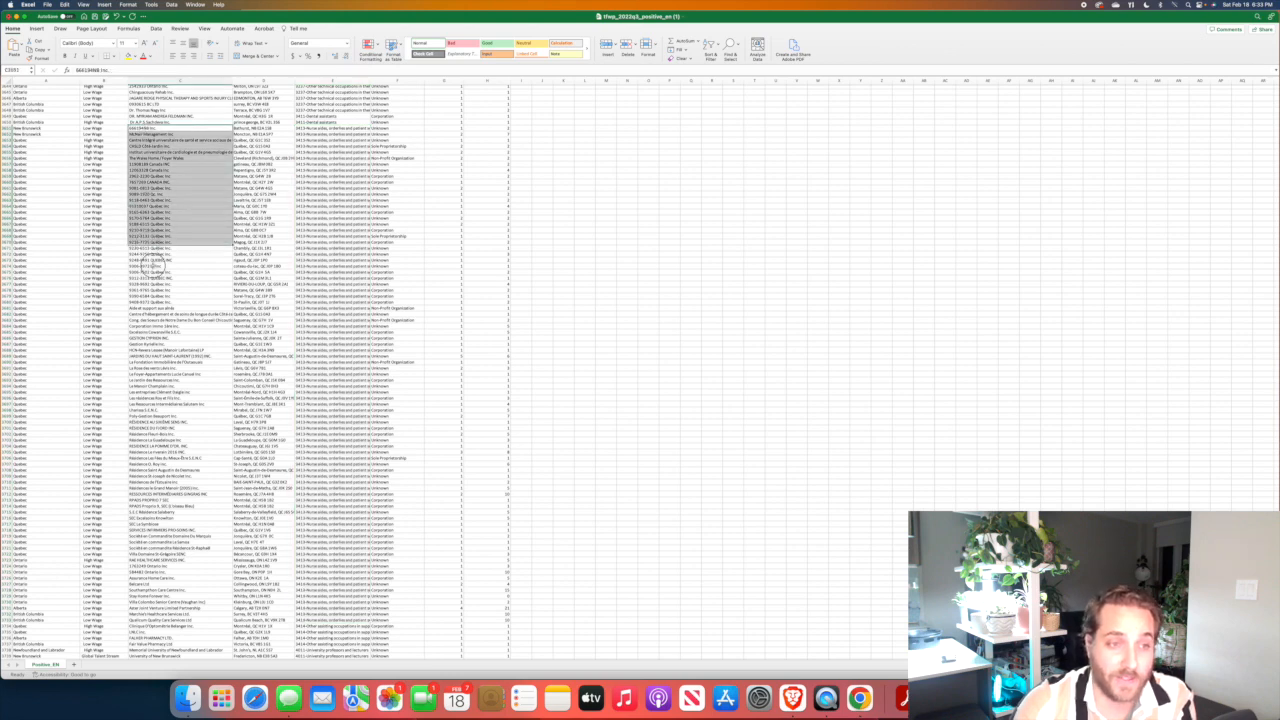
pyautogui.click(150, 330)
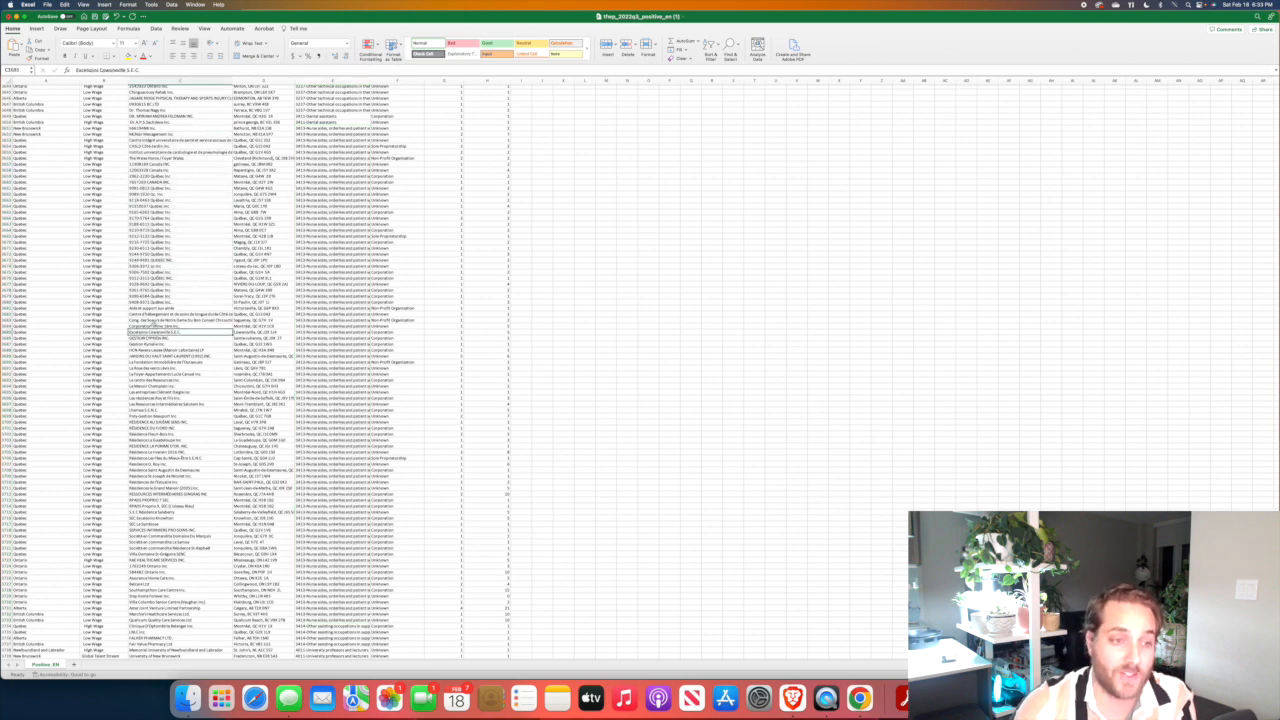
pyautogui.scroll(-3)
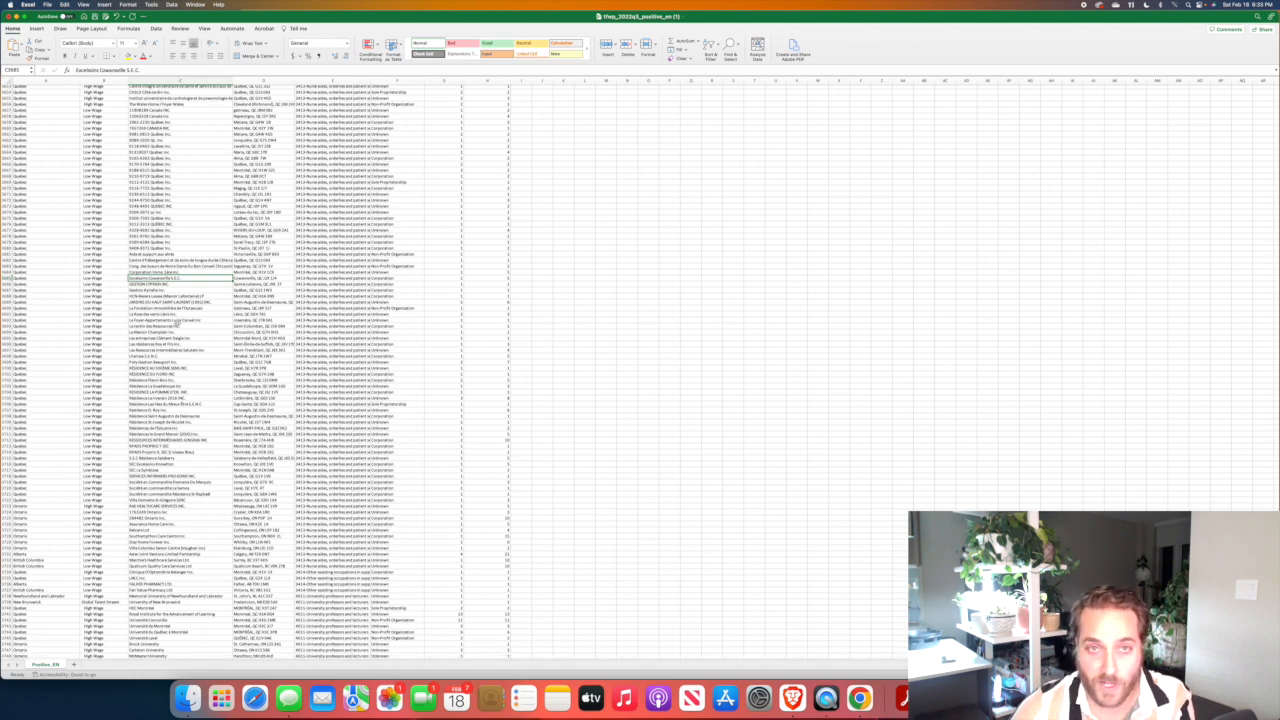
pyautogui.moveTo(441, 363)
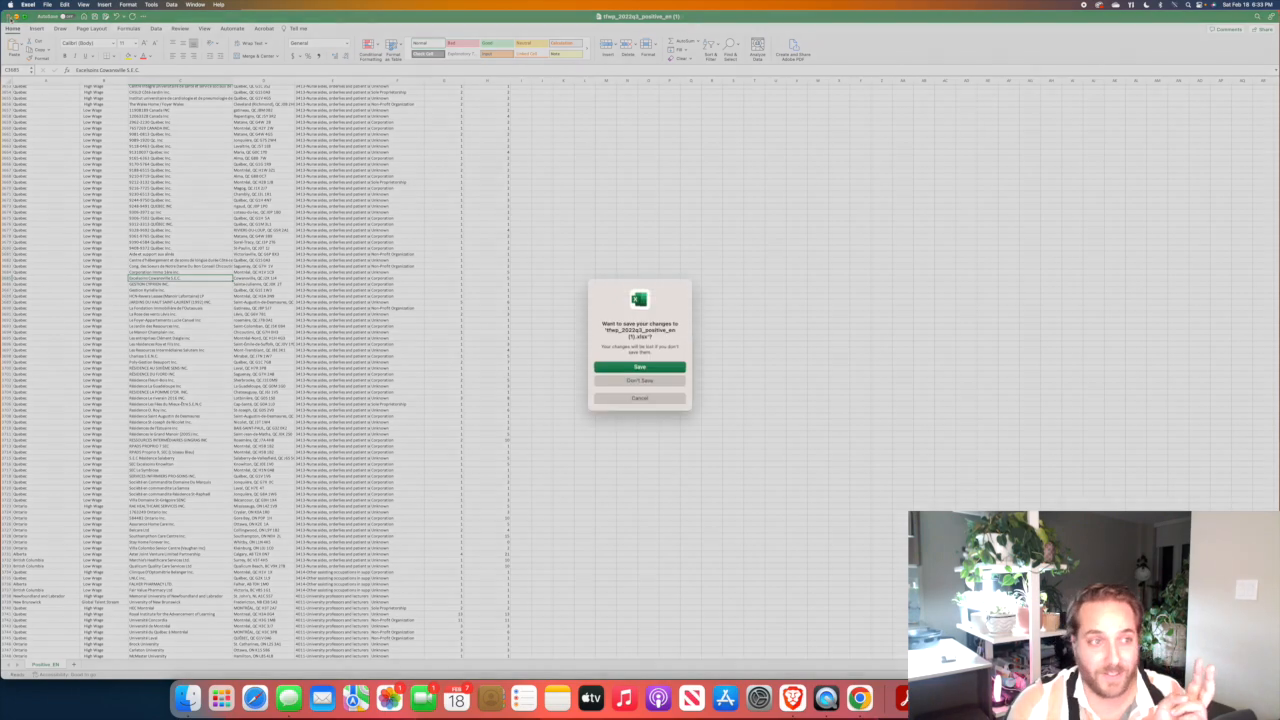
pyautogui.click(639, 381)
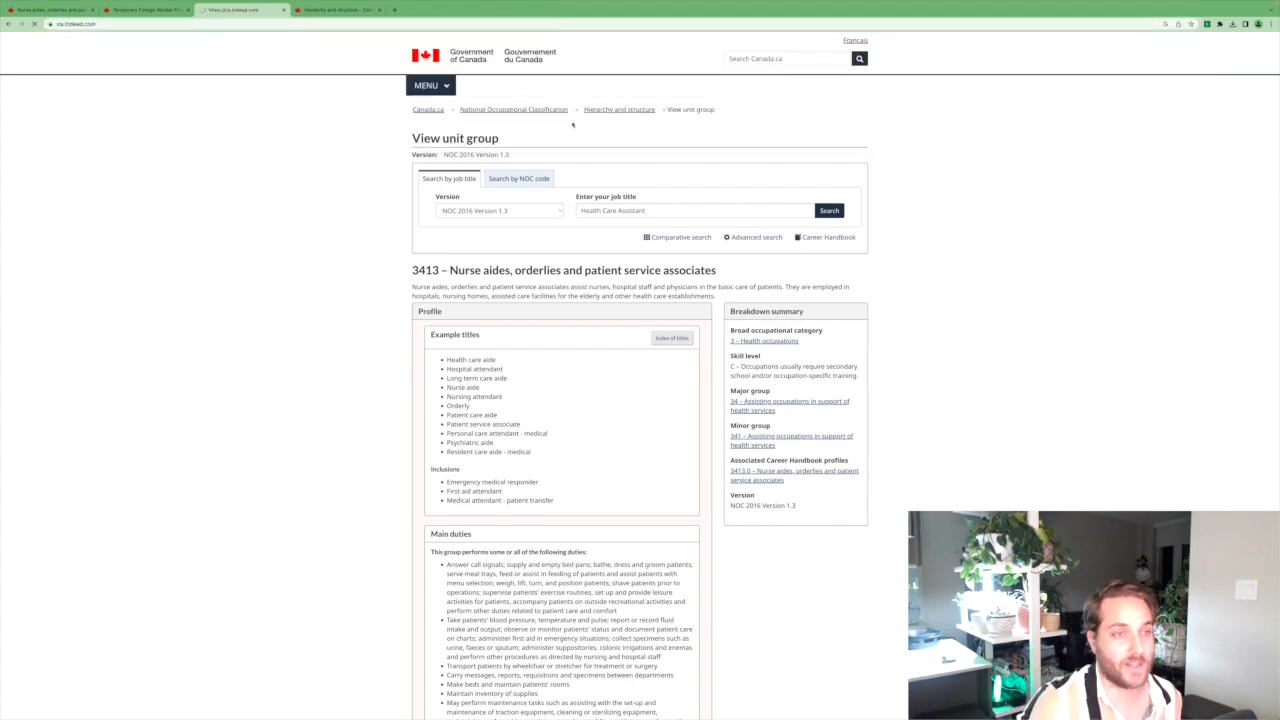
# Search Indeed for 'Health Care Aid' jobs in Toronto, ON.
pyautogui.click(240, 10)
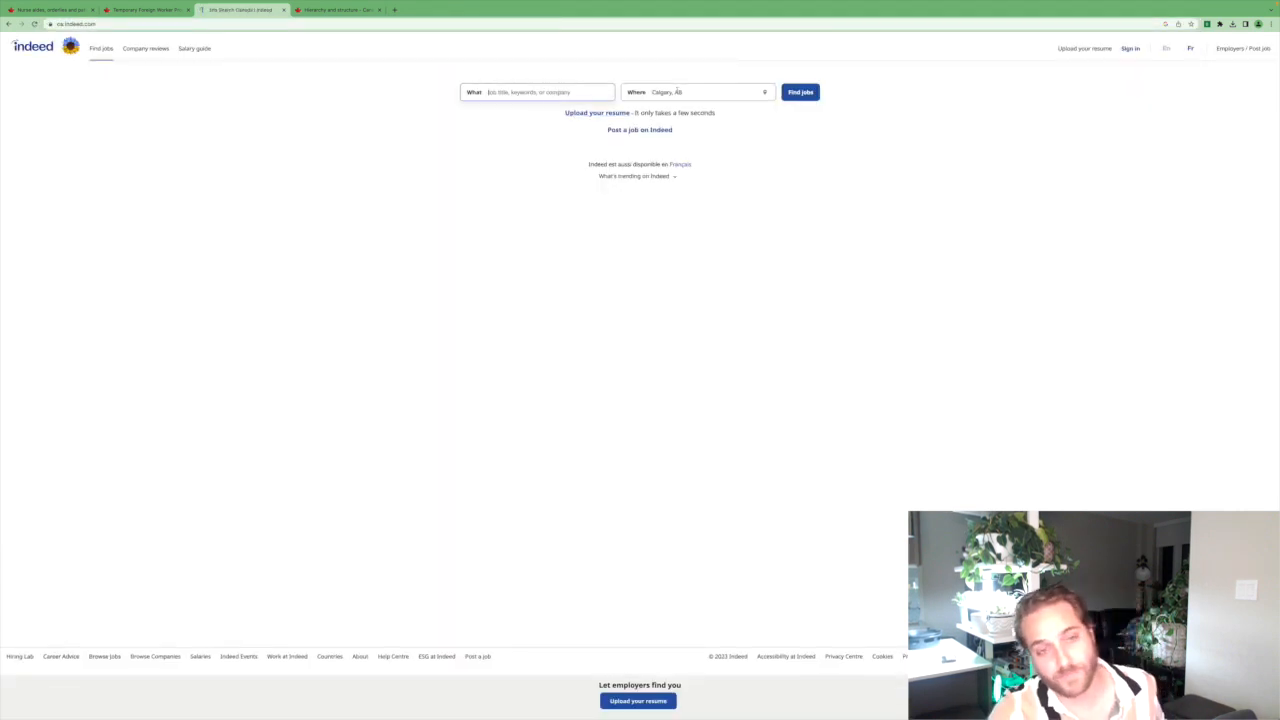
pyautogui.write('n')
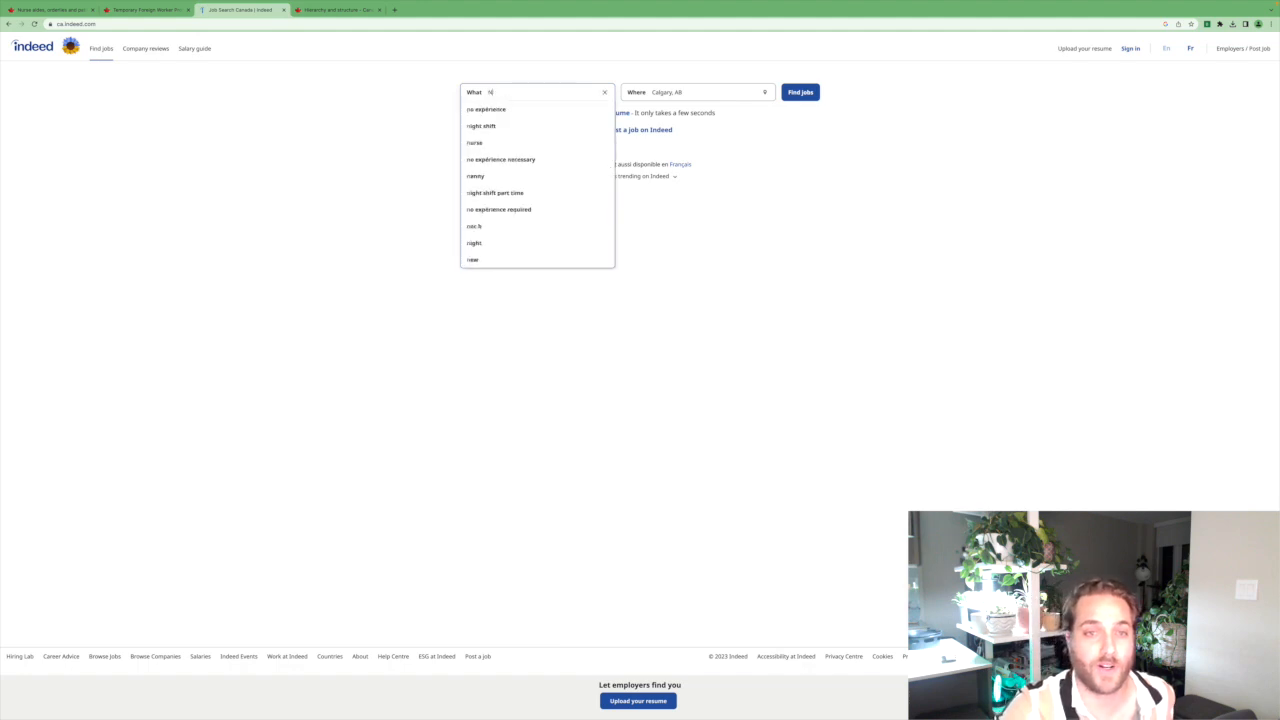
pyautogui.write('Nurse')
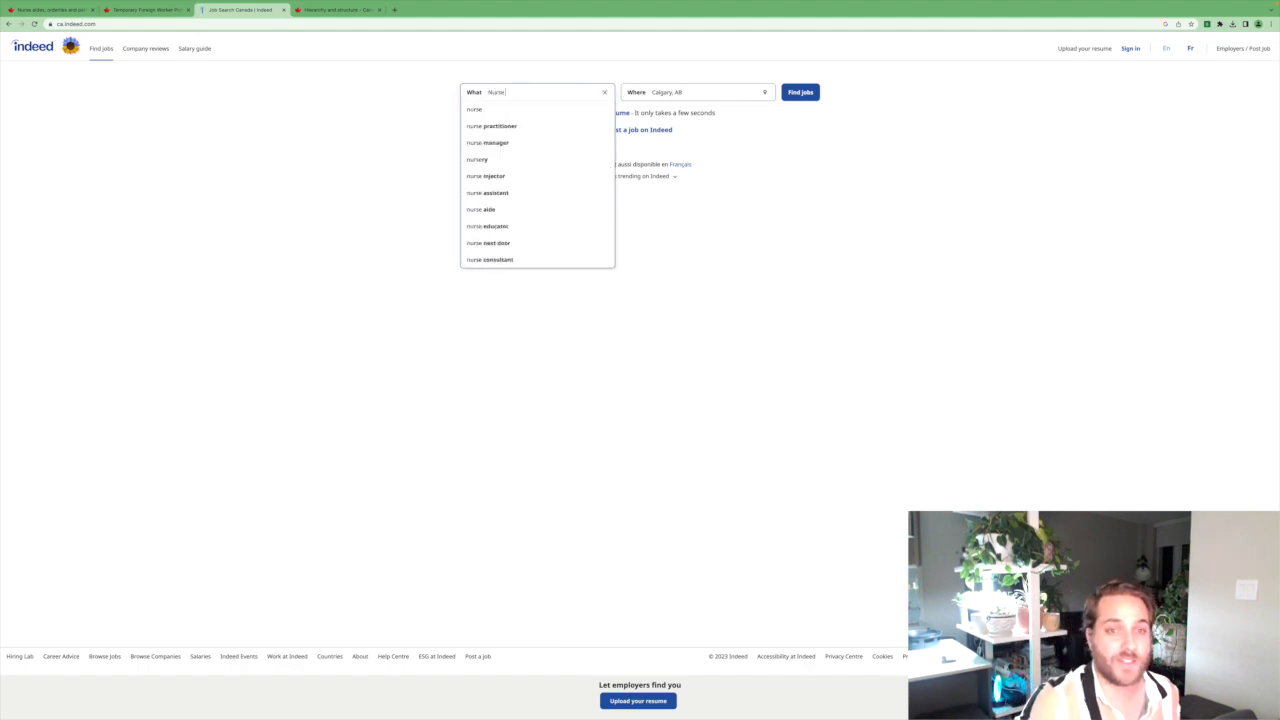
pyautogui.press('Backspace')
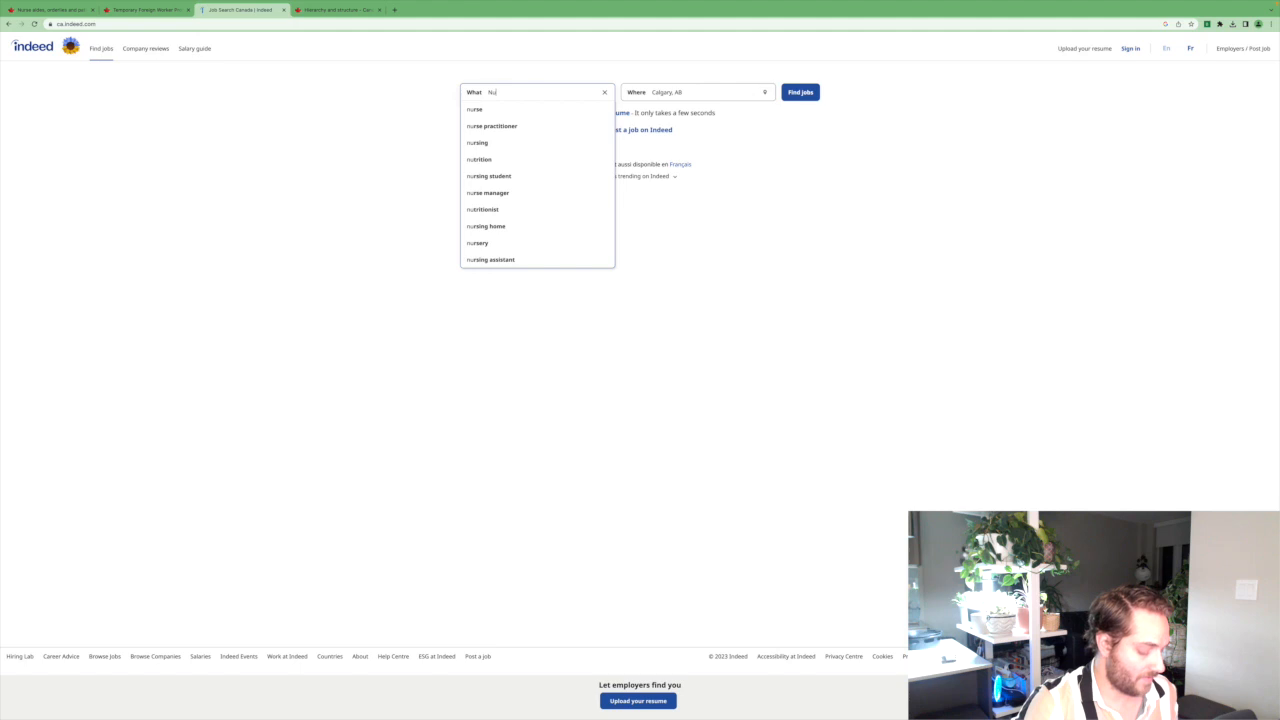
pyautogui.write('Health')
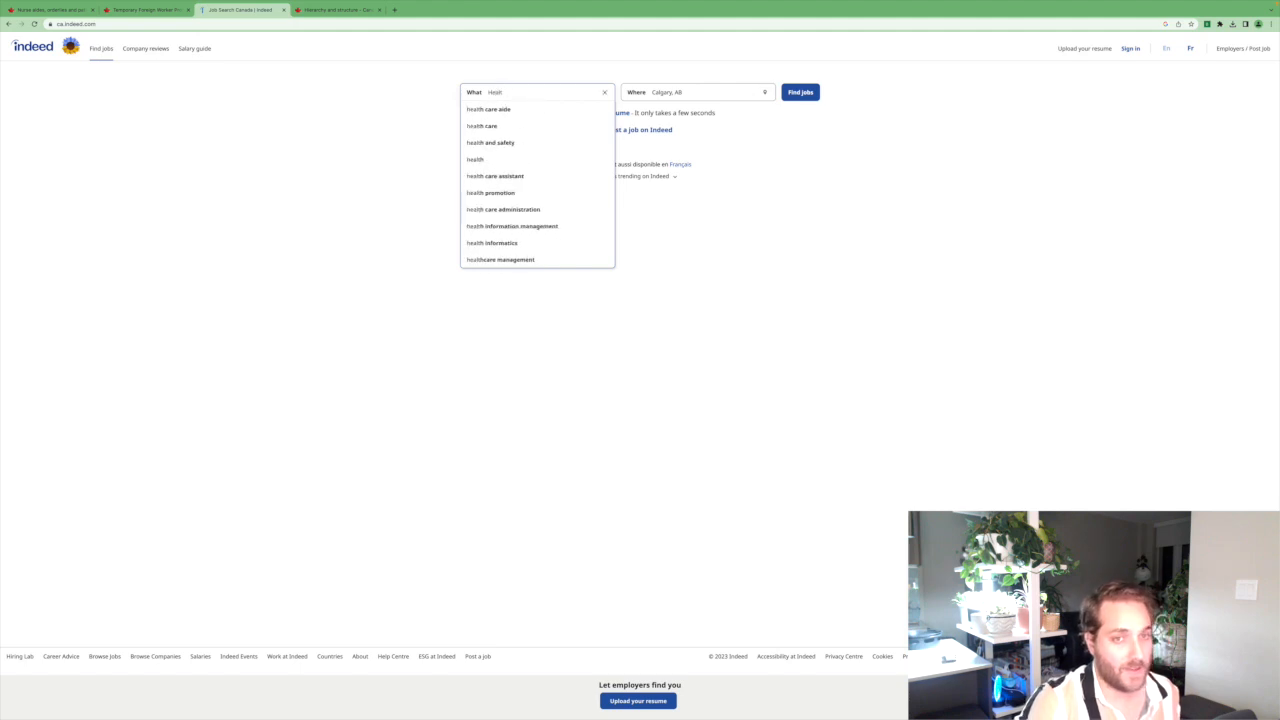
pyautogui.write('Health Care Aide')
pyautogui.click(698, 92)
pyautogui.write('Toro')
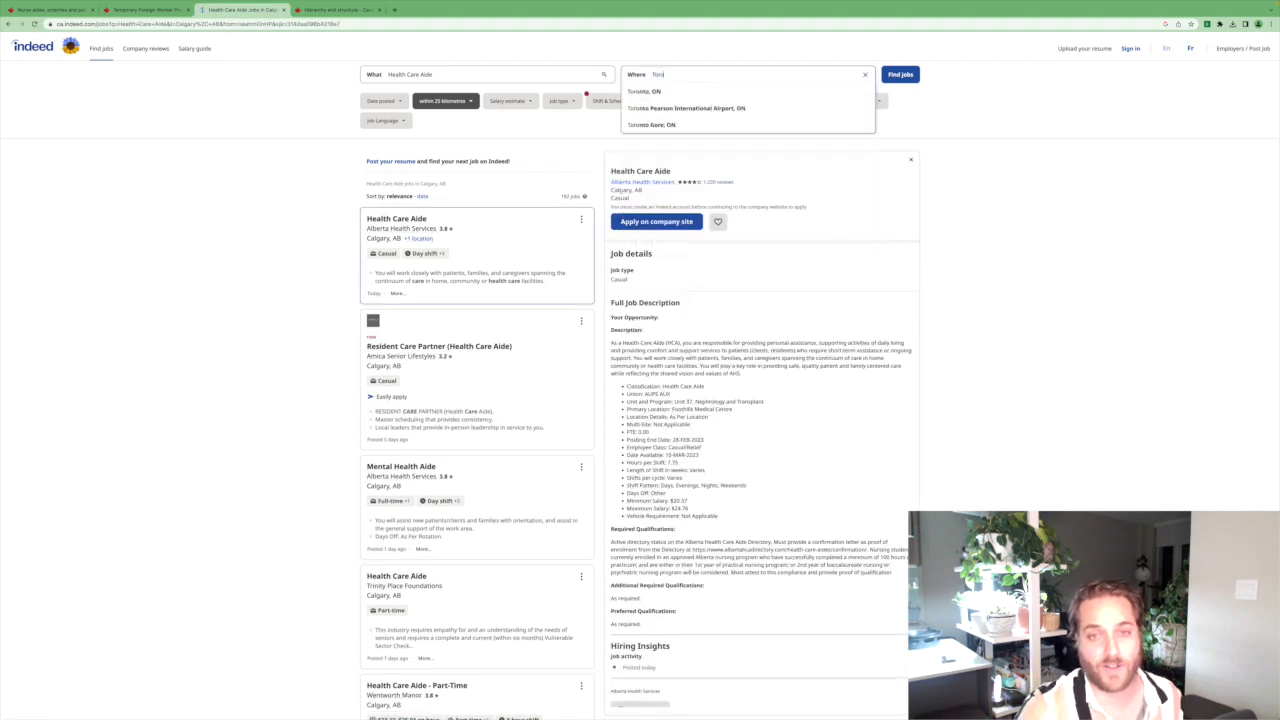
pyautogui.click(655, 91)
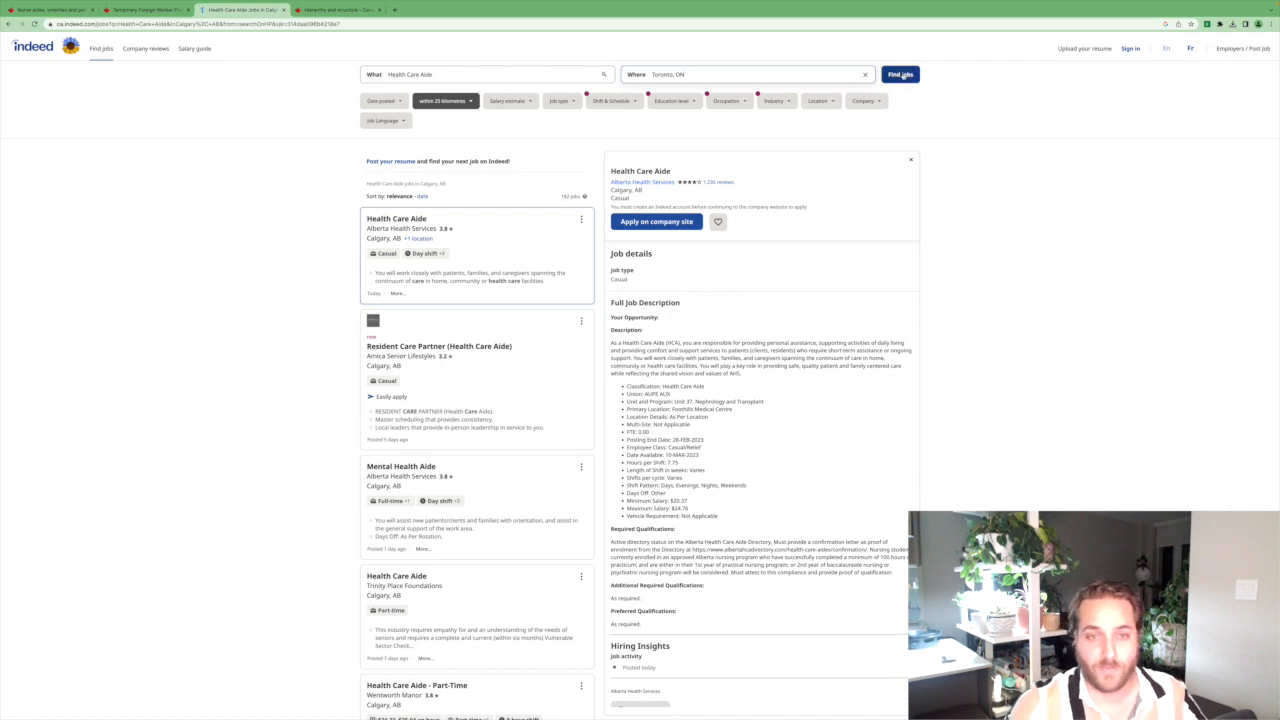
pyautogui.click(899, 74)
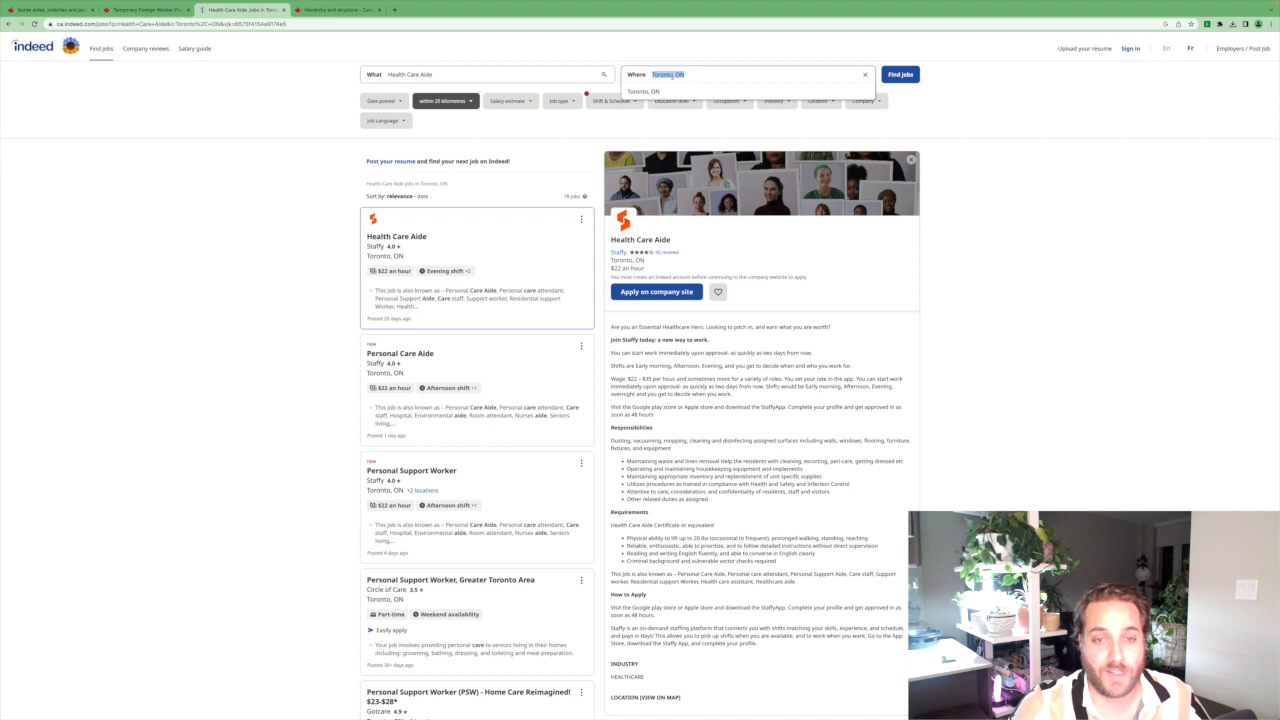
pyautogui.write('Ontario')
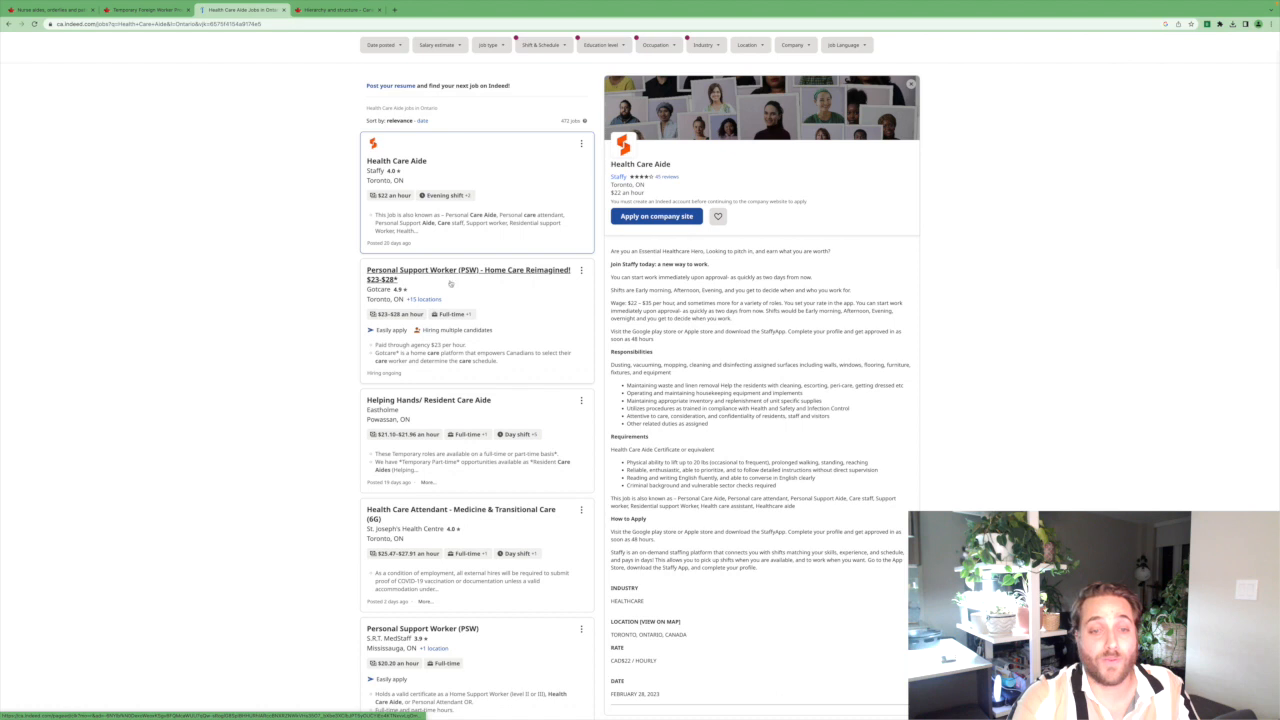
# Scroll the Indeed results to the Wellness Suites Condominiums health care assistant posting.
pyautogui.scroll(-3)
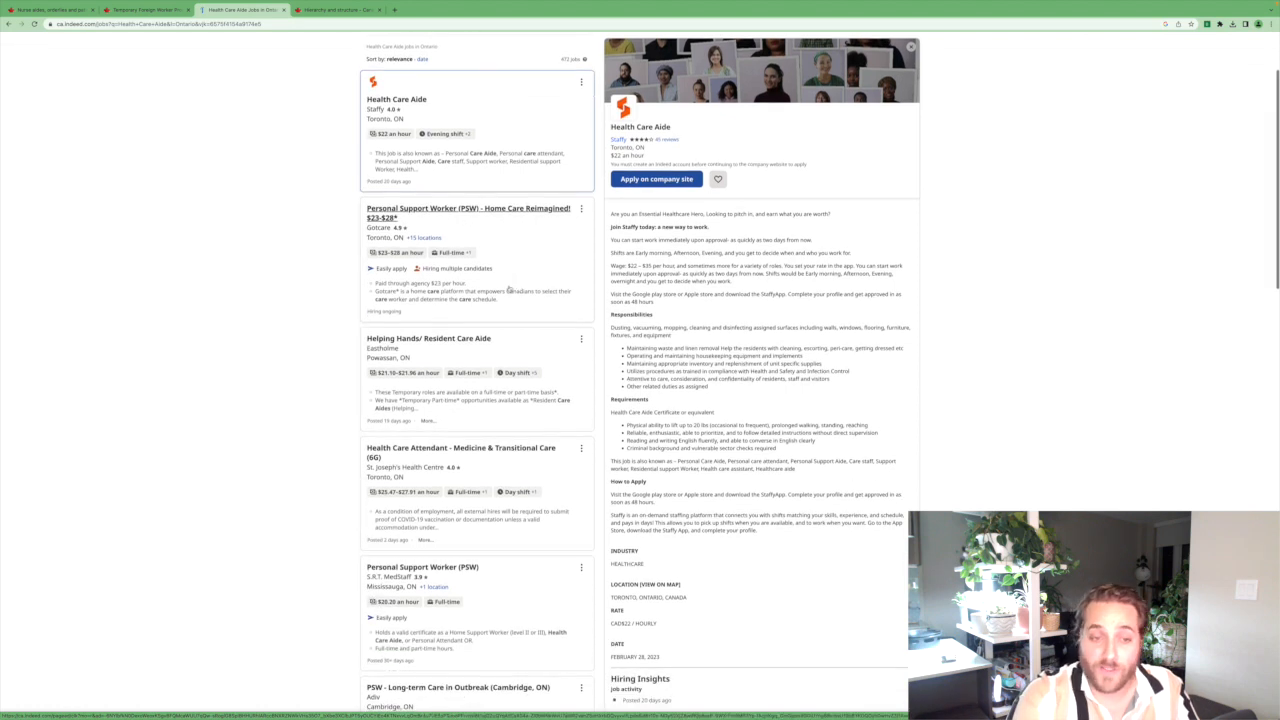
pyautogui.scroll(-3)
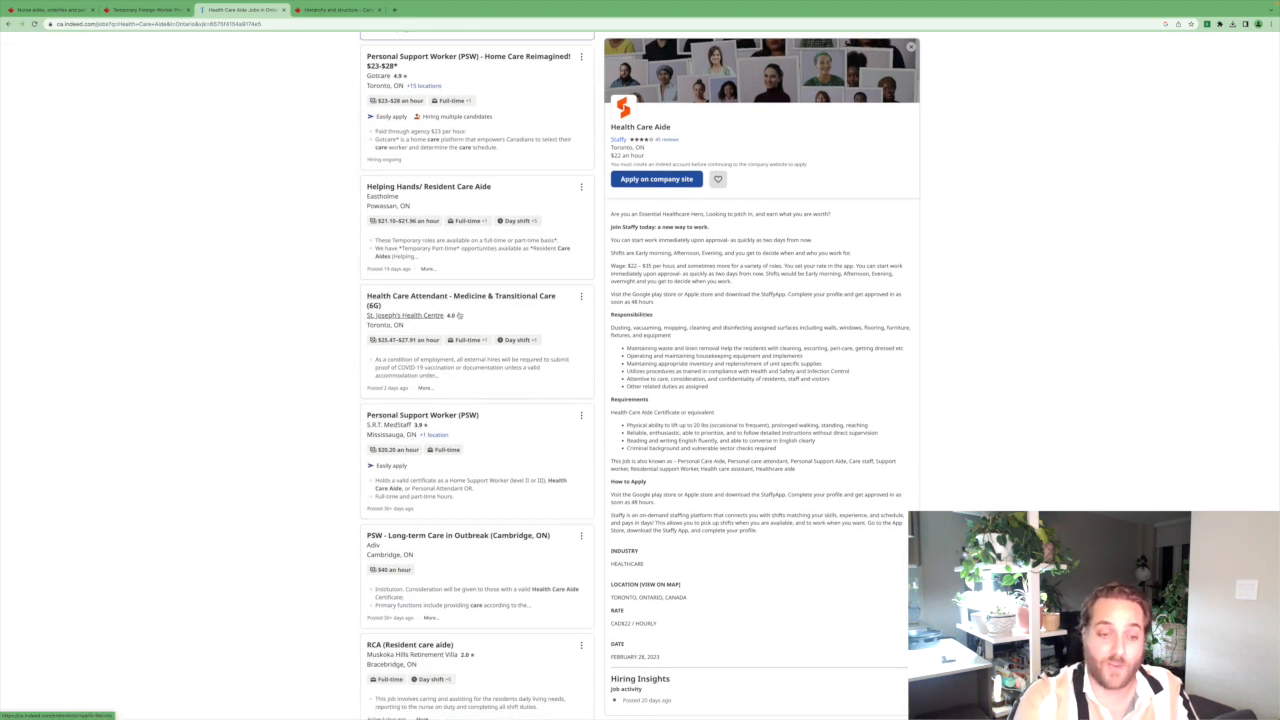
pyautogui.scroll(-3)
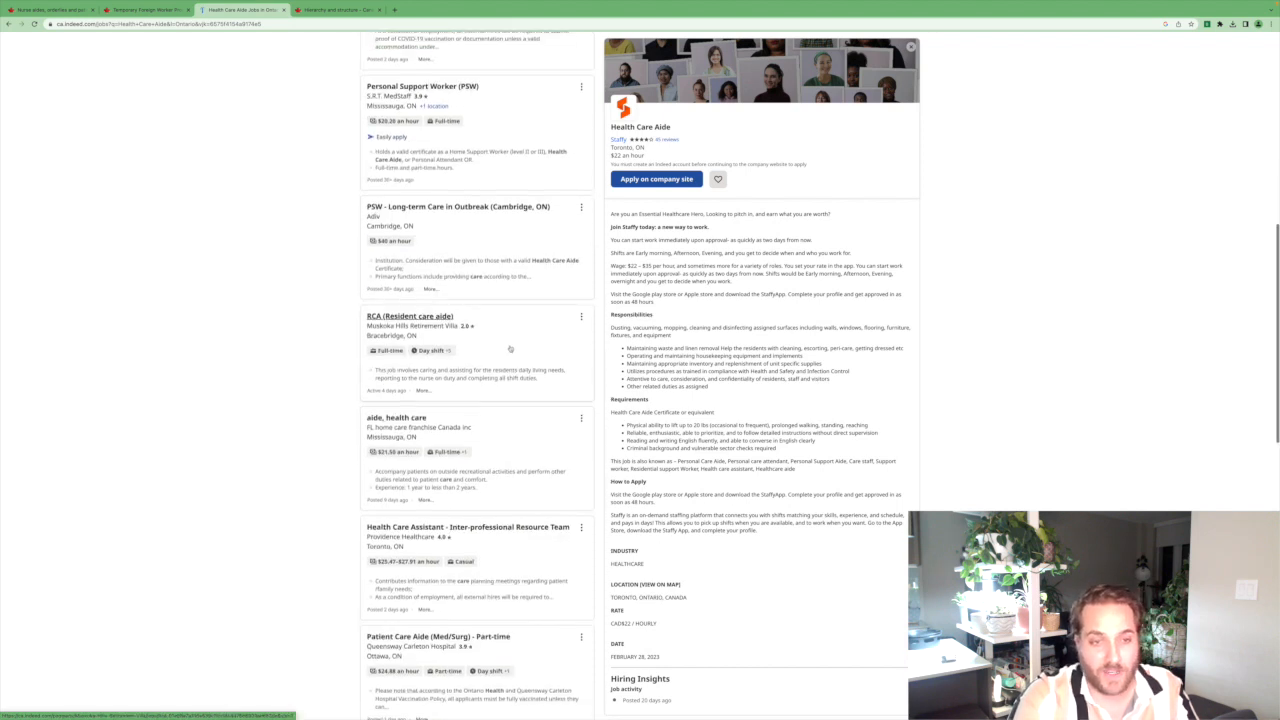
pyautogui.scroll(-3)
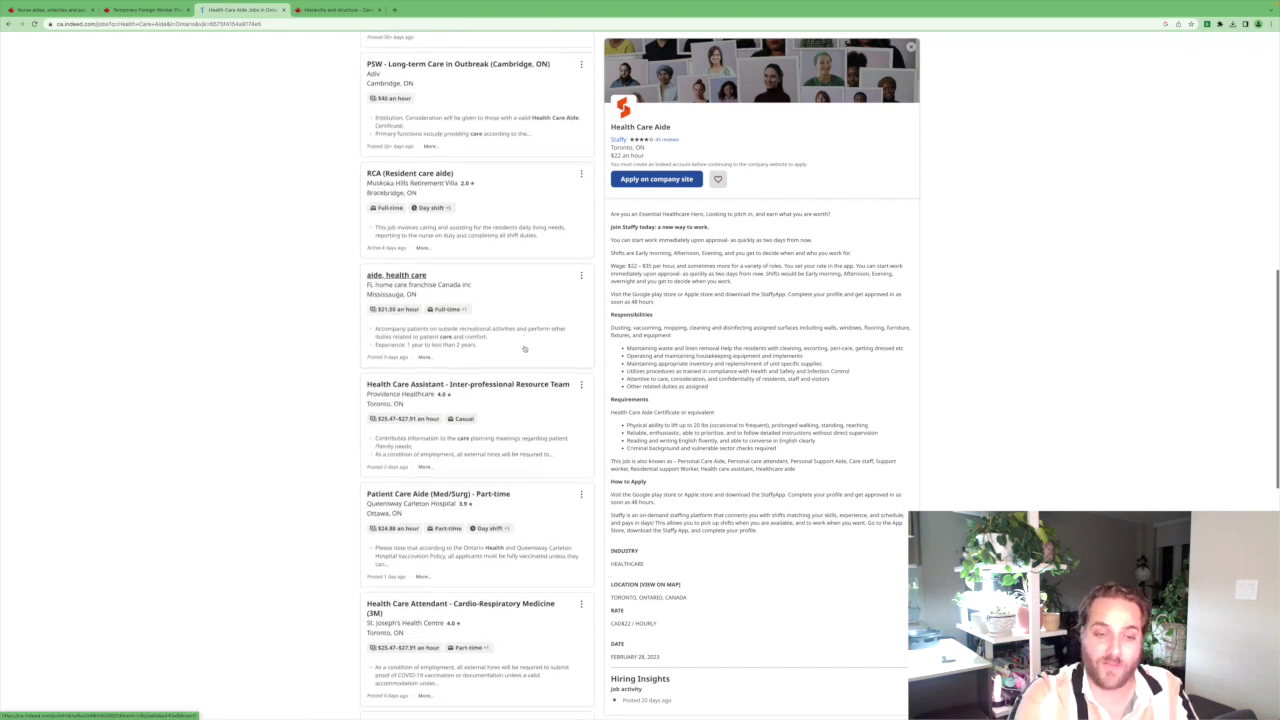
pyautogui.scroll(-3)
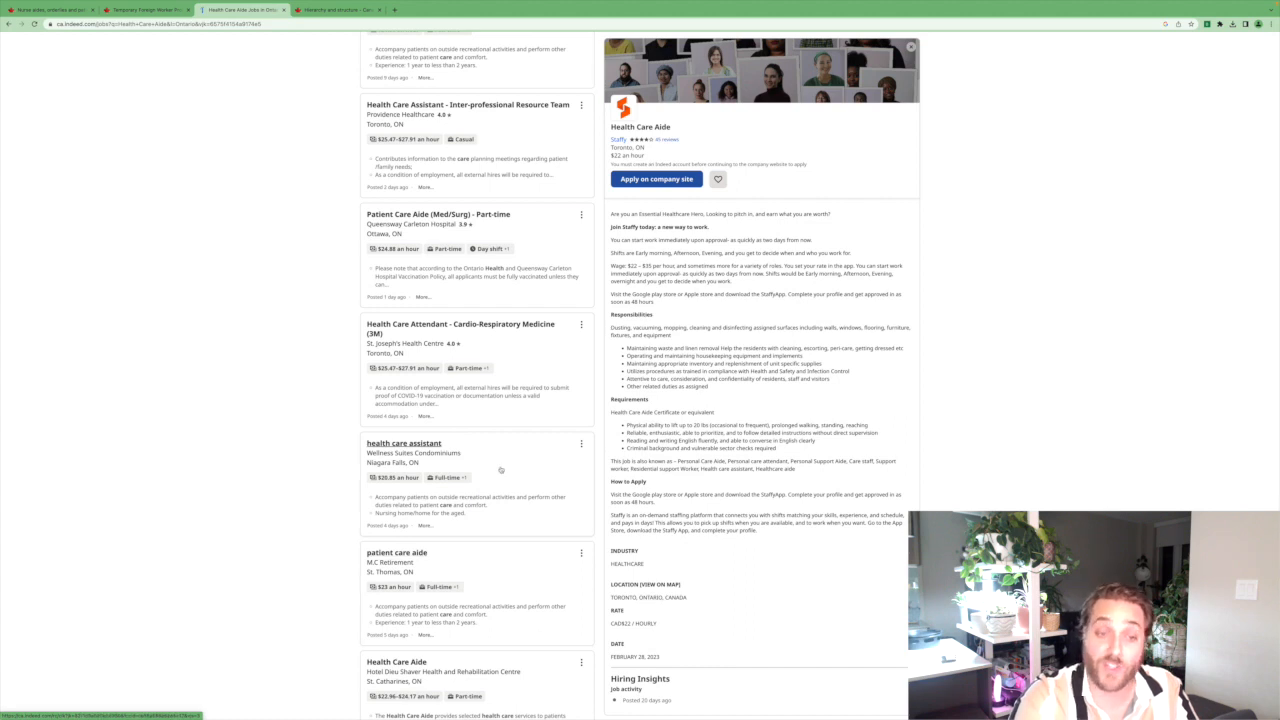
pyautogui.scroll(-3)
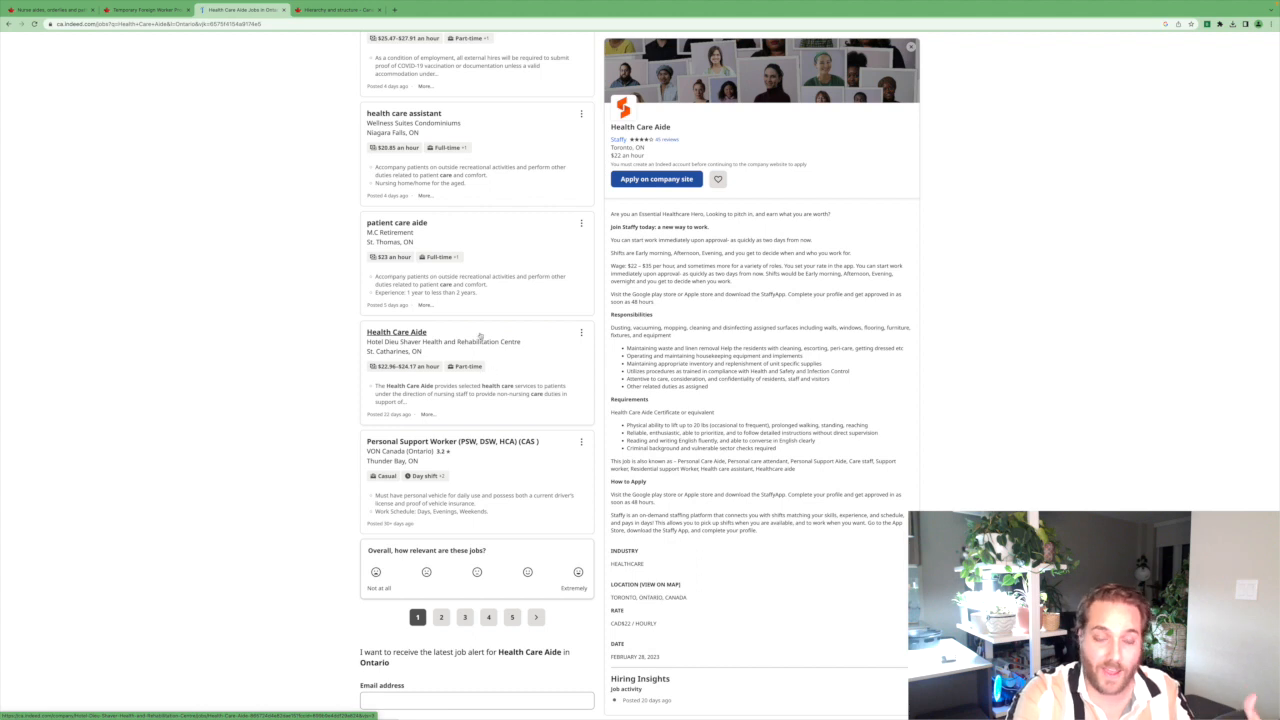
pyautogui.scroll(3)
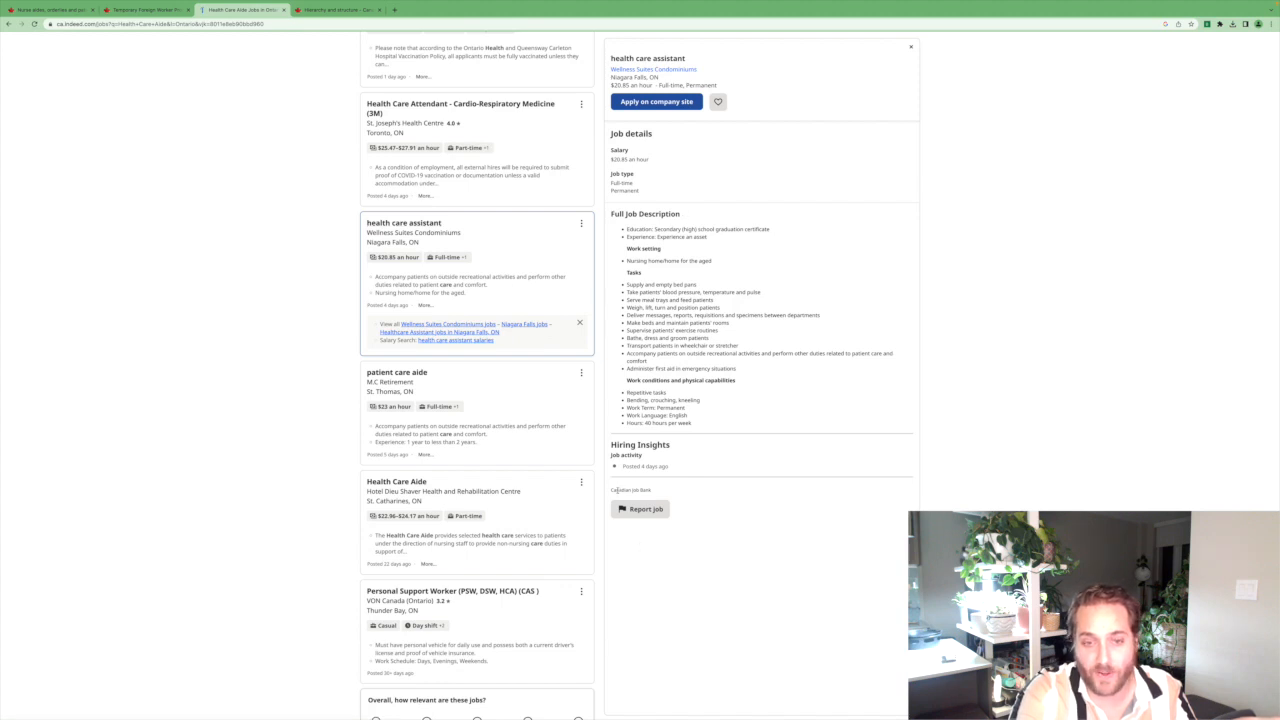
# Scroll back up and open the FL home care franchise Canada 'aide, health care' posting.
pyautogui.scroll(-3)
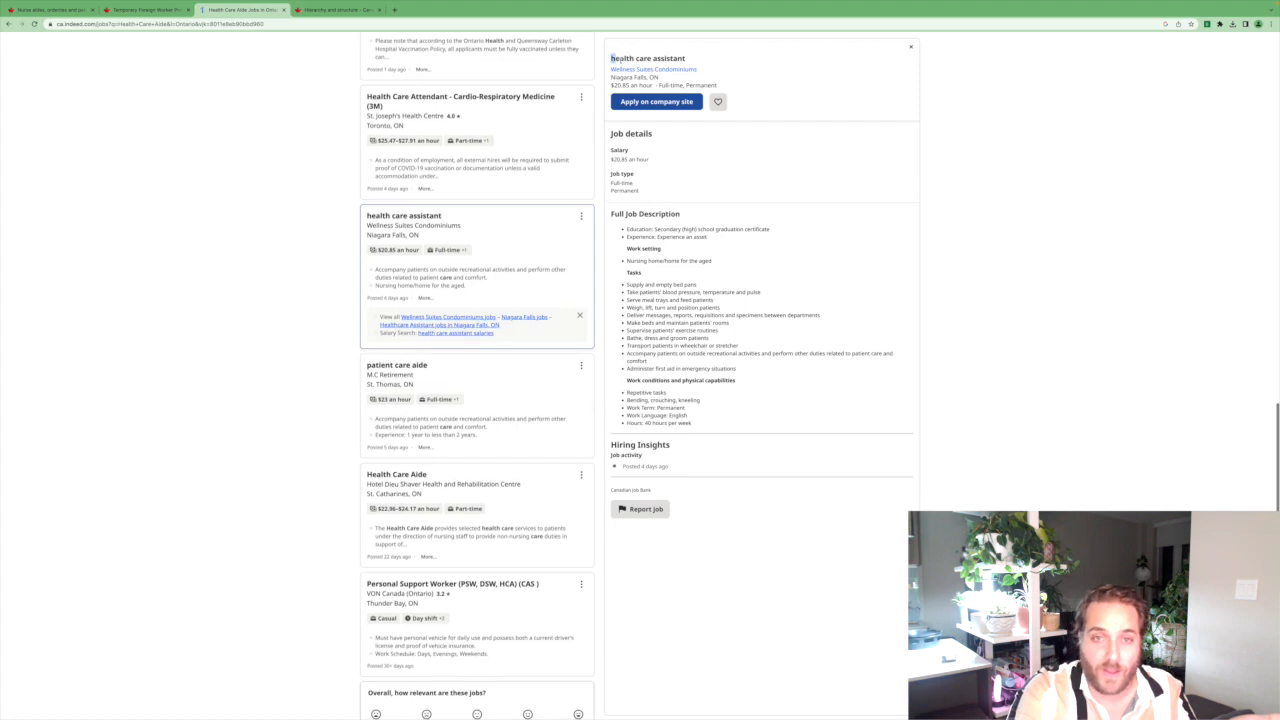
pyautogui.scroll(3)
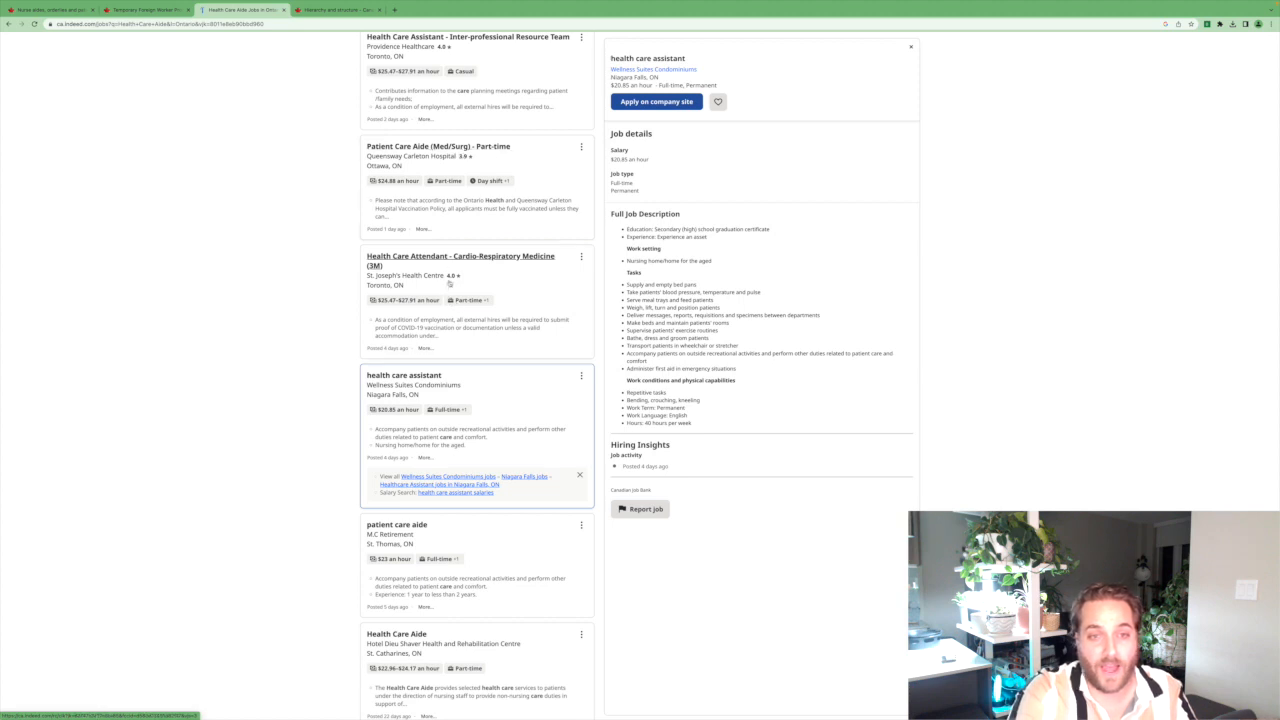
pyautogui.scroll(3)
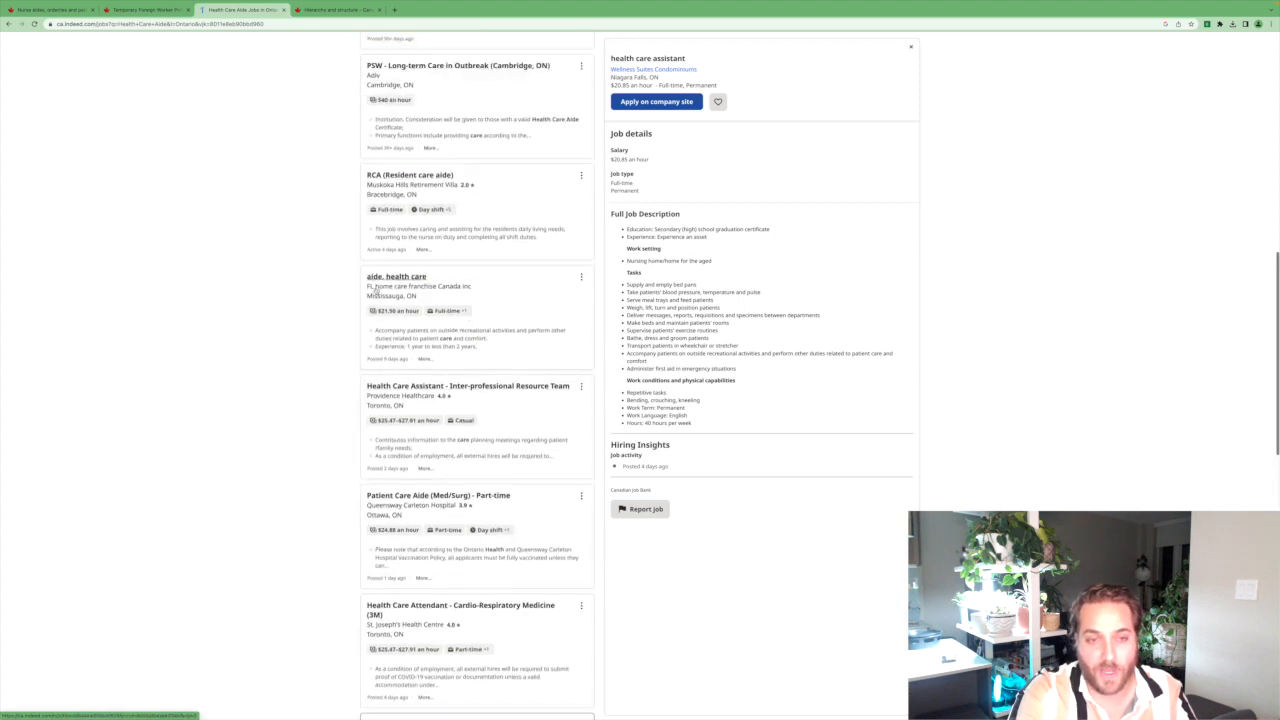
pyautogui.click(396, 276)
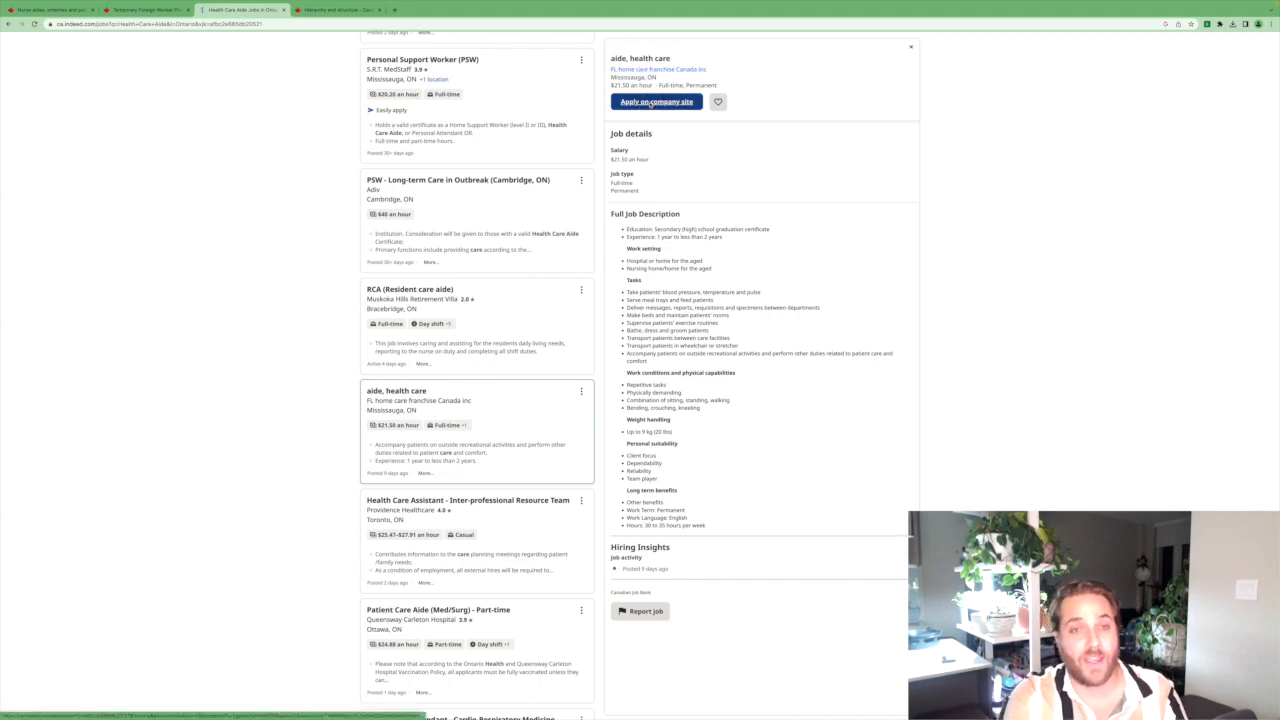
# Open the FL home care aide's original Job Bank posting, reveal how to apply, then go back.
pyautogui.click(656, 101)
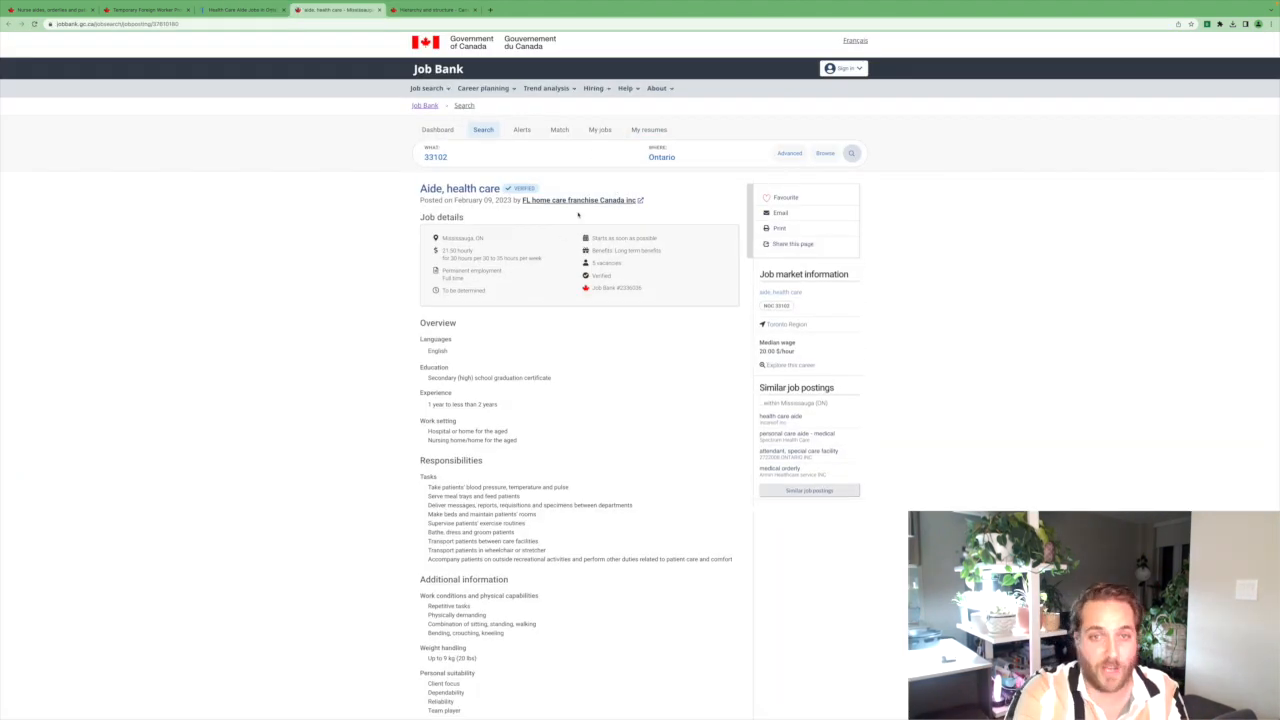
pyautogui.scroll(-3)
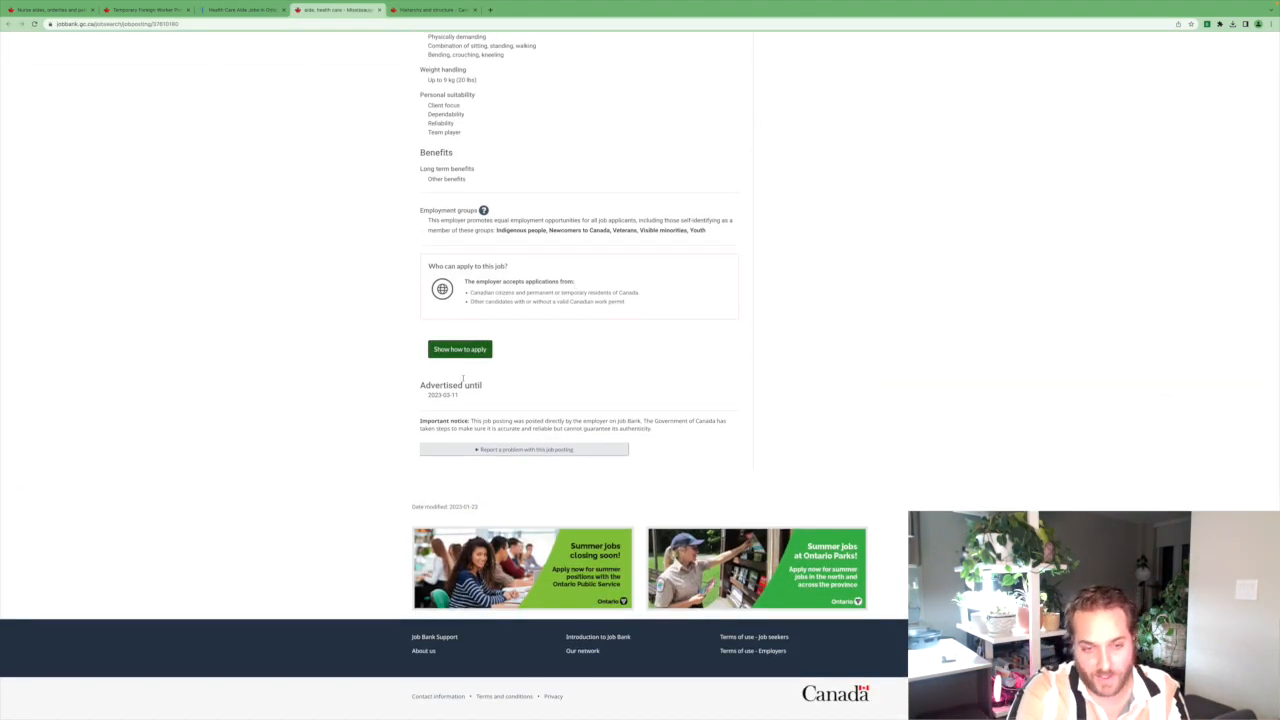
pyautogui.click(459, 348)
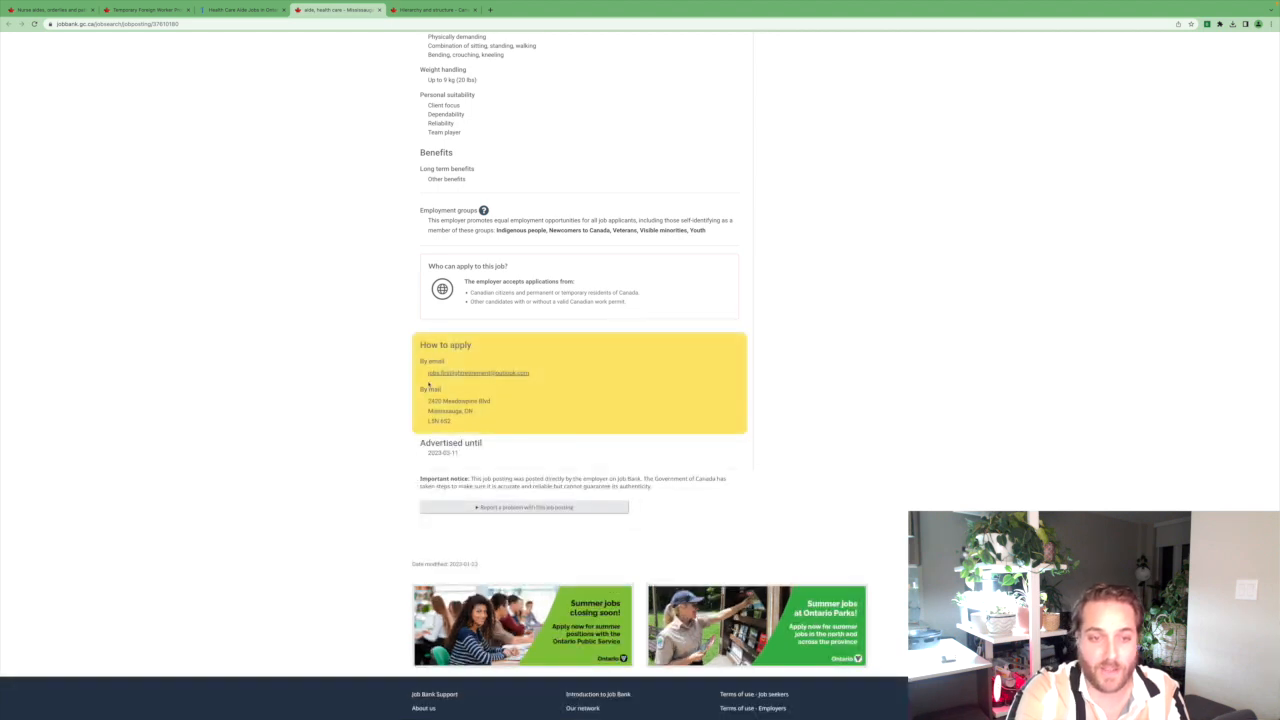
pyautogui.scroll(3)
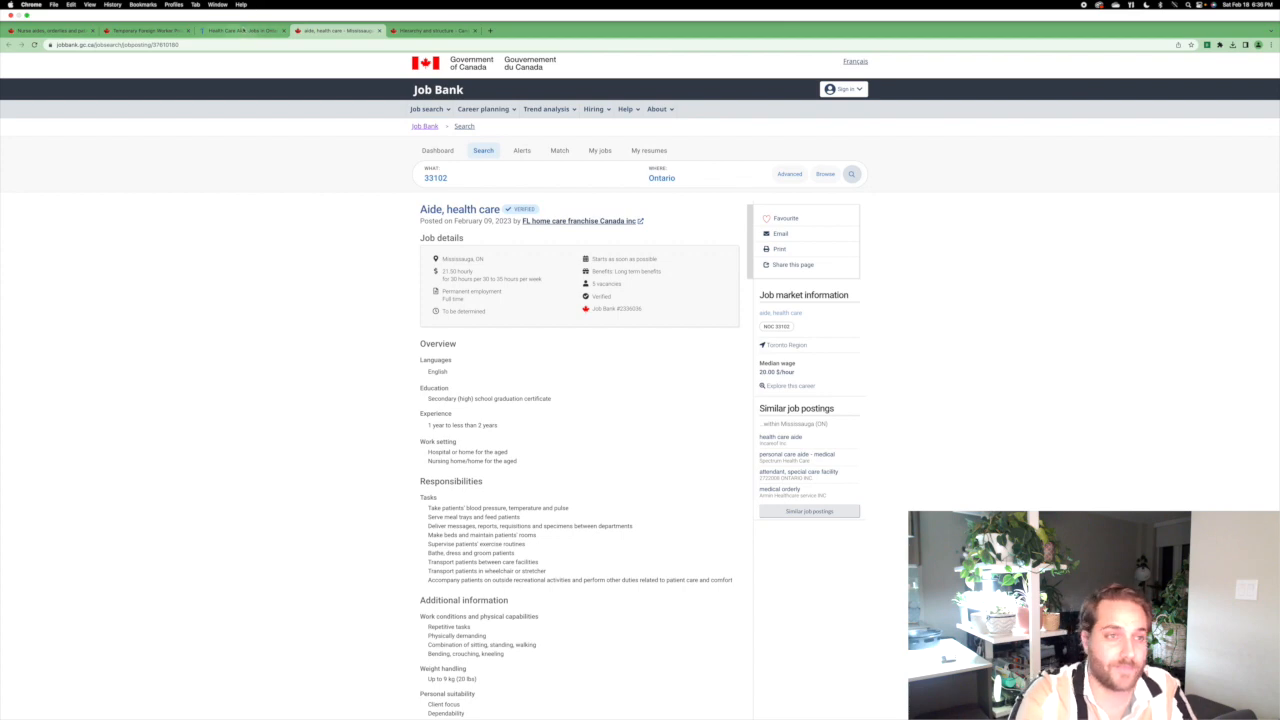
pyautogui.click(245, 10)
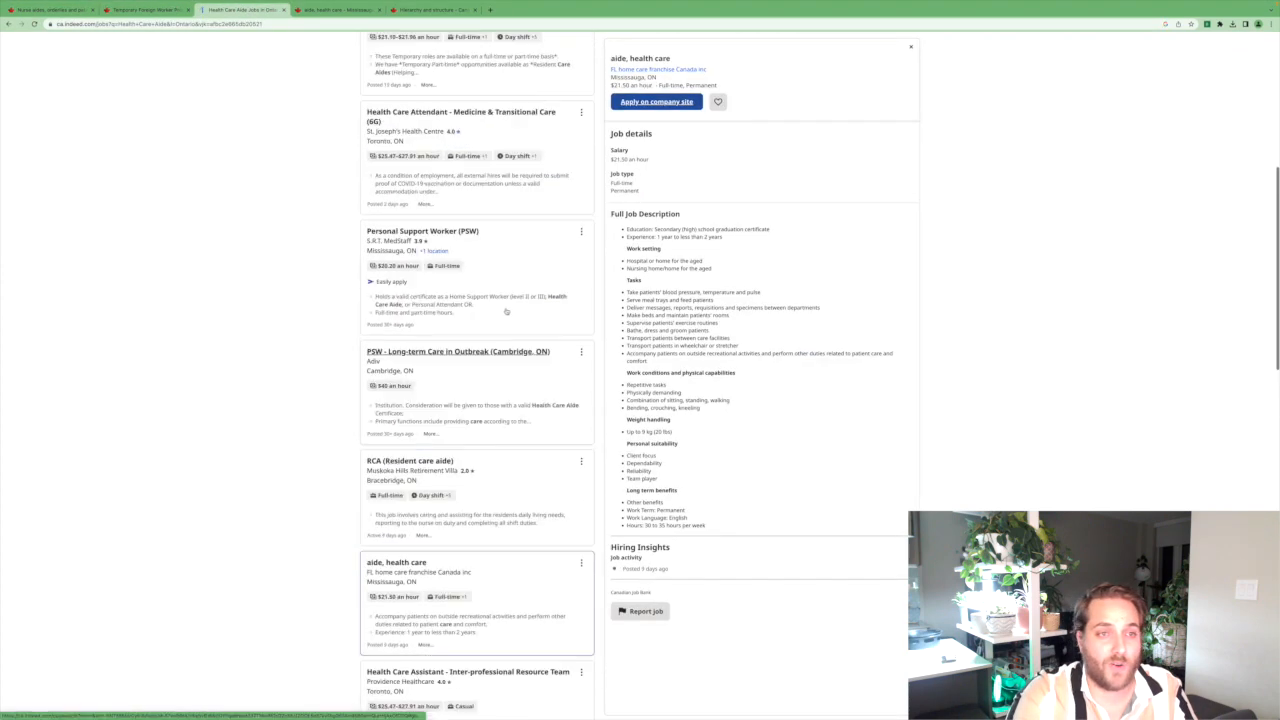
pyautogui.scroll(3)
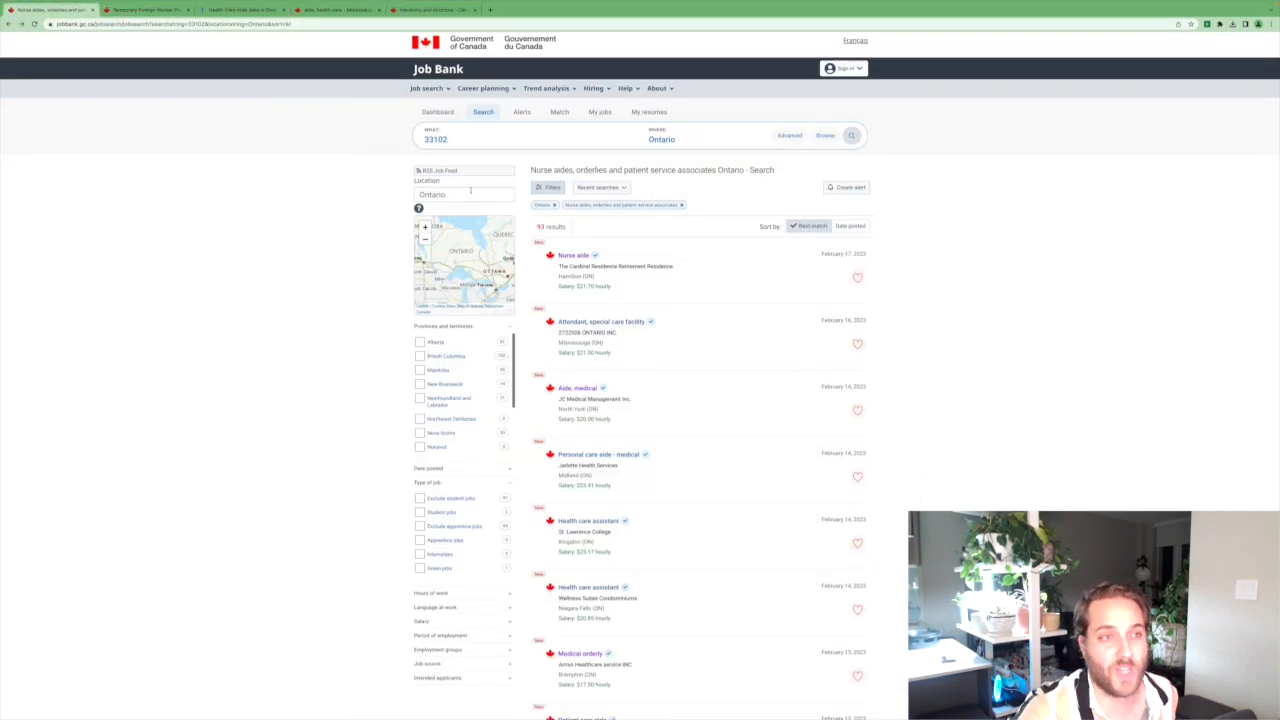
# Rerun the Indeed search with the Health Care Aide suggestion, then go back a page.
pyautogui.tripleClick(435, 139)
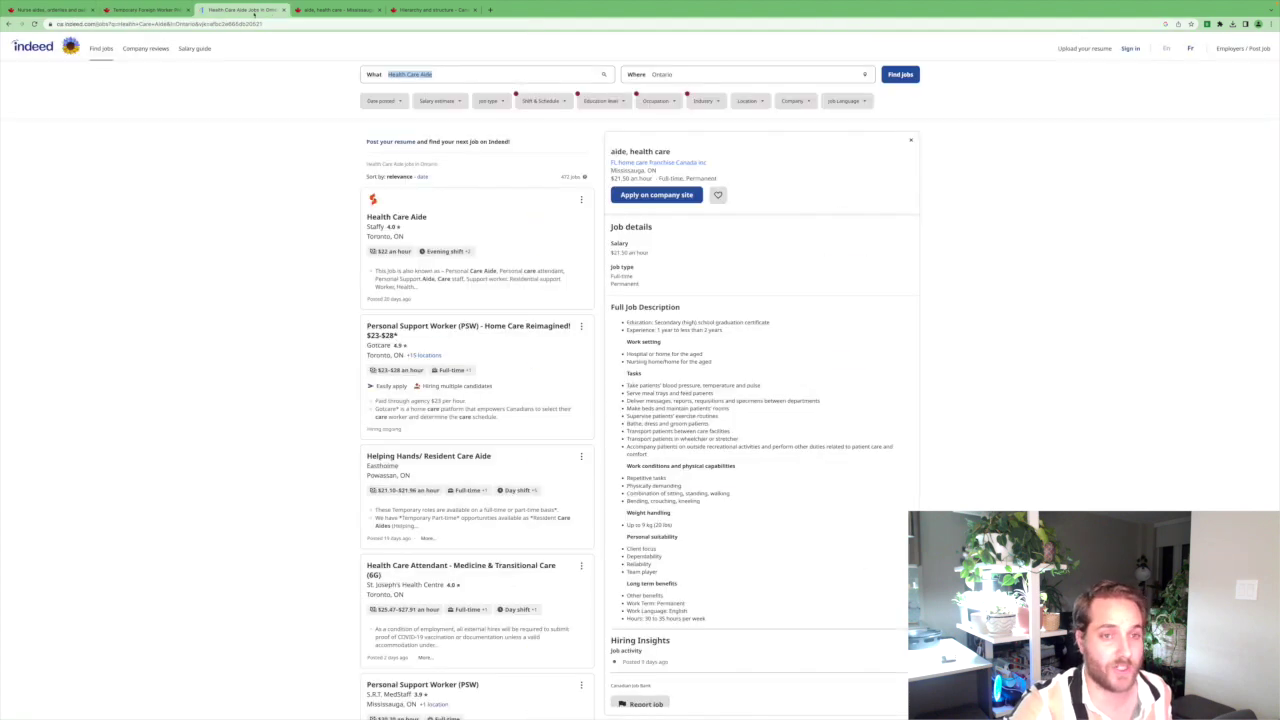
pyautogui.click(485, 74)
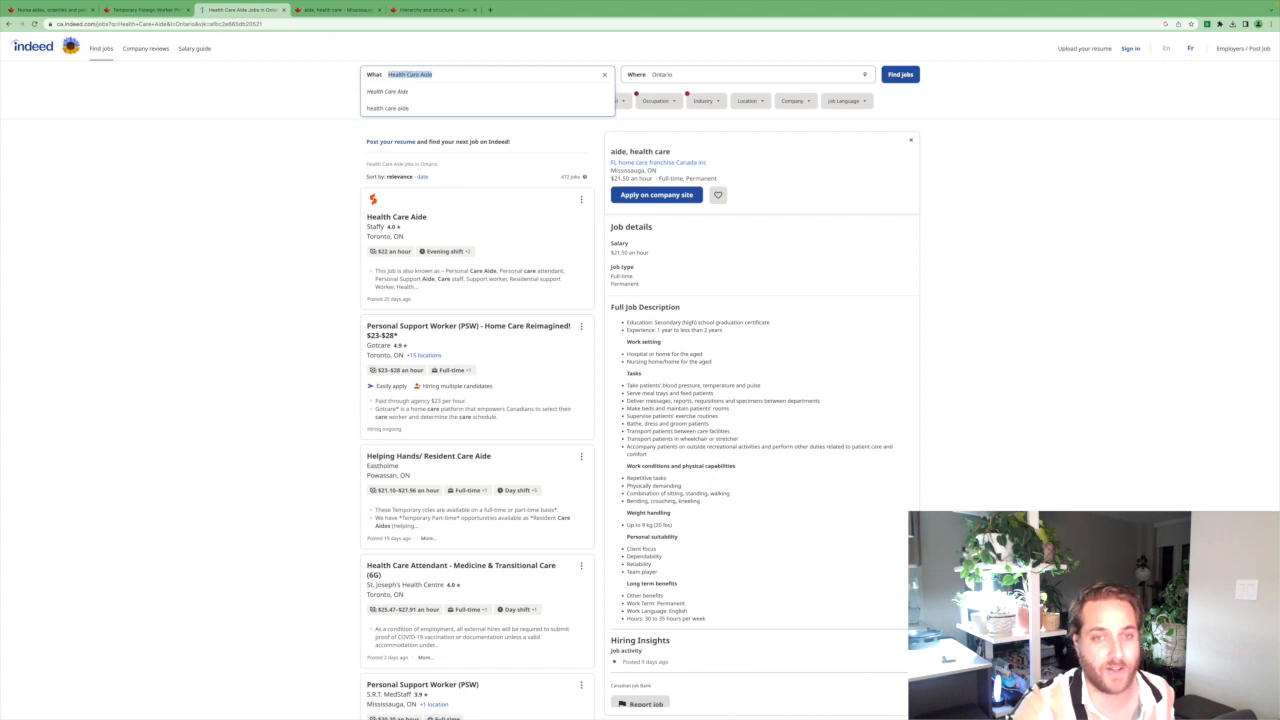
pyautogui.click(899, 74)
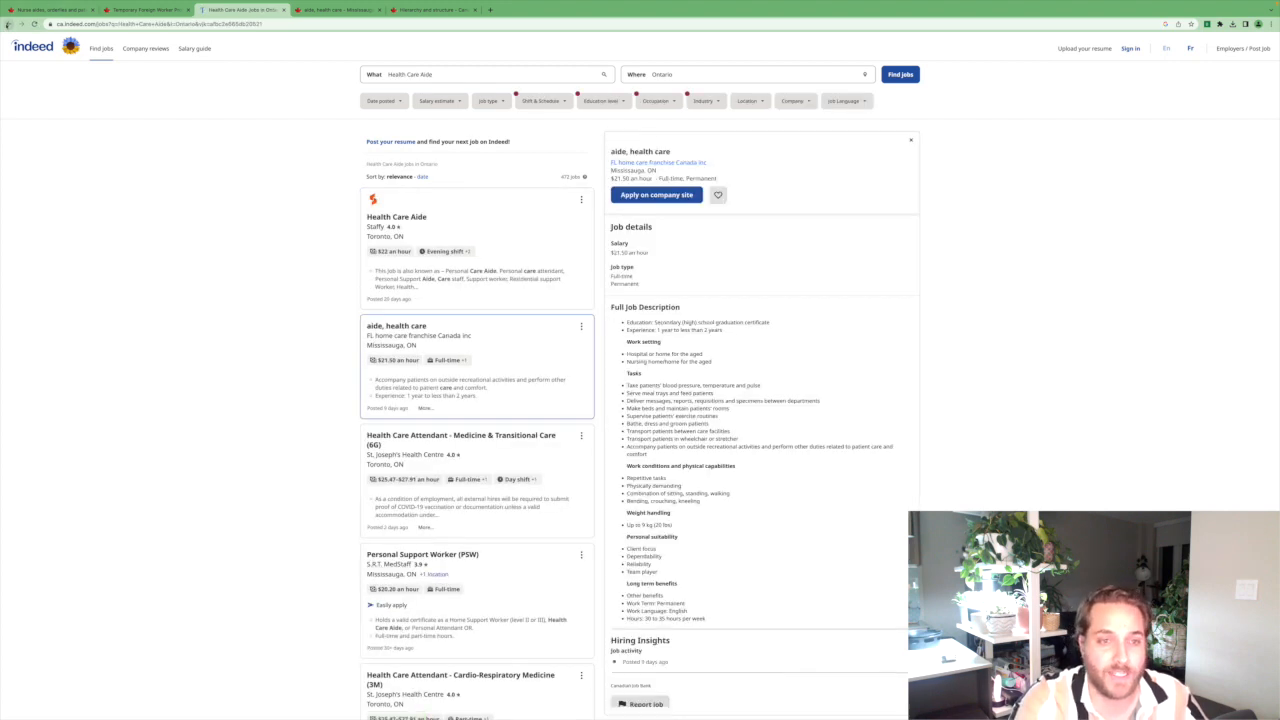
pyautogui.click(337, 10)
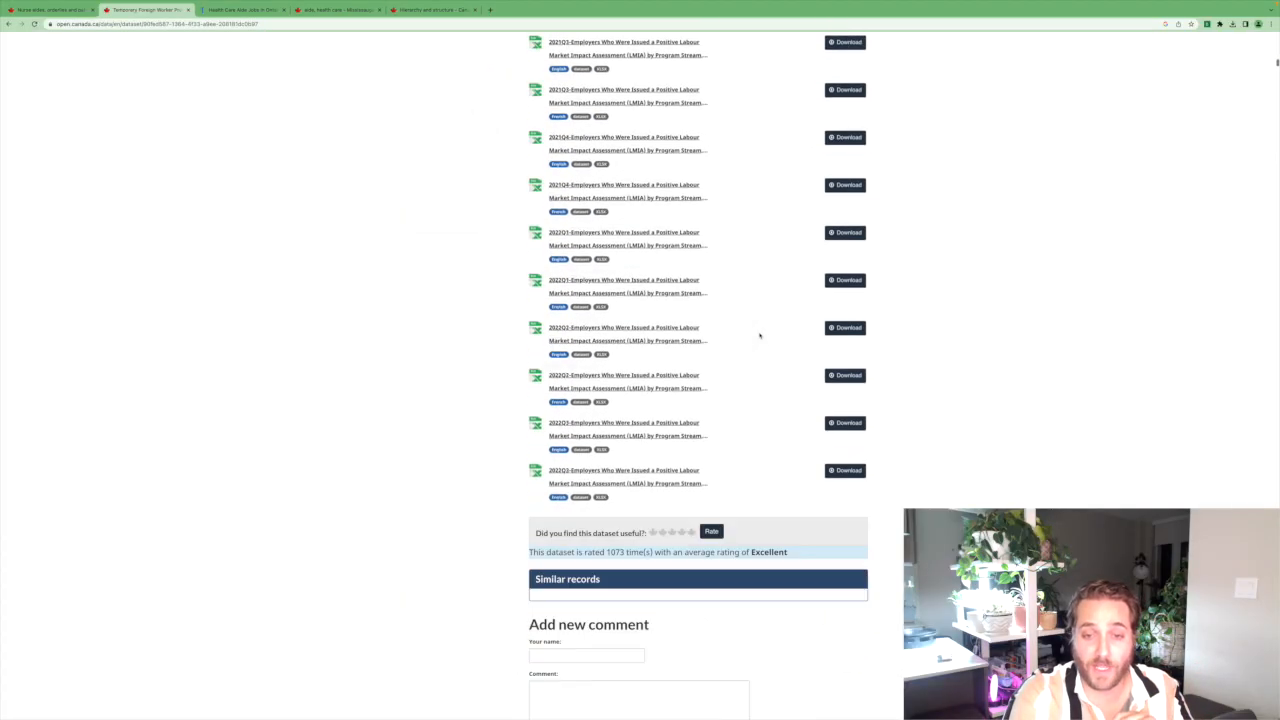
pyautogui.scroll(-3)
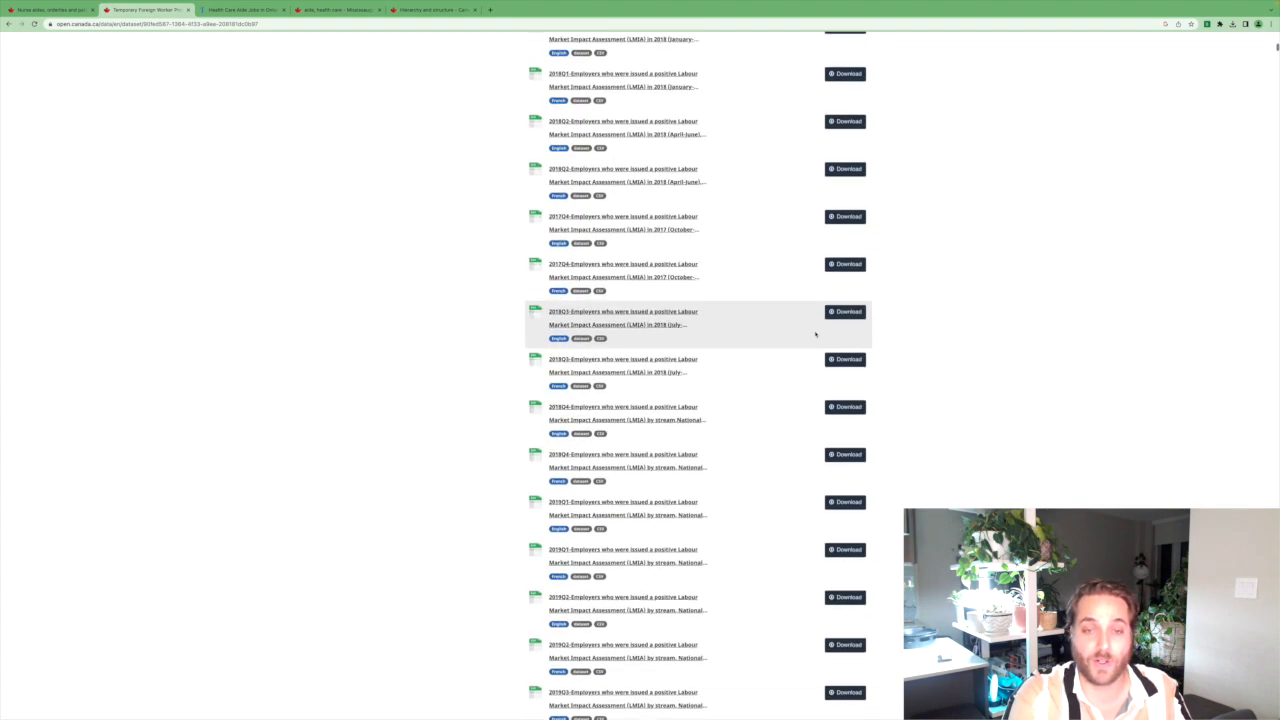
pyautogui.scroll(3)
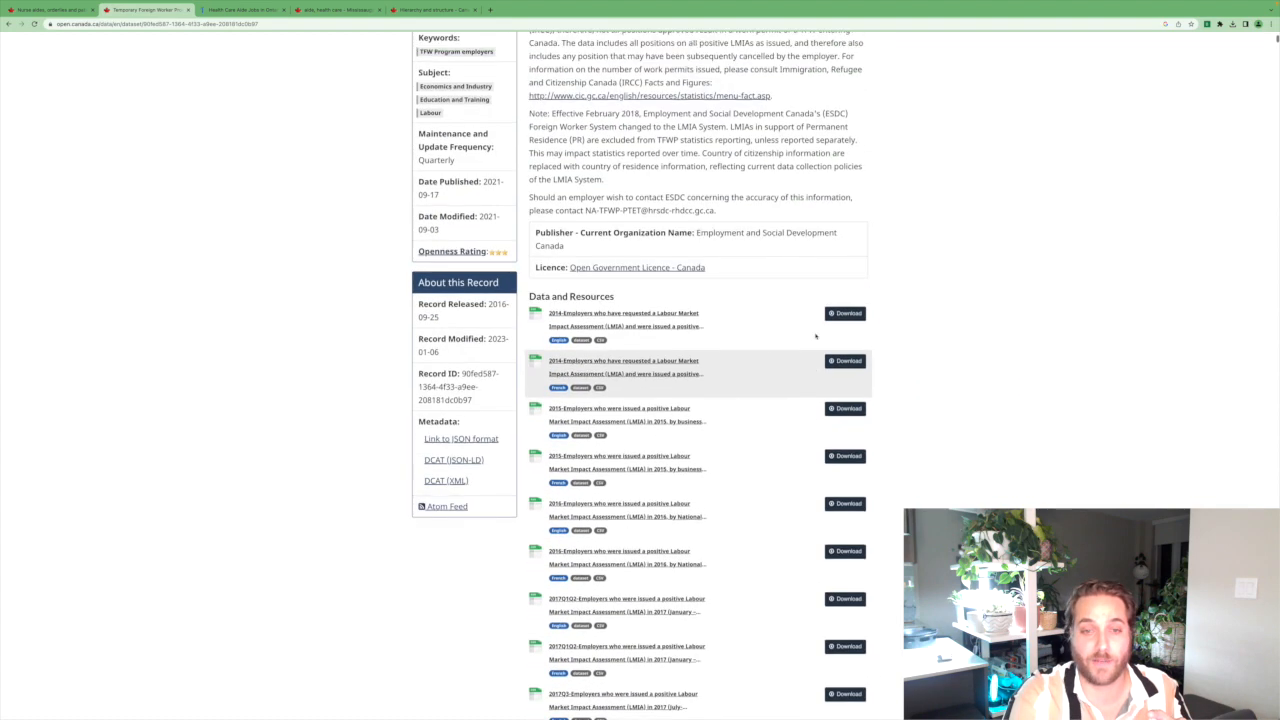
pyautogui.scroll(3)
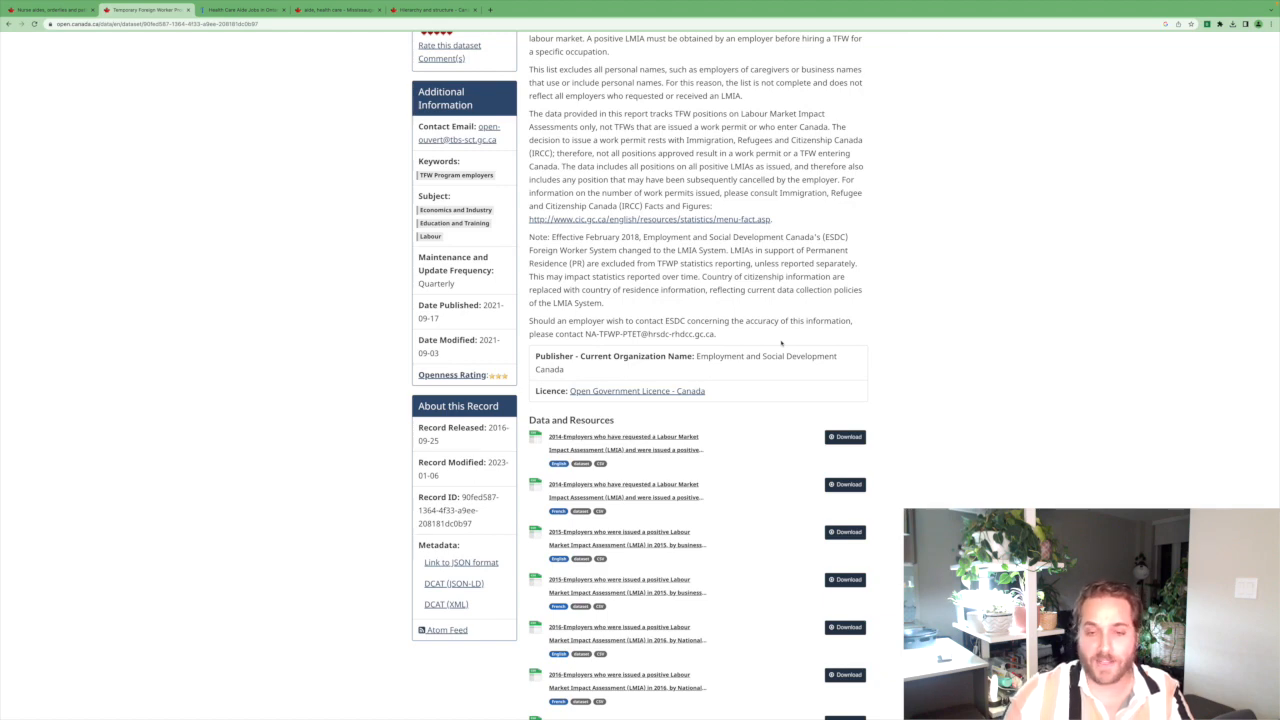
pyautogui.scroll(-3)
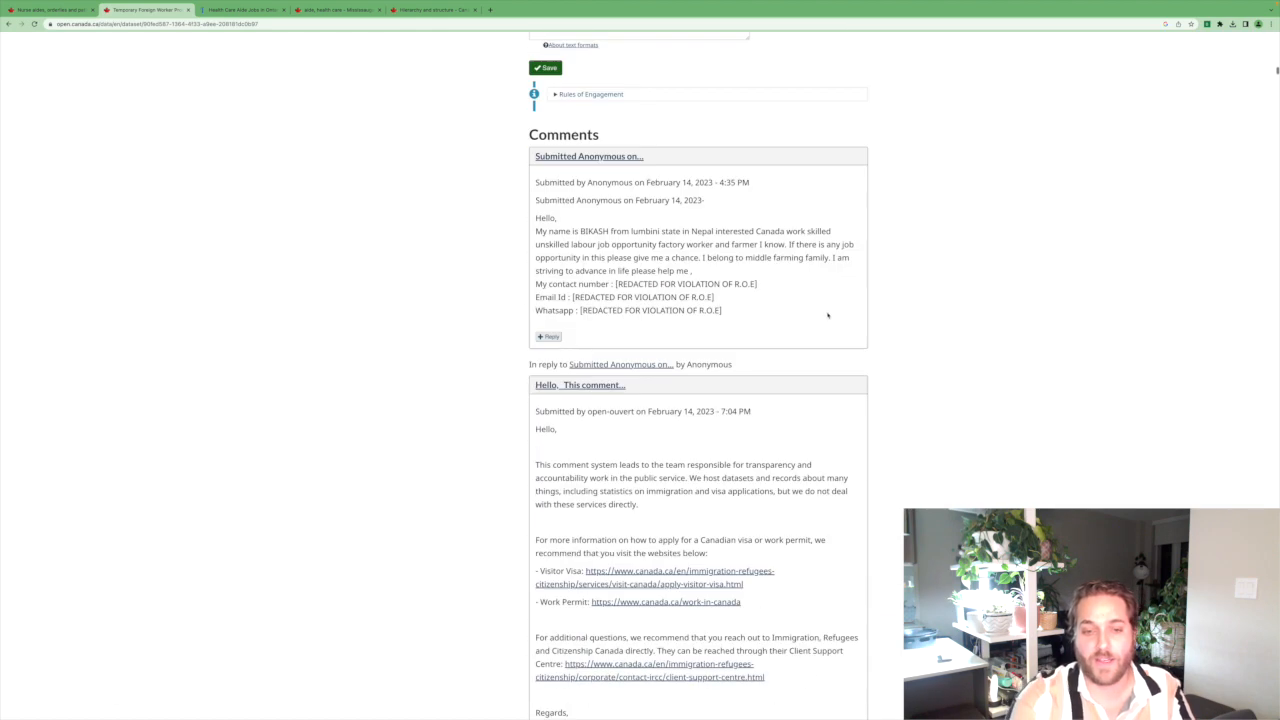
pyautogui.scroll(3)
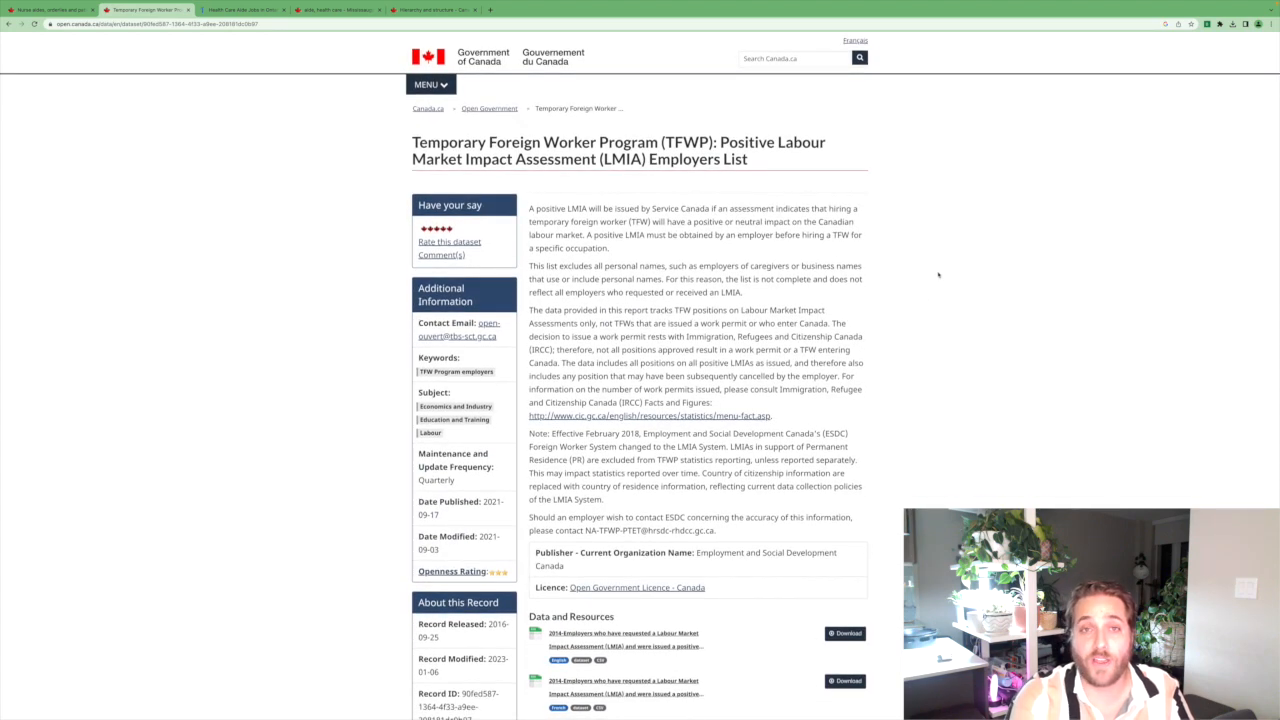
pyautogui.scroll(-3)
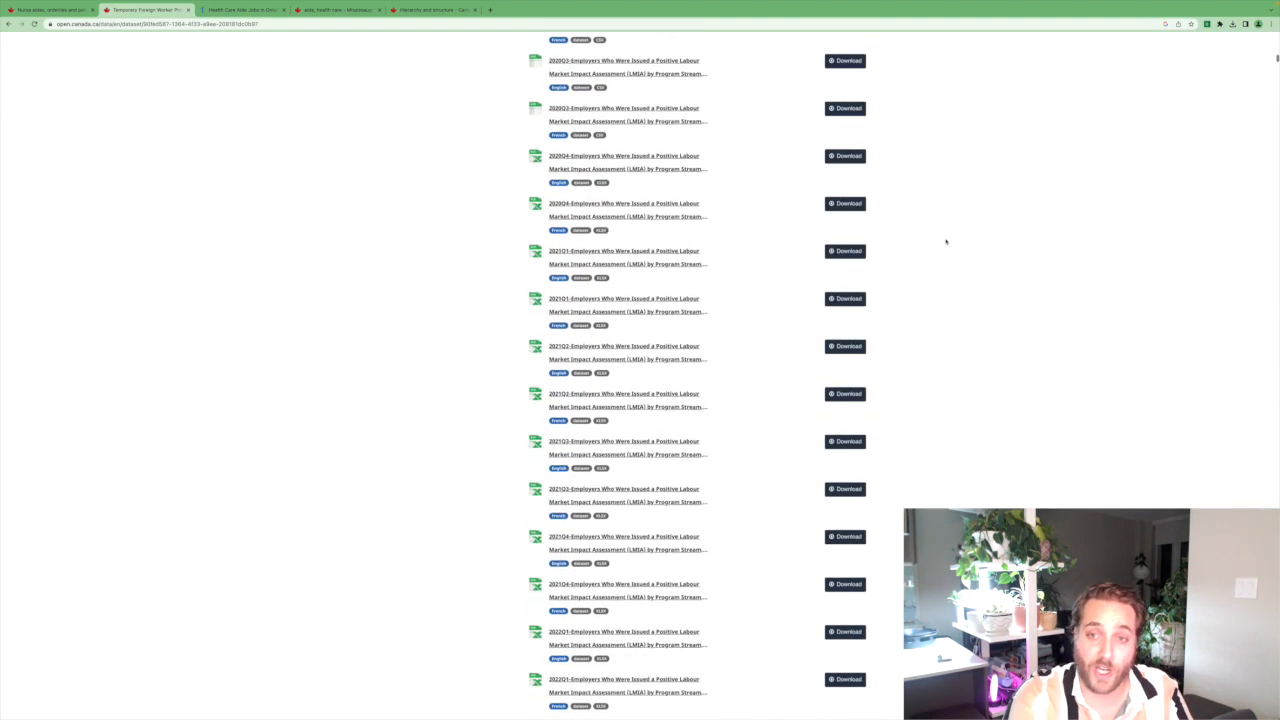
pyautogui.scroll(-3)
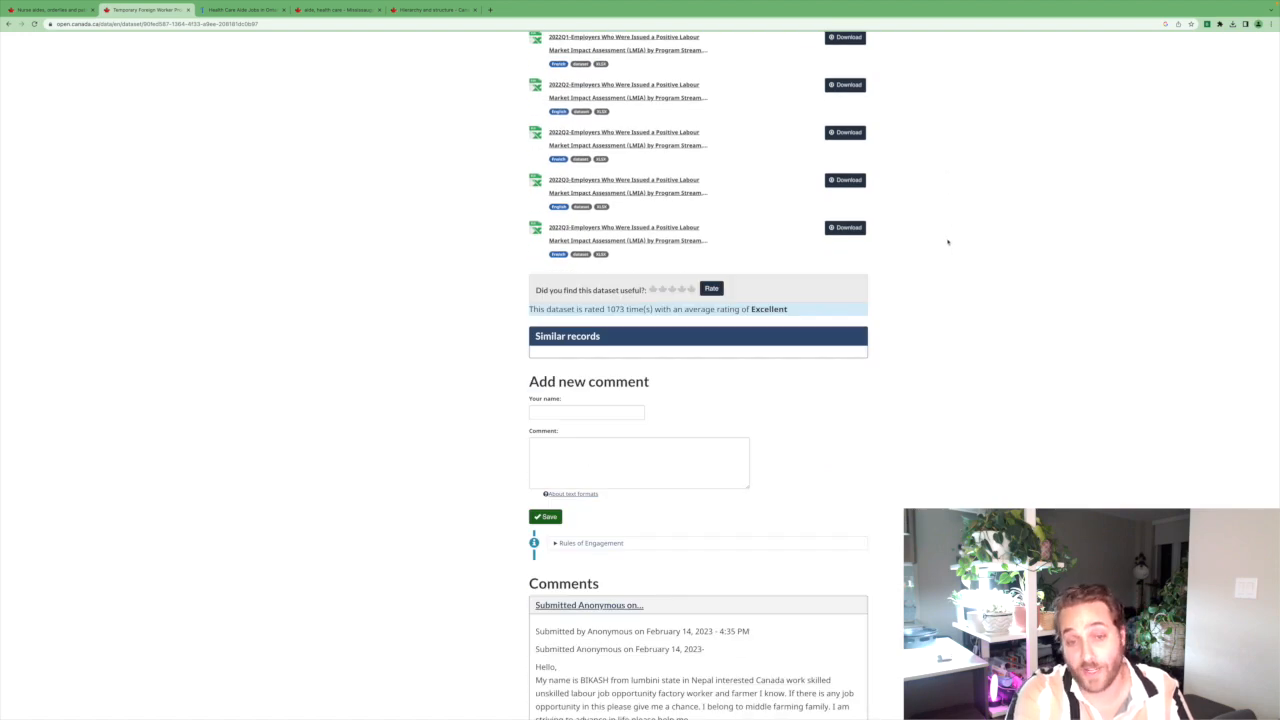